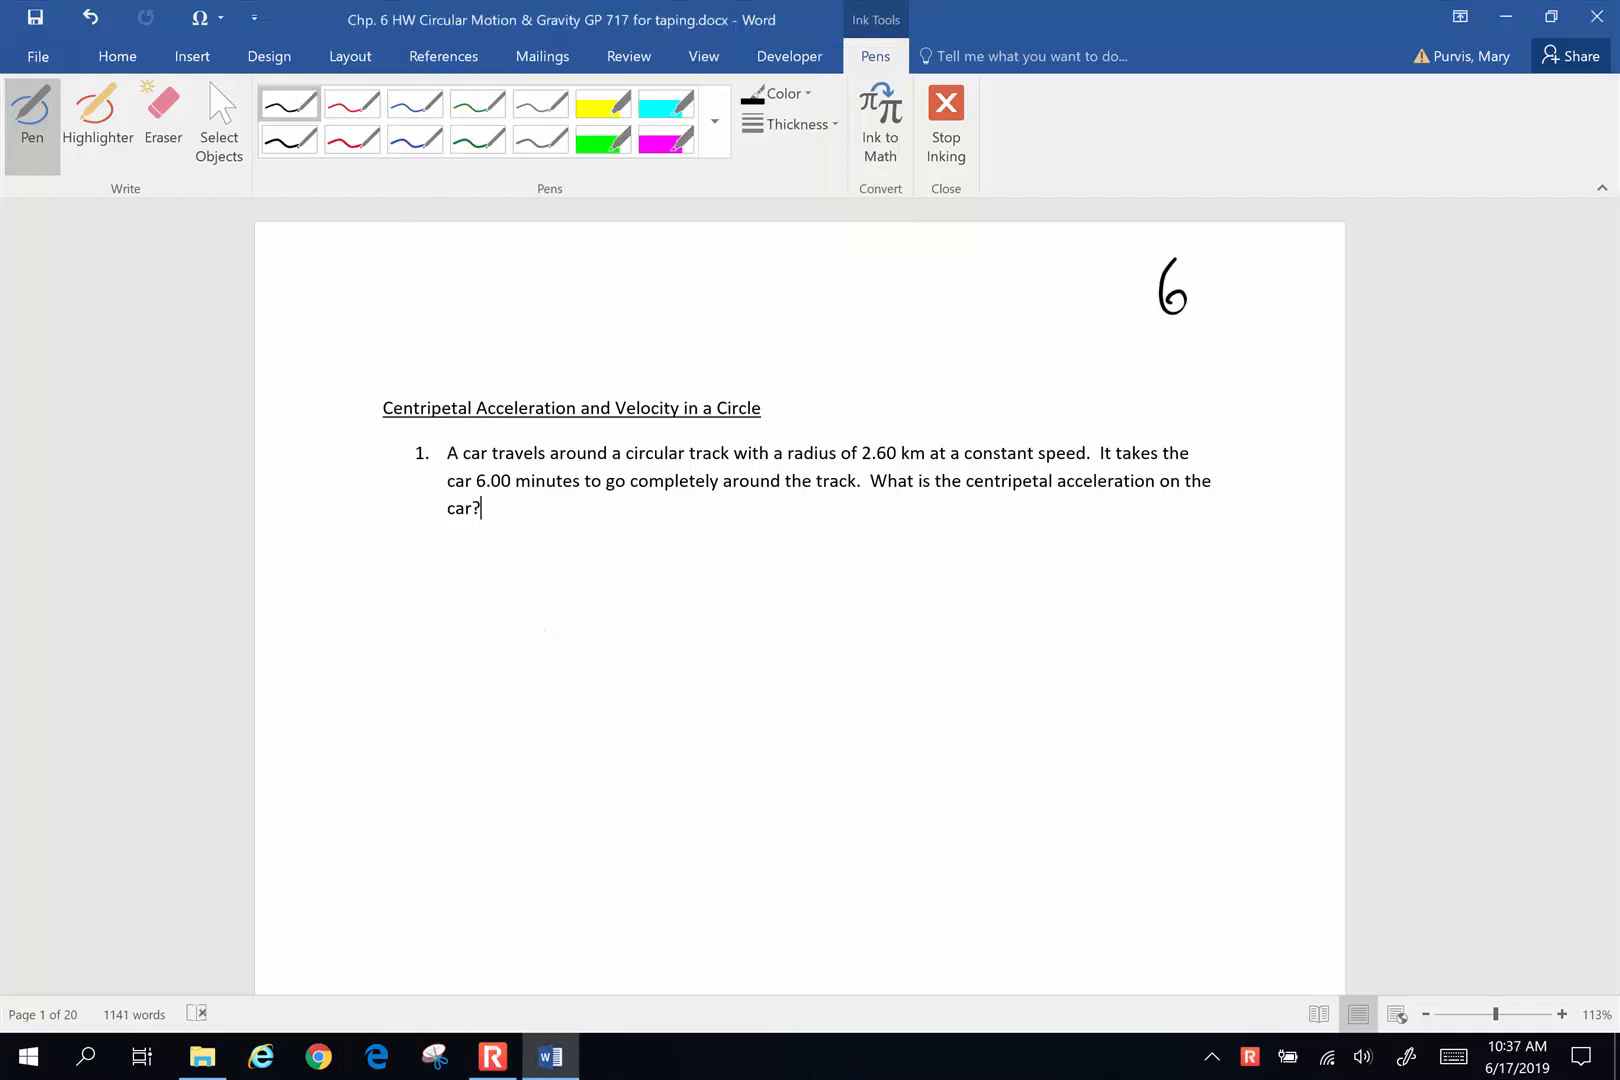
# Mark problem 1 and list a_c = ? as the unknown
pyautogui.moveTo(411, 467); pyautogui.dragTo(434, 475)
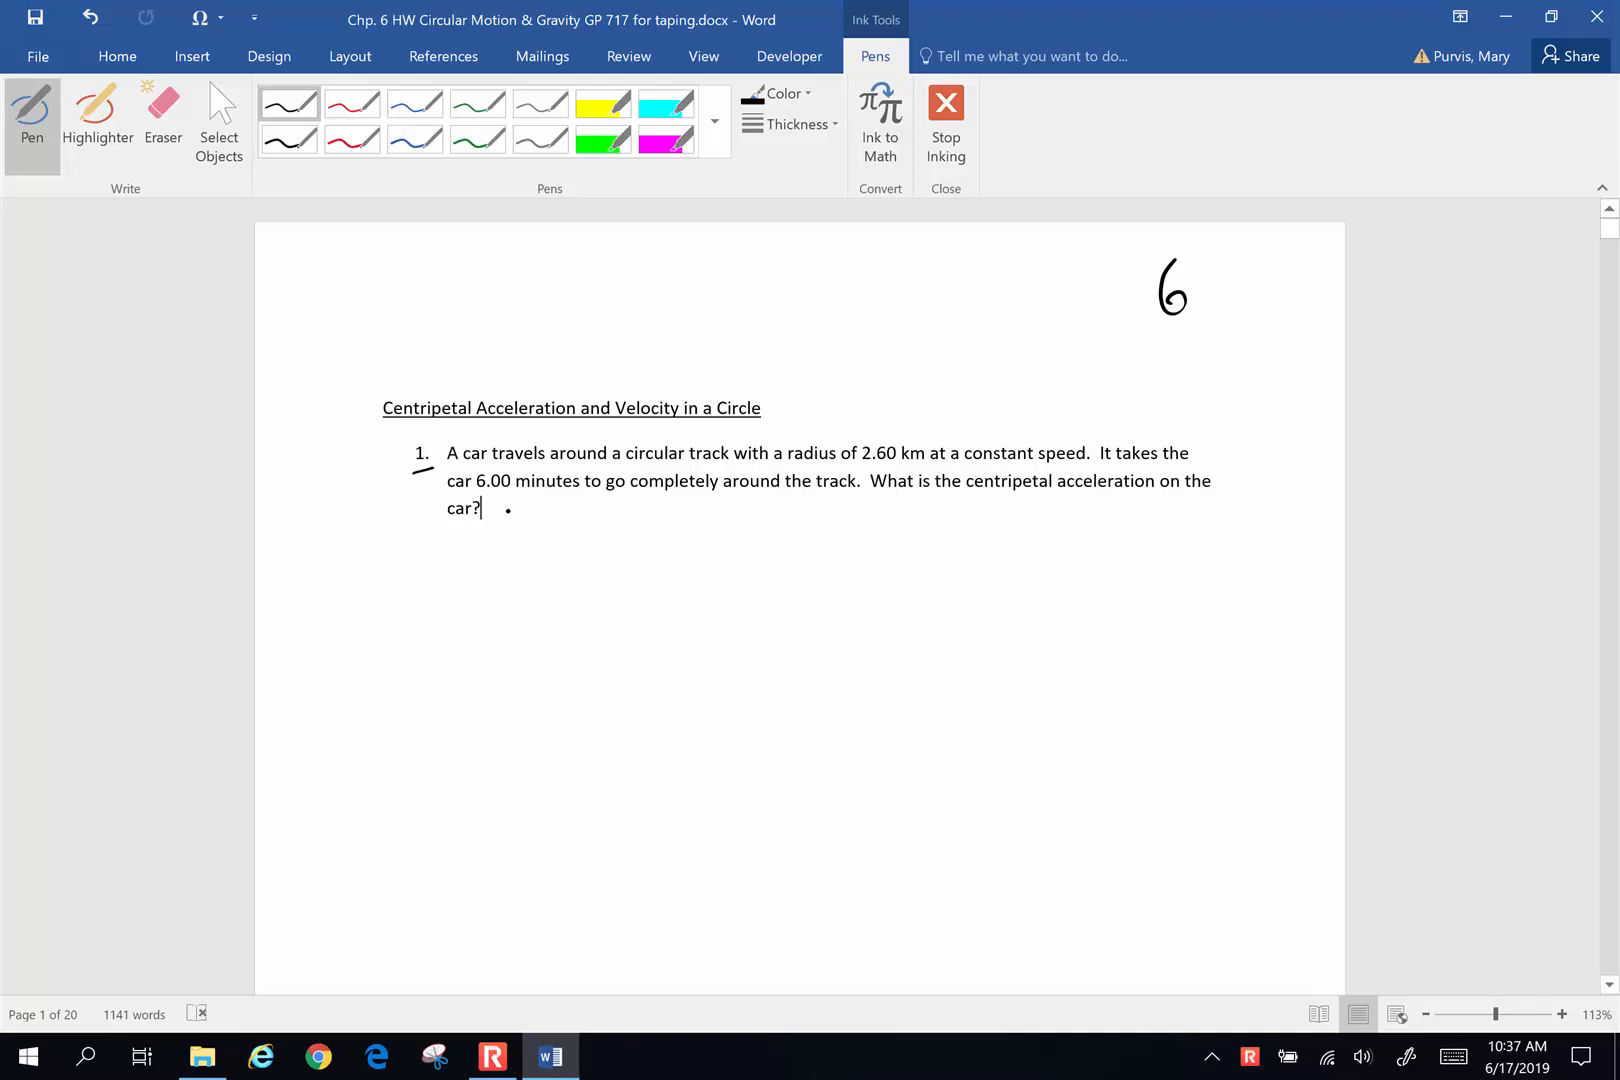
pyautogui.moveTo(506, 527); pyautogui.dragTo(604, 532)
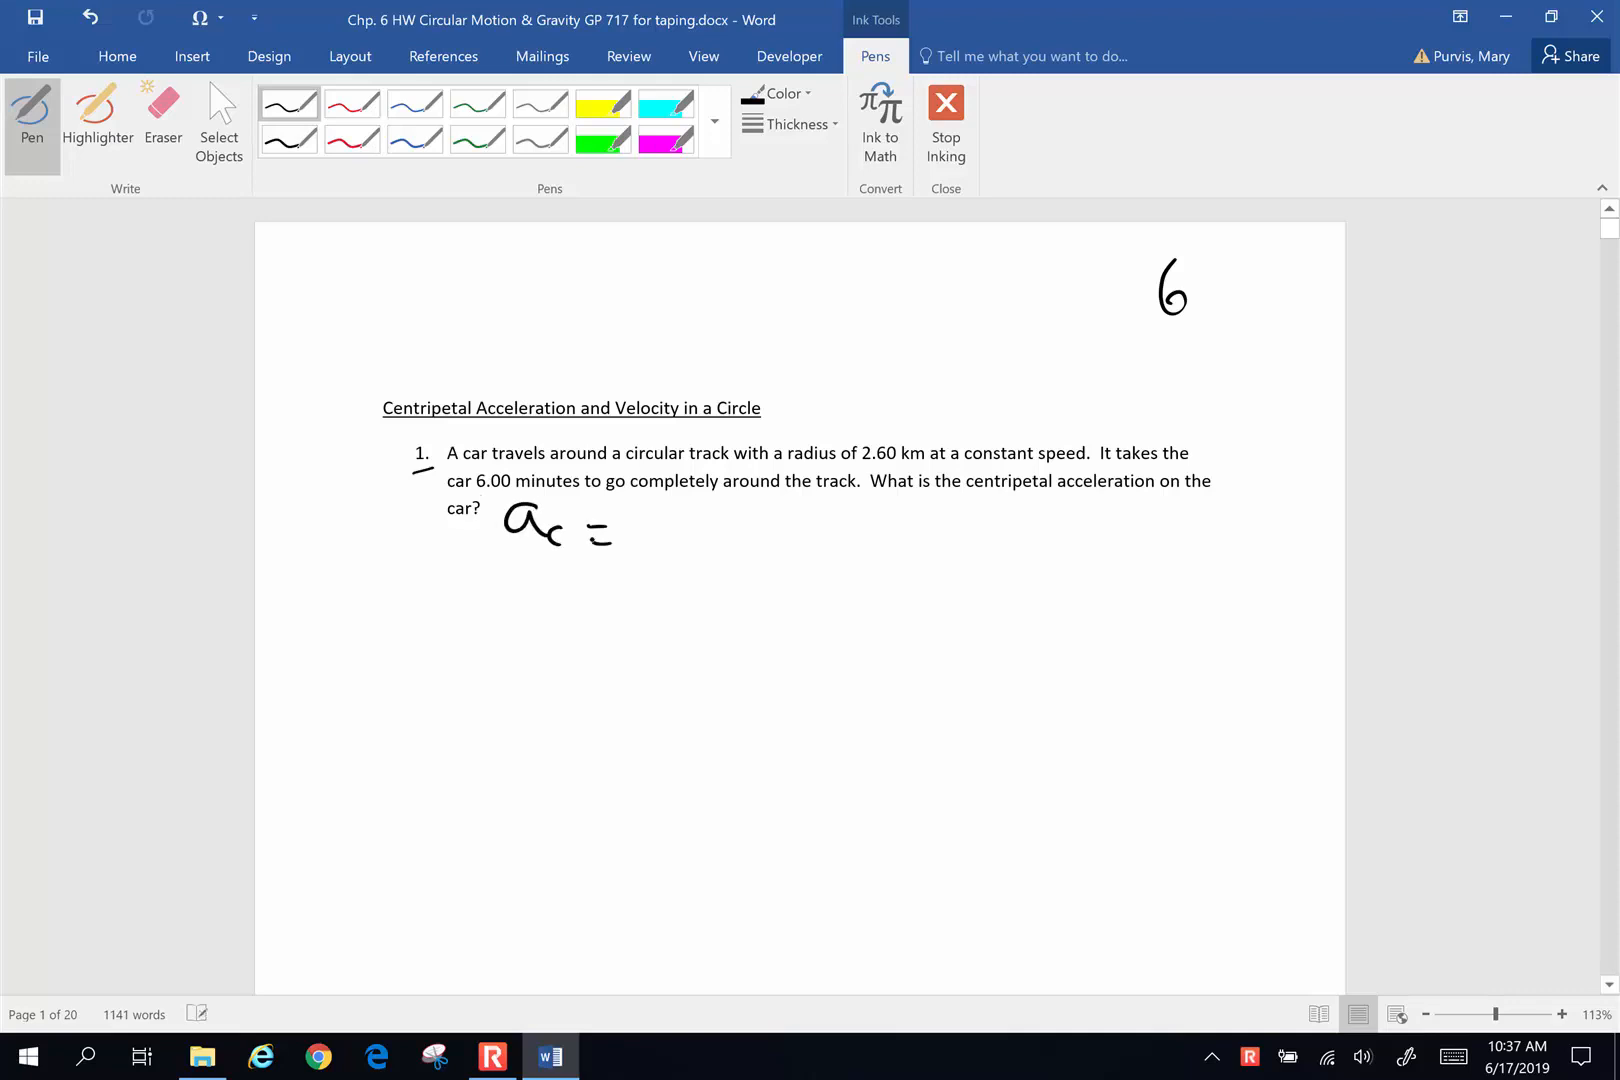
pyautogui.moveTo(646, 506); pyautogui.dragTo(656, 558)
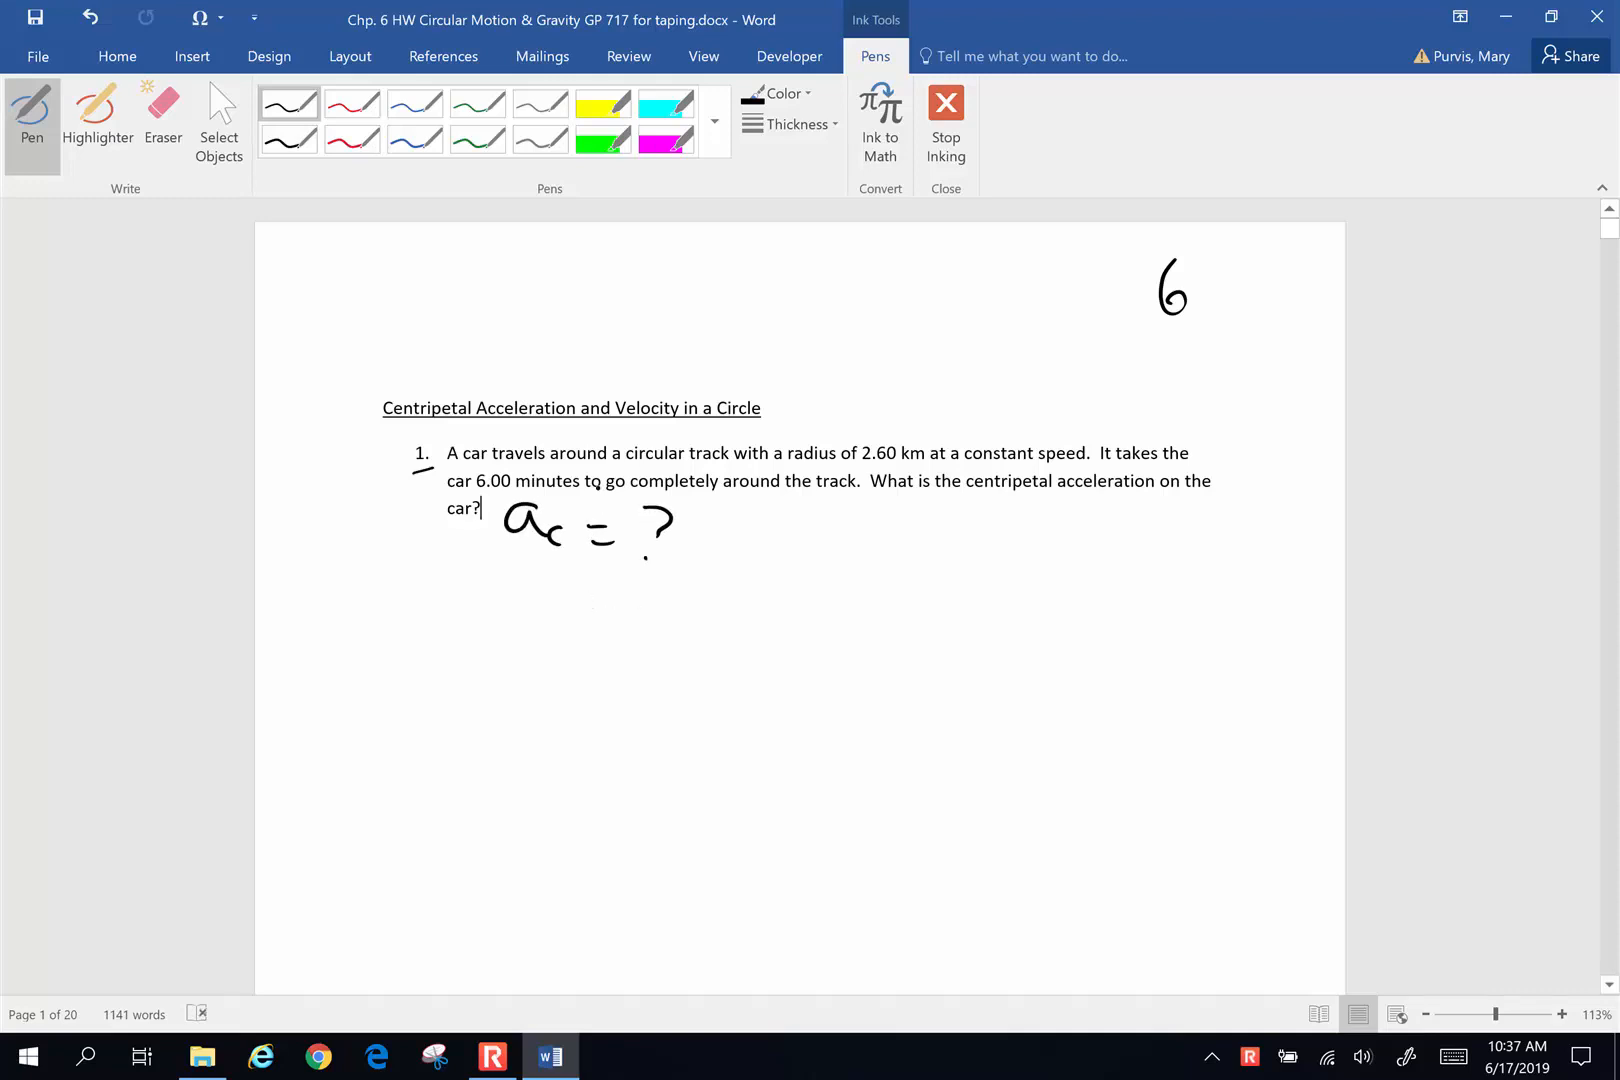
# List the givens r = 2.60 km and t = 6.00 min
pyautogui.moveTo(506, 579); pyautogui.dragTo(522, 605)
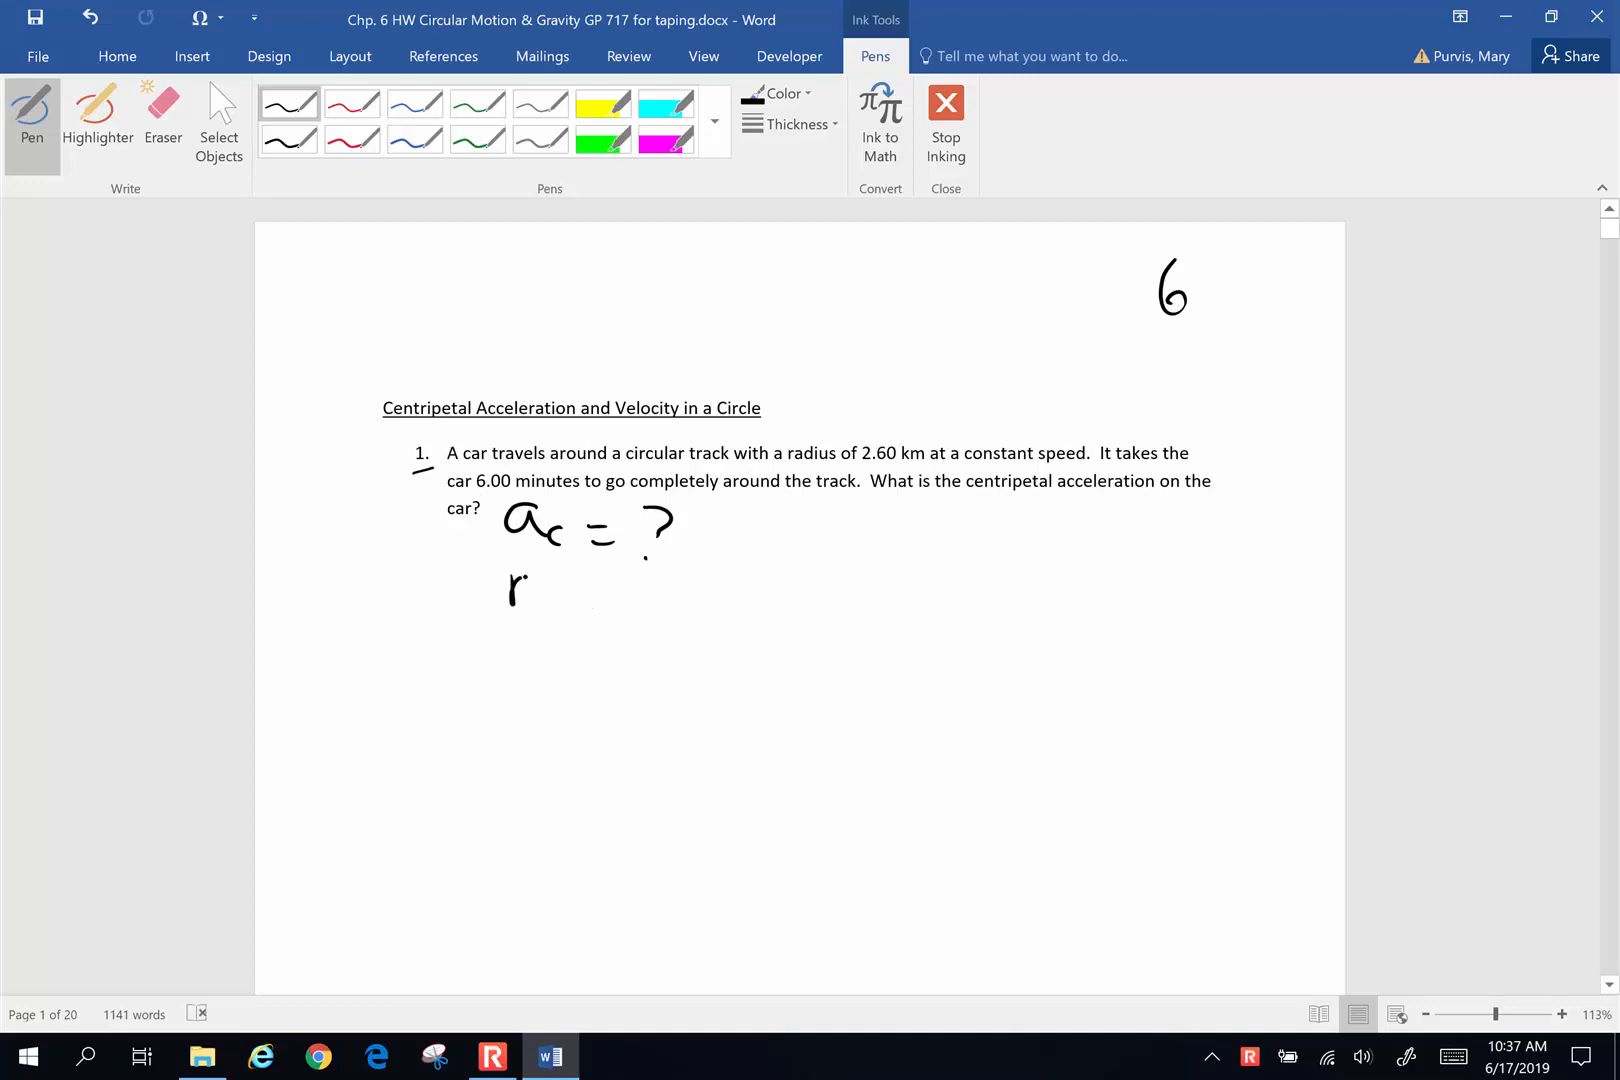
pyautogui.moveTo(548, 589); pyautogui.dragTo(672, 594)
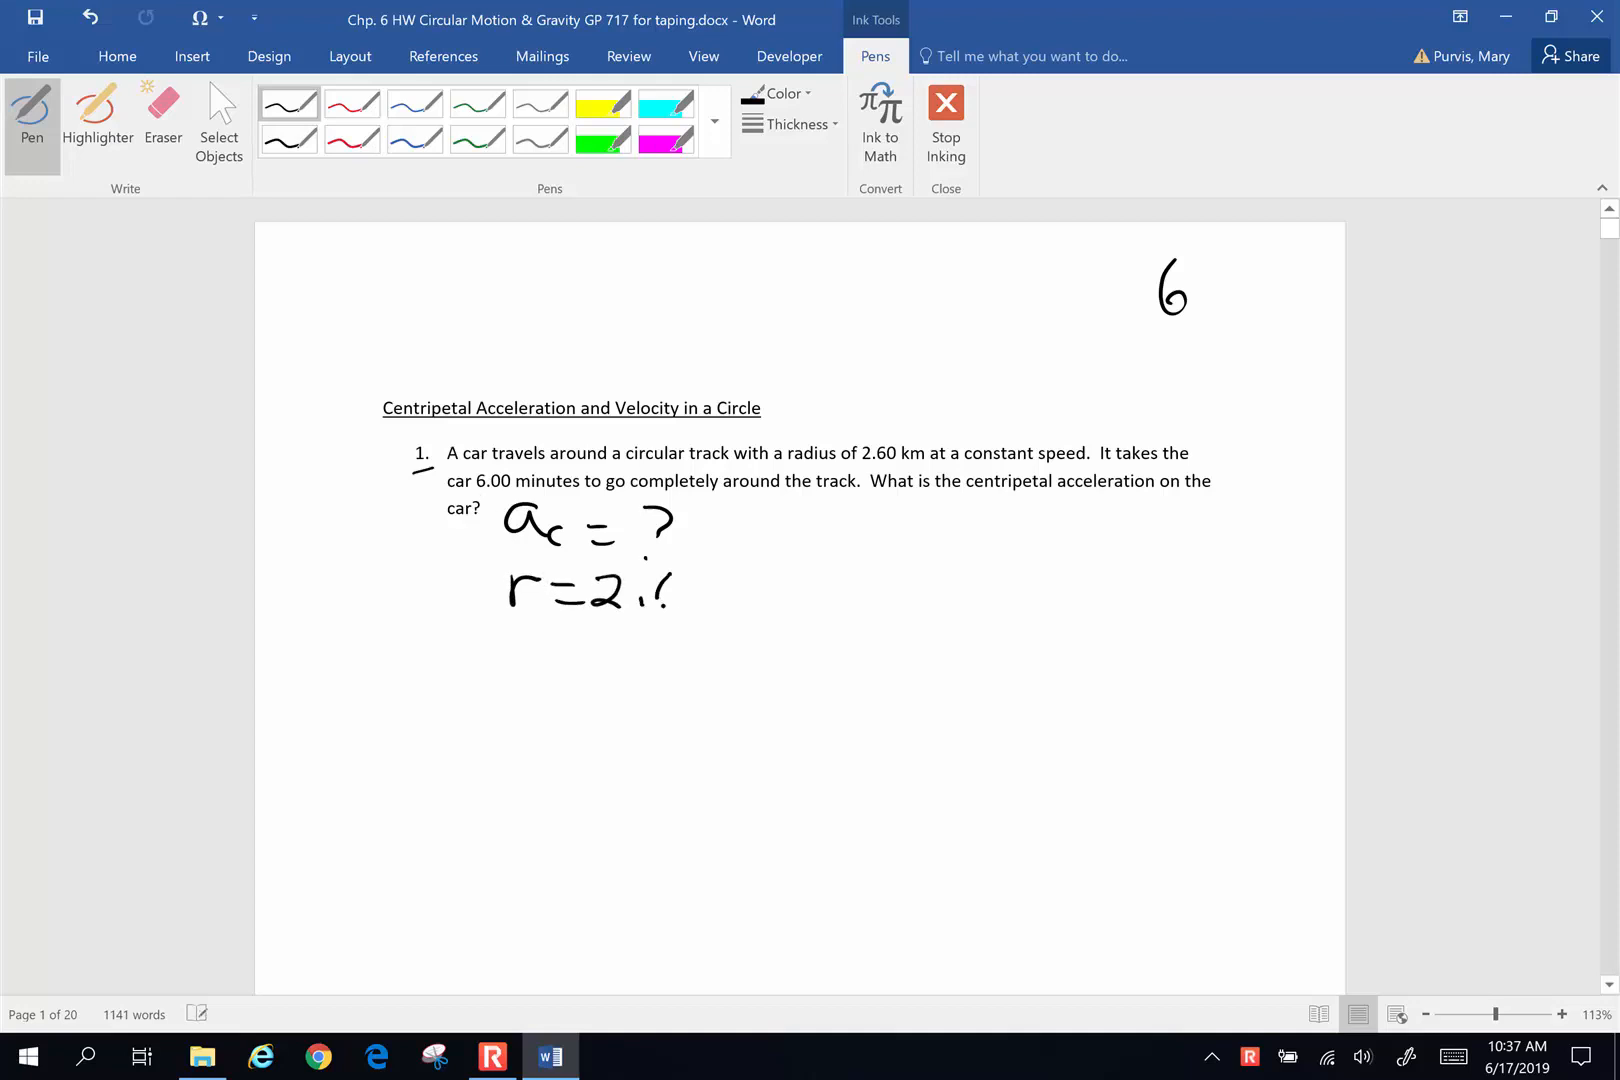
pyautogui.moveTo(641, 594); pyautogui.dragTo(770, 594)
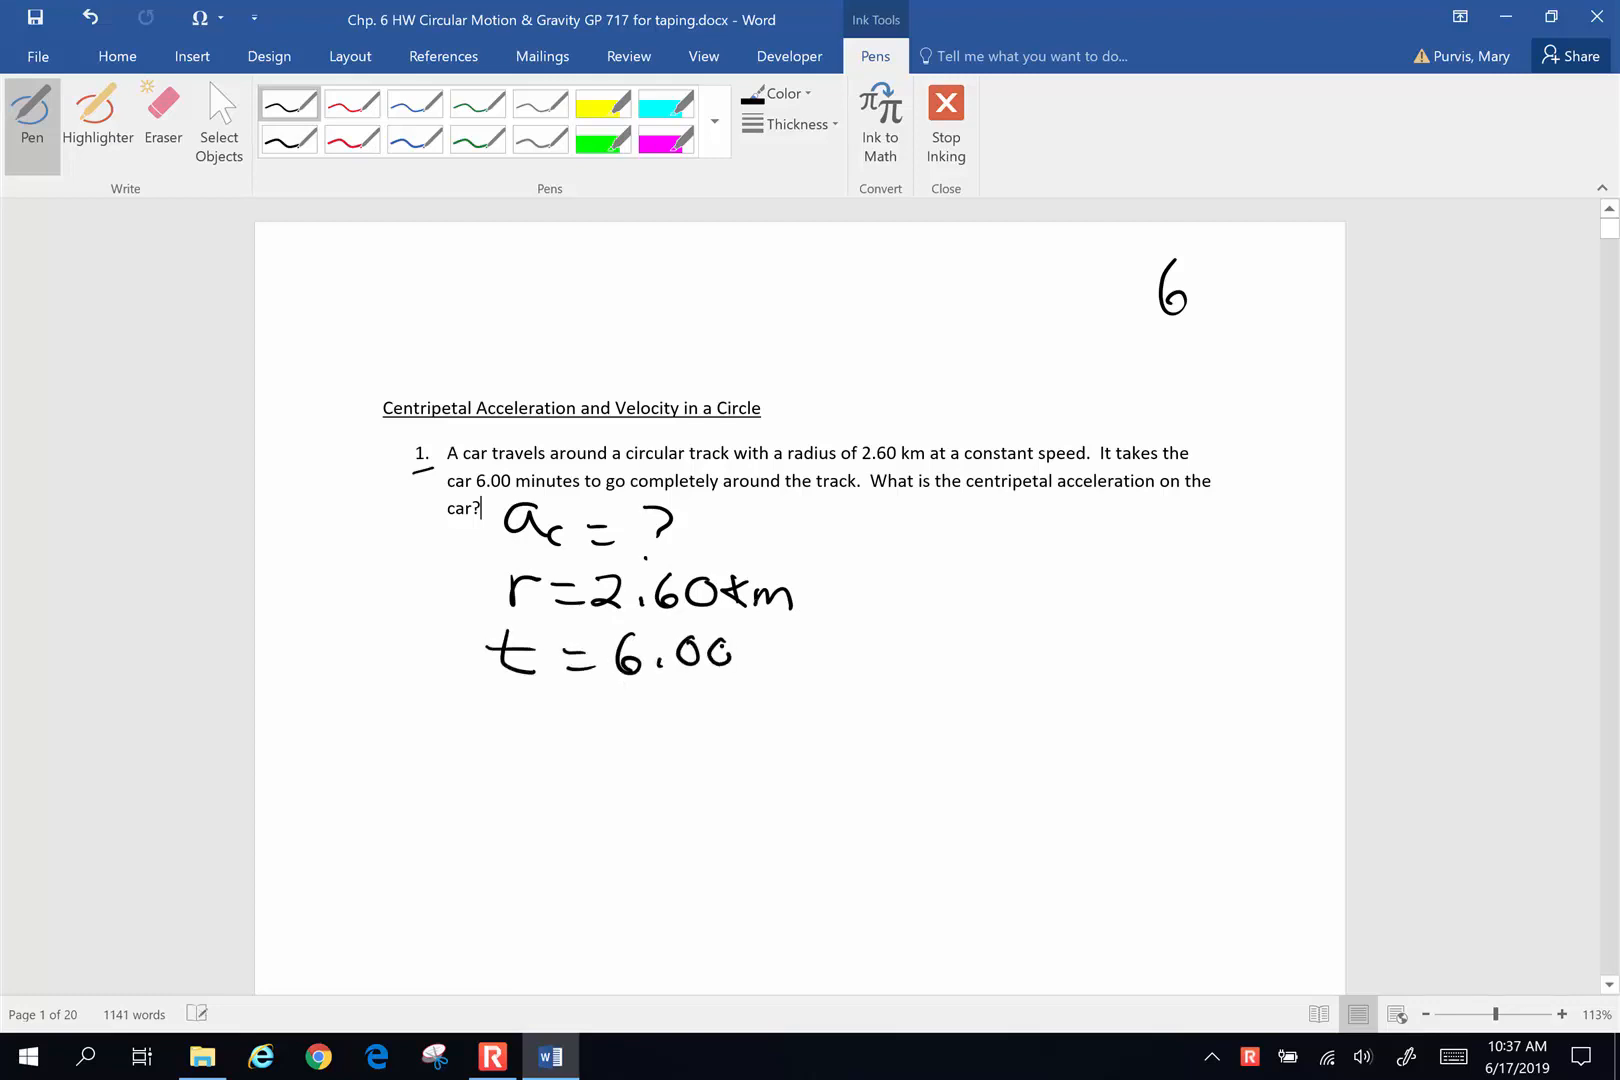
pyautogui.moveTo(744, 641); pyautogui.dragTo(785, 682)
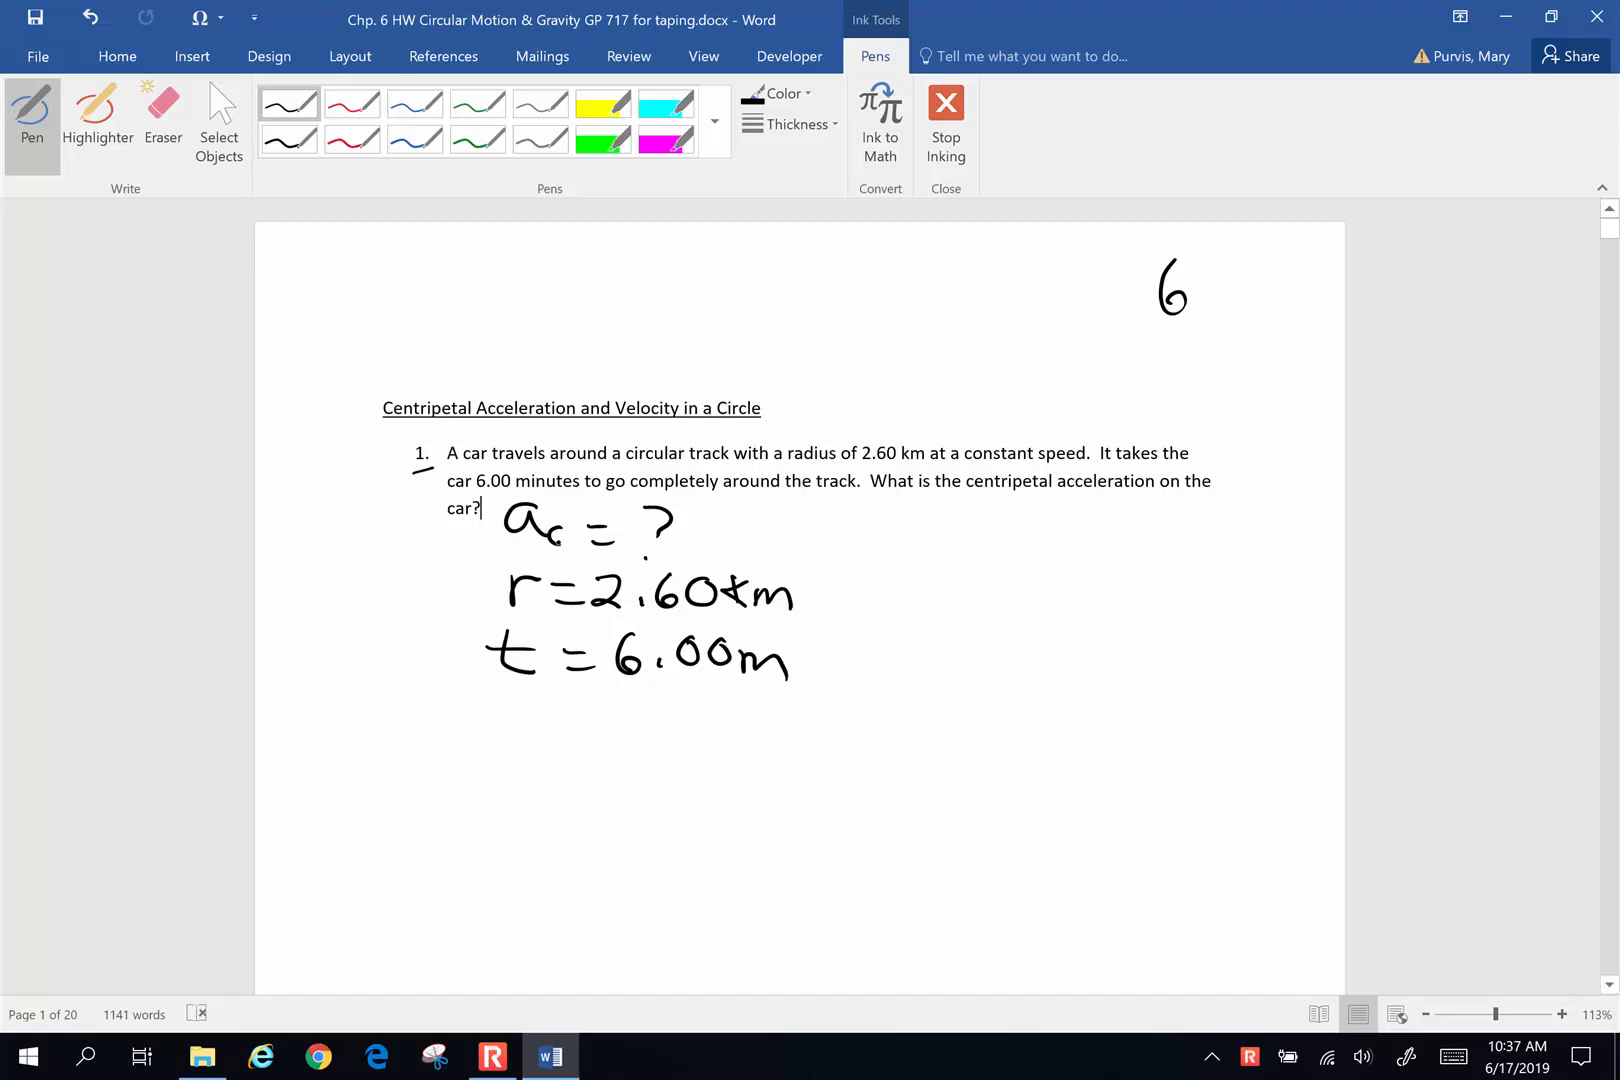
# Write a_c = v²/r with v² circled, then a_c = 4π²r/T² beside it
pyautogui.moveTo(956, 532); pyautogui.dragTo(1049, 537)
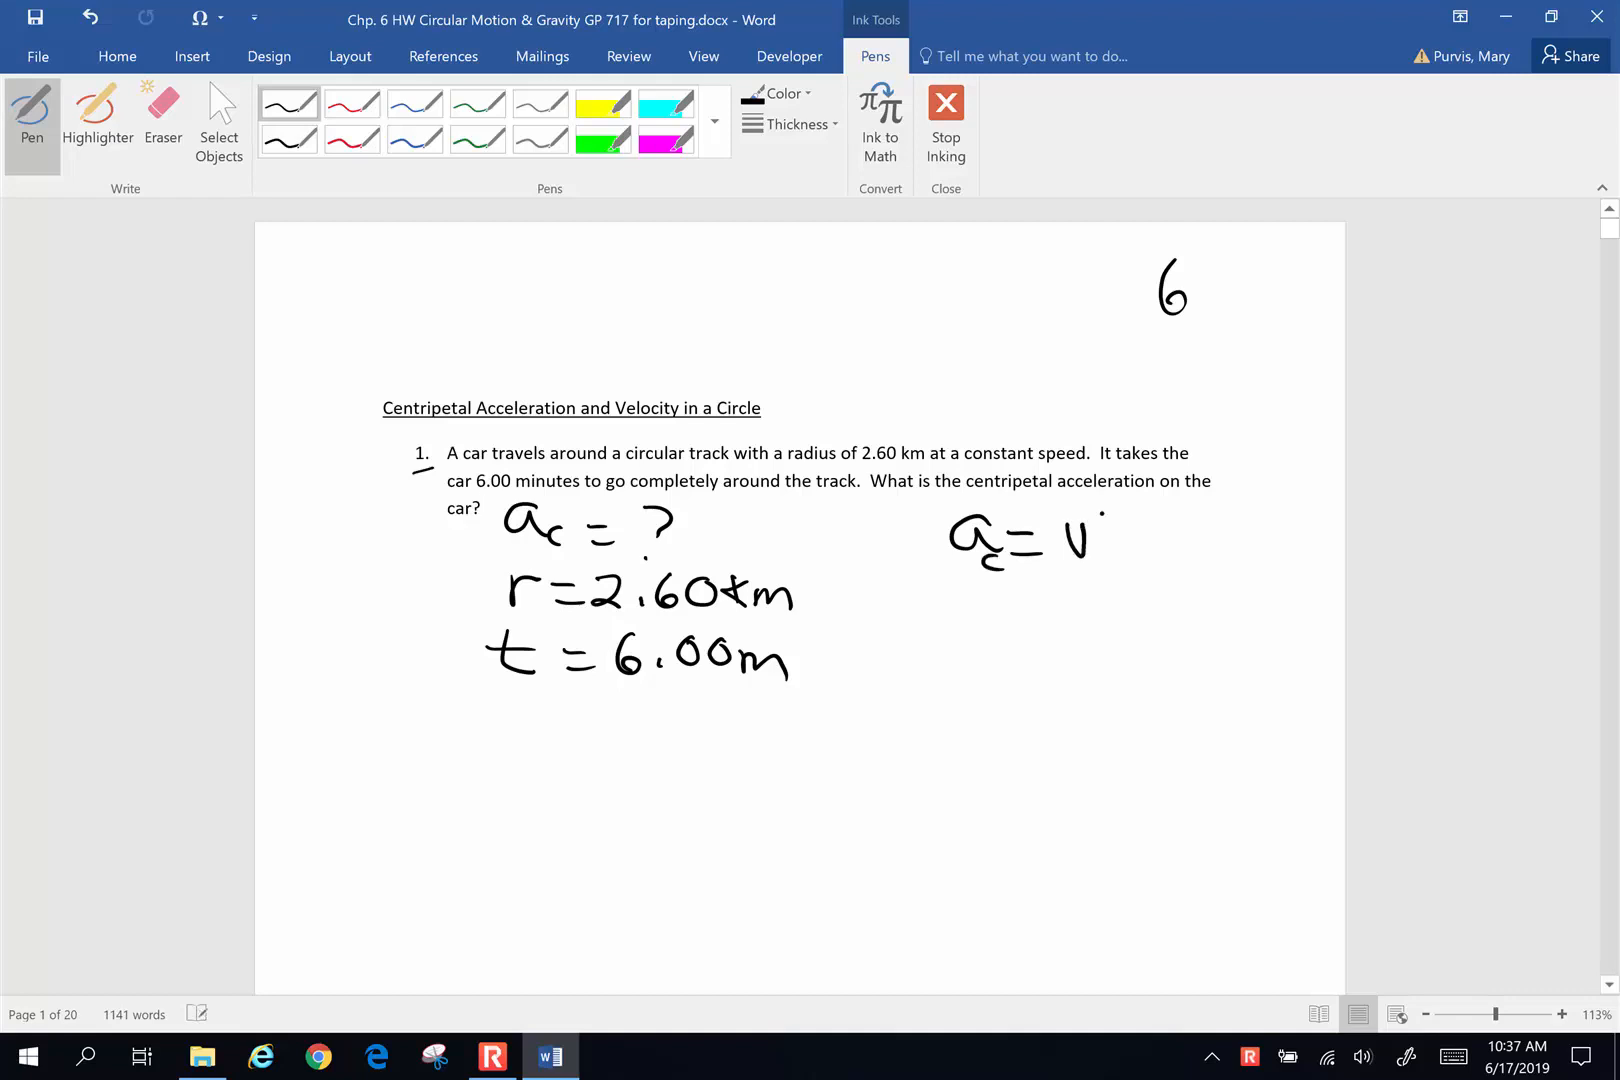
pyautogui.moveTo(1085, 548); pyautogui.dragTo(1085, 610)
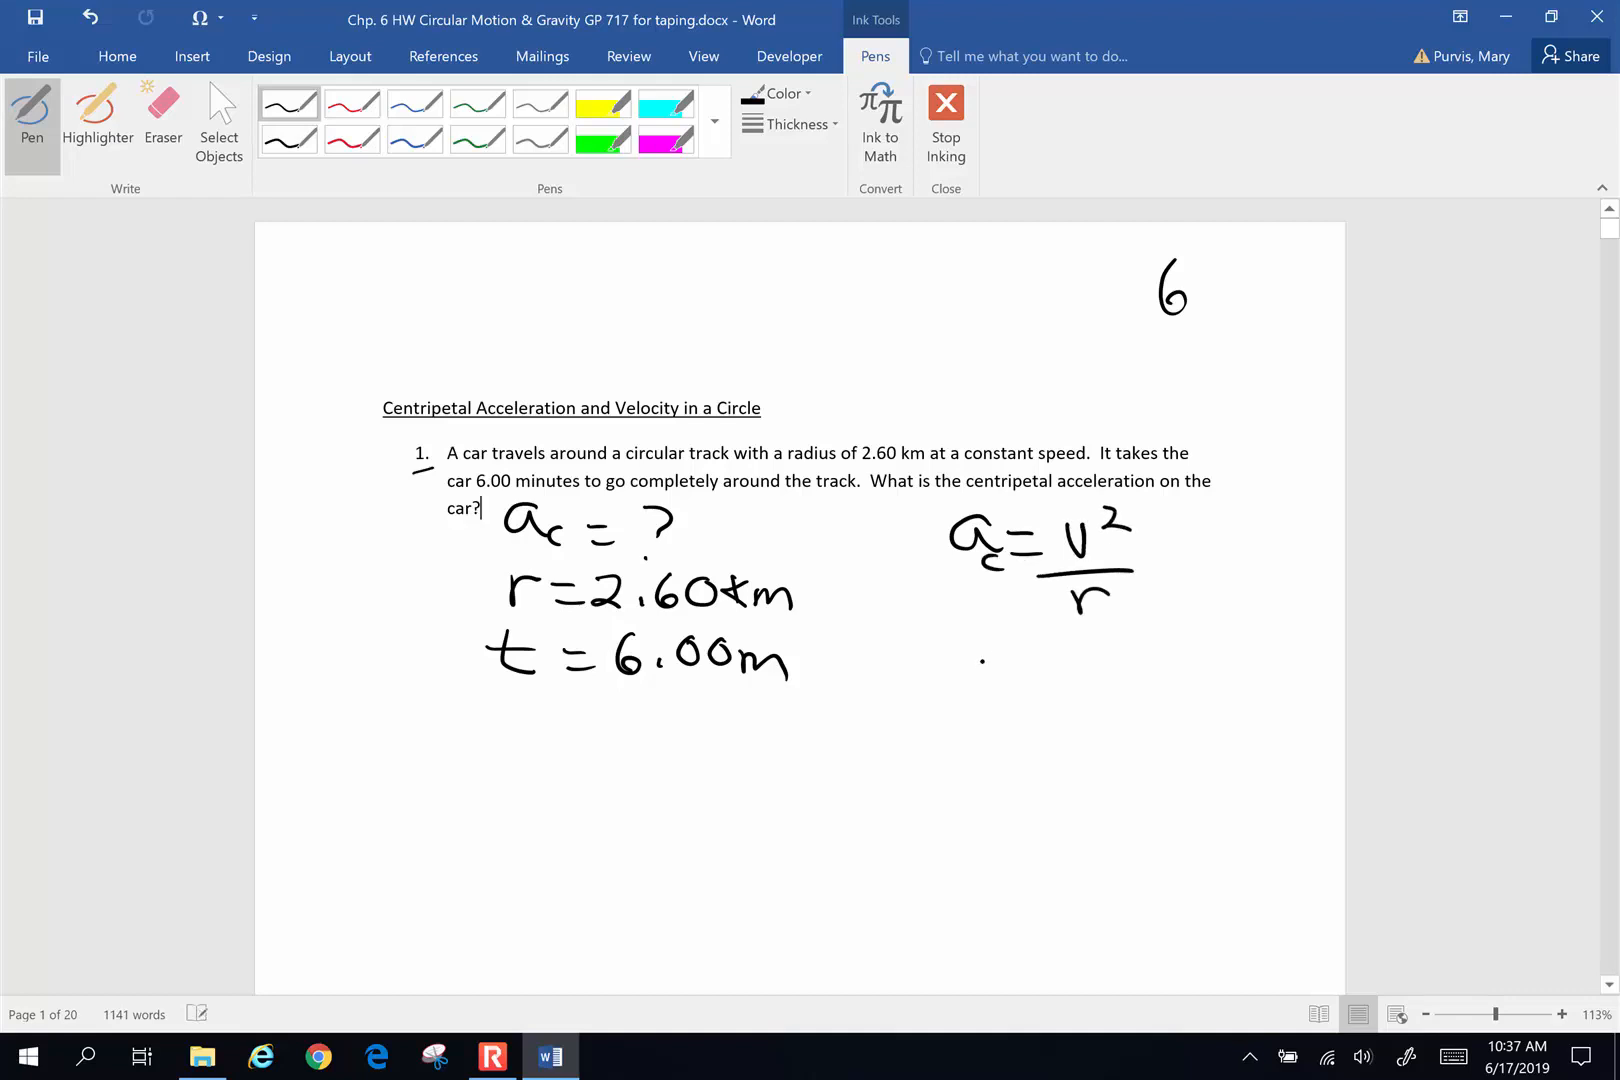
pyautogui.moveTo(971, 682); pyautogui.dragTo(1105, 667)
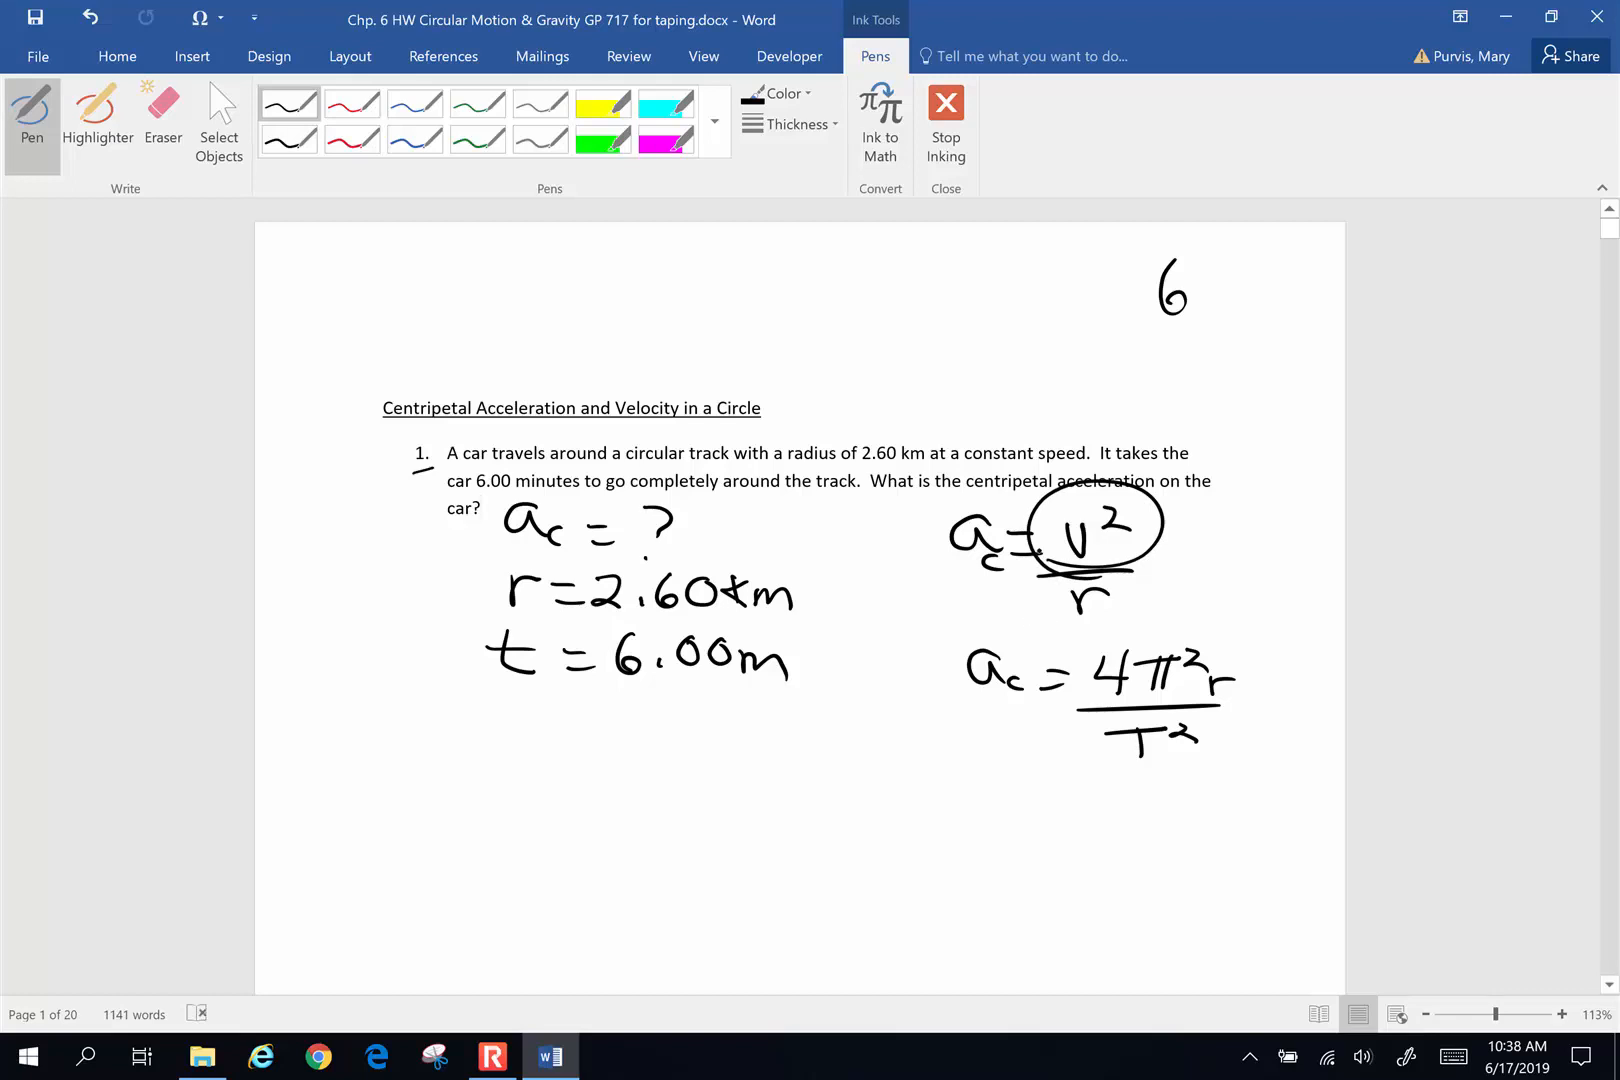
# Write v_circle = x/t with x circled
pyautogui.moveTo(382, 713); pyautogui.dragTo(434, 785)
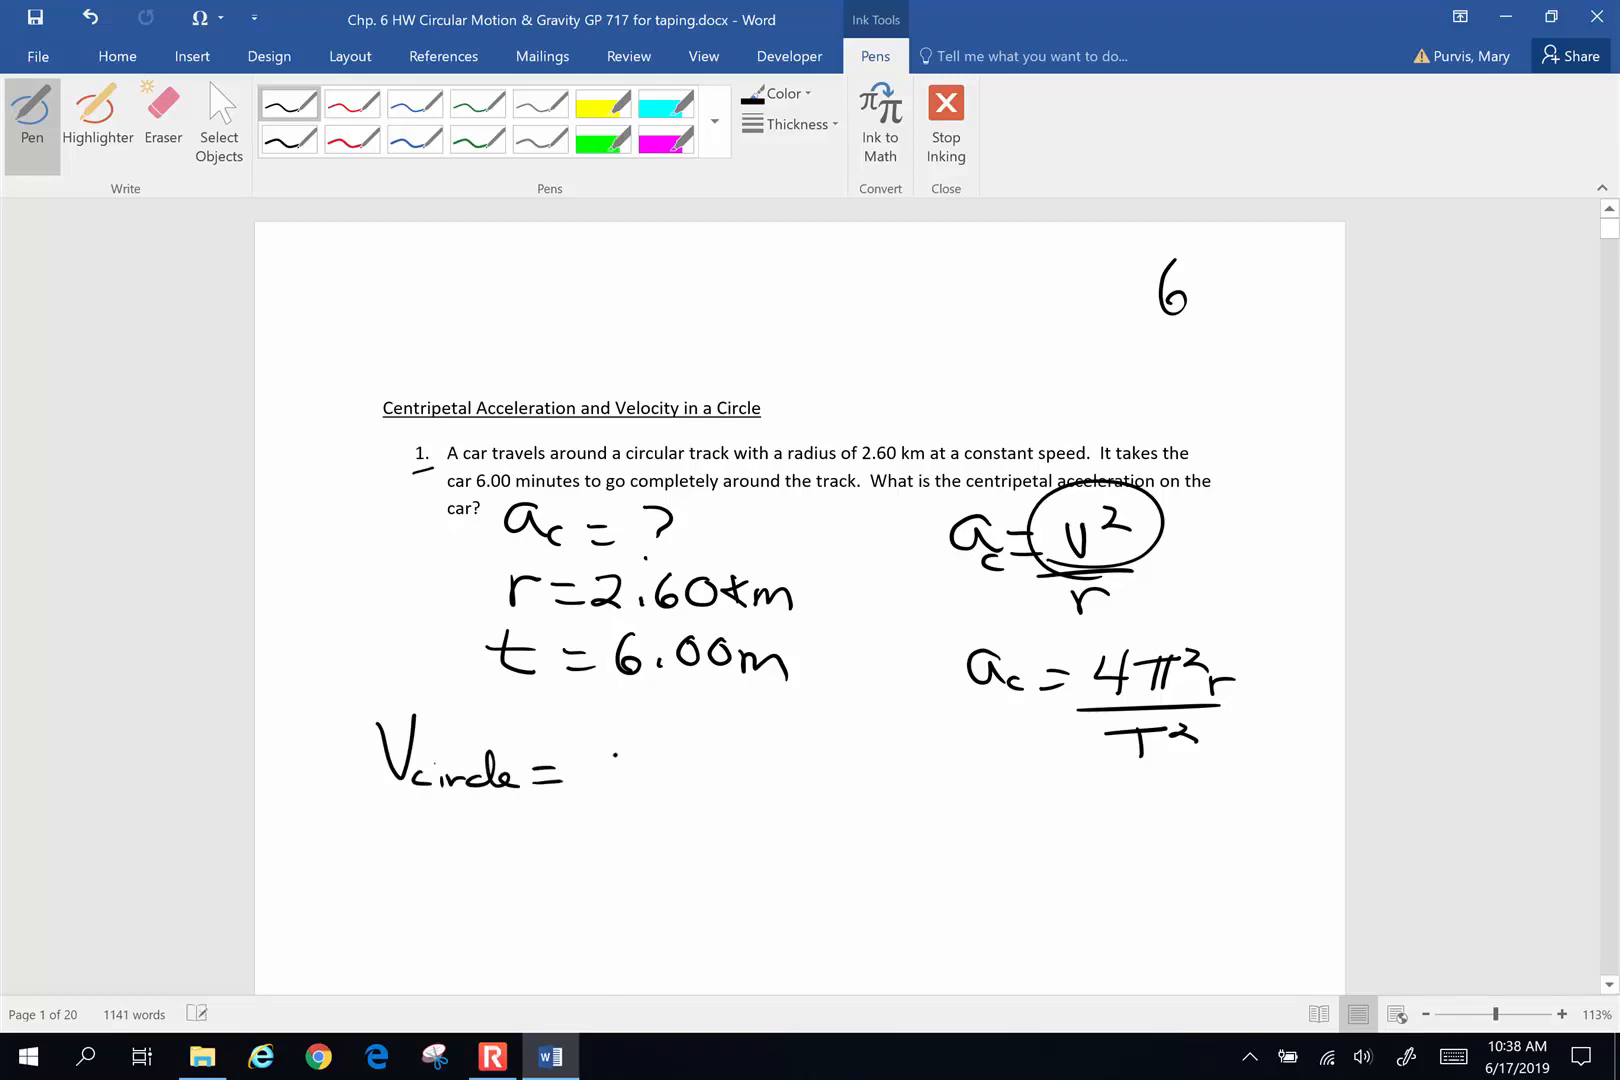
pyautogui.moveTo(599, 760); pyautogui.dragTo(692, 796)
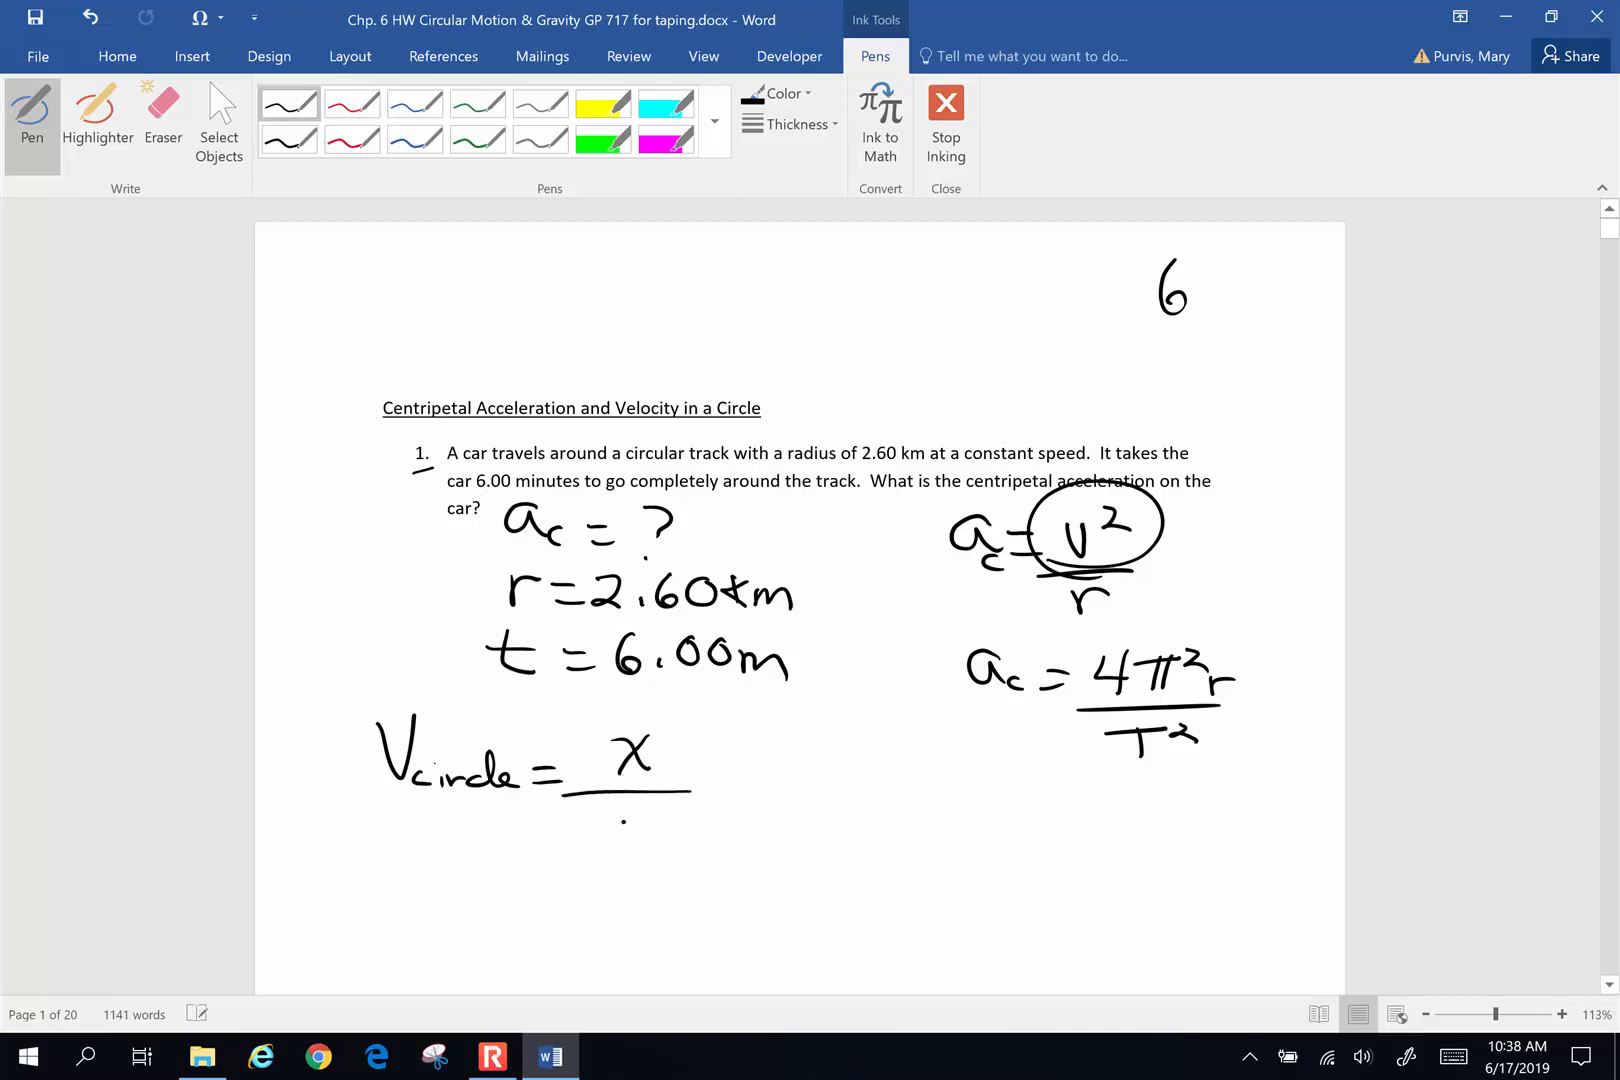
pyautogui.moveTo(579, 816); pyautogui.dragTo(630, 837)
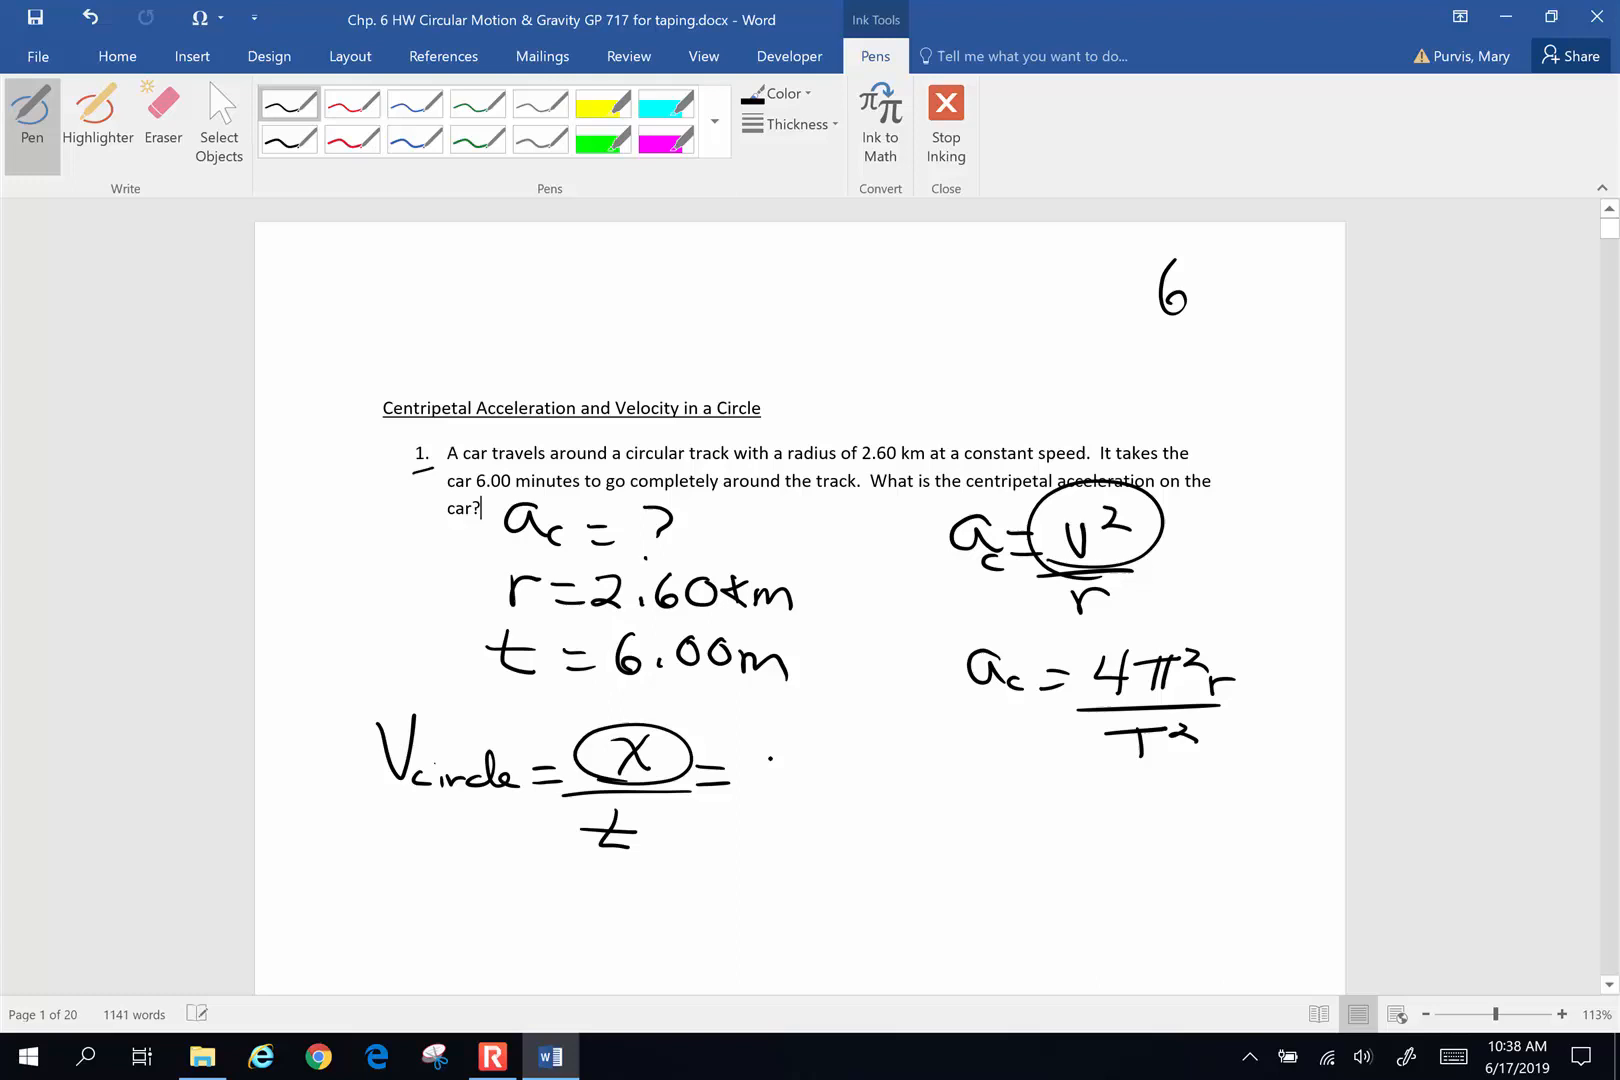
# Extend it to = 2πr/time, then switch to blue ink
pyautogui.moveTo(744, 770); pyautogui.dragTo(827, 770)
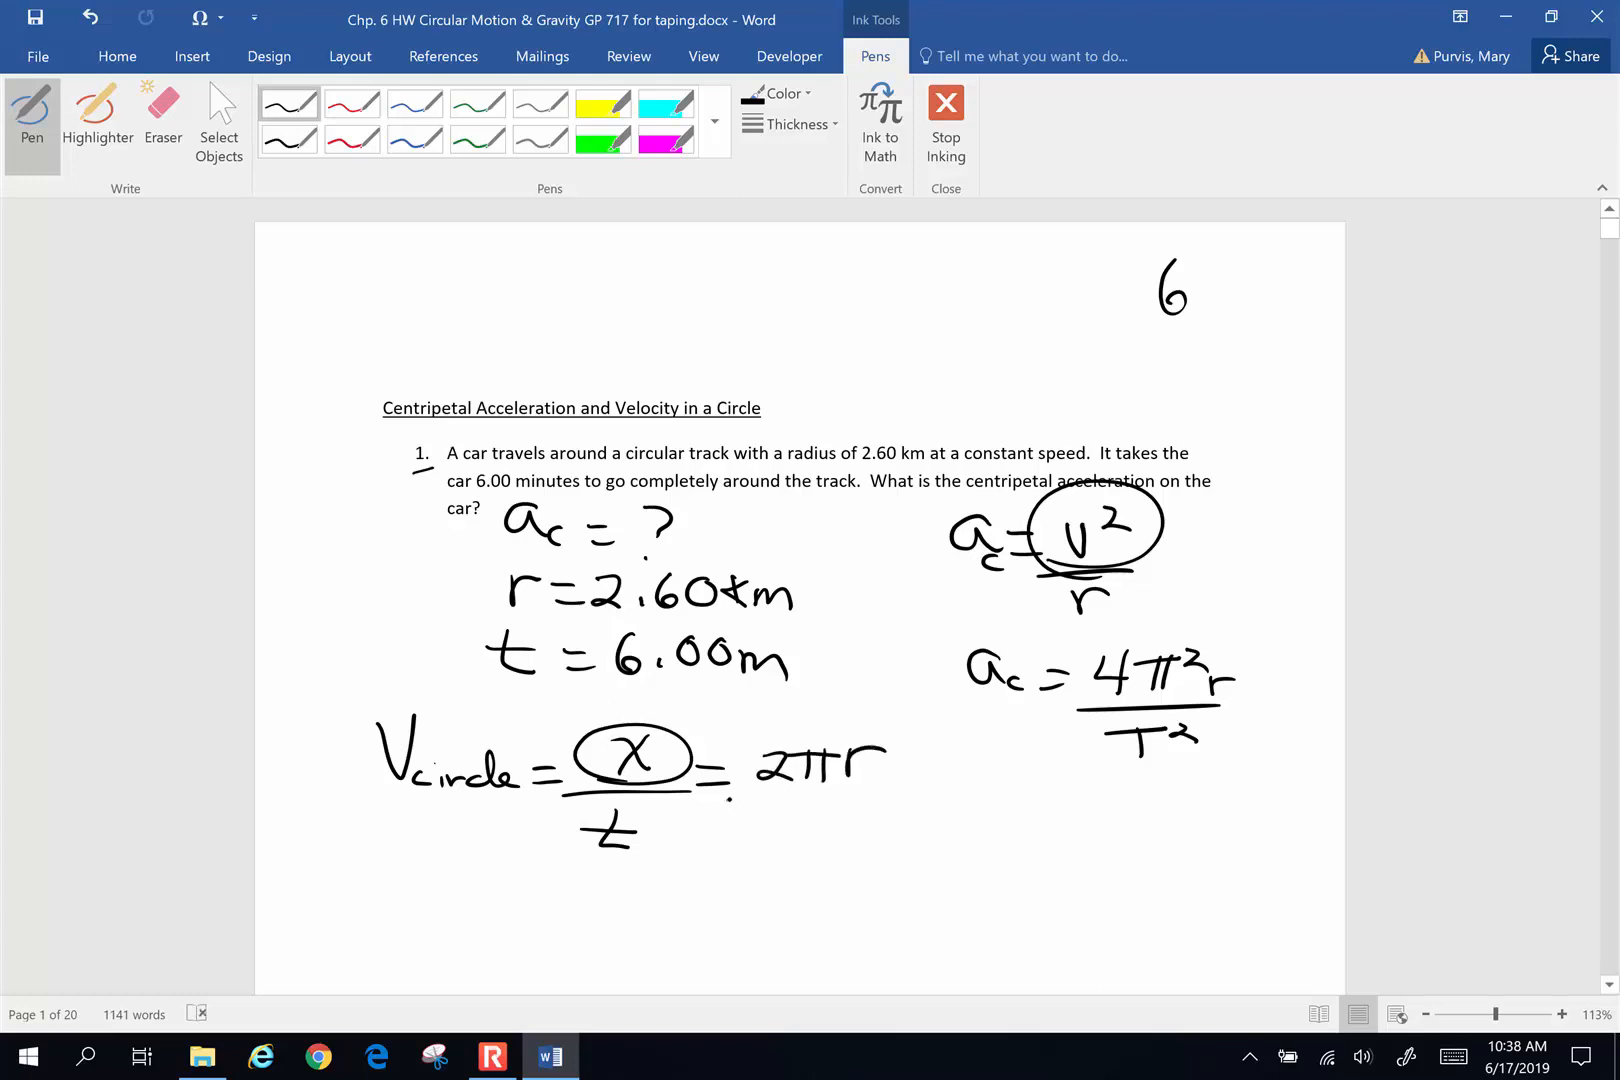
pyautogui.moveTo(723, 799); pyautogui.dragTo(883, 794)
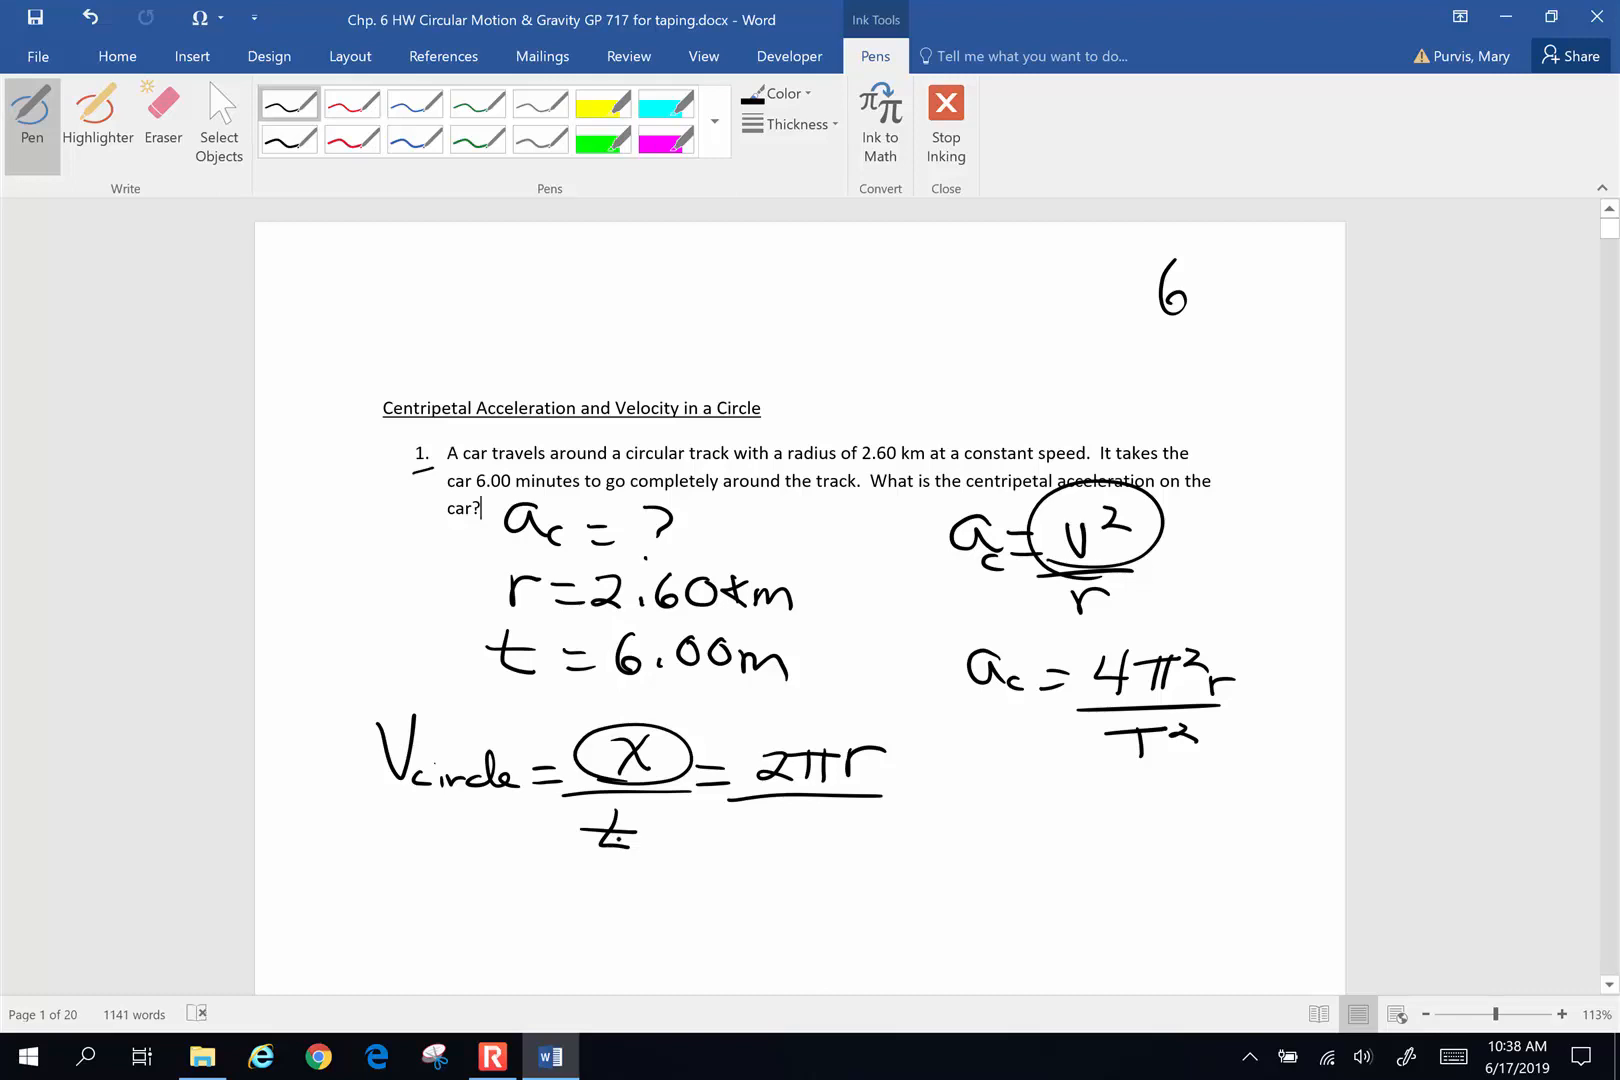
pyautogui.moveTo(744, 816); pyautogui.dragTo(832, 847)
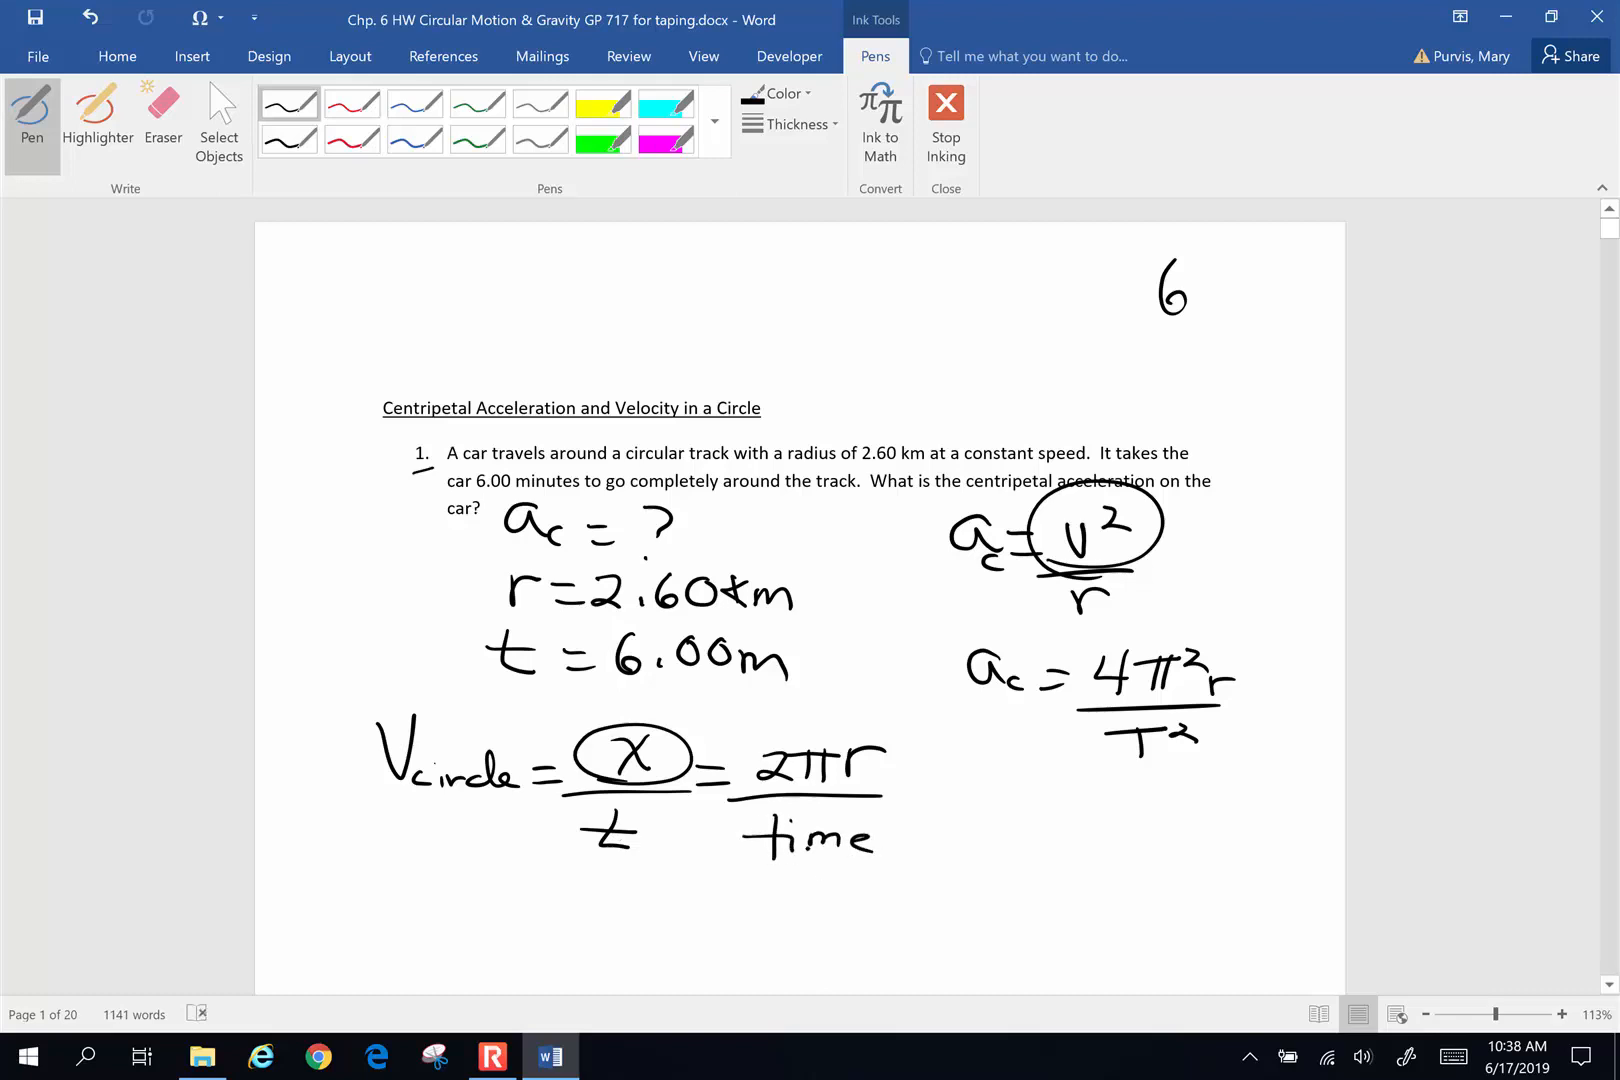
pyautogui.click(742, 884)
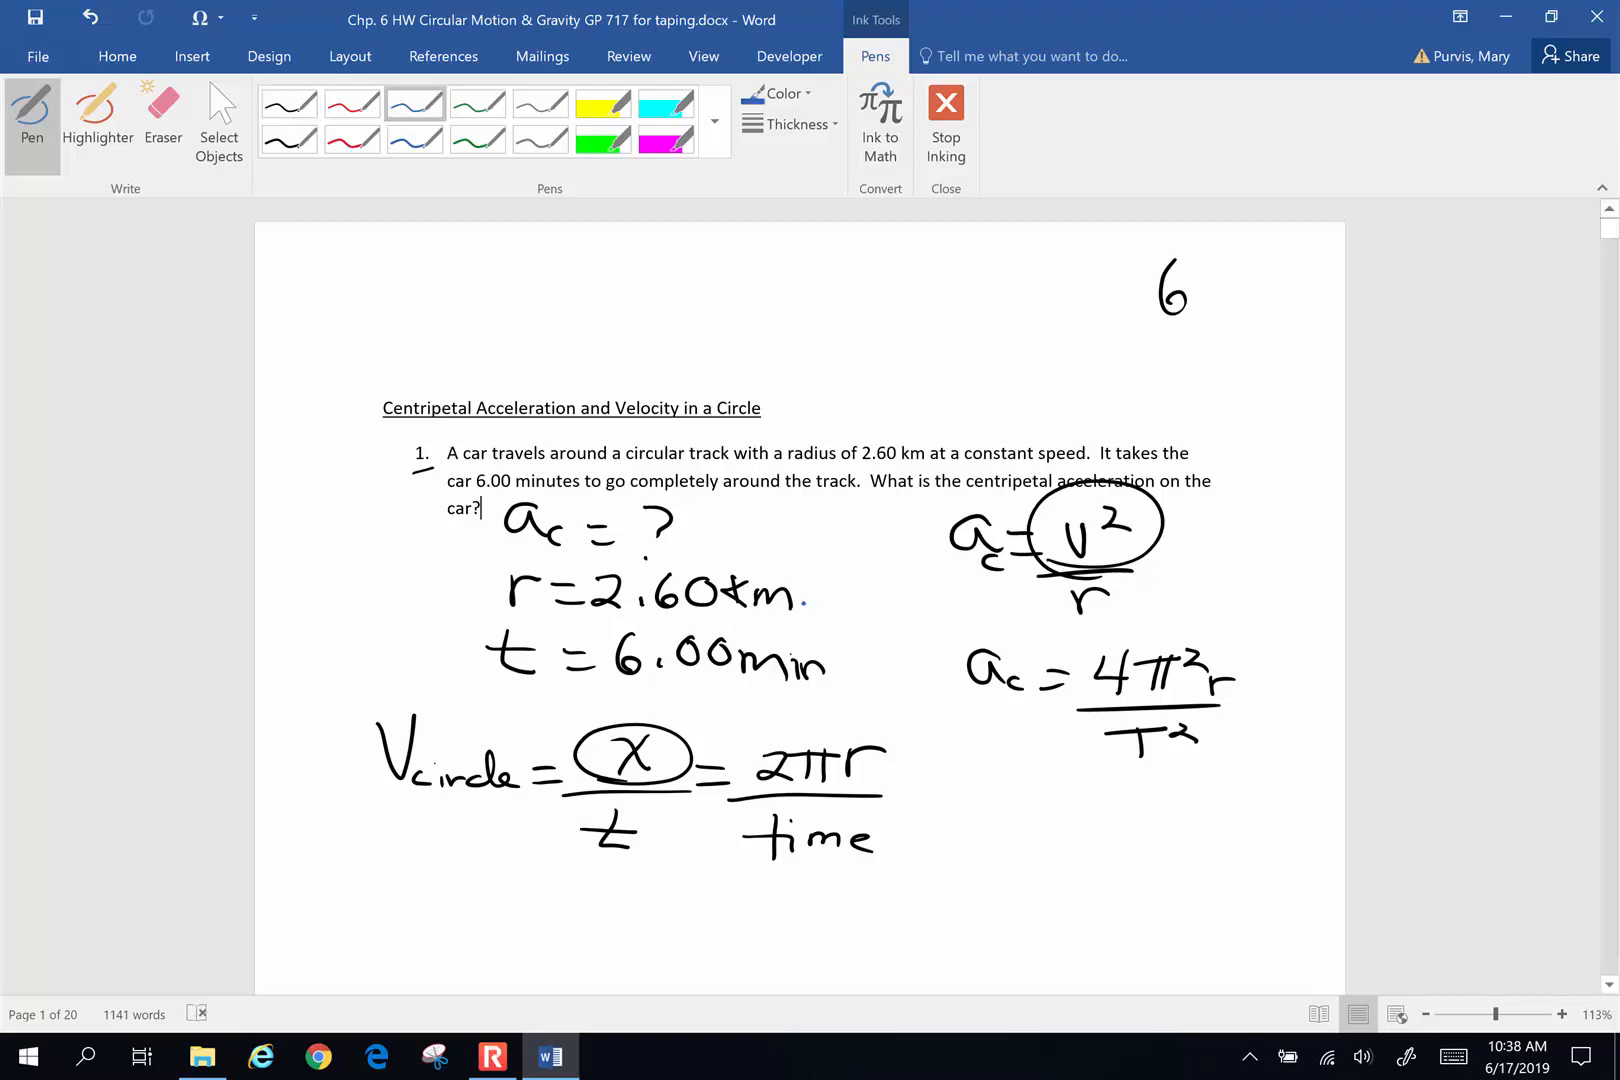
# Underline 2.60 km in blue and convert it to 2600 m
pyautogui.moveTo(630, 608); pyautogui.dragTo(682, 608)
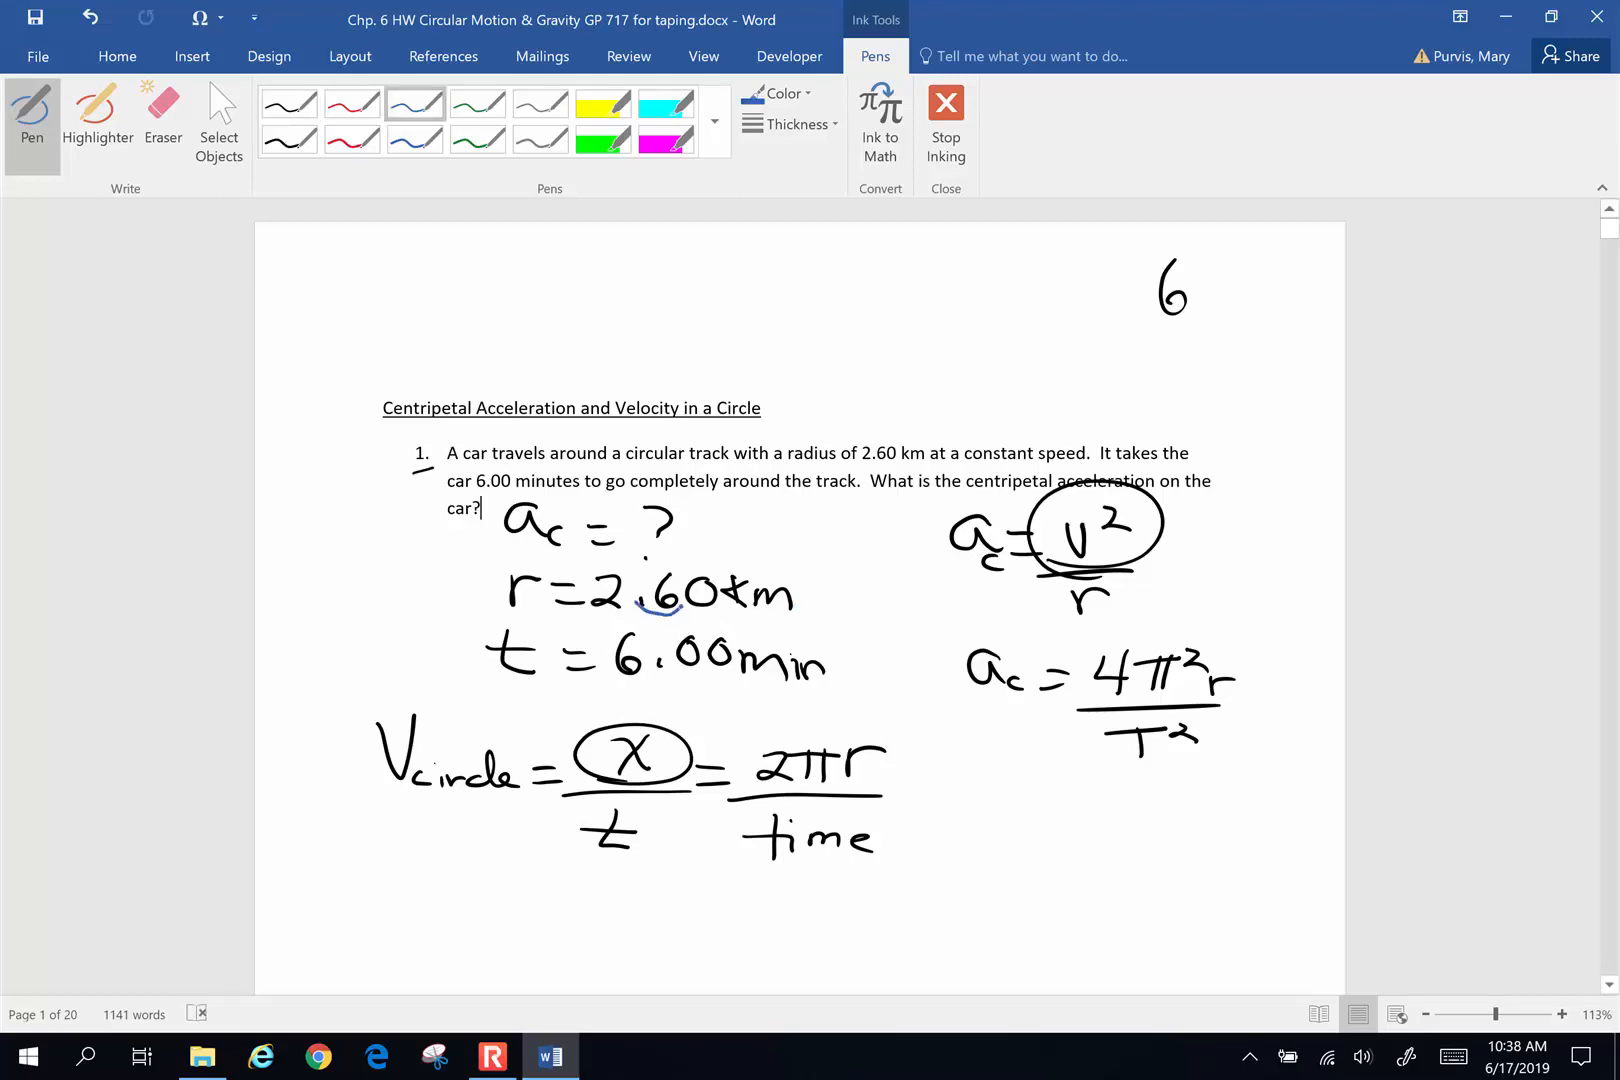
pyautogui.moveTo(641, 615); pyautogui.dragTo(816, 599)
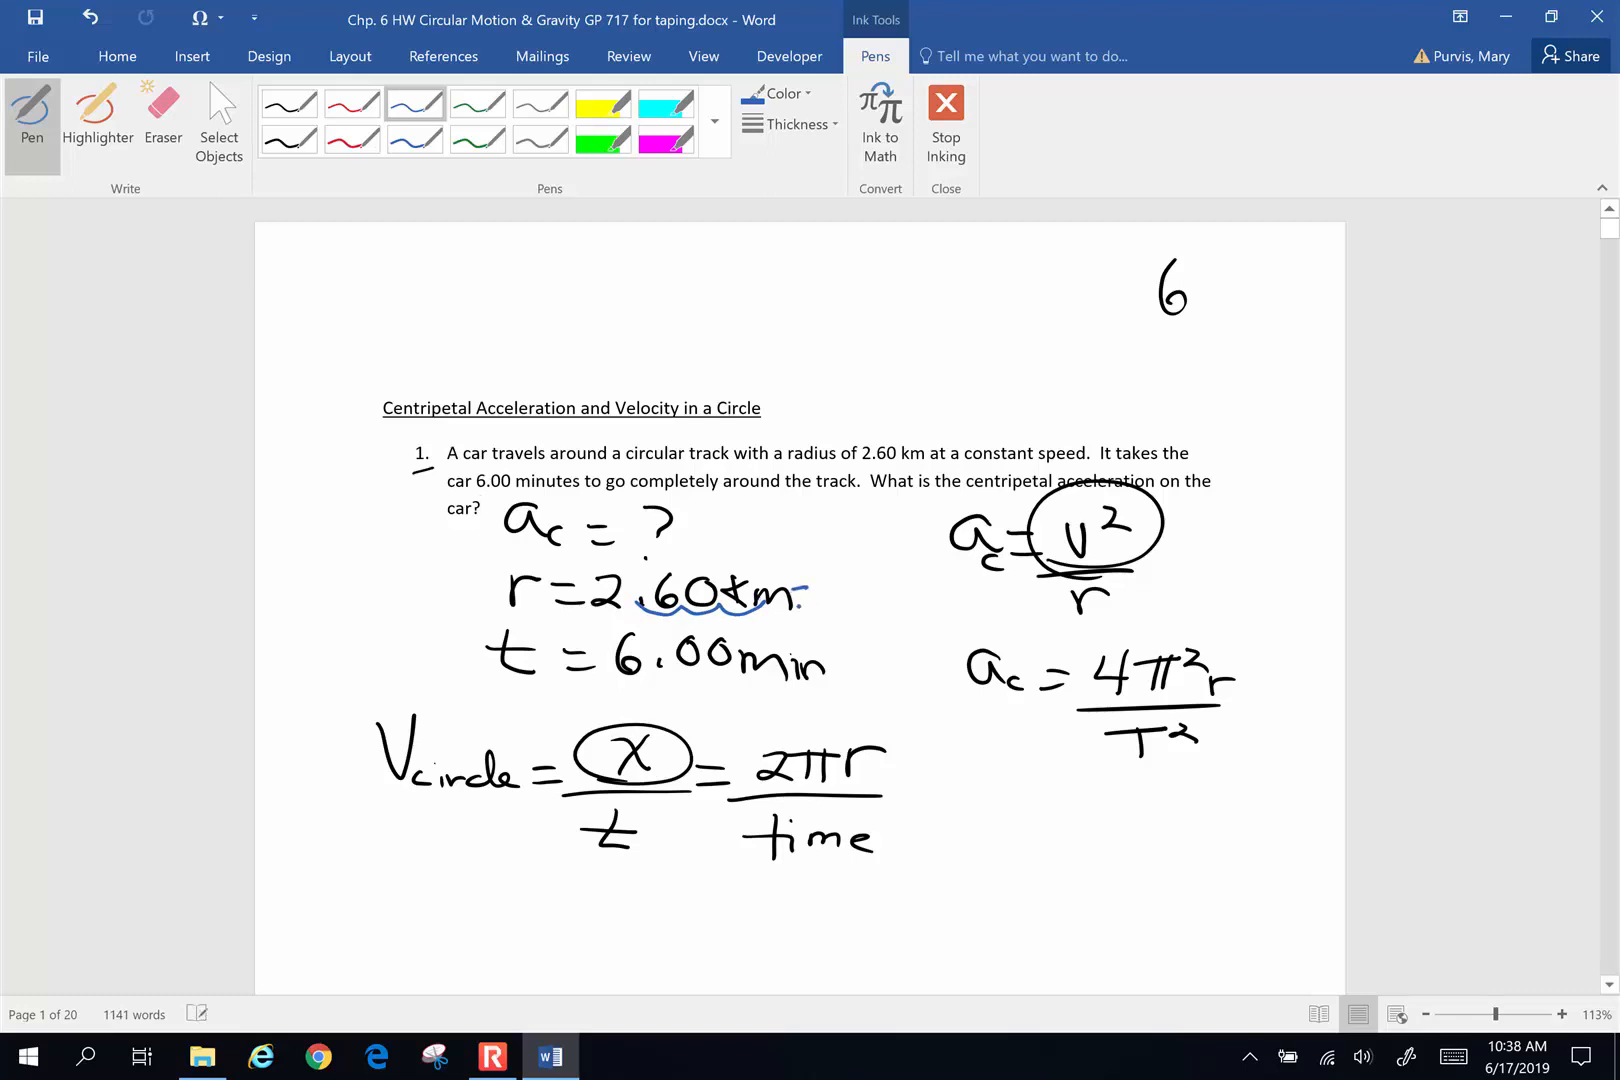
pyautogui.moveTo(816, 594); pyautogui.dragTo(909, 594)
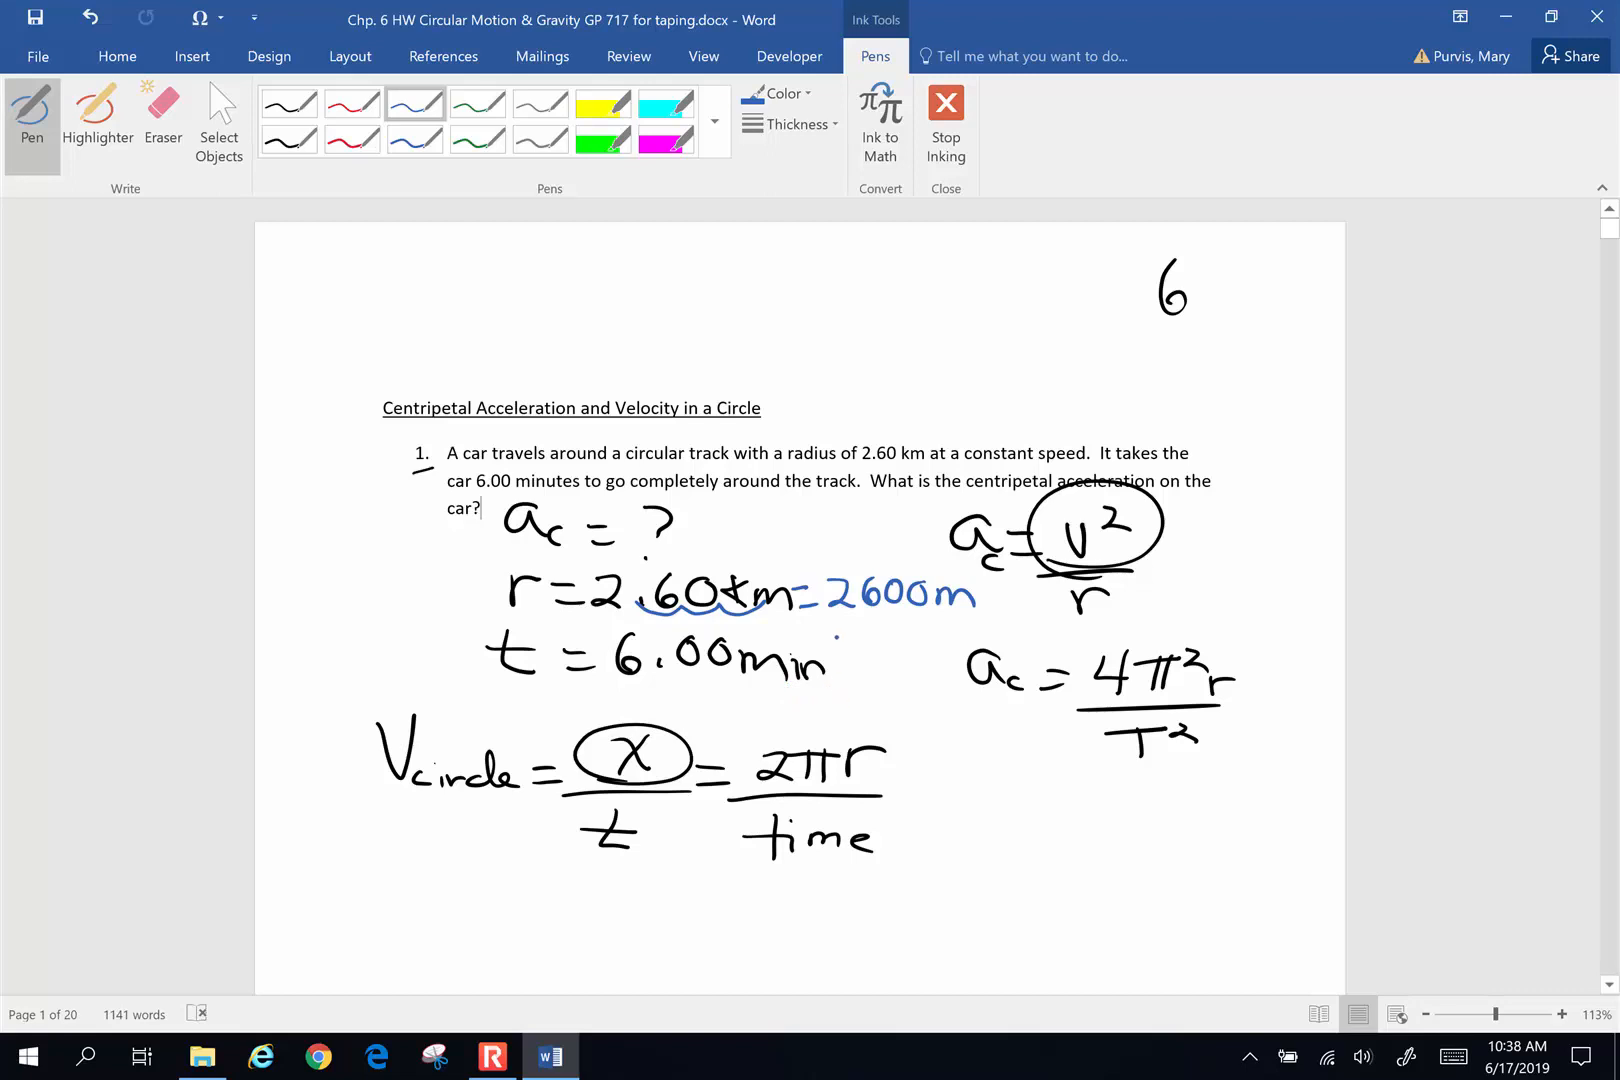
# Add the 60 sec/1 min factor and write t = 360 sec
pyautogui.moveTo(816, 687); pyautogui.dragTo(940, 656)
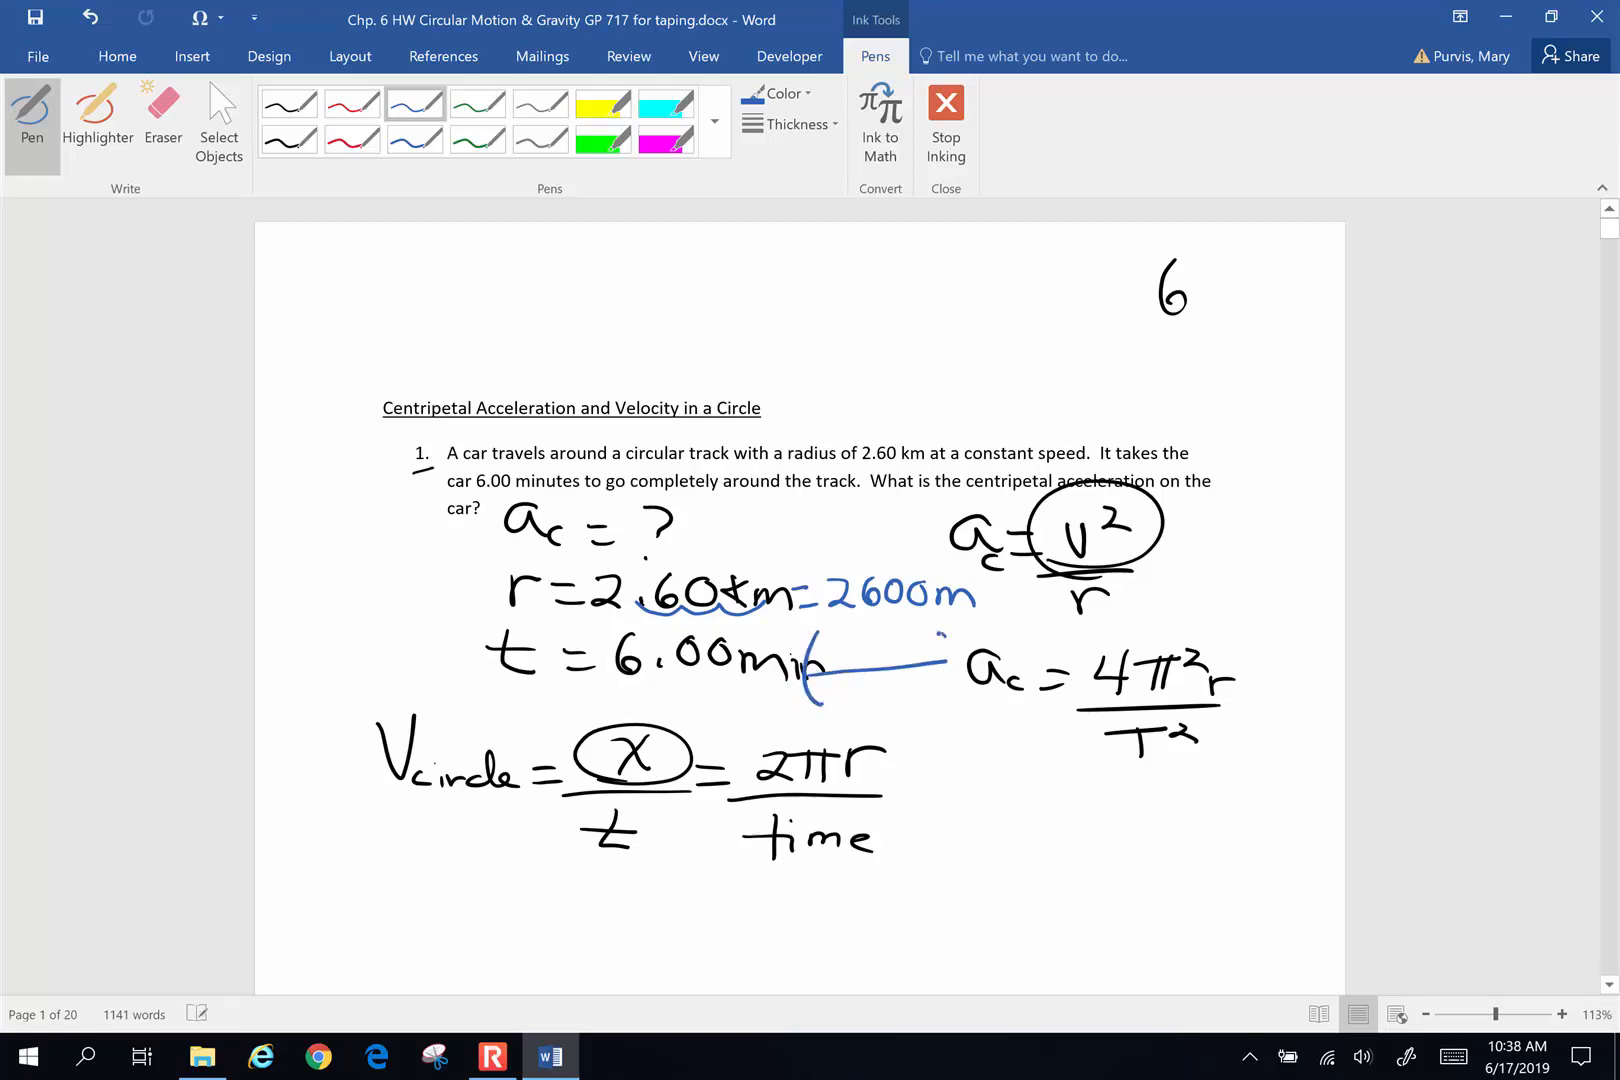
pyautogui.moveTo(899, 661); pyautogui.dragTo(982, 713)
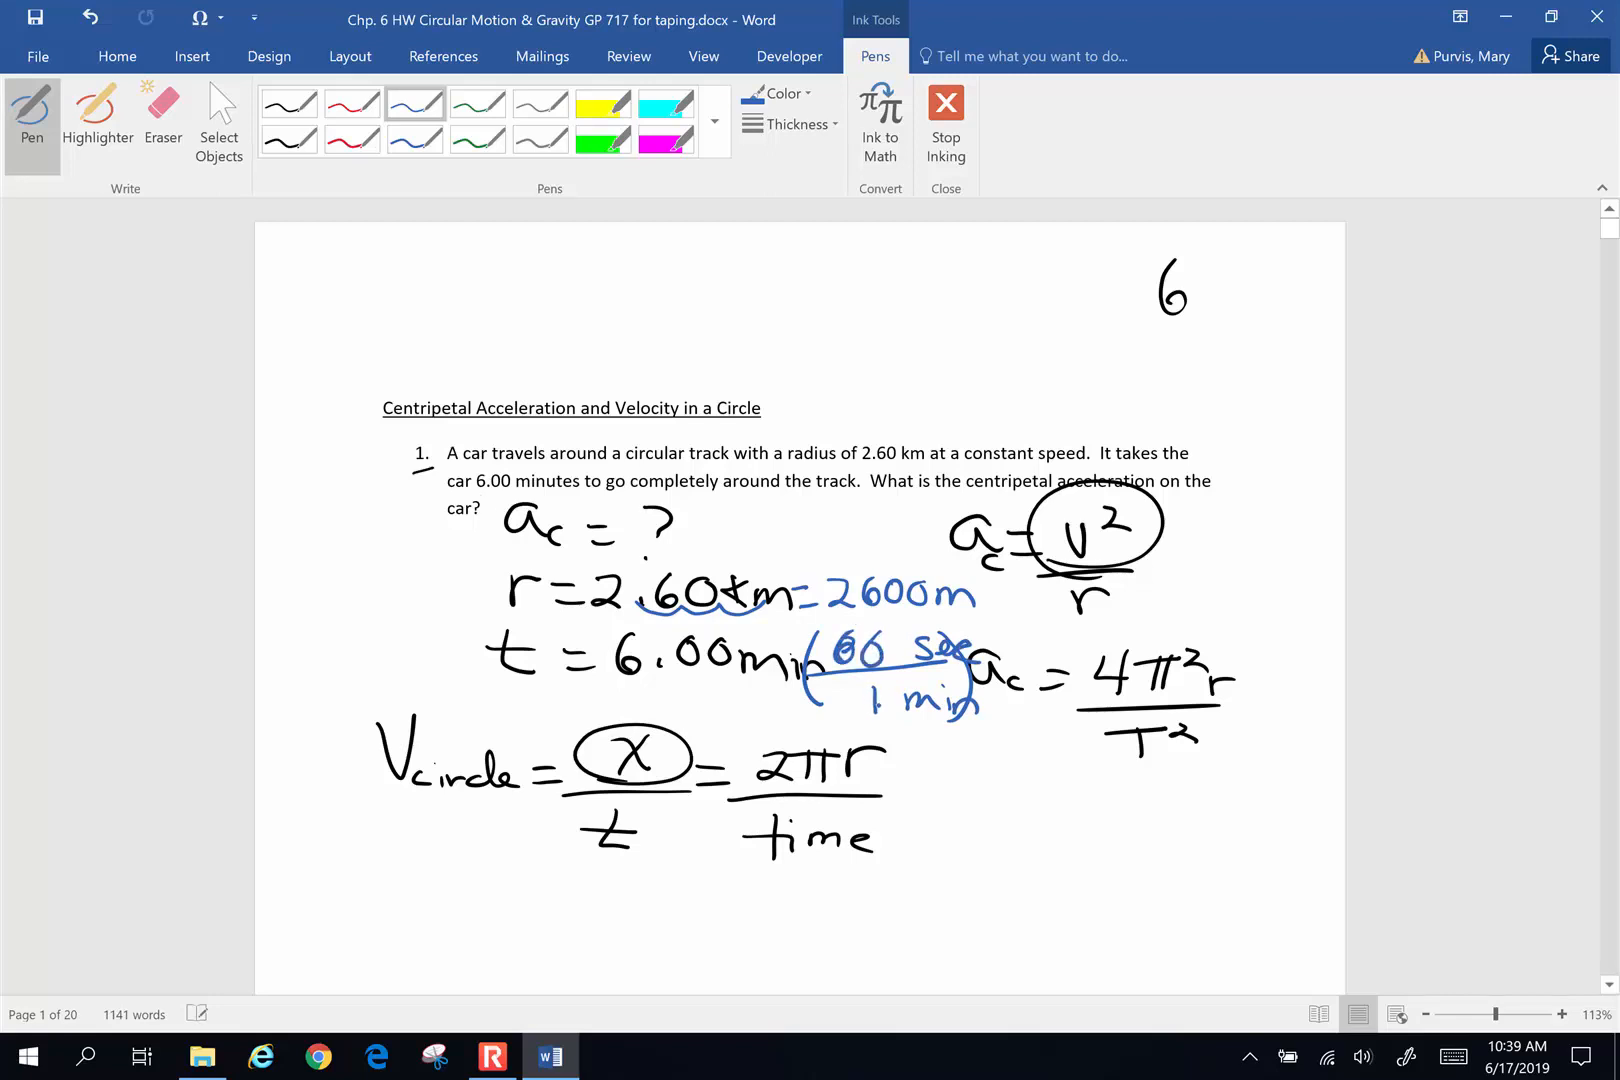
pyautogui.click(481, 508)
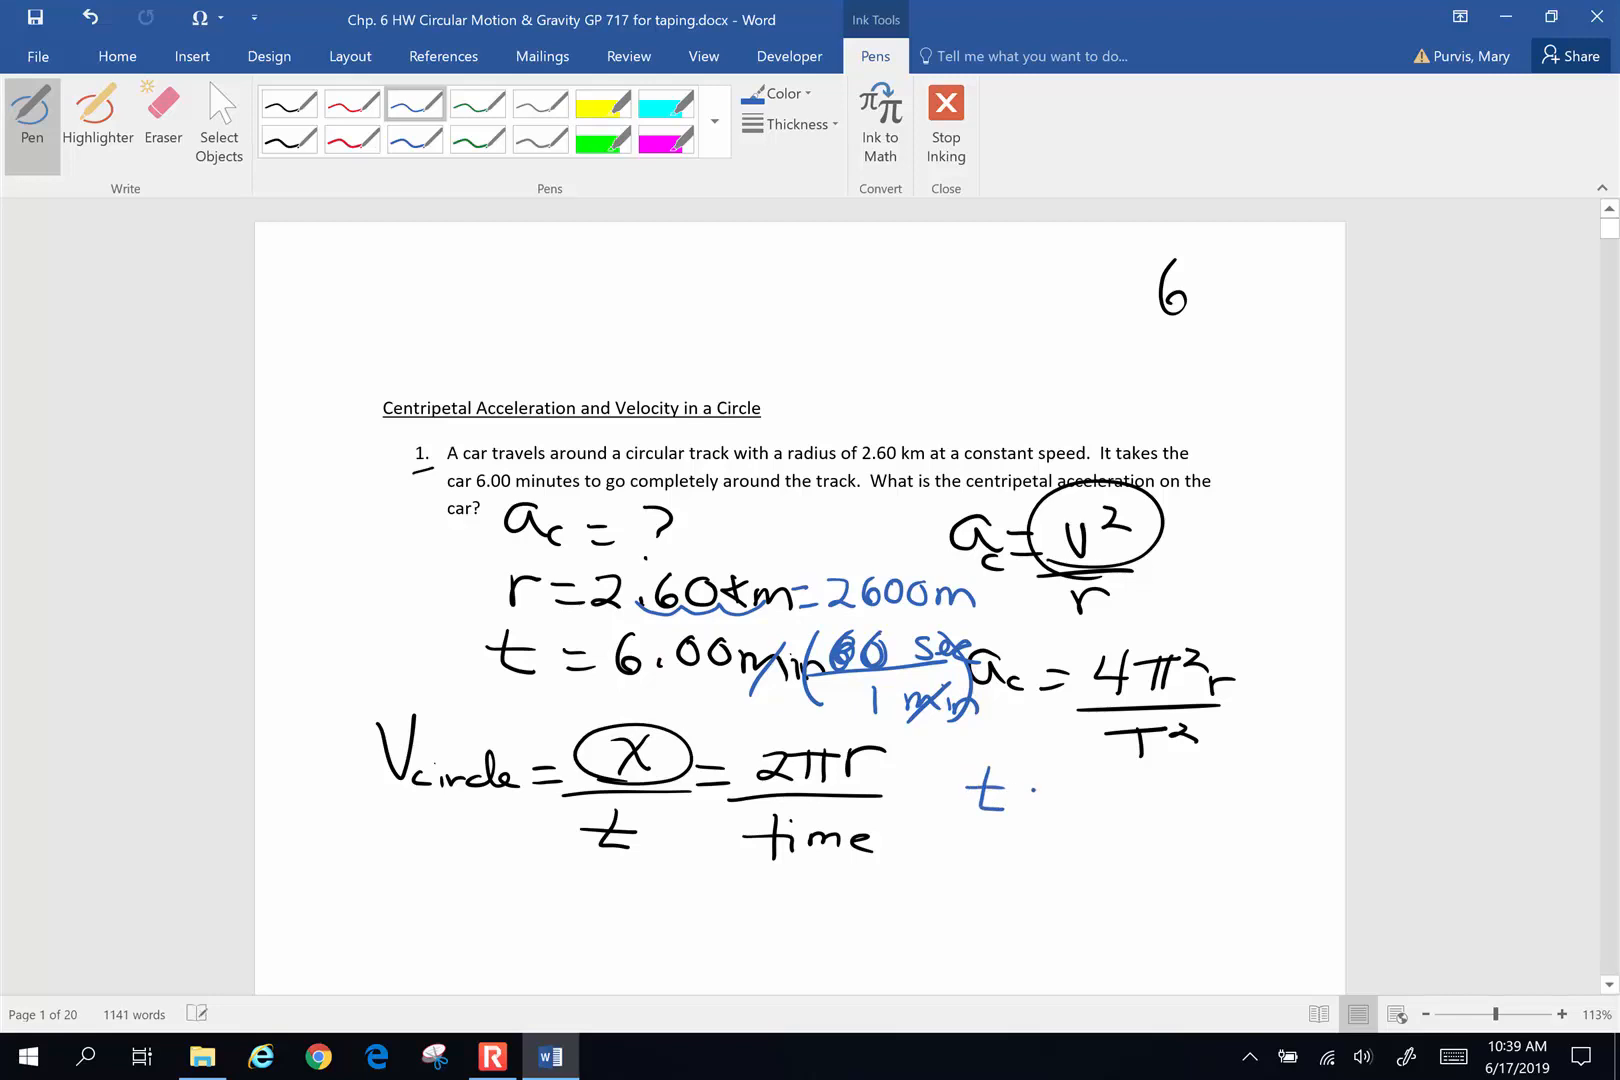
pyautogui.moveTo(1023, 796); pyautogui.dragTo(1147, 796)
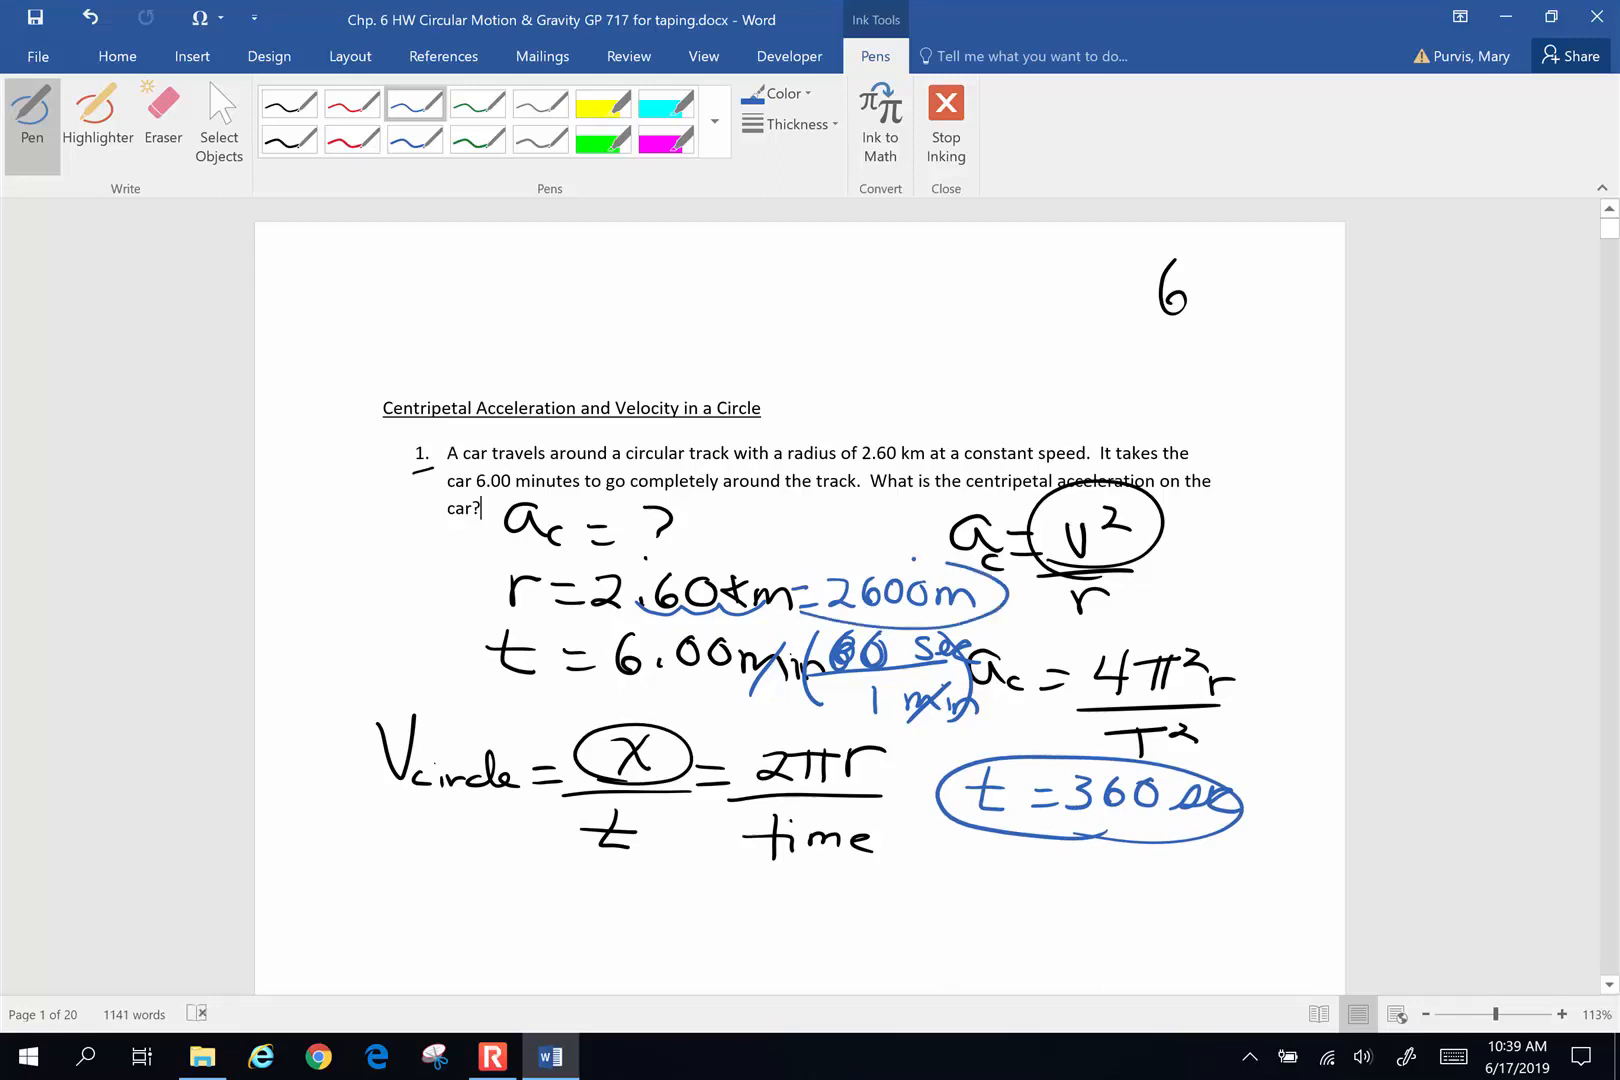
# Circle the converted 2600 m and mark time in the velocity formula
pyautogui.moveTo(816, 594); pyautogui.dragTo(1007, 594)
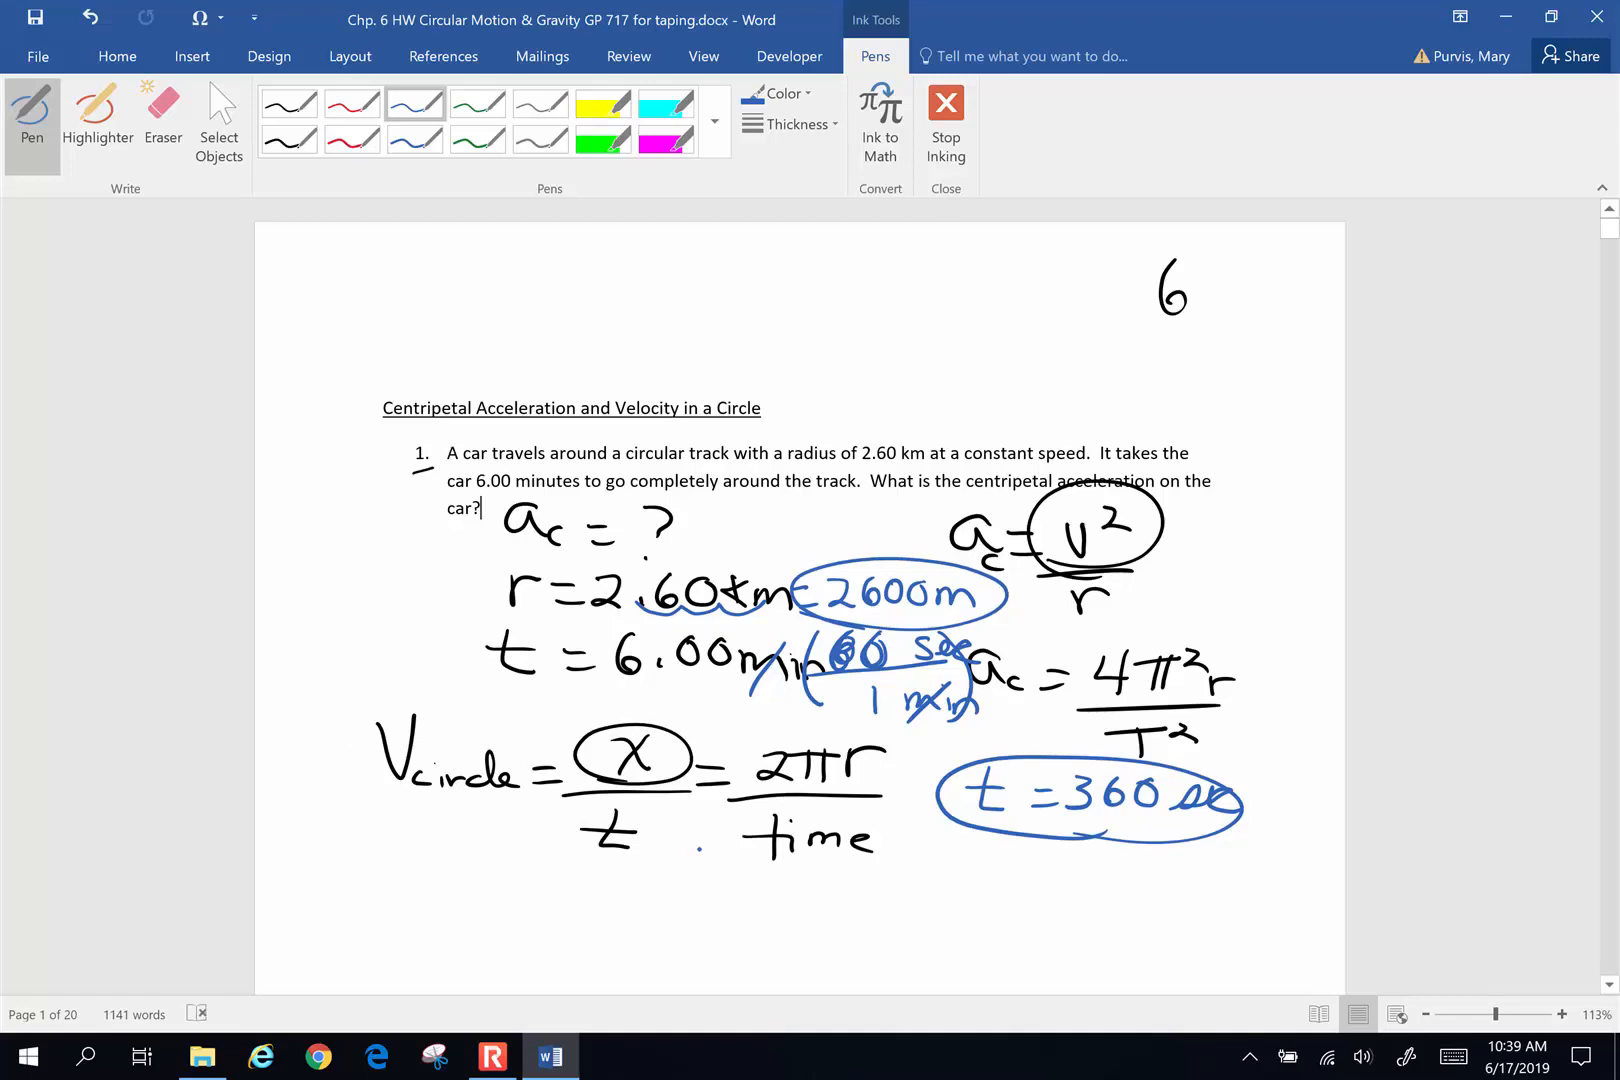
pyautogui.moveTo(703, 847); pyautogui.dragTo(878, 858)
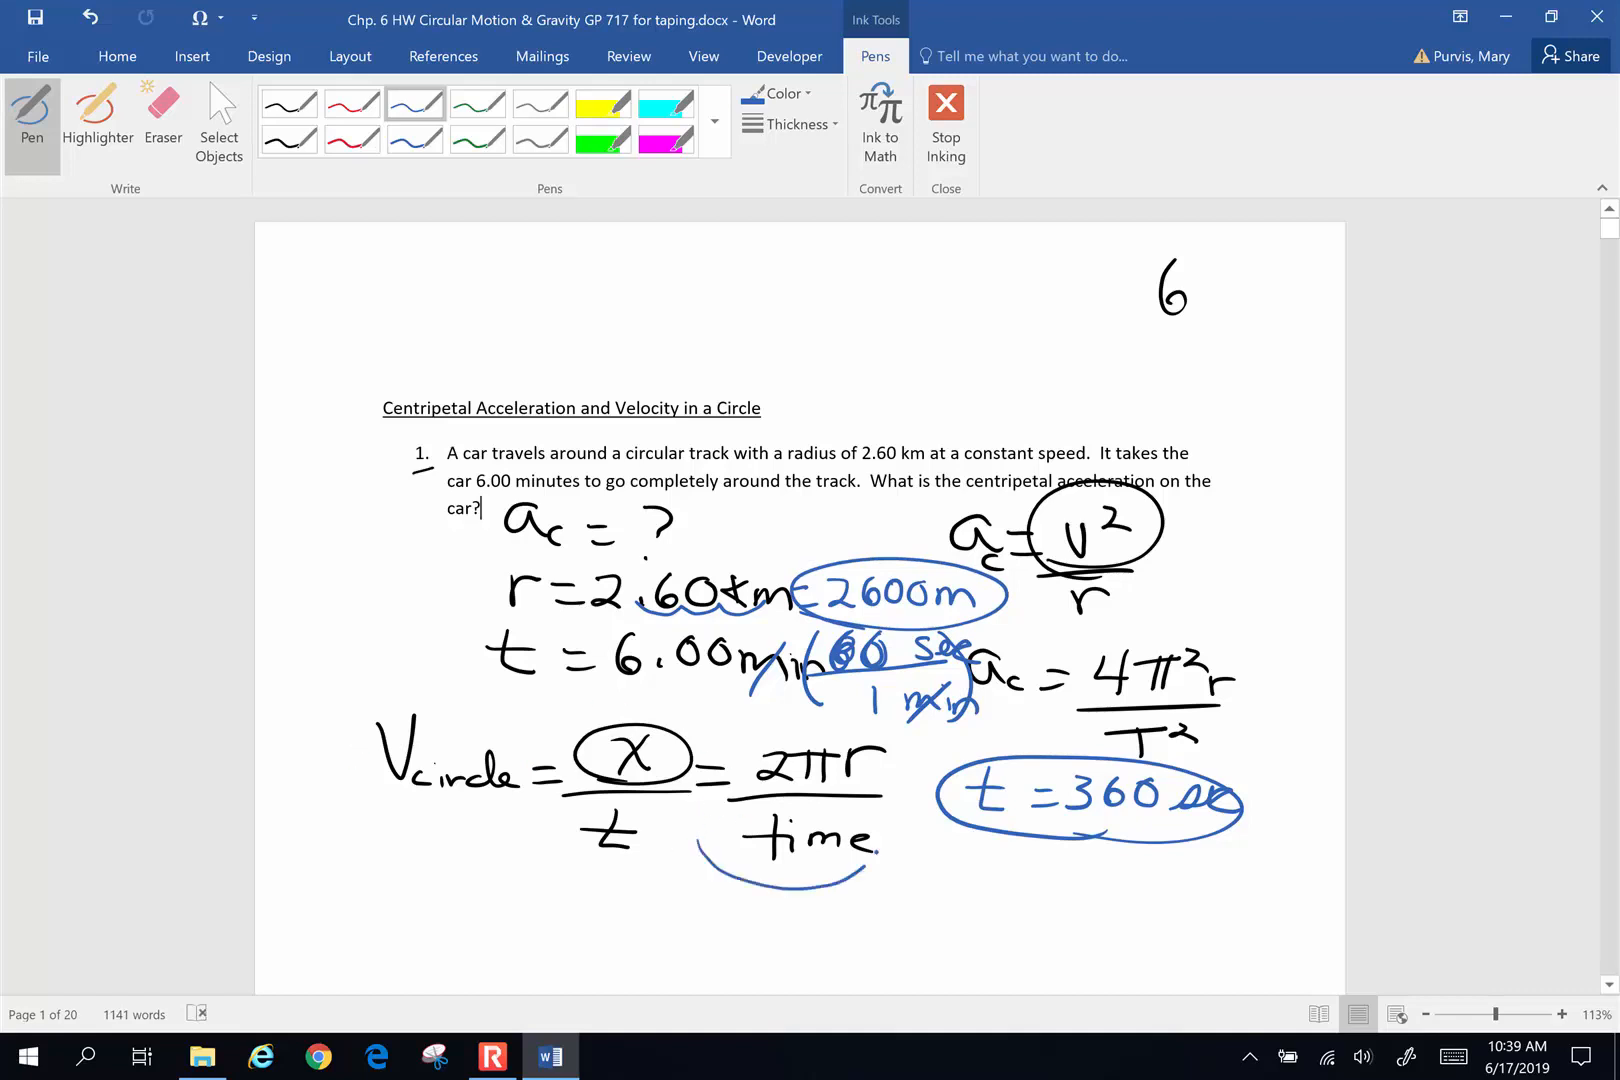
# Circle the formulas a_c = v²/r, a_c = 4π²r/T² and 2πr/time in blue
pyautogui.moveTo(703, 734); pyautogui.dragTo(894, 858)
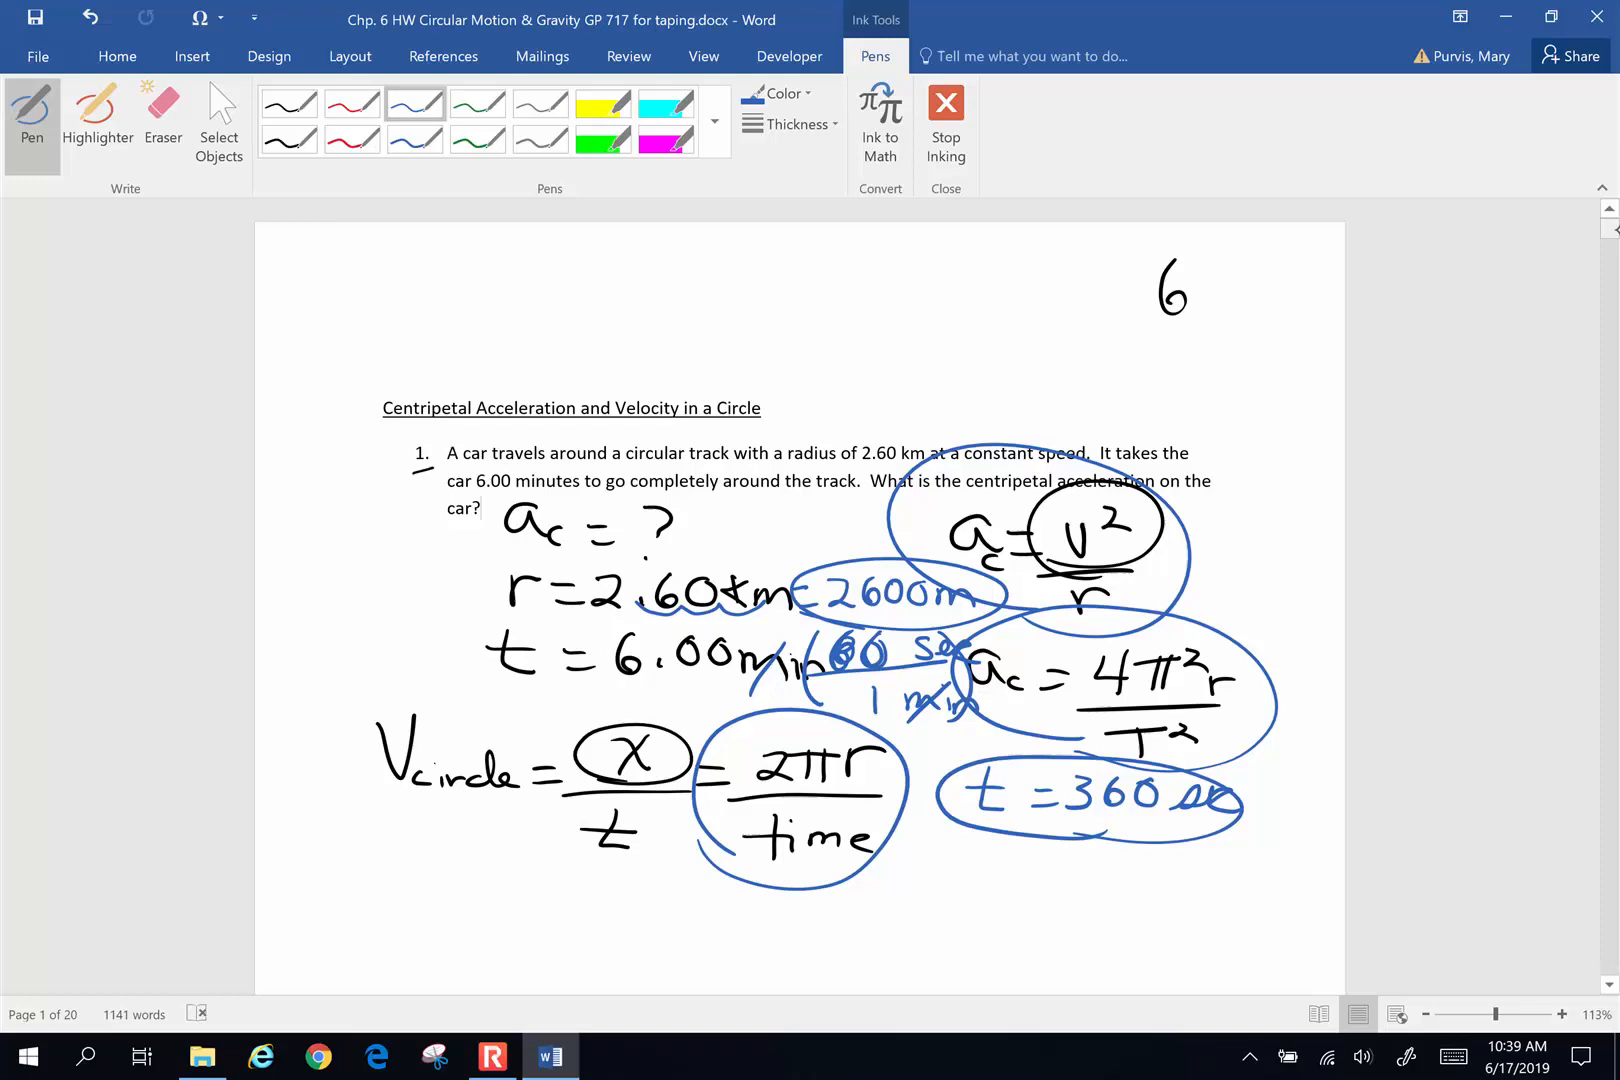
# Write a_c = 4π²r/T² below the velocity formula
pyautogui.scroll(-3)
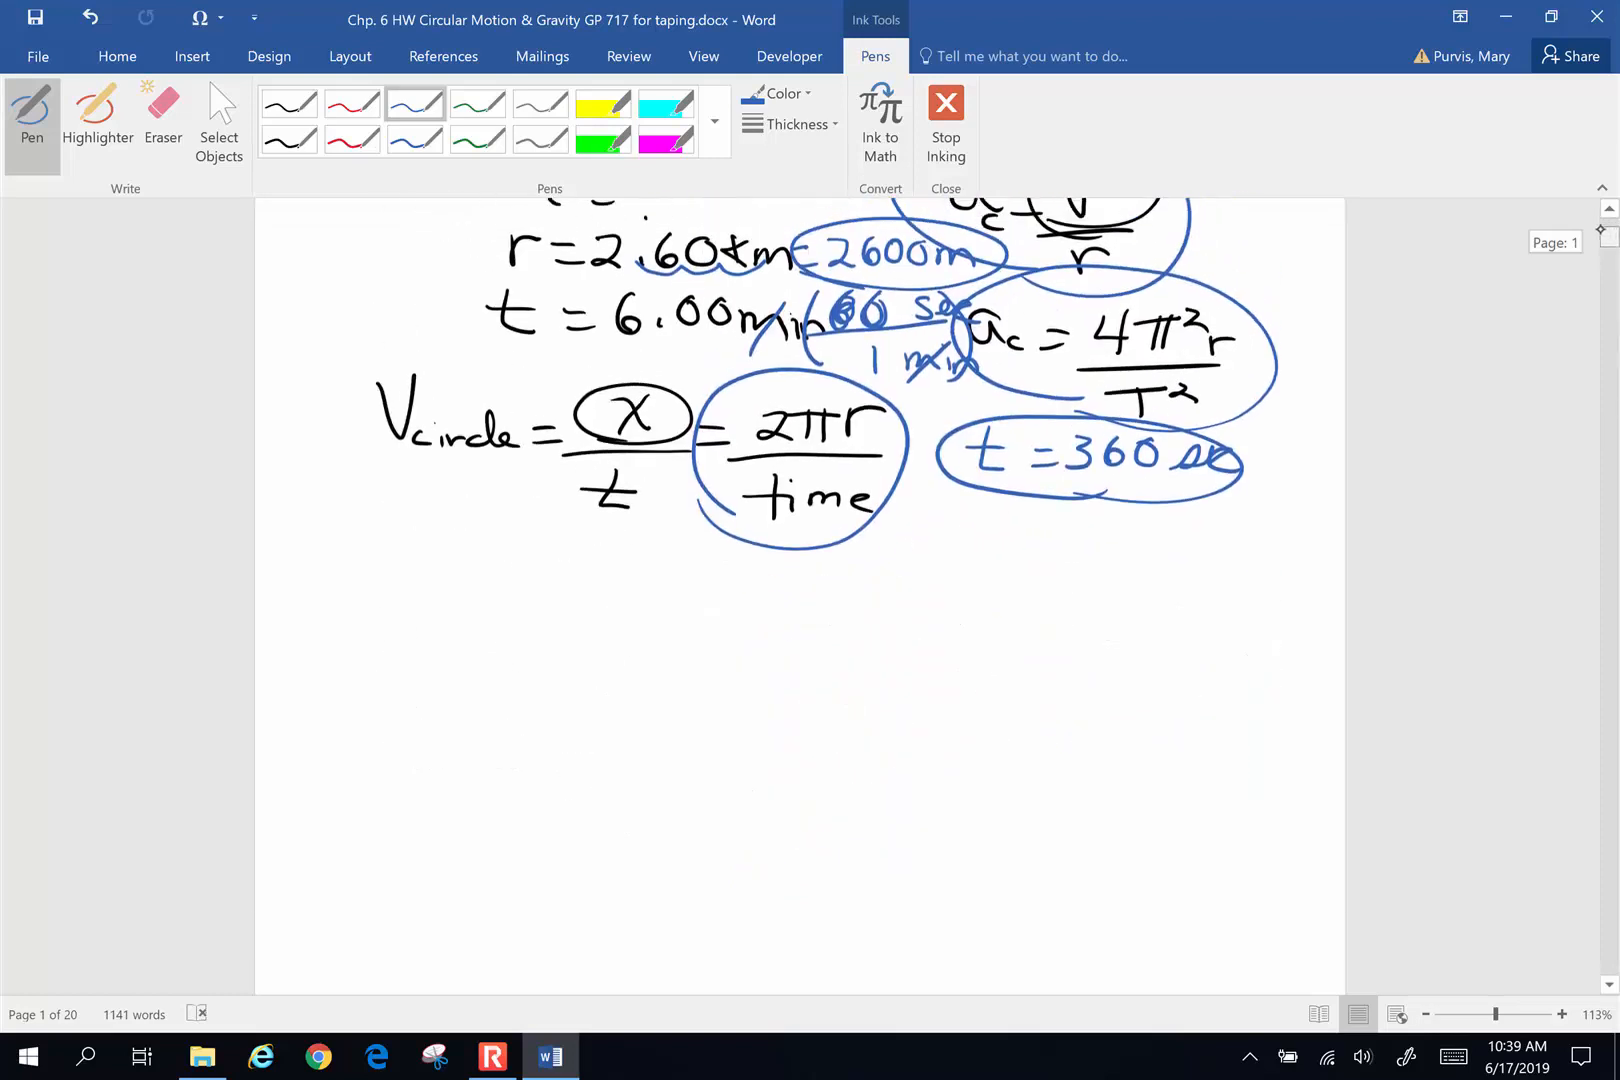
pyautogui.scroll(-3)
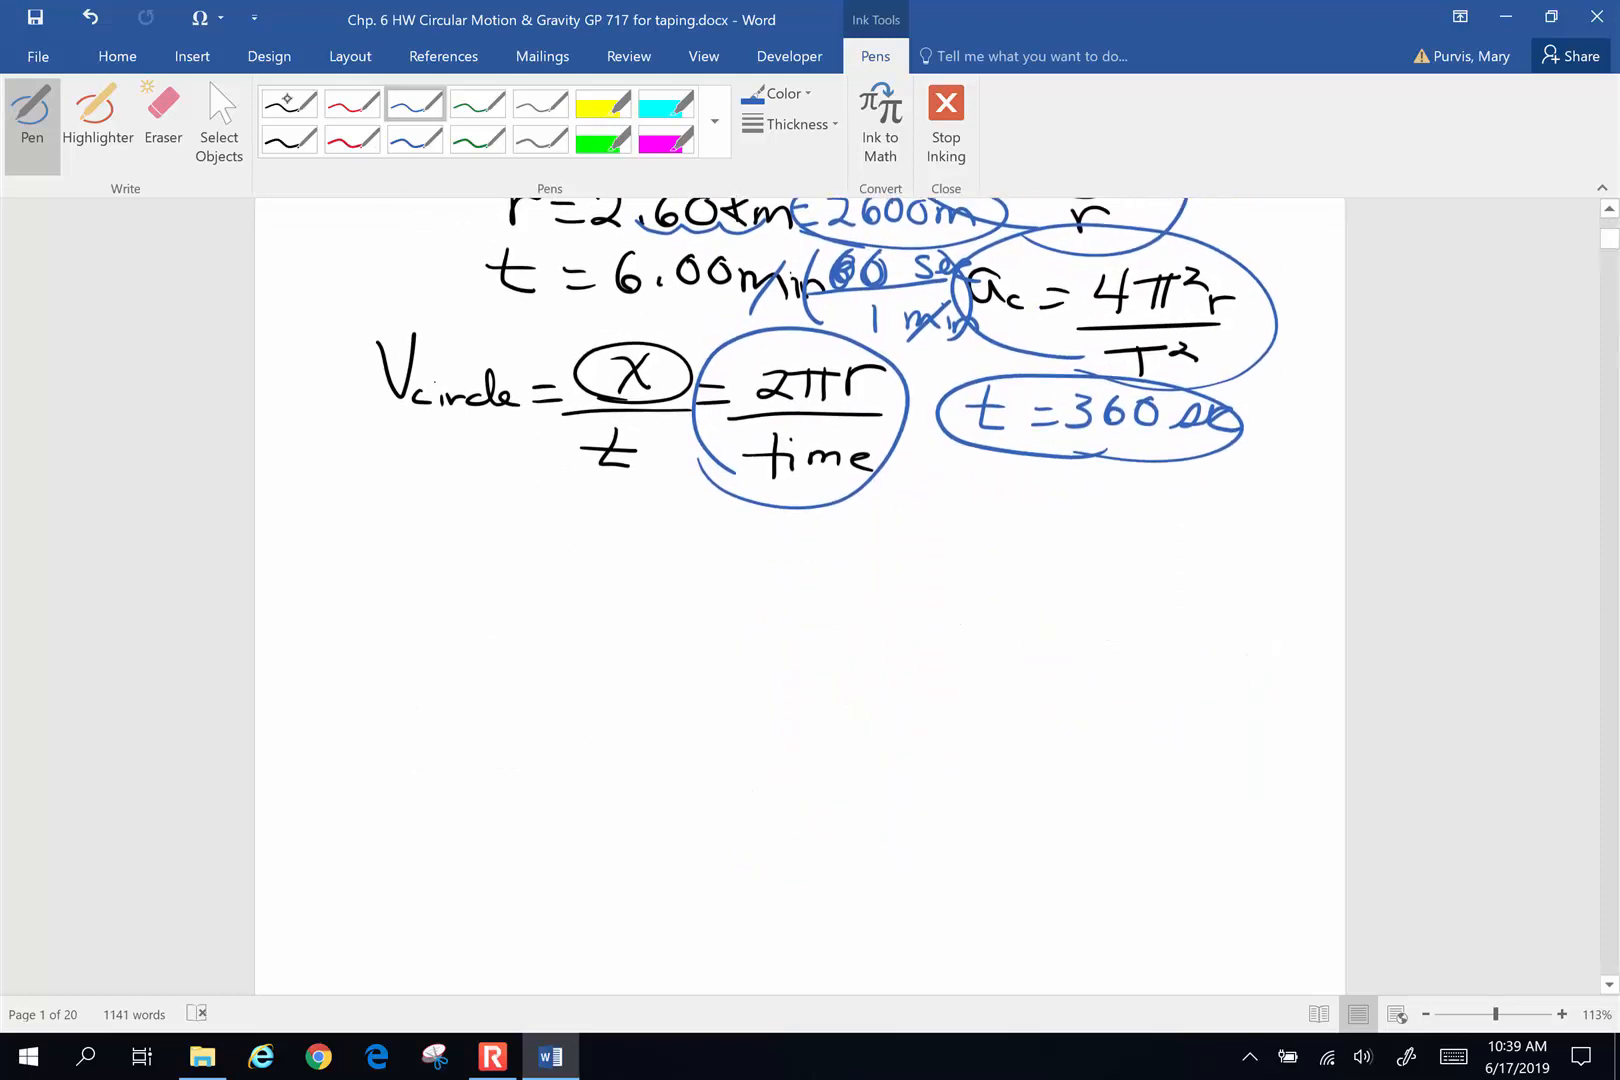
pyautogui.moveTo(434, 527); pyautogui.dragTo(387, 610)
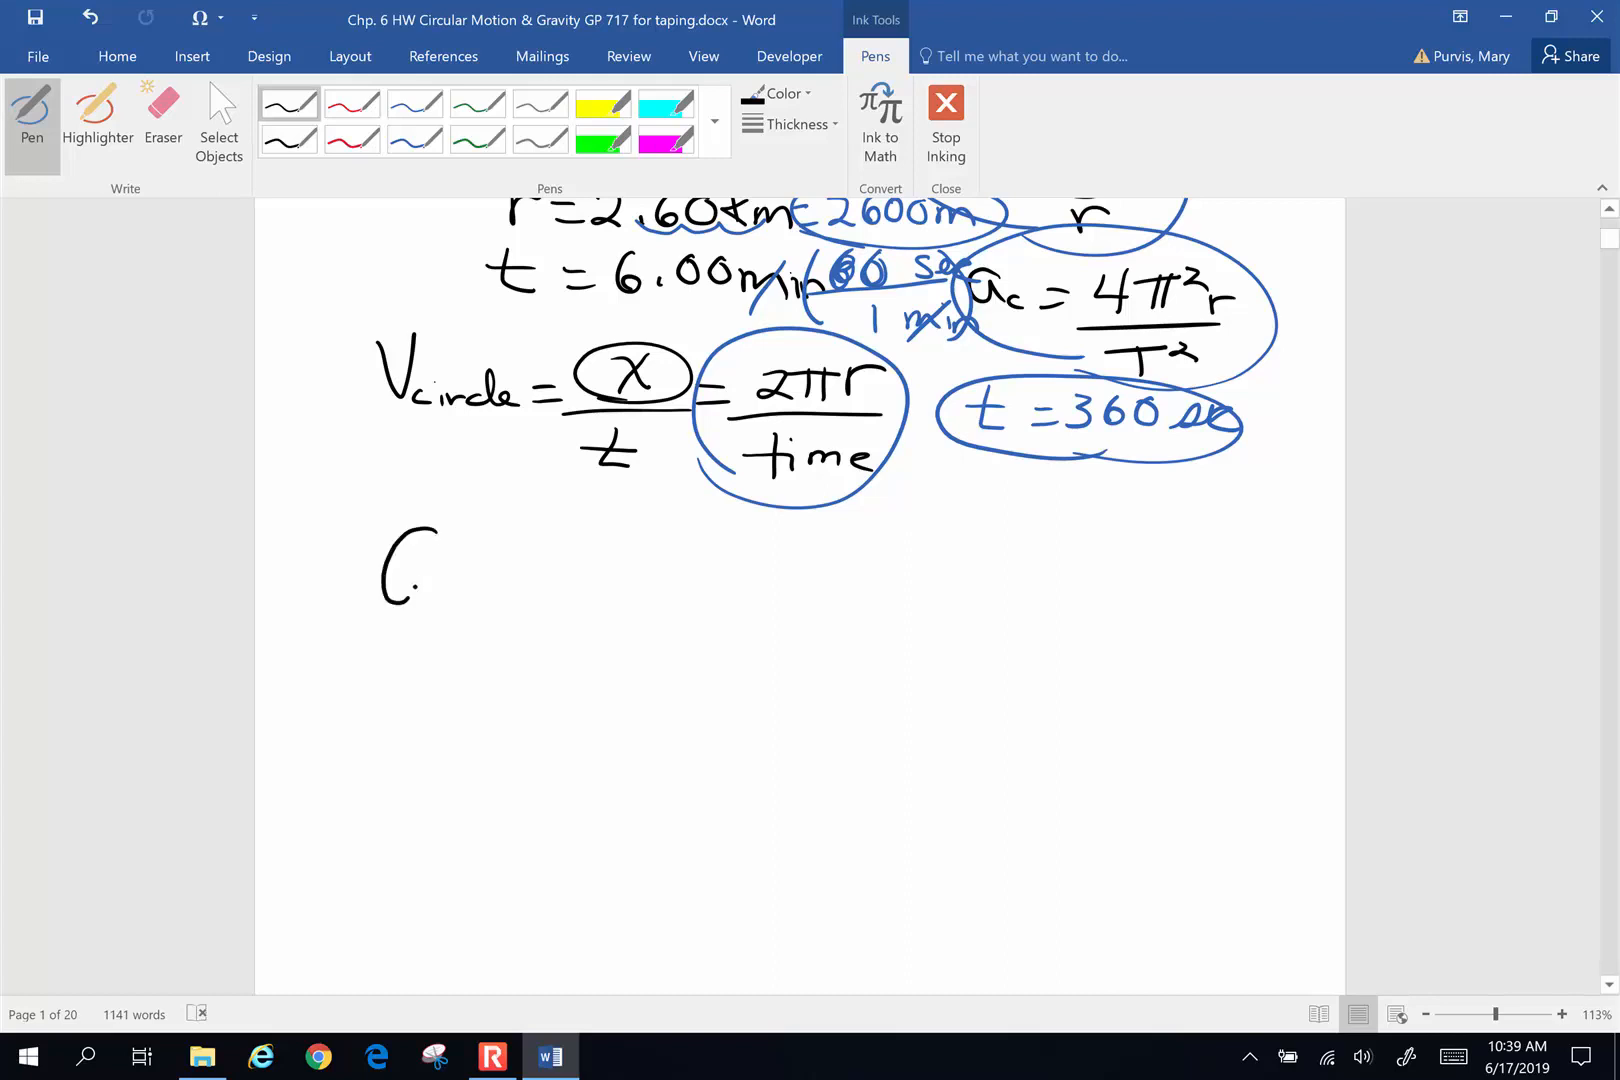
pyautogui.moveTo(393, 574); pyautogui.dragTo(568, 589)
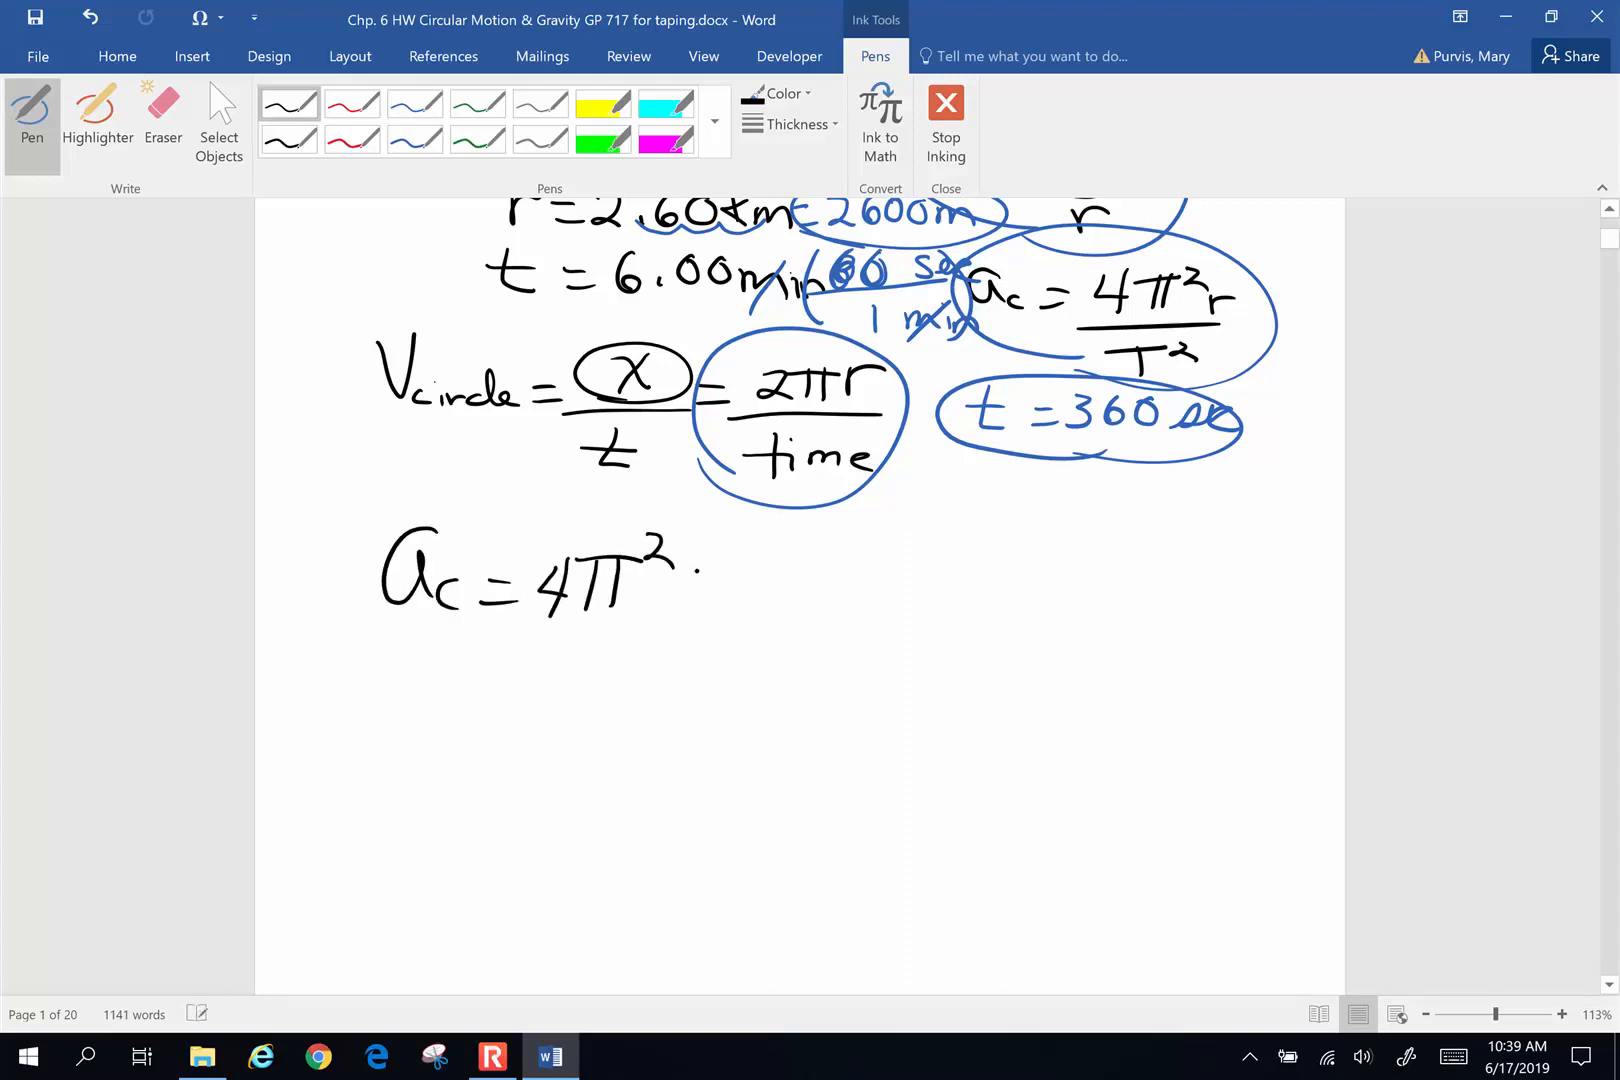
pyautogui.moveTo(682, 584); pyautogui.dragTo(739, 641)
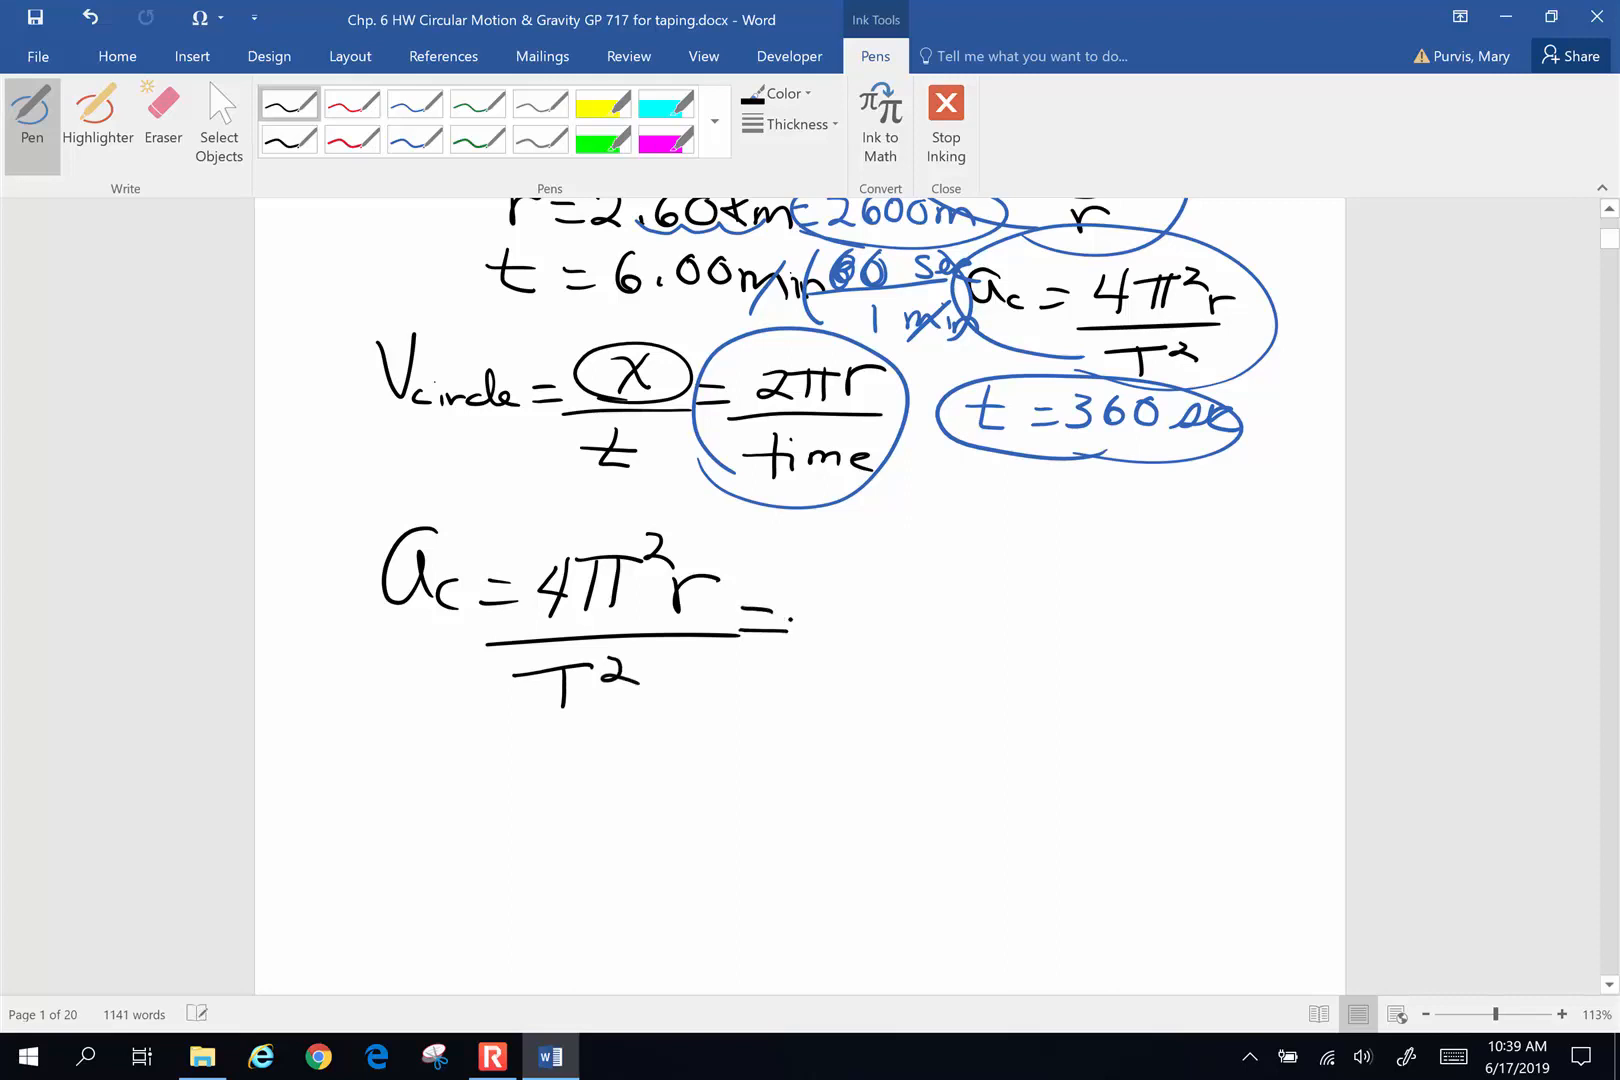
# Substitute 4π²(2600 m)/(360 s)² into the formula
pyautogui.moveTo(816, 599); pyautogui.dragTo(904, 620)
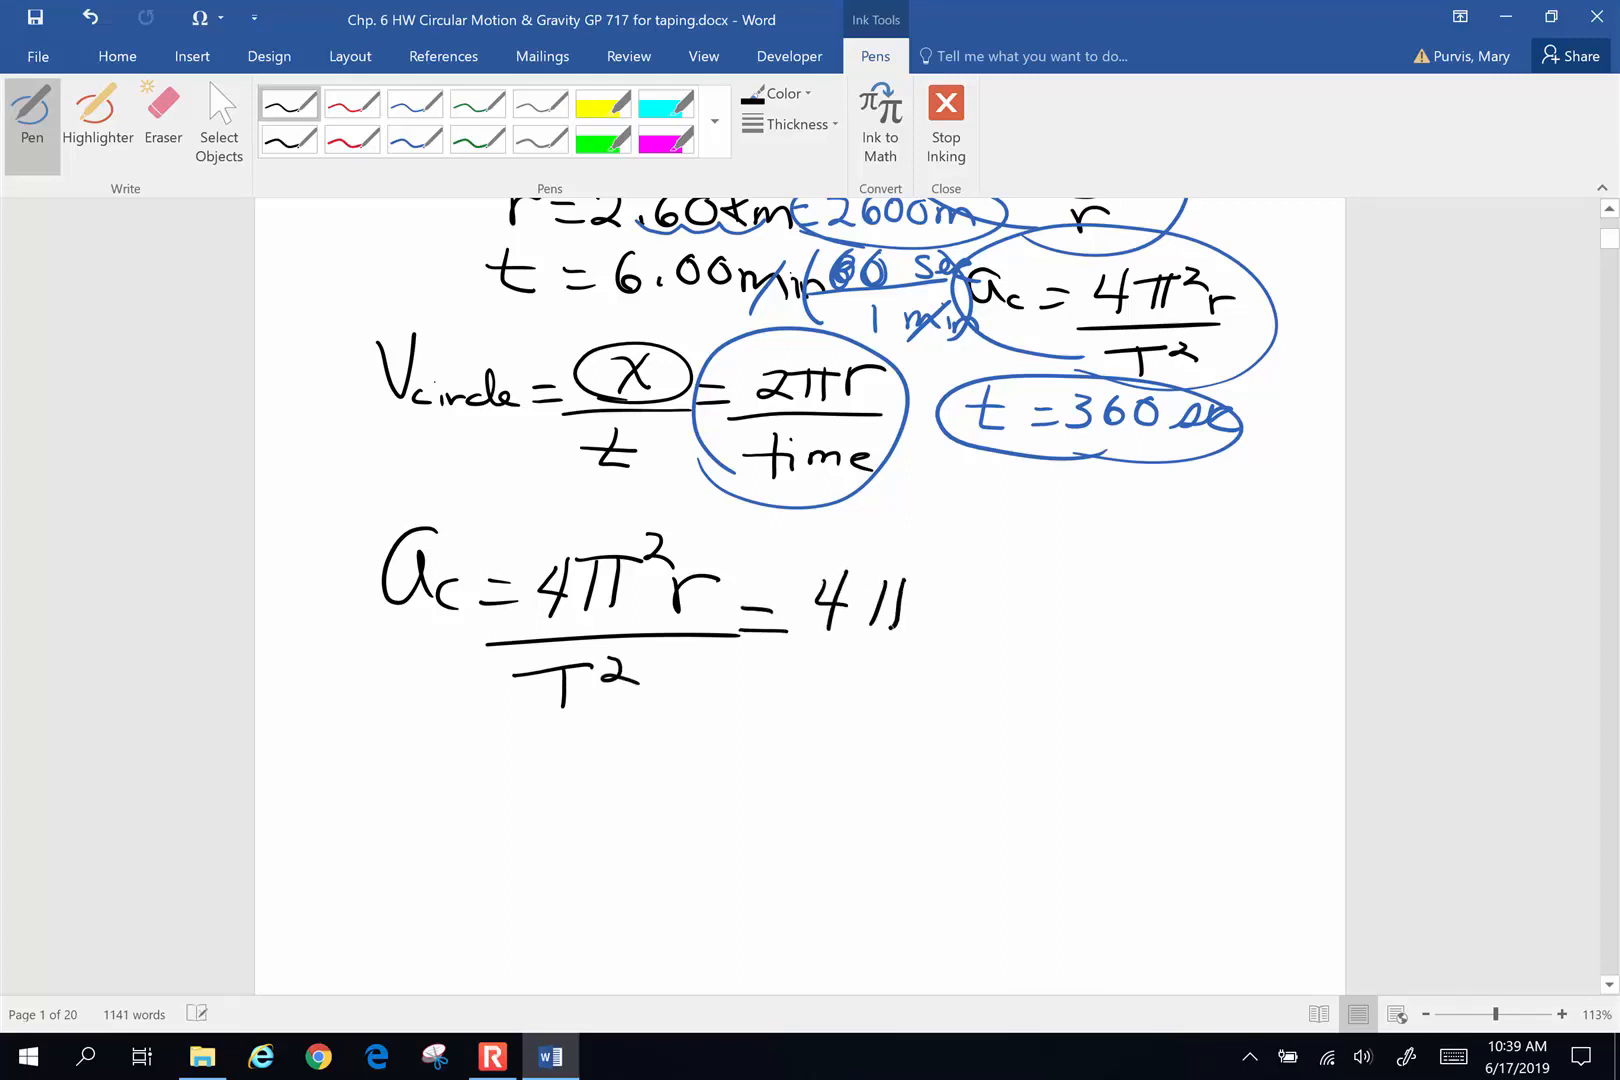
pyautogui.moveTo(816, 599); pyautogui.dragTo(1007, 615)
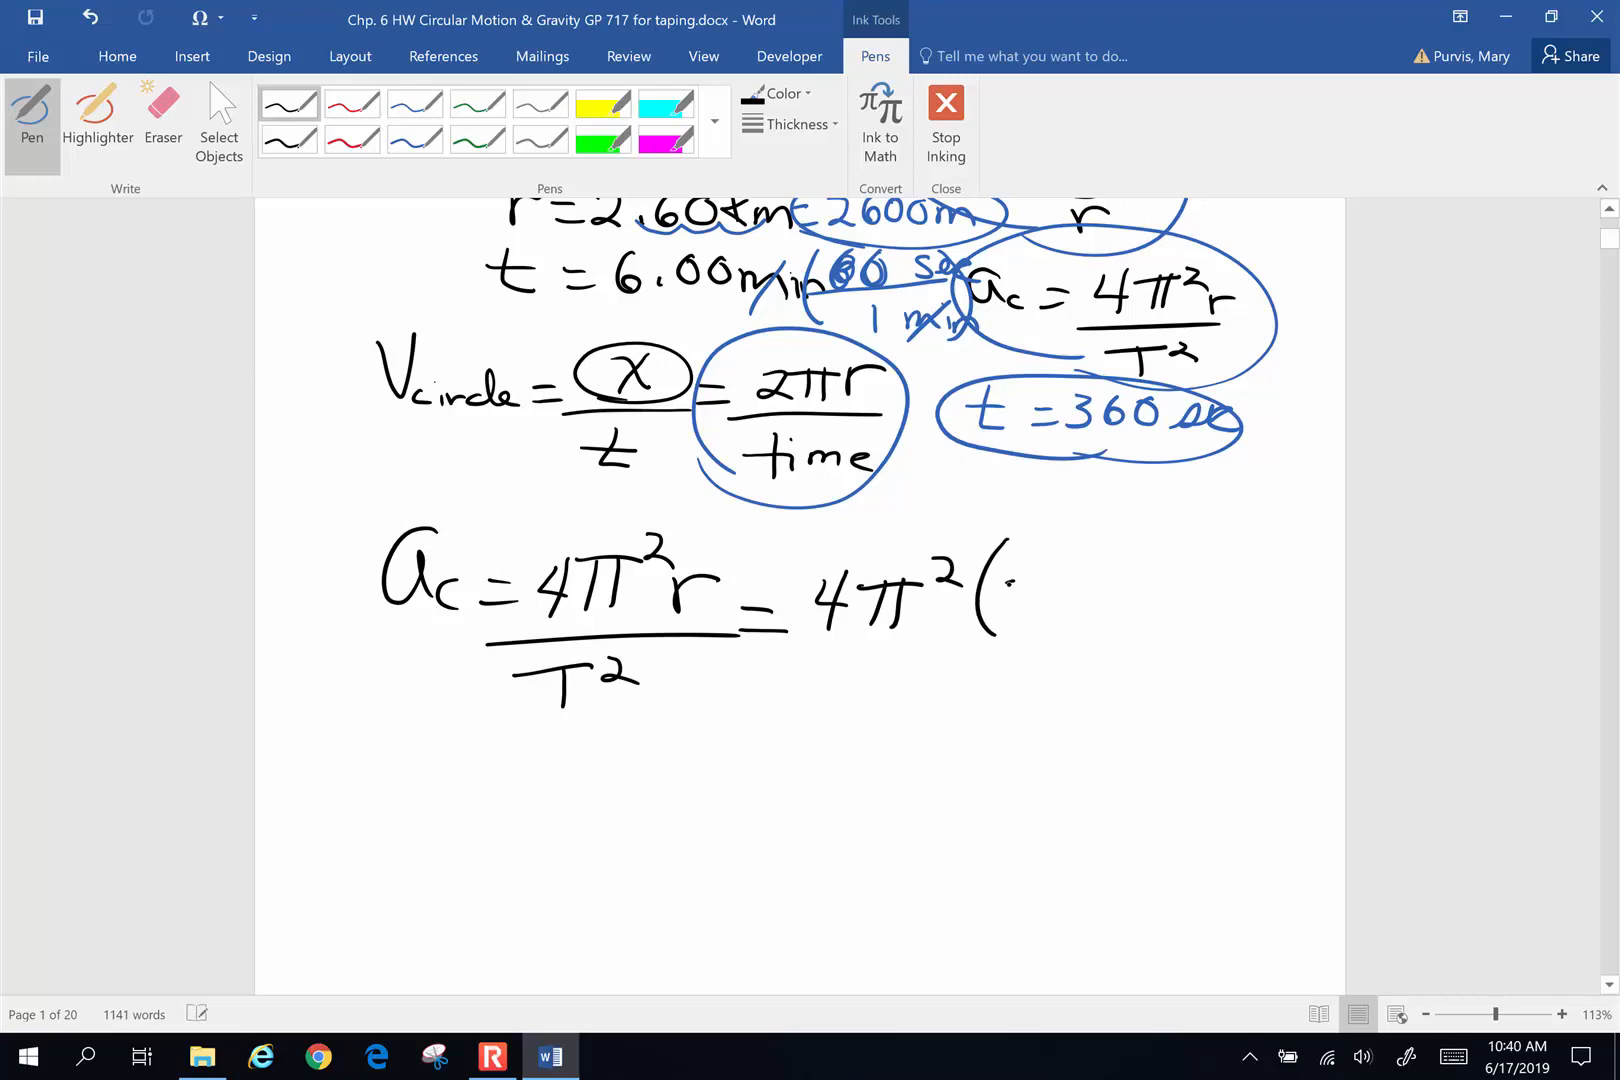
pyautogui.moveTo(1007, 594); pyautogui.dragTo(1136, 594)
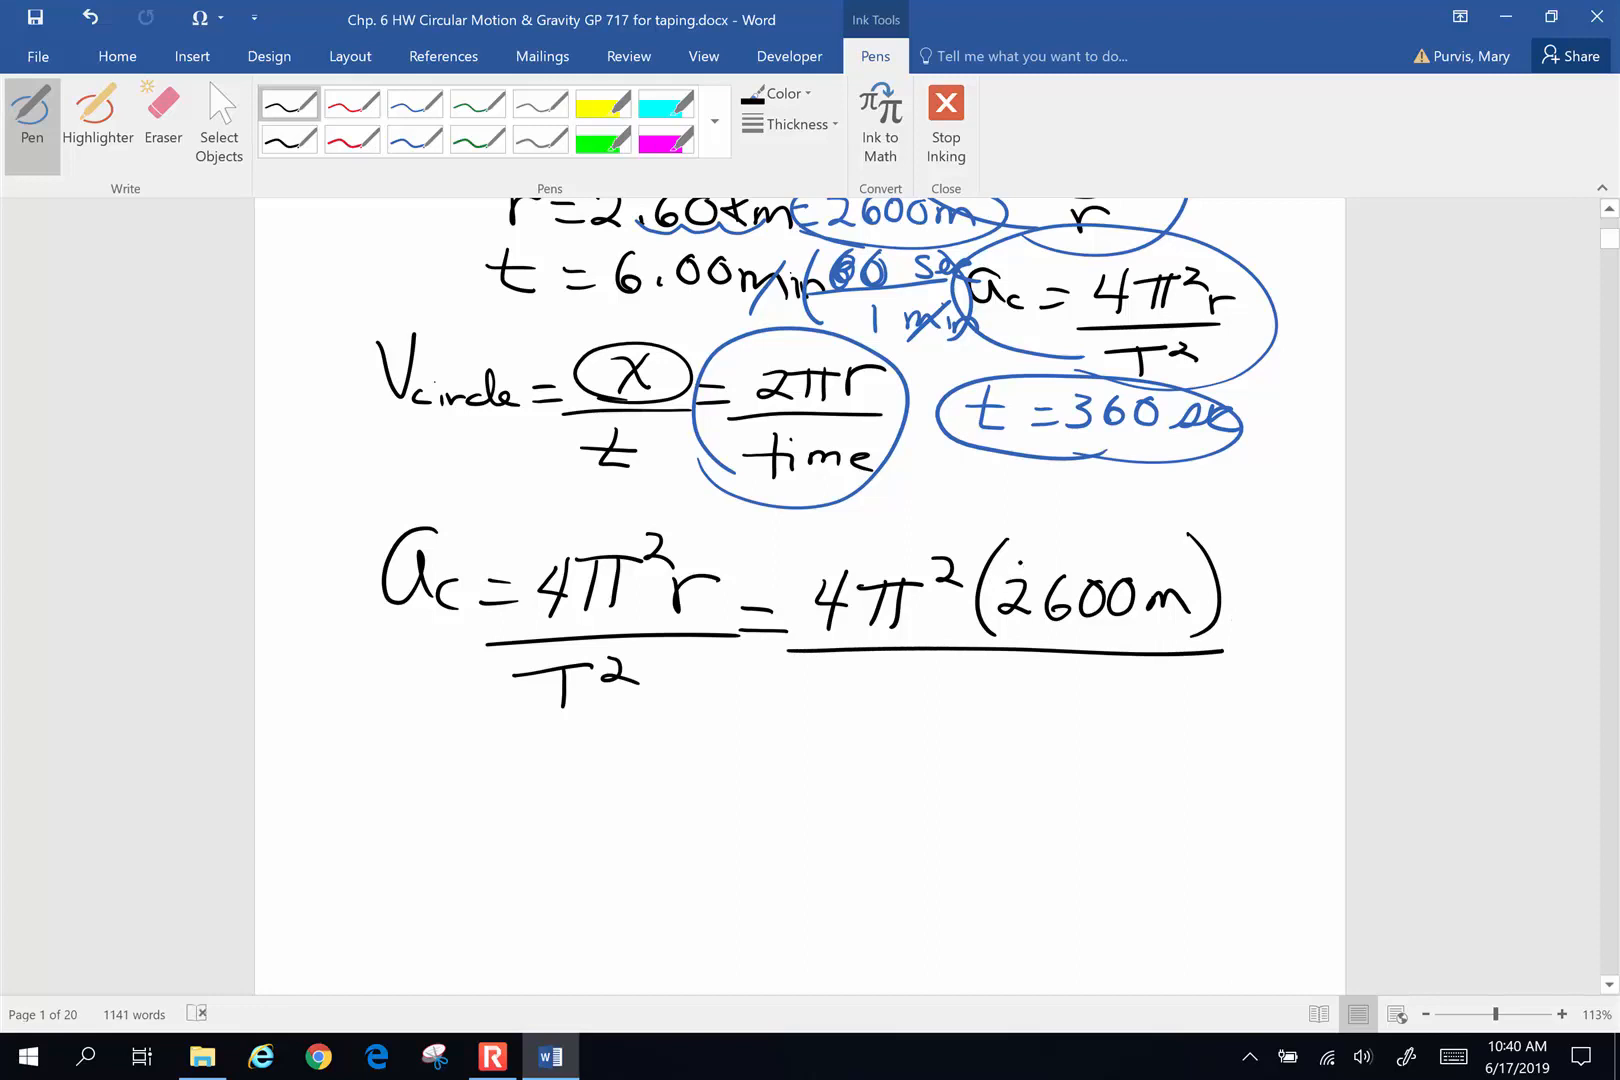
pyautogui.moveTo(878, 703); pyautogui.dragTo(1002, 703)
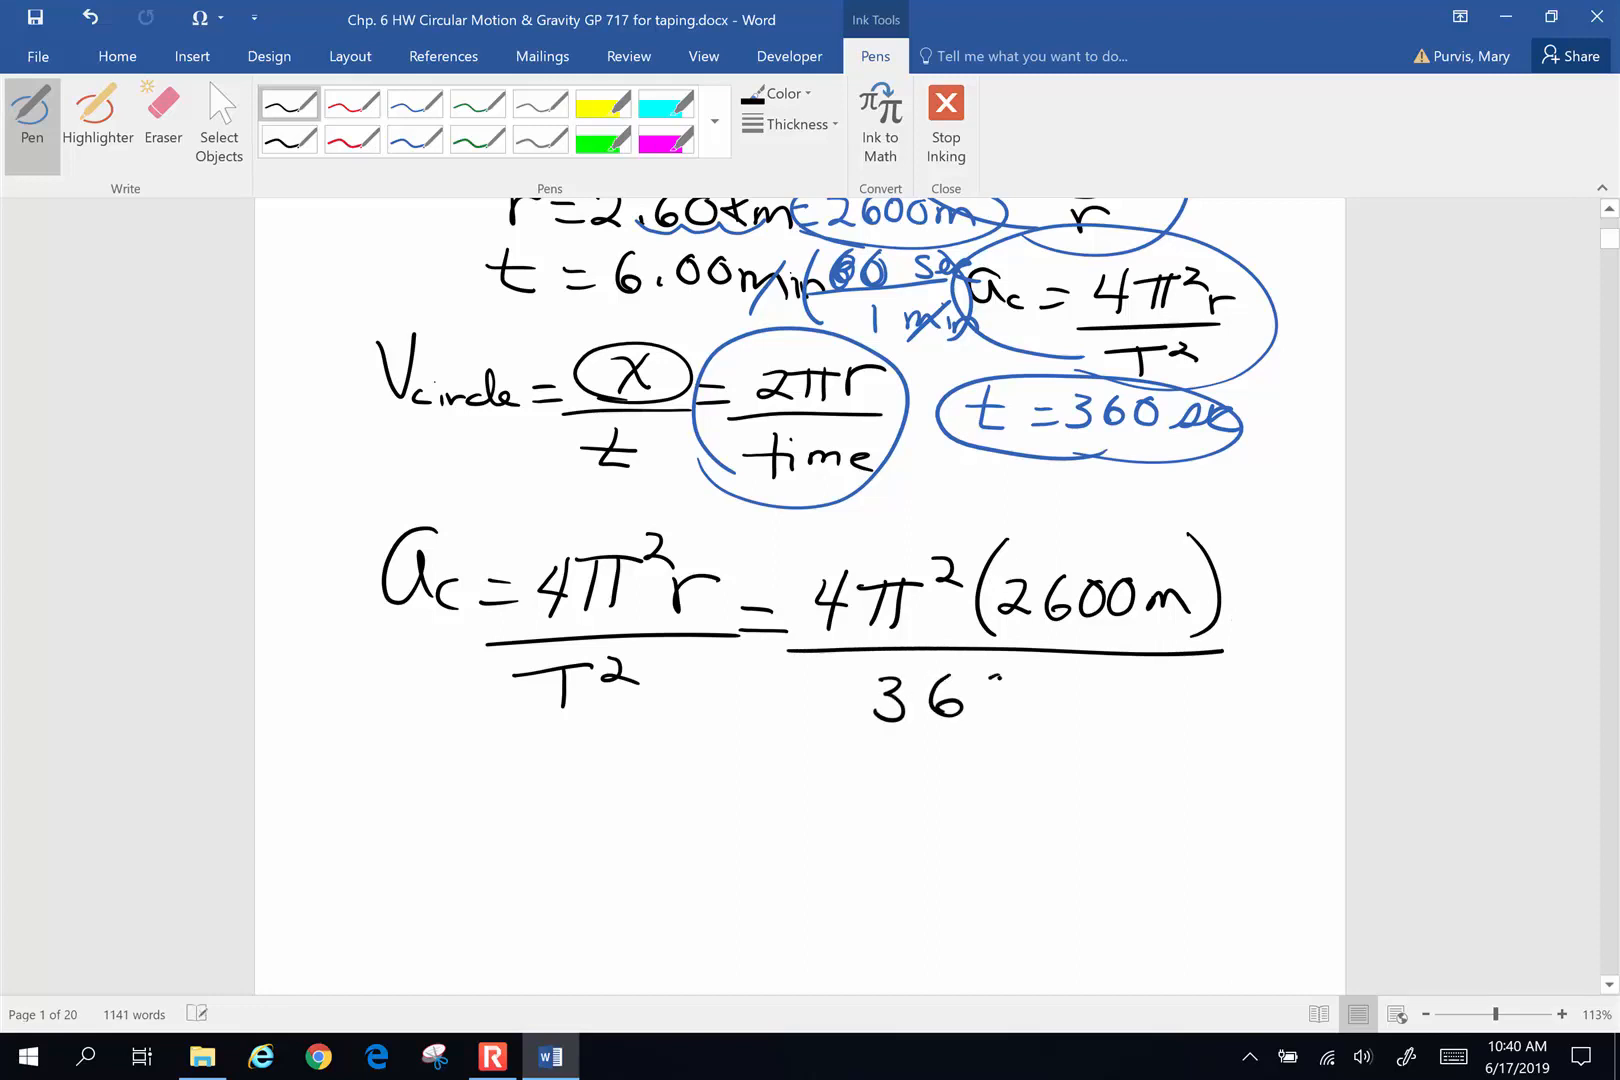
pyautogui.moveTo(858, 687); pyautogui.dragTo(1095, 703)
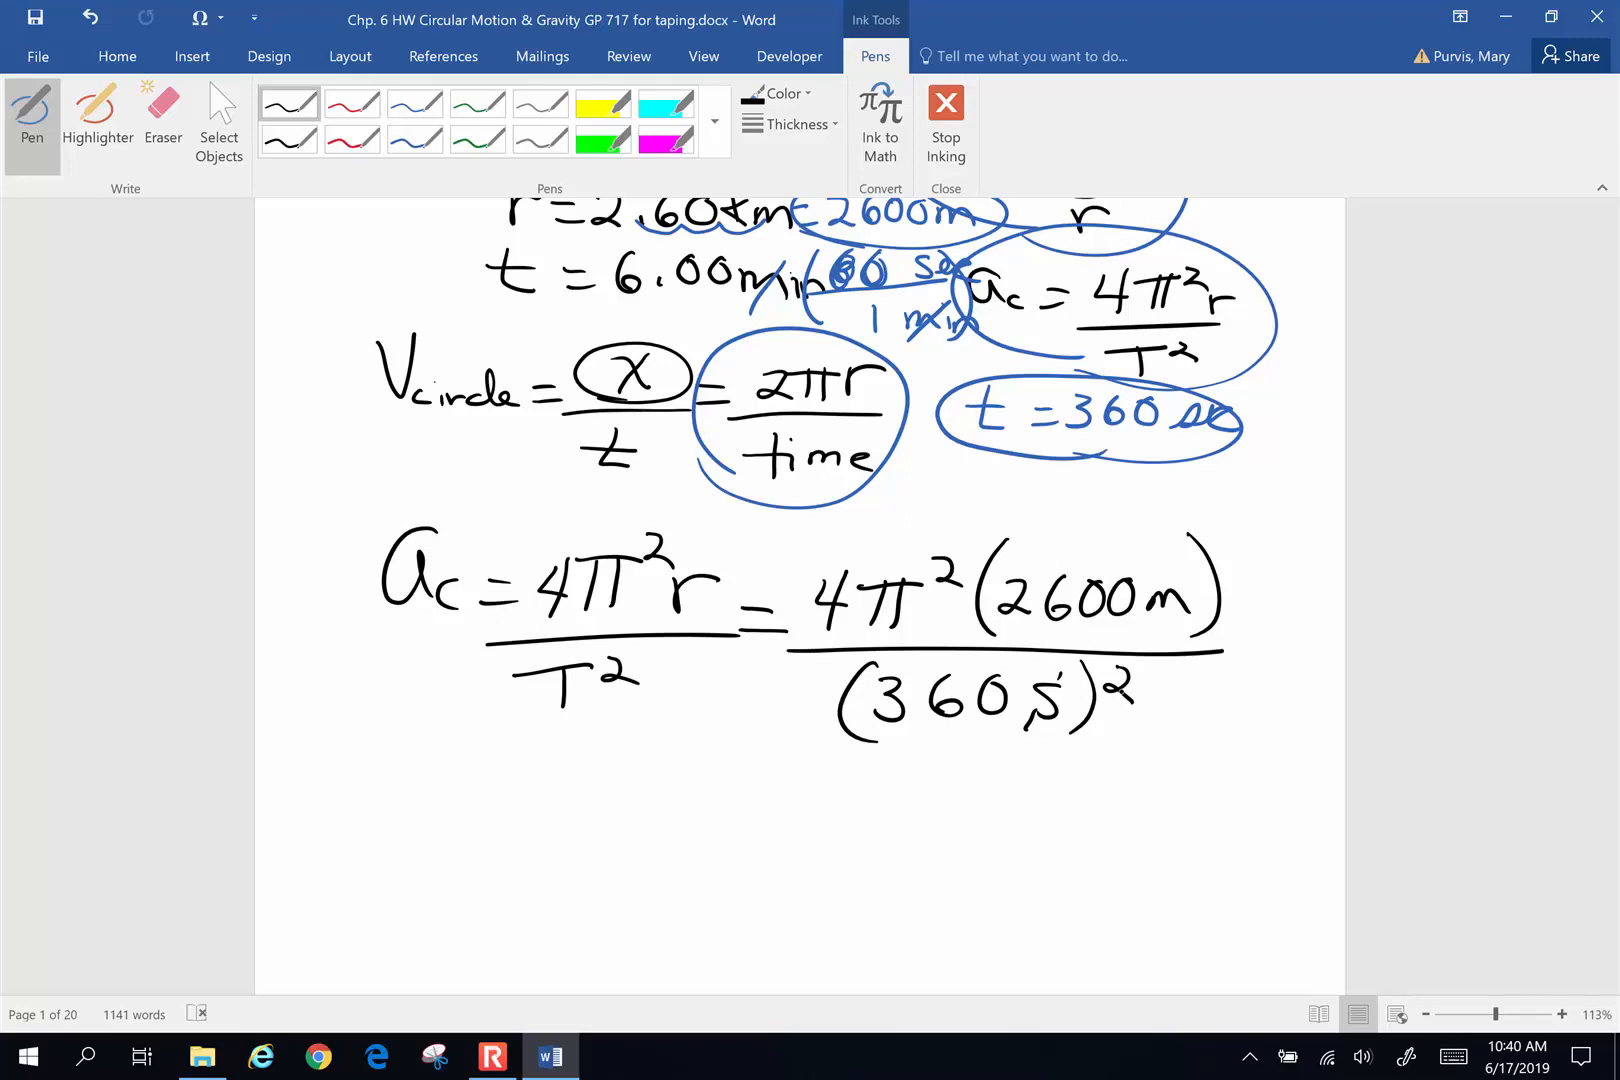
# Write the result a_c = 0.792 m/s², circling the metres unit above
pyautogui.moveTo(604, 827); pyautogui.dragTo(641, 816)
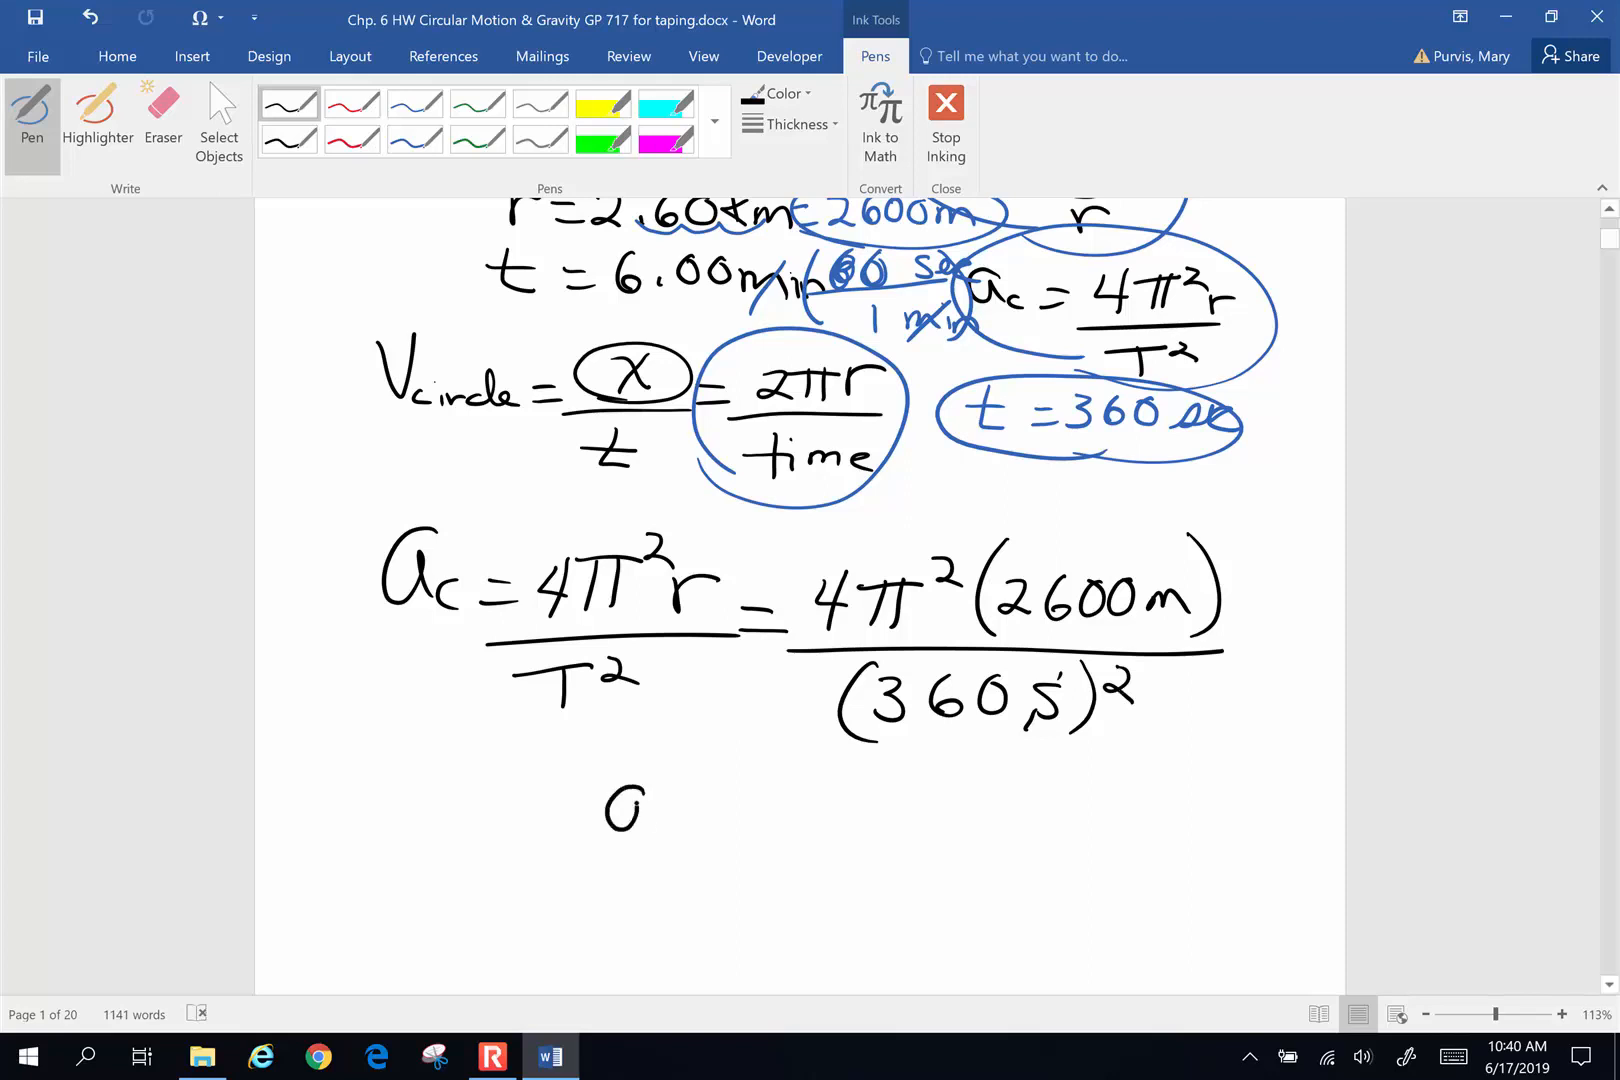
pyautogui.moveTo(599, 816); pyautogui.dragTo(744, 806)
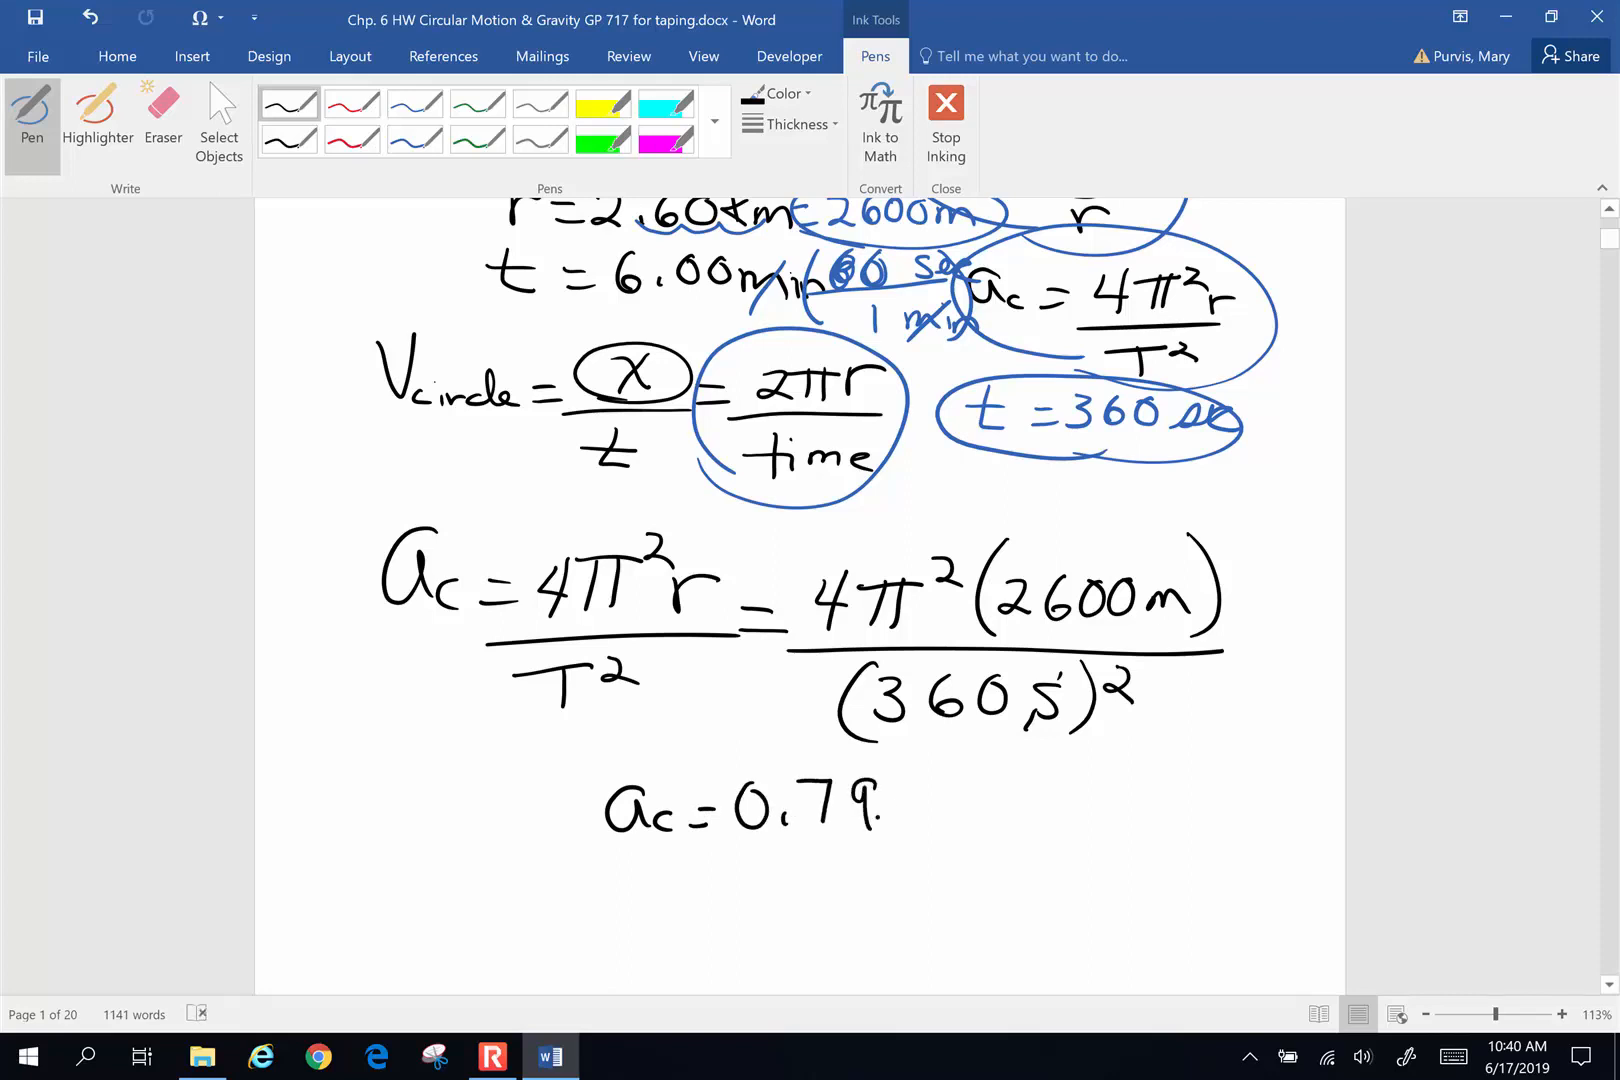
pyautogui.moveTo(863, 816); pyautogui.dragTo(940, 796)
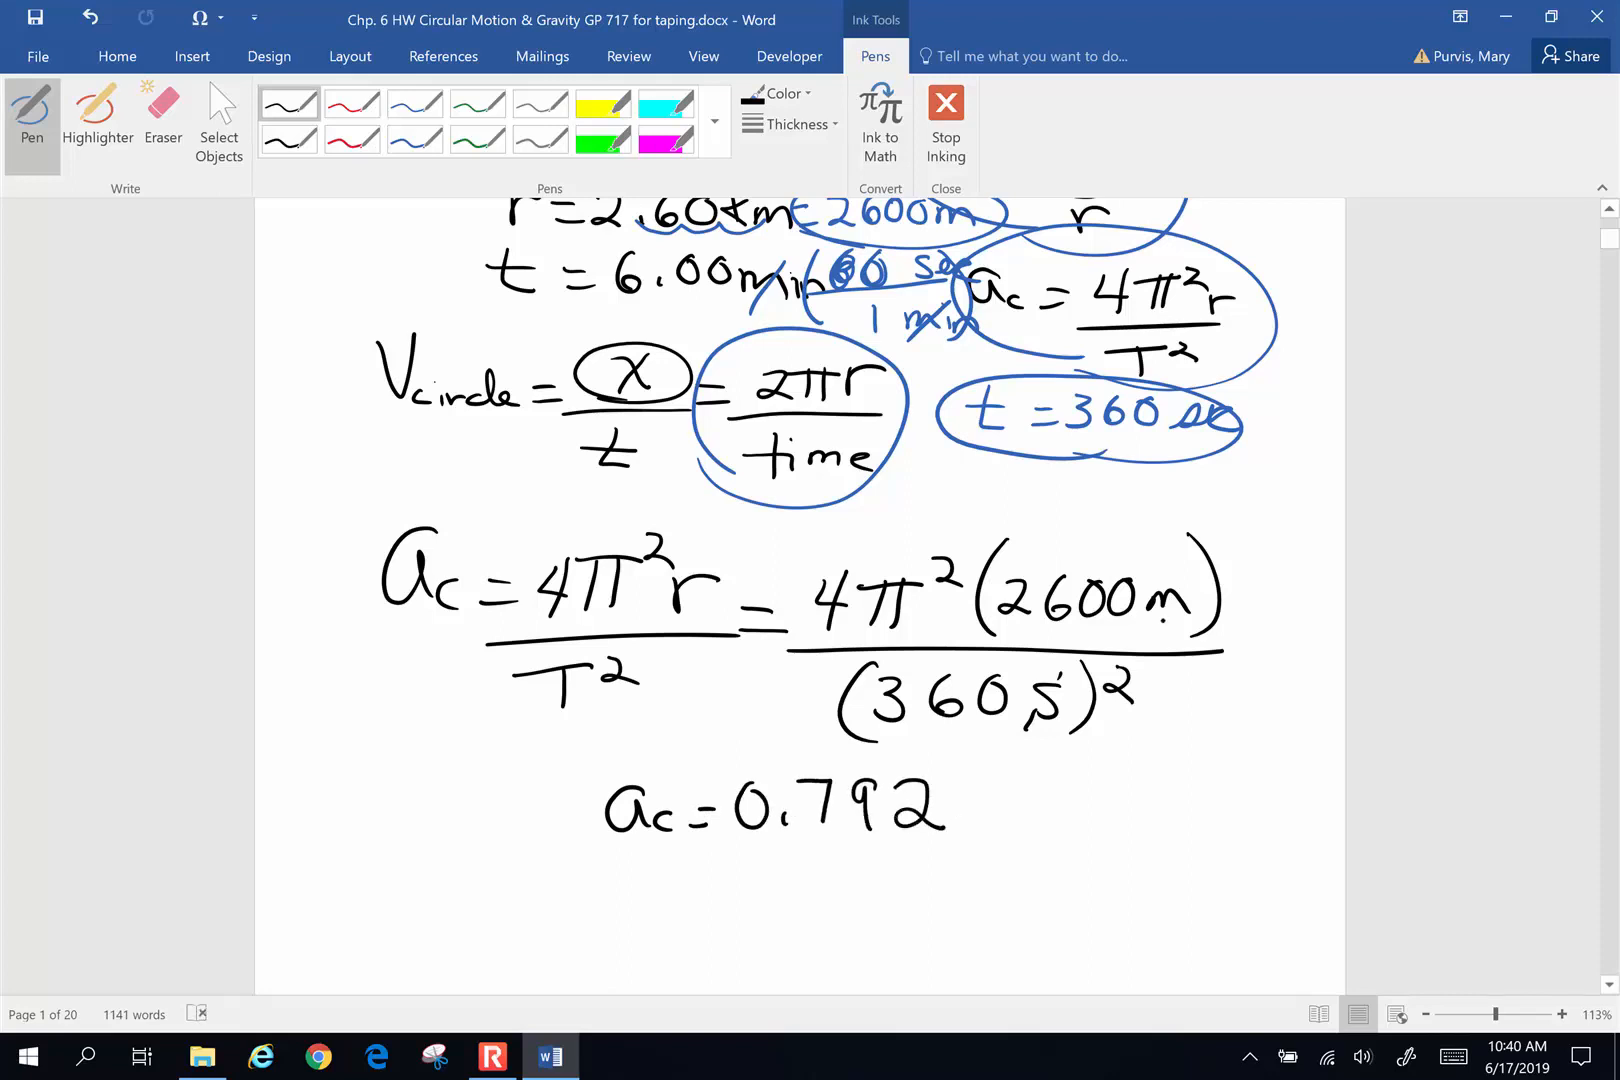
pyautogui.moveTo(1136, 579); pyautogui.dragTo(1188, 620)
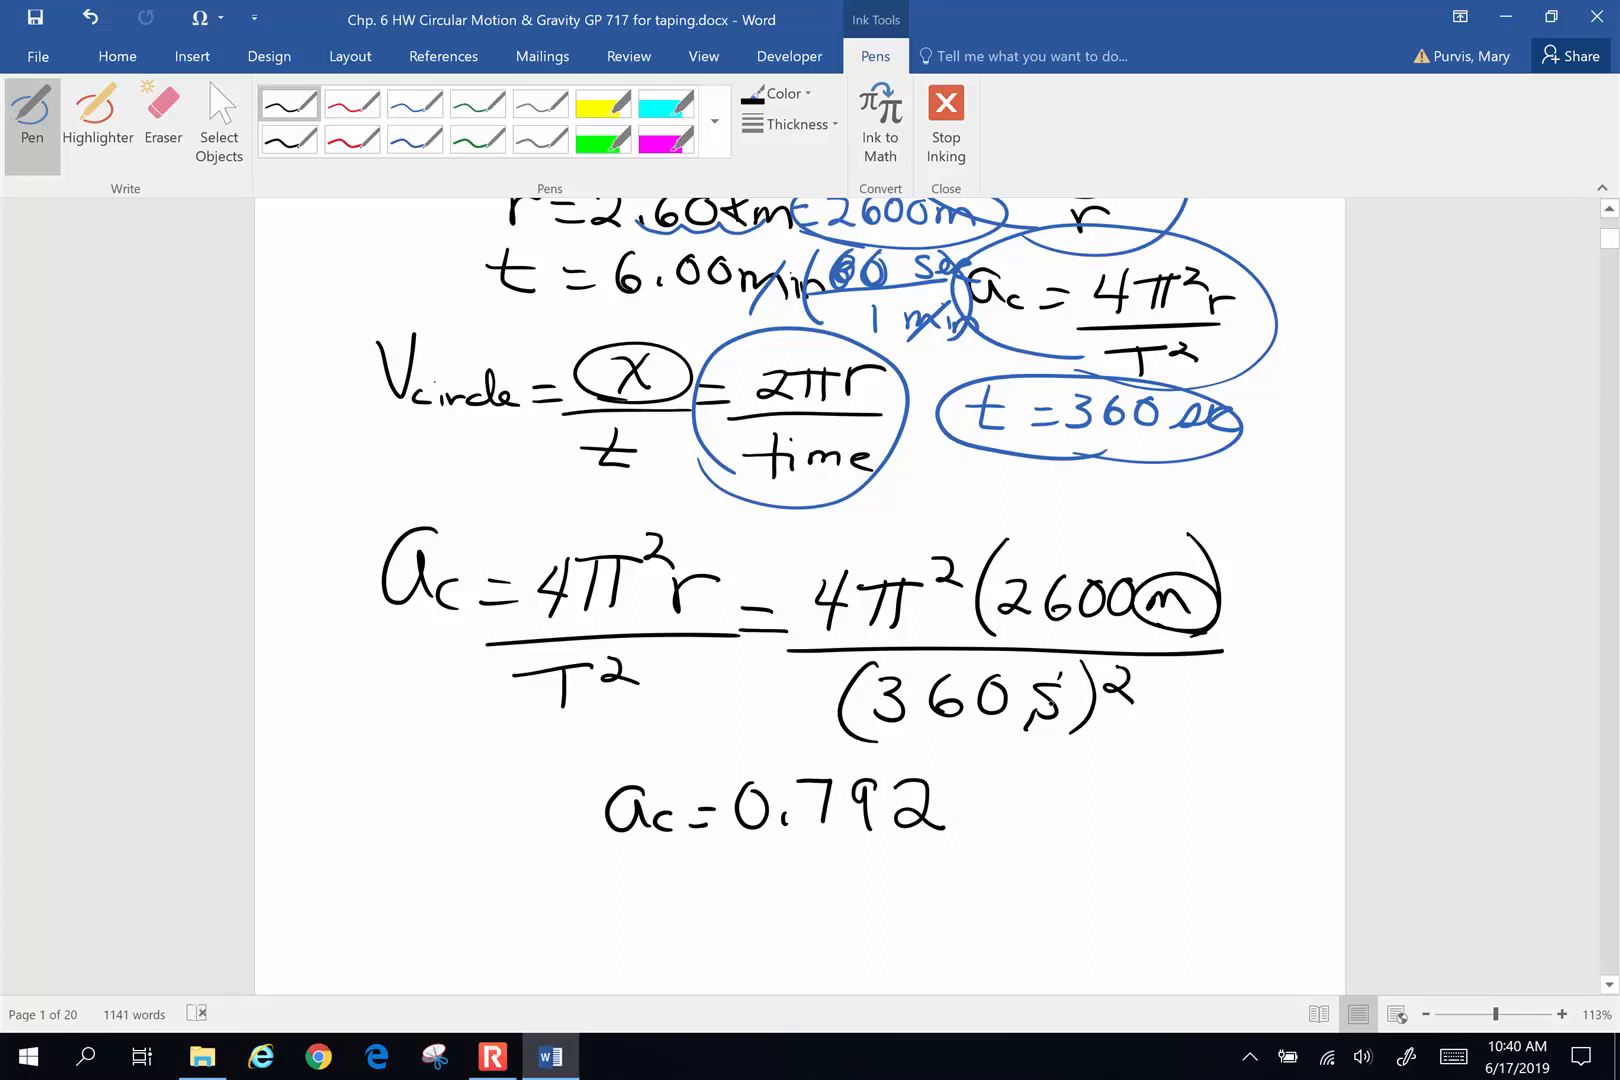
pyautogui.moveTo(925, 816); pyautogui.dragTo(992, 806)
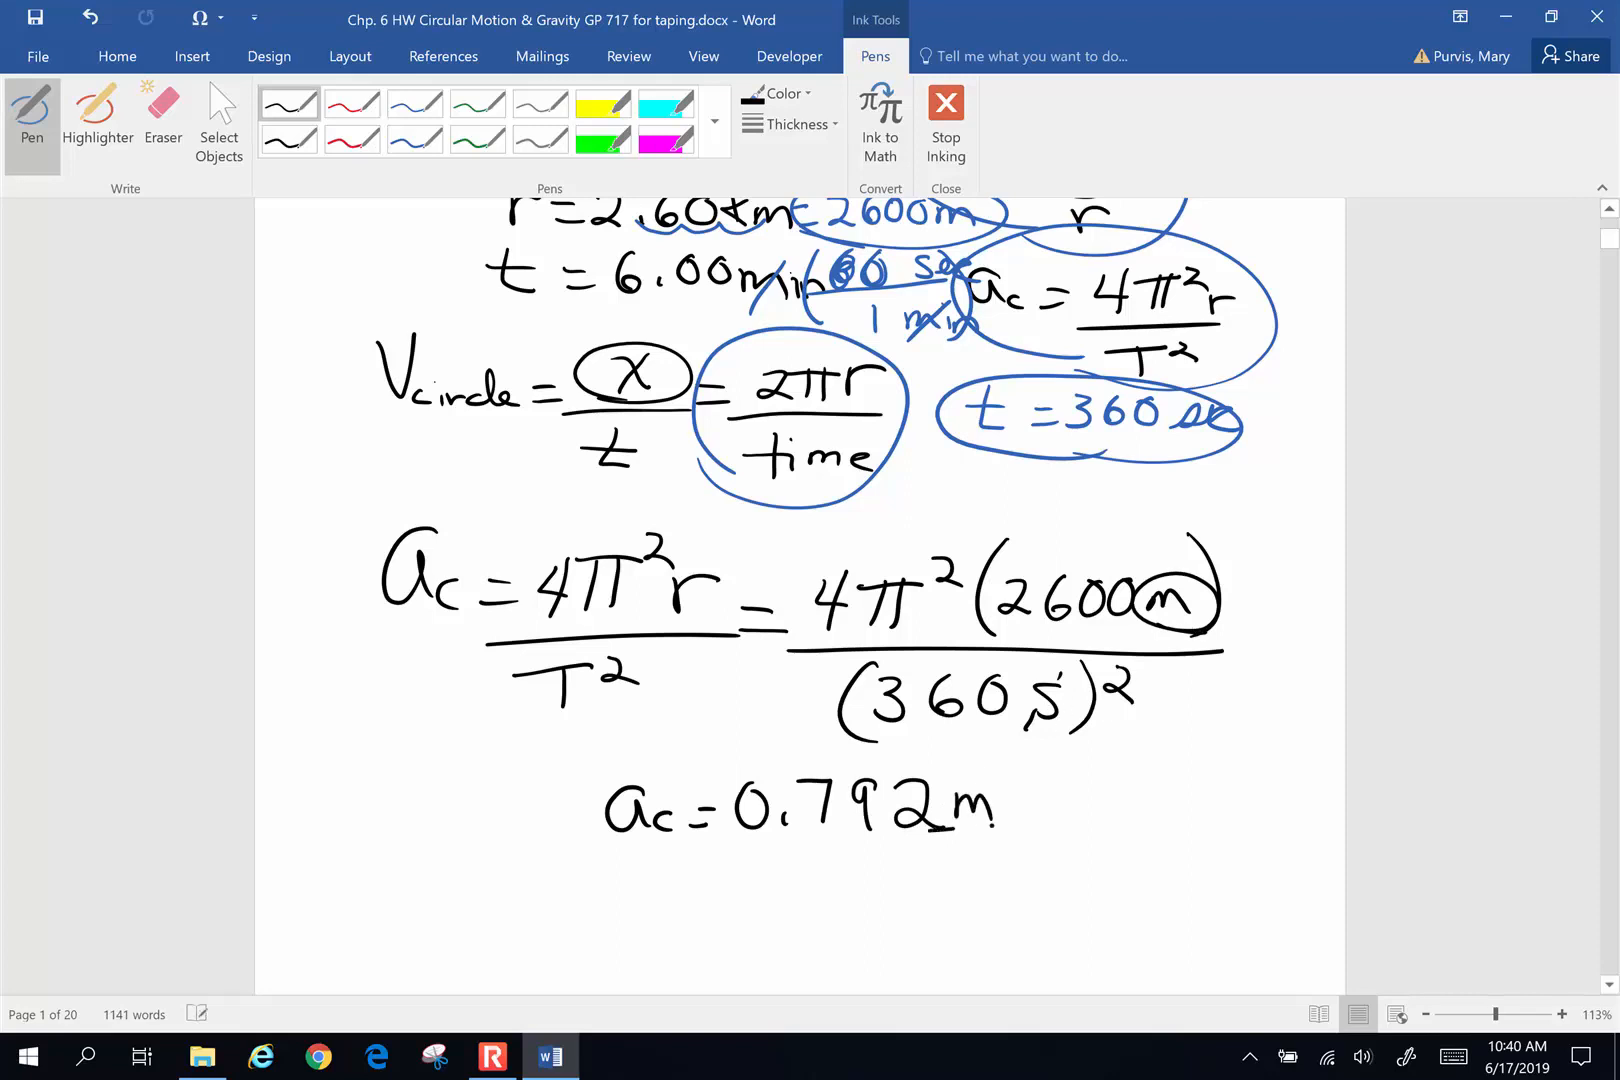
pyautogui.moveTo(961, 811); pyautogui.dragTo(1007, 853)
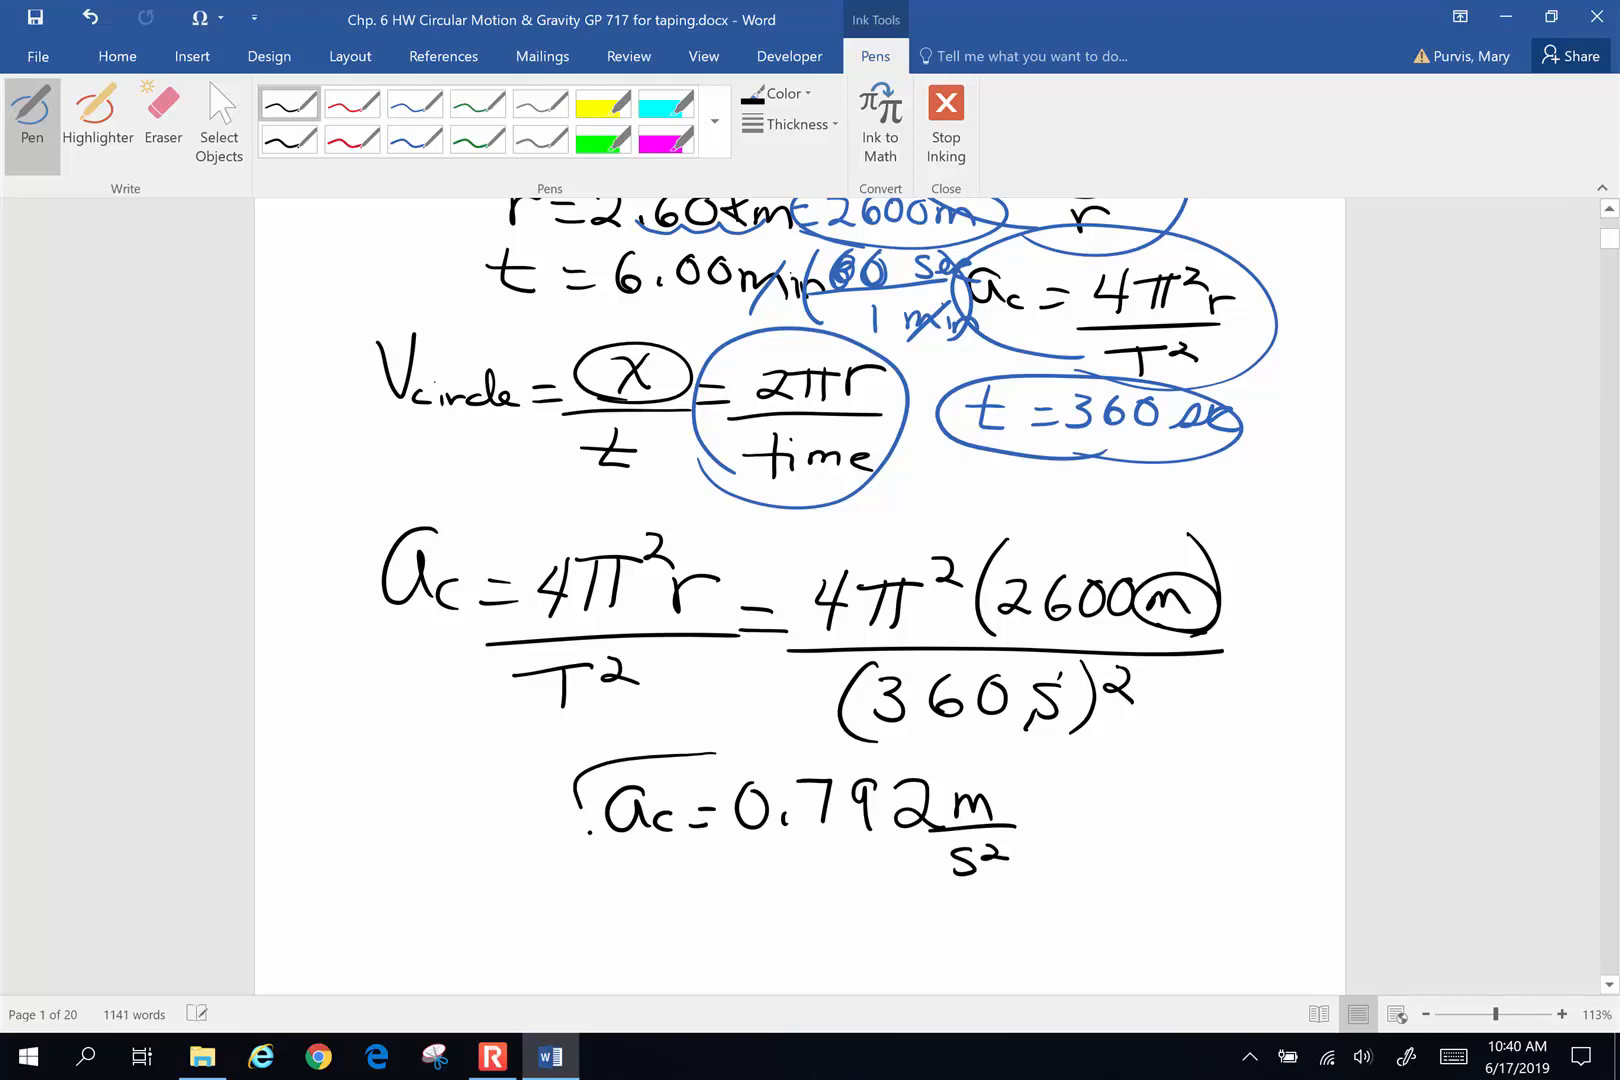
# Box the 0.792 m/s² answer, add a smiley and move to problem 2
pyautogui.moveTo(594, 744); pyautogui.dragTo(1033, 909)
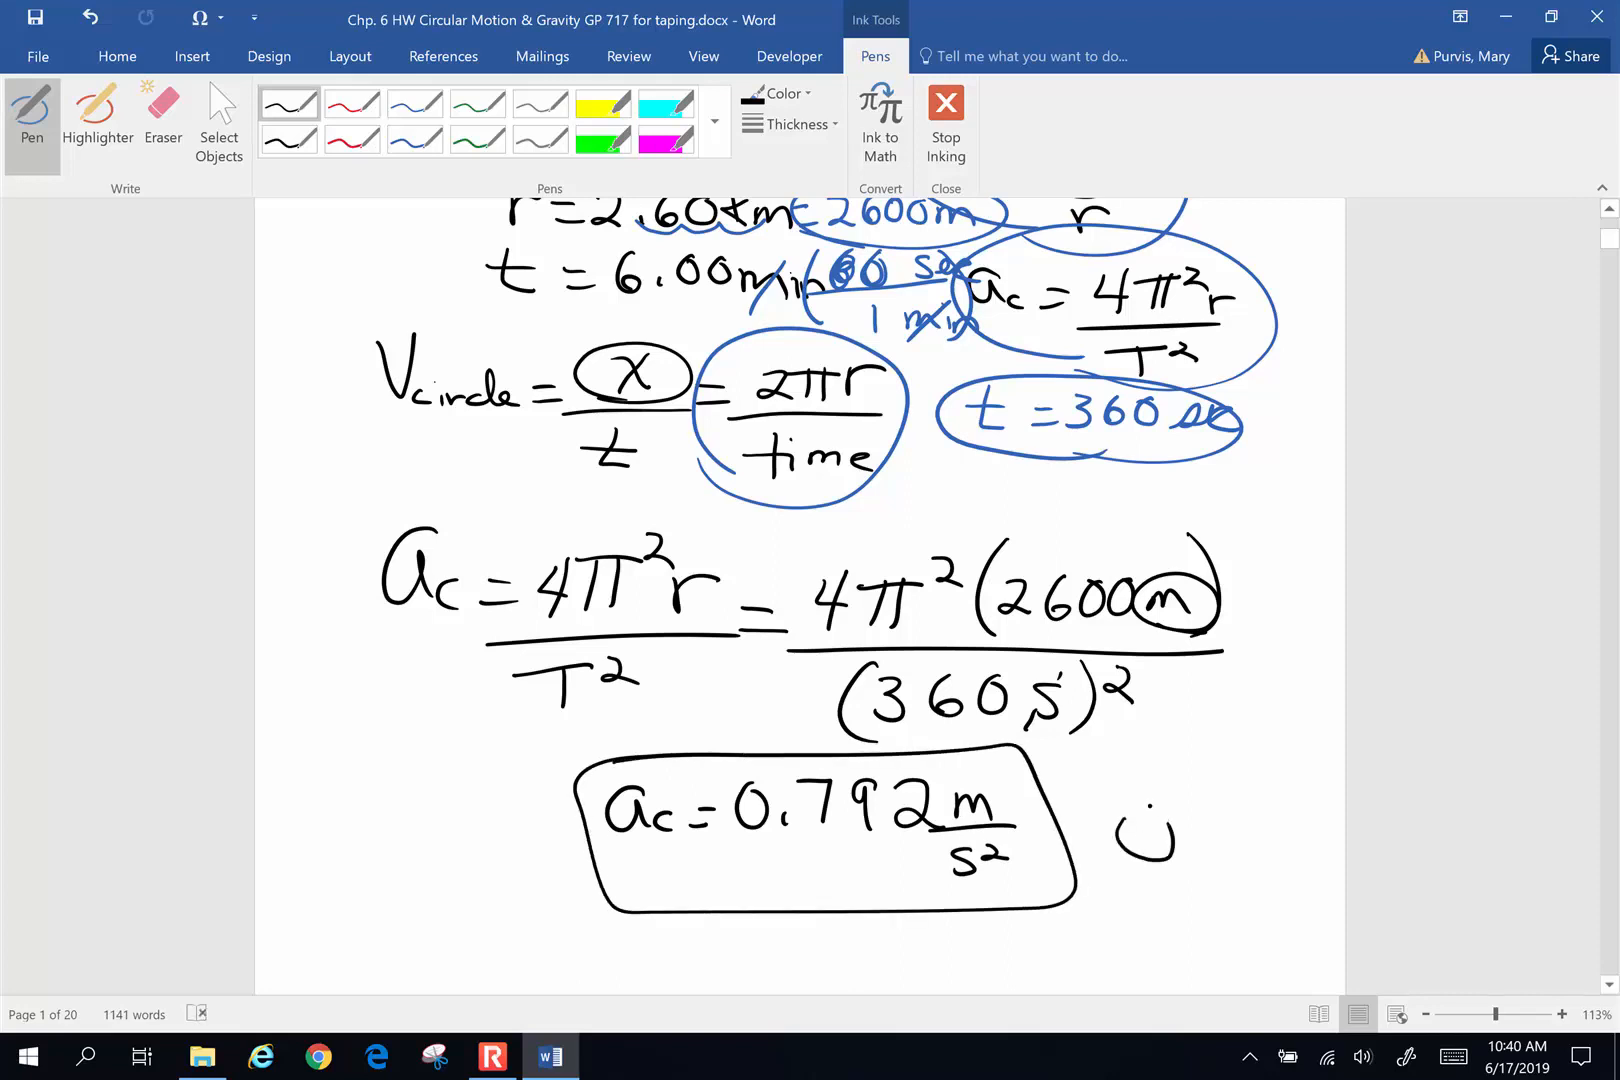
pyautogui.moveTo(1111, 785); pyautogui.dragTo(1209, 847)
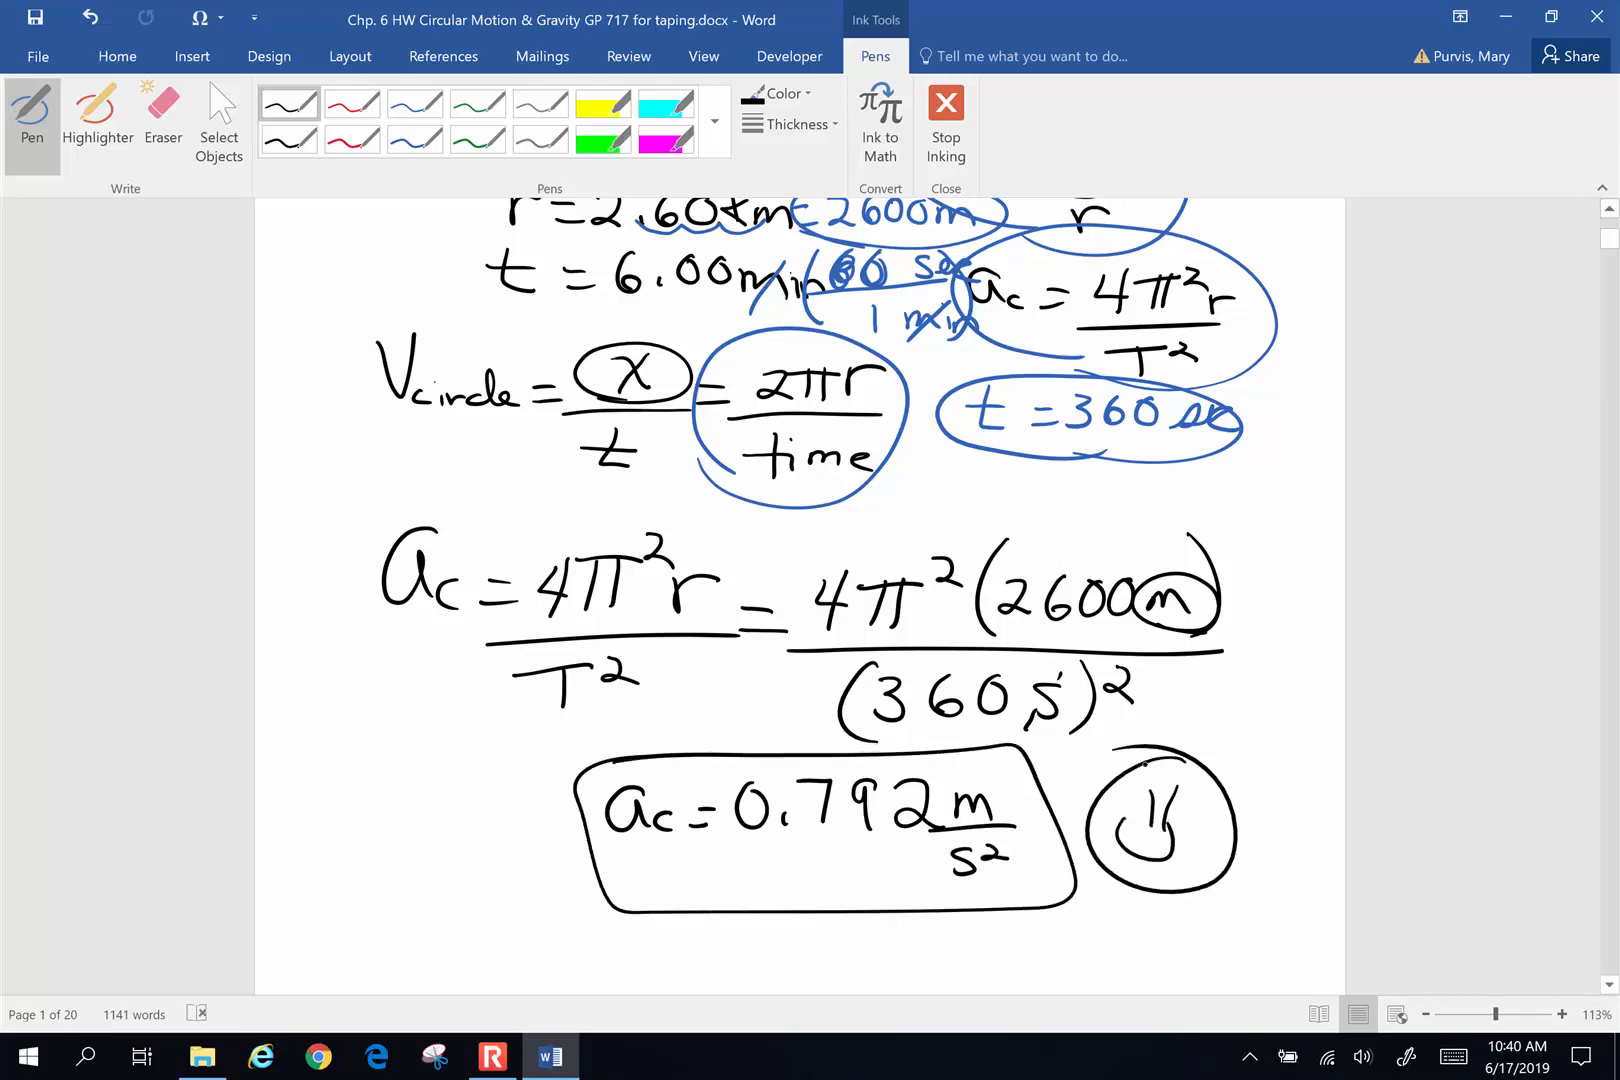
pyautogui.scroll(-3)
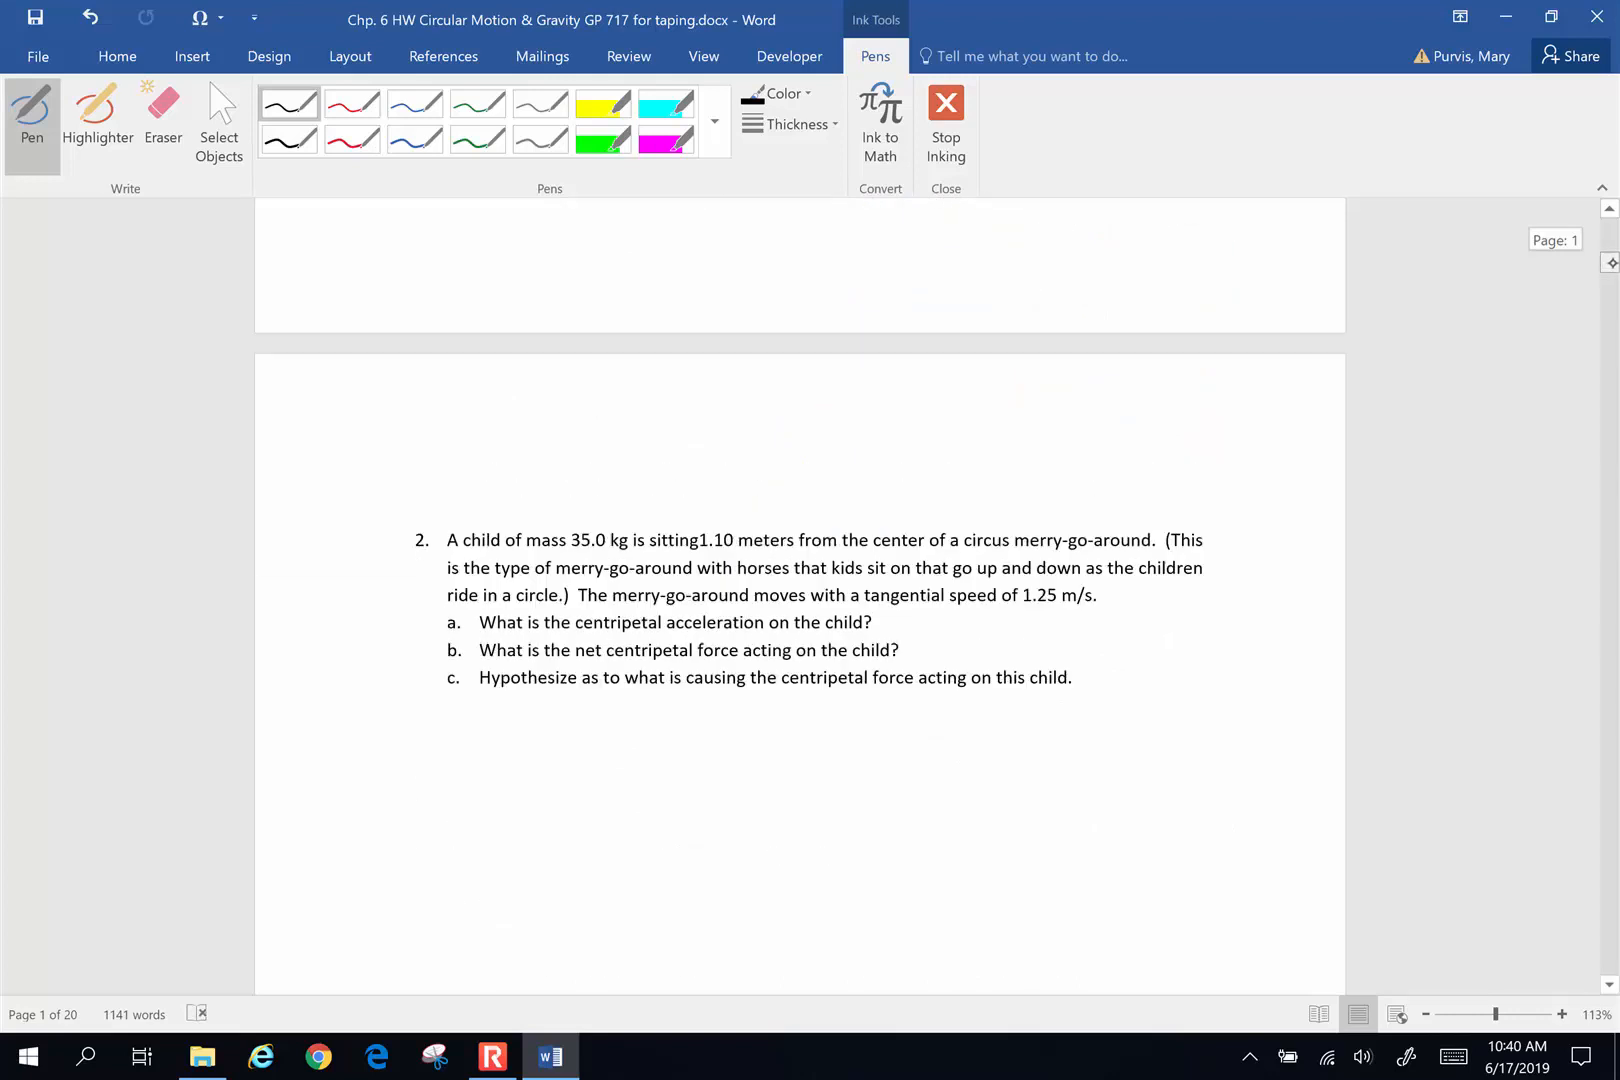
# Underline 35.0 kg and merry-go-around in problem 2
pyautogui.scroll(-3)
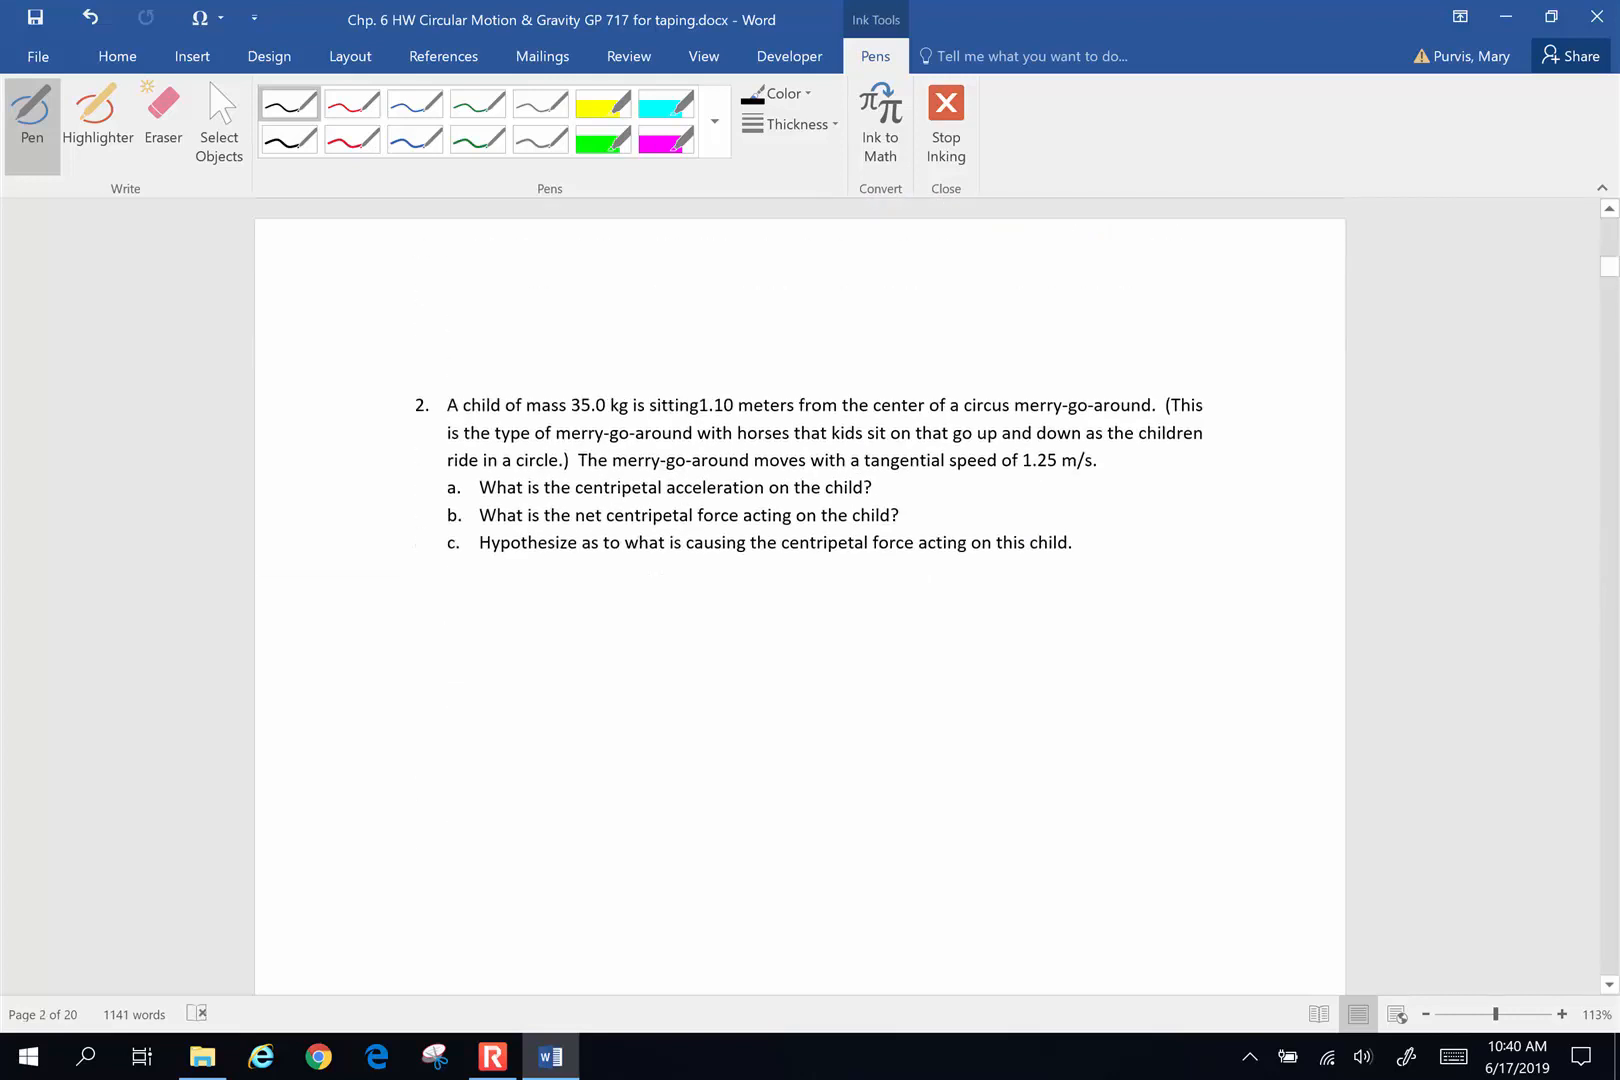
pyautogui.moveTo(563, 419); pyautogui.dragTo(646, 419)
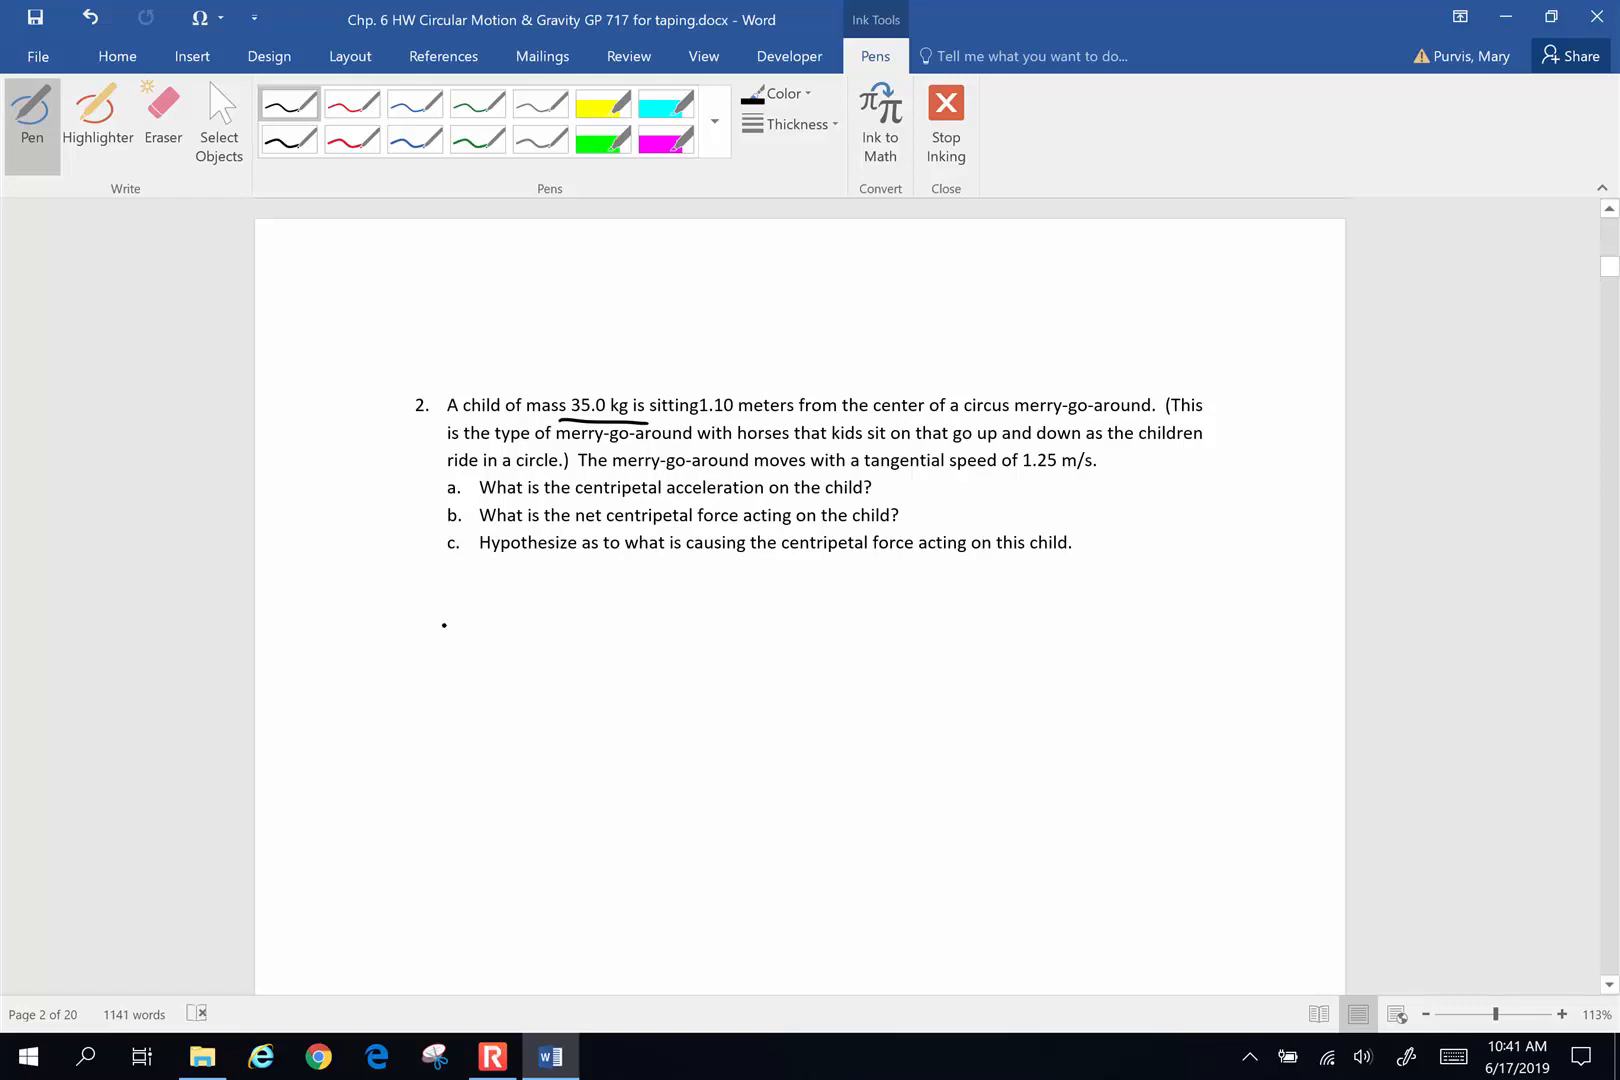
# Sketch the merry-go-around with child and label r = 1.10 m
pyautogui.moveTo(317, 577); pyautogui.dragTo(641, 580)
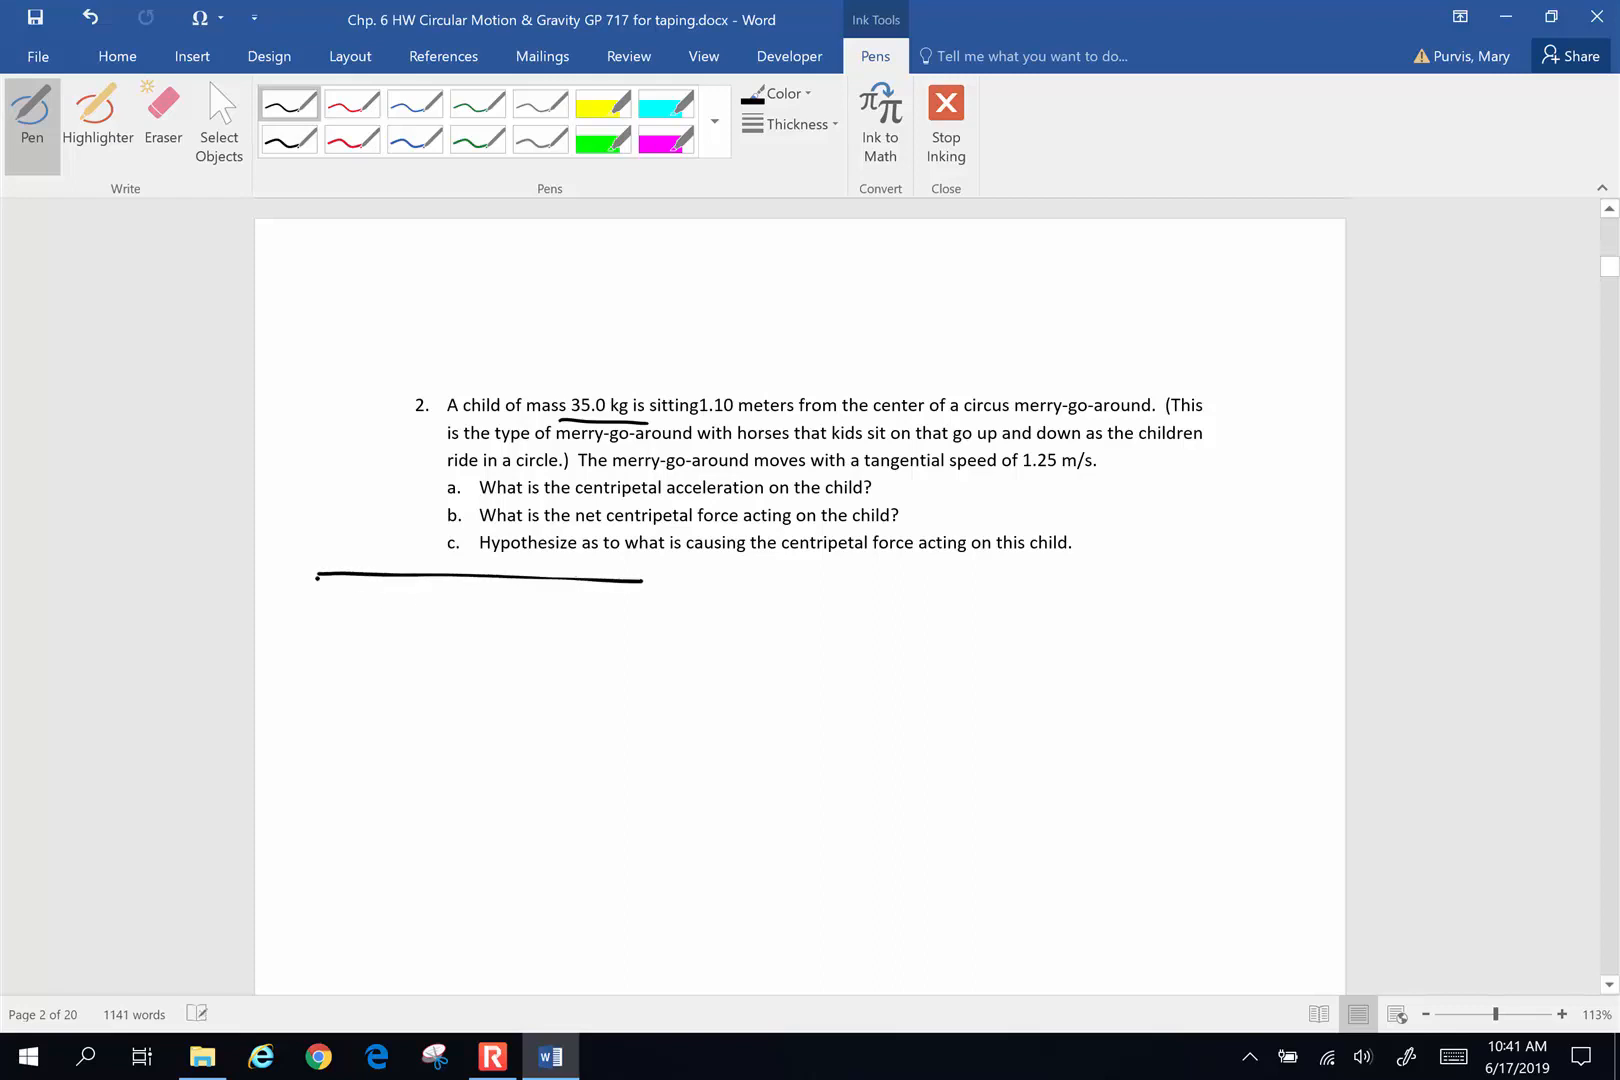
pyautogui.moveTo(320, 596); pyautogui.dragTo(641, 592)
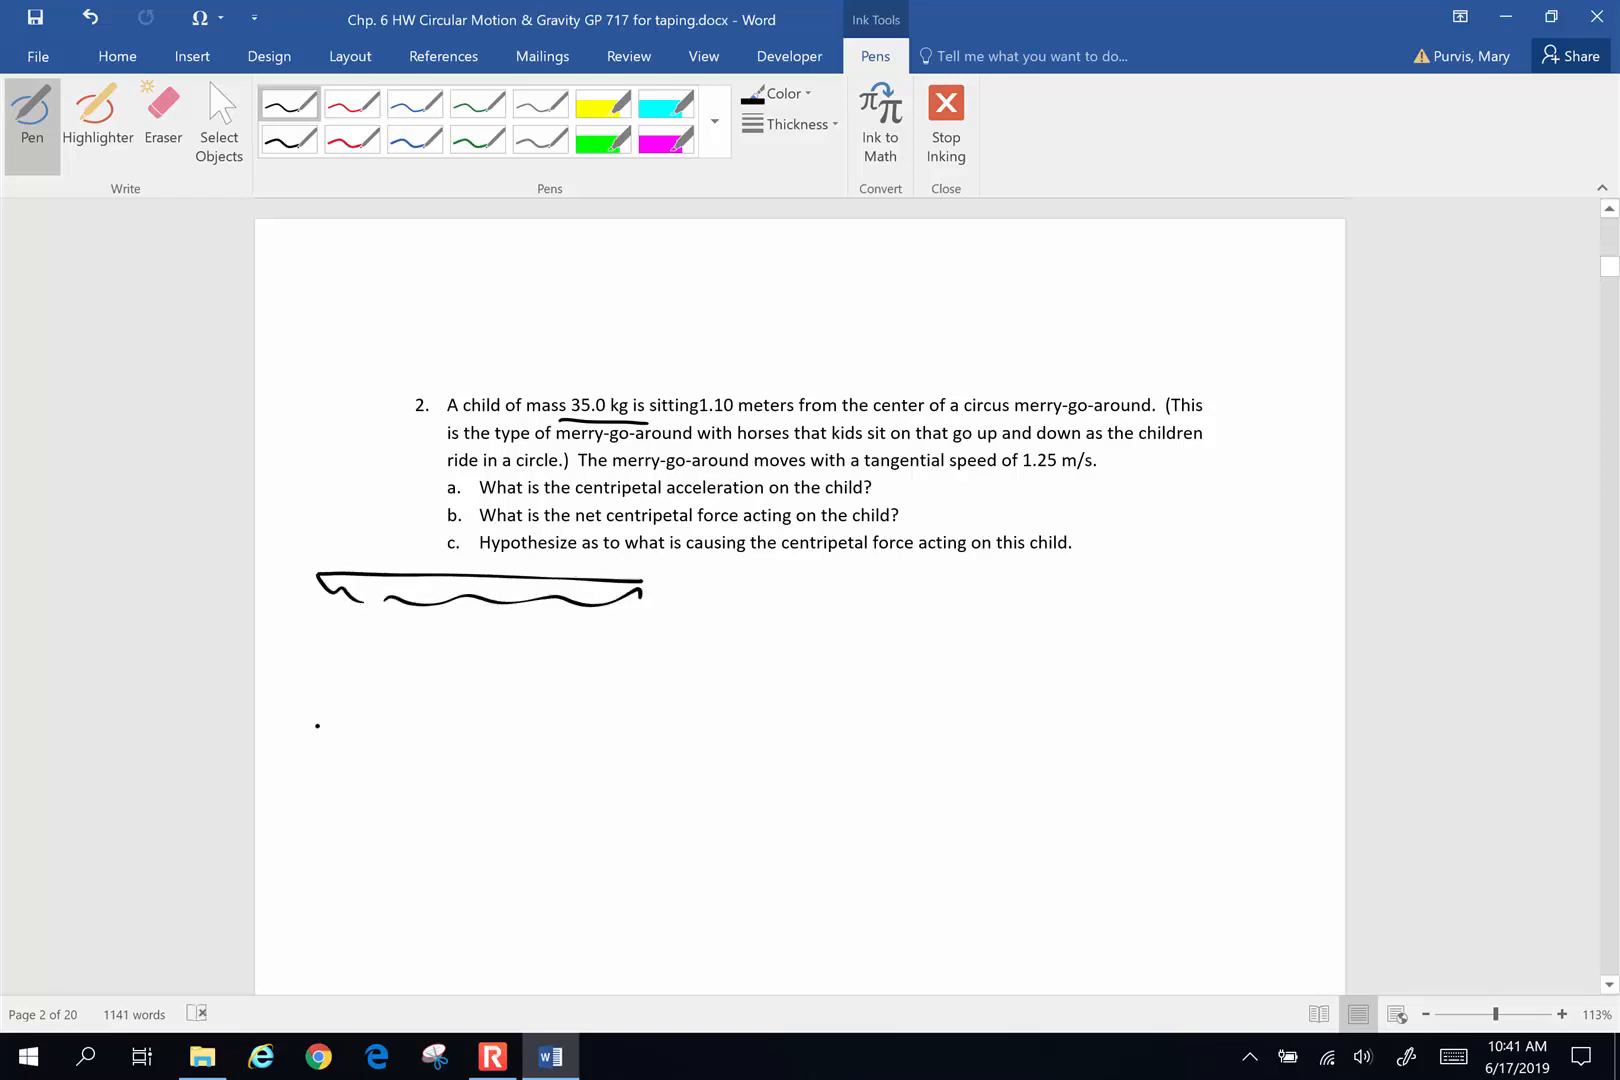
pyautogui.moveTo(310, 729); pyautogui.dragTo(604, 744)
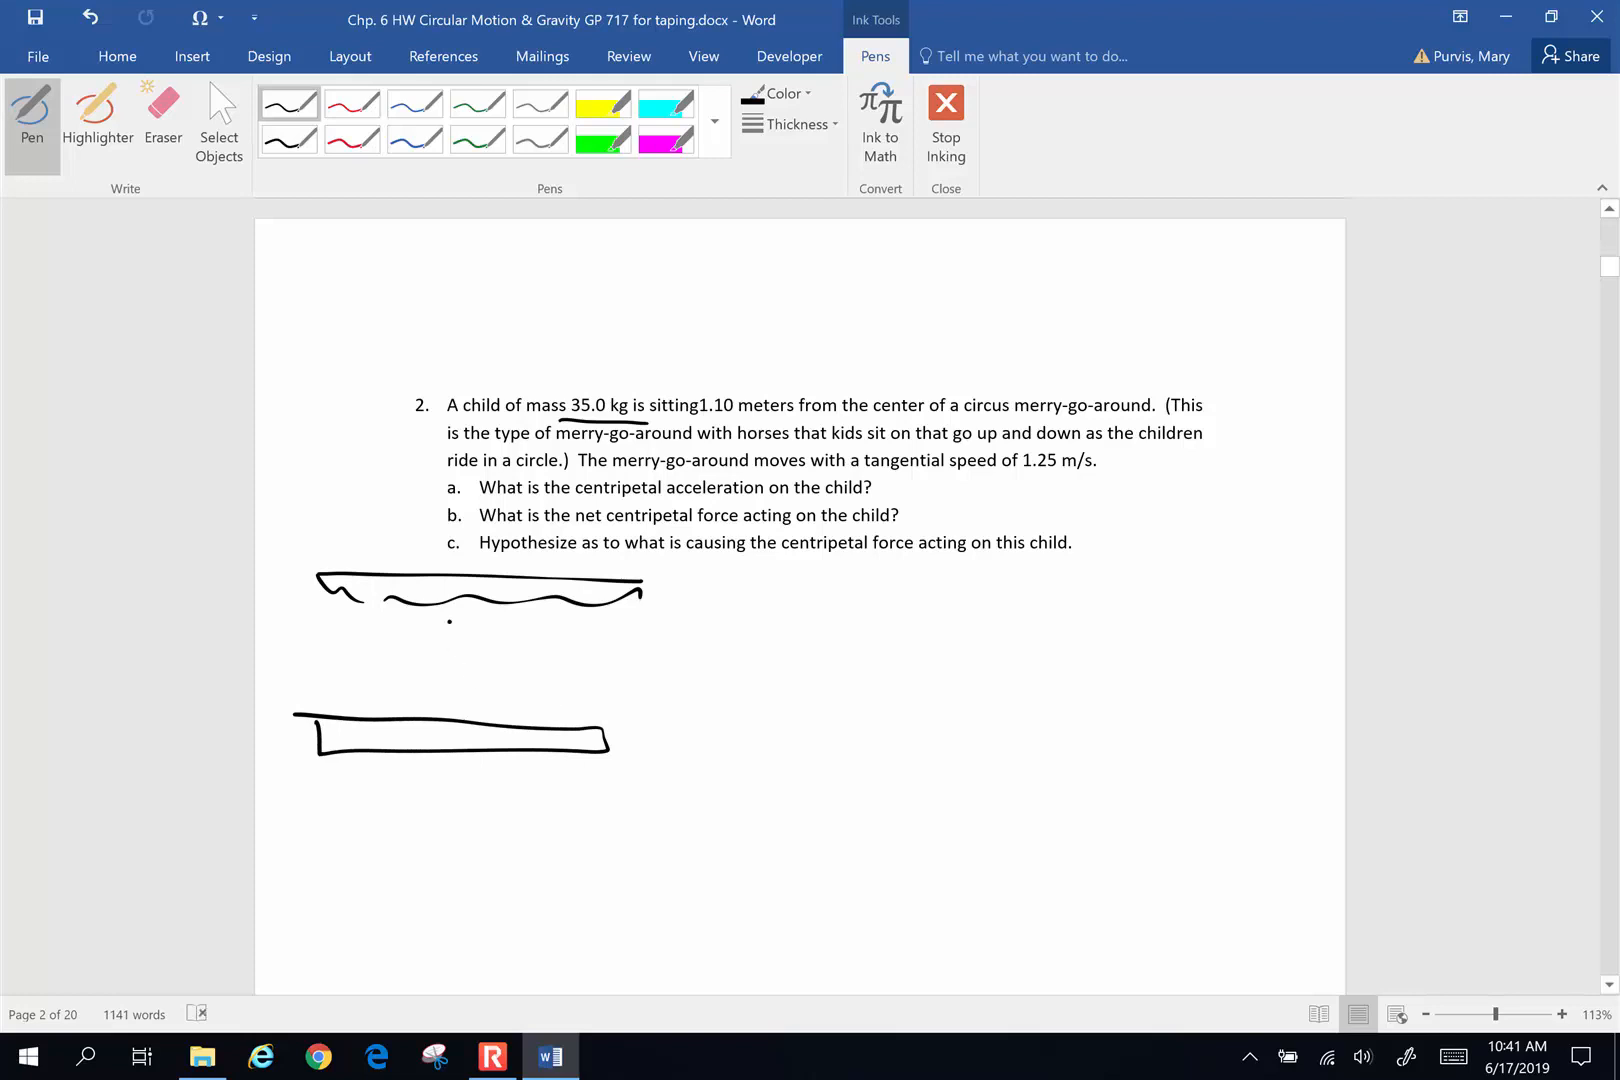
pyautogui.moveTo(444, 597); pyautogui.dragTo(444, 713)
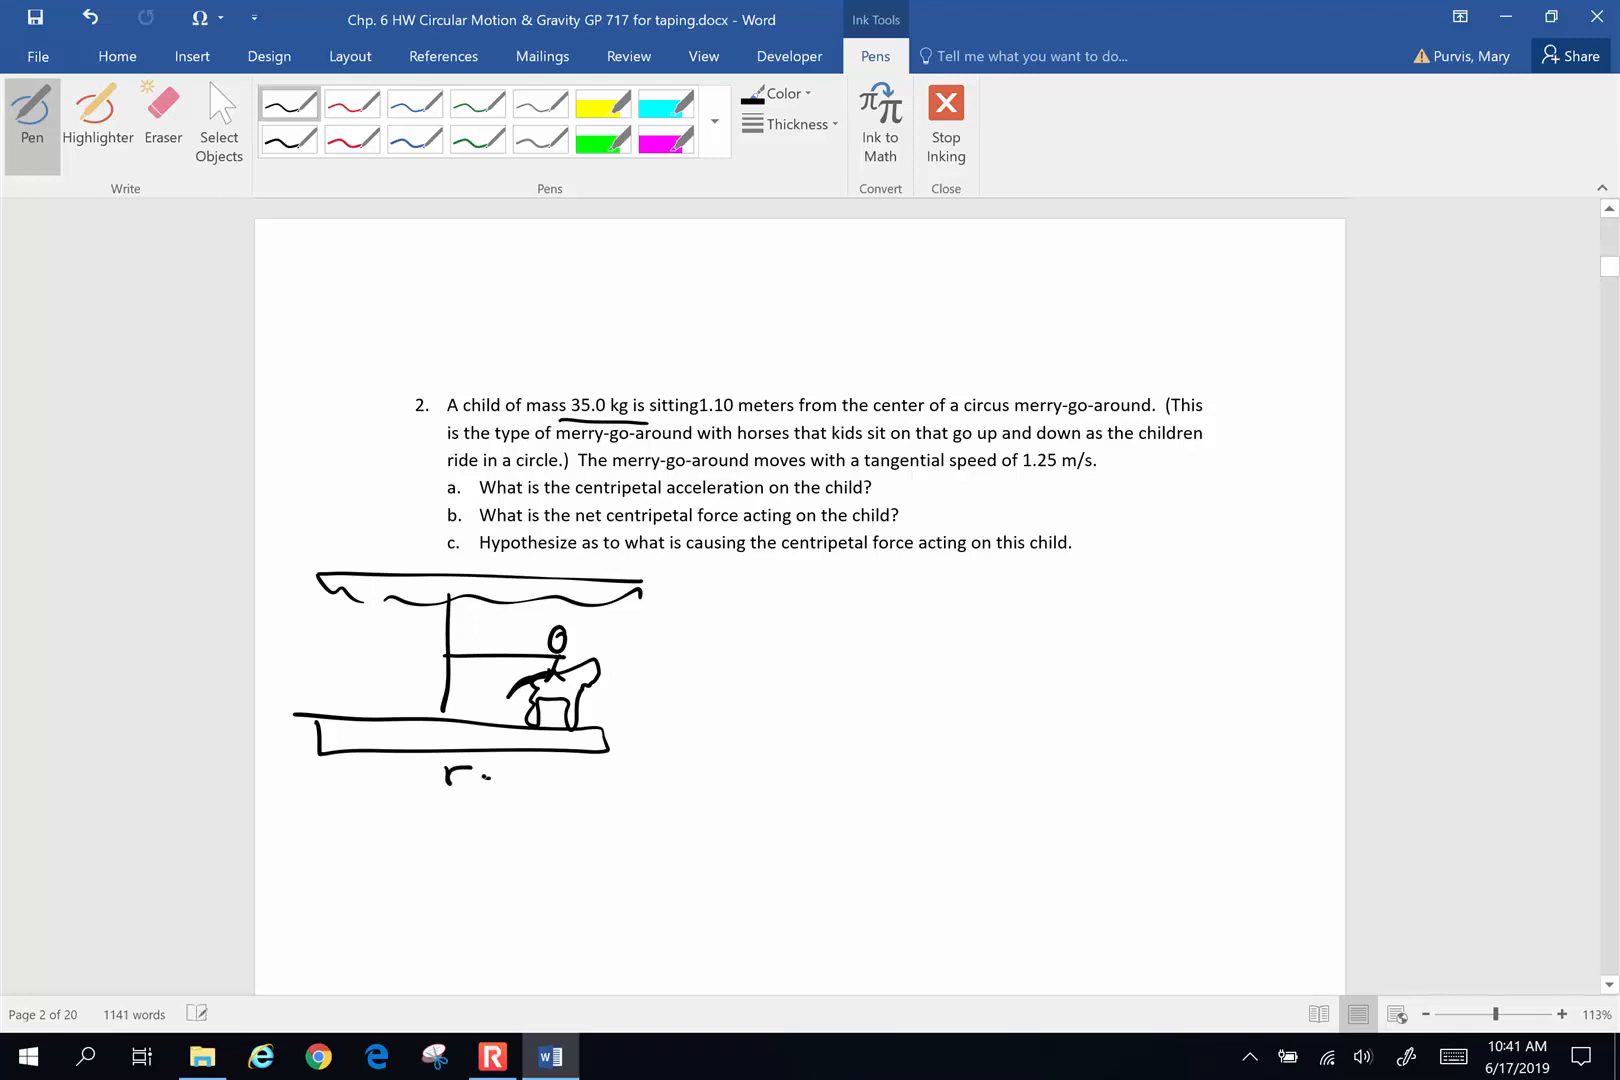
pyautogui.moveTo(455, 775); pyautogui.dragTo(594, 780)
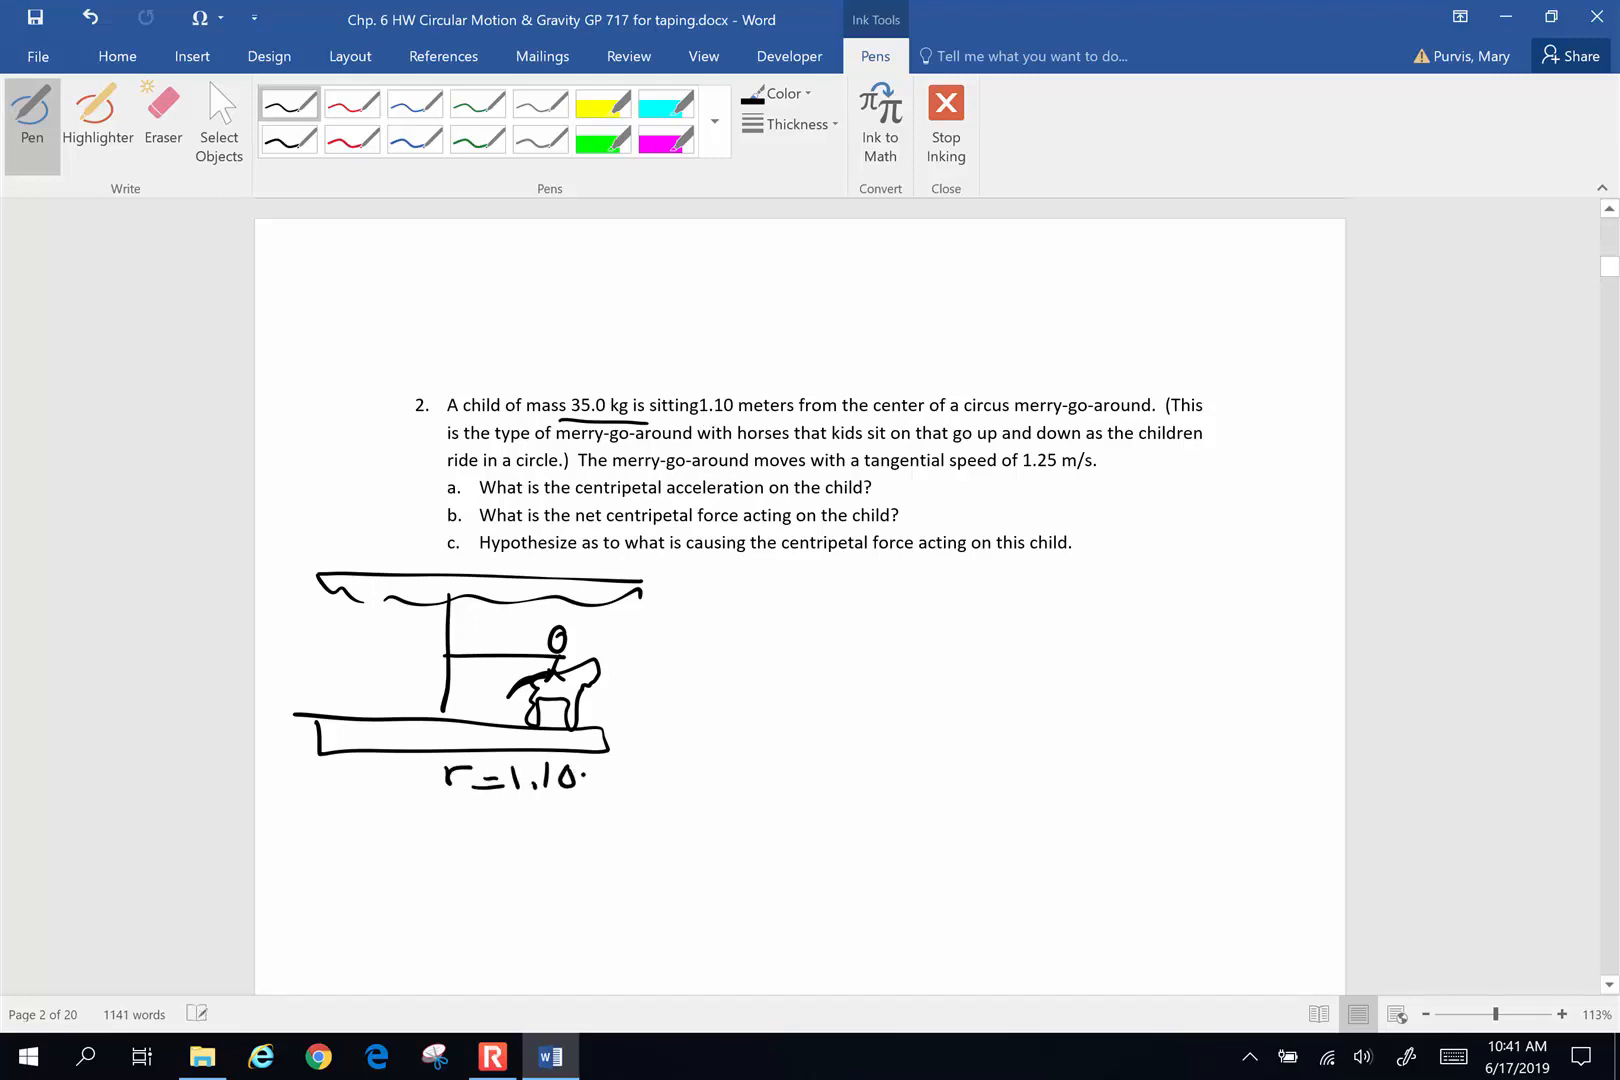
pyautogui.write('m')
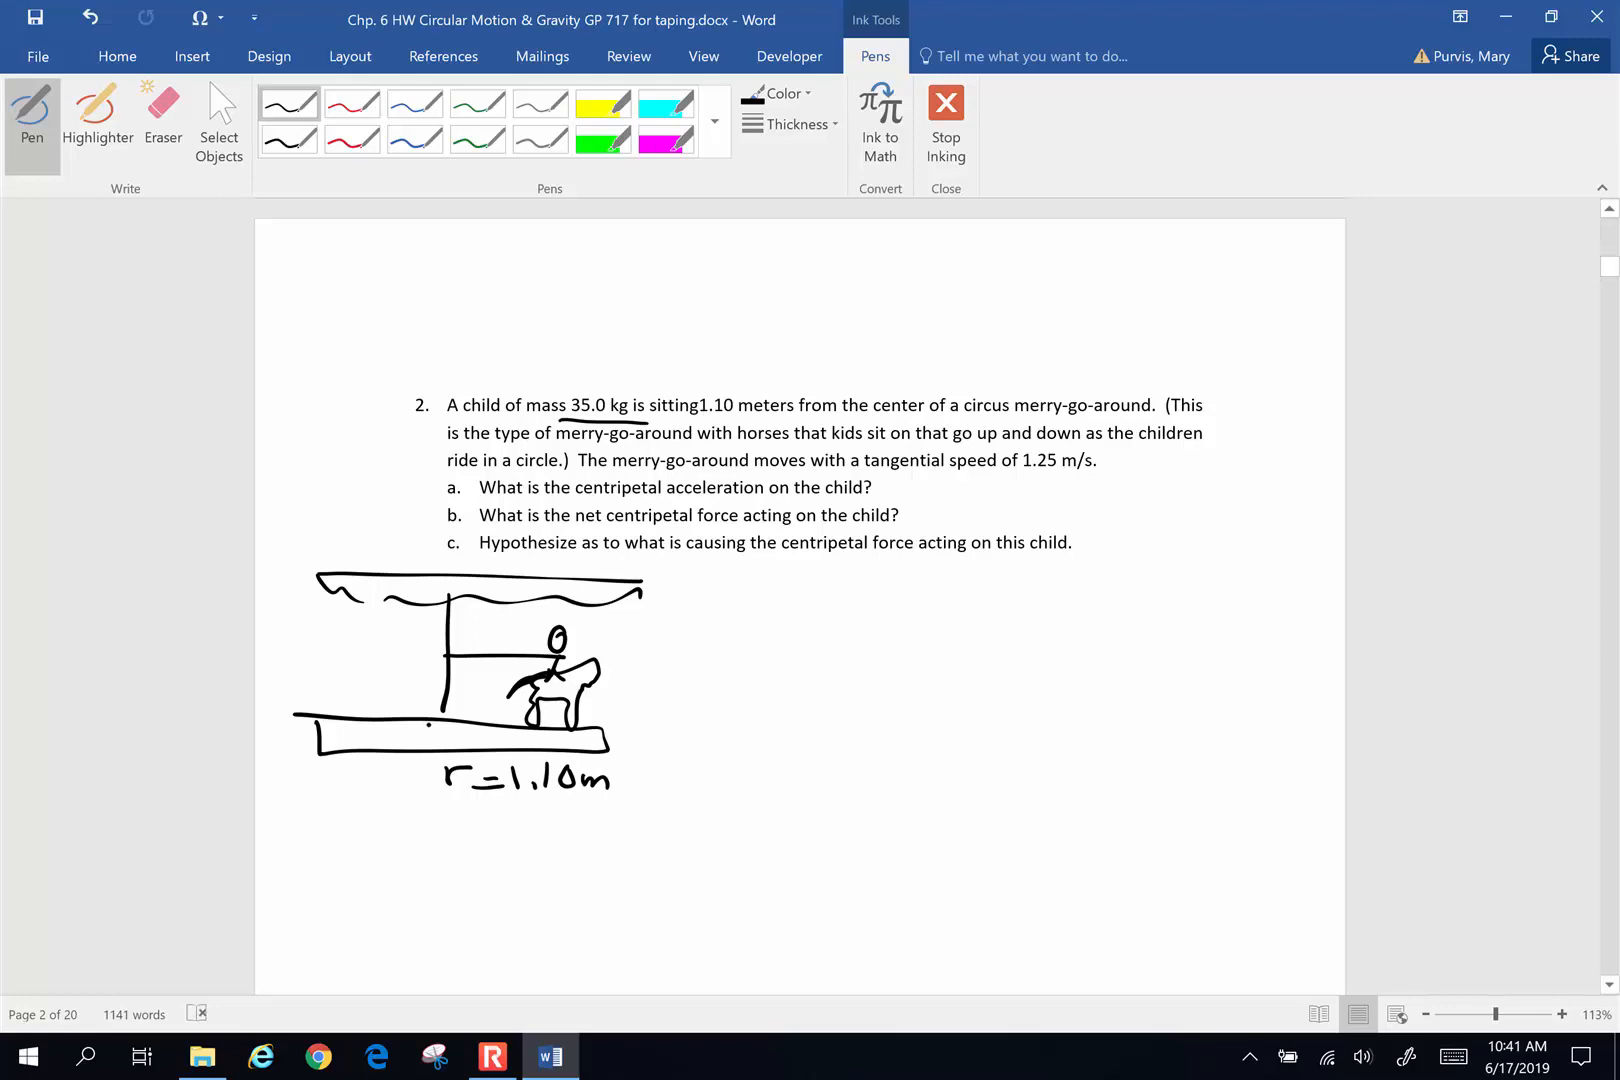
# List the givens m = 35.0 kg and v = 1.25 m/s
pyautogui.moveTo(444, 837); pyautogui.dragTo(486, 816)
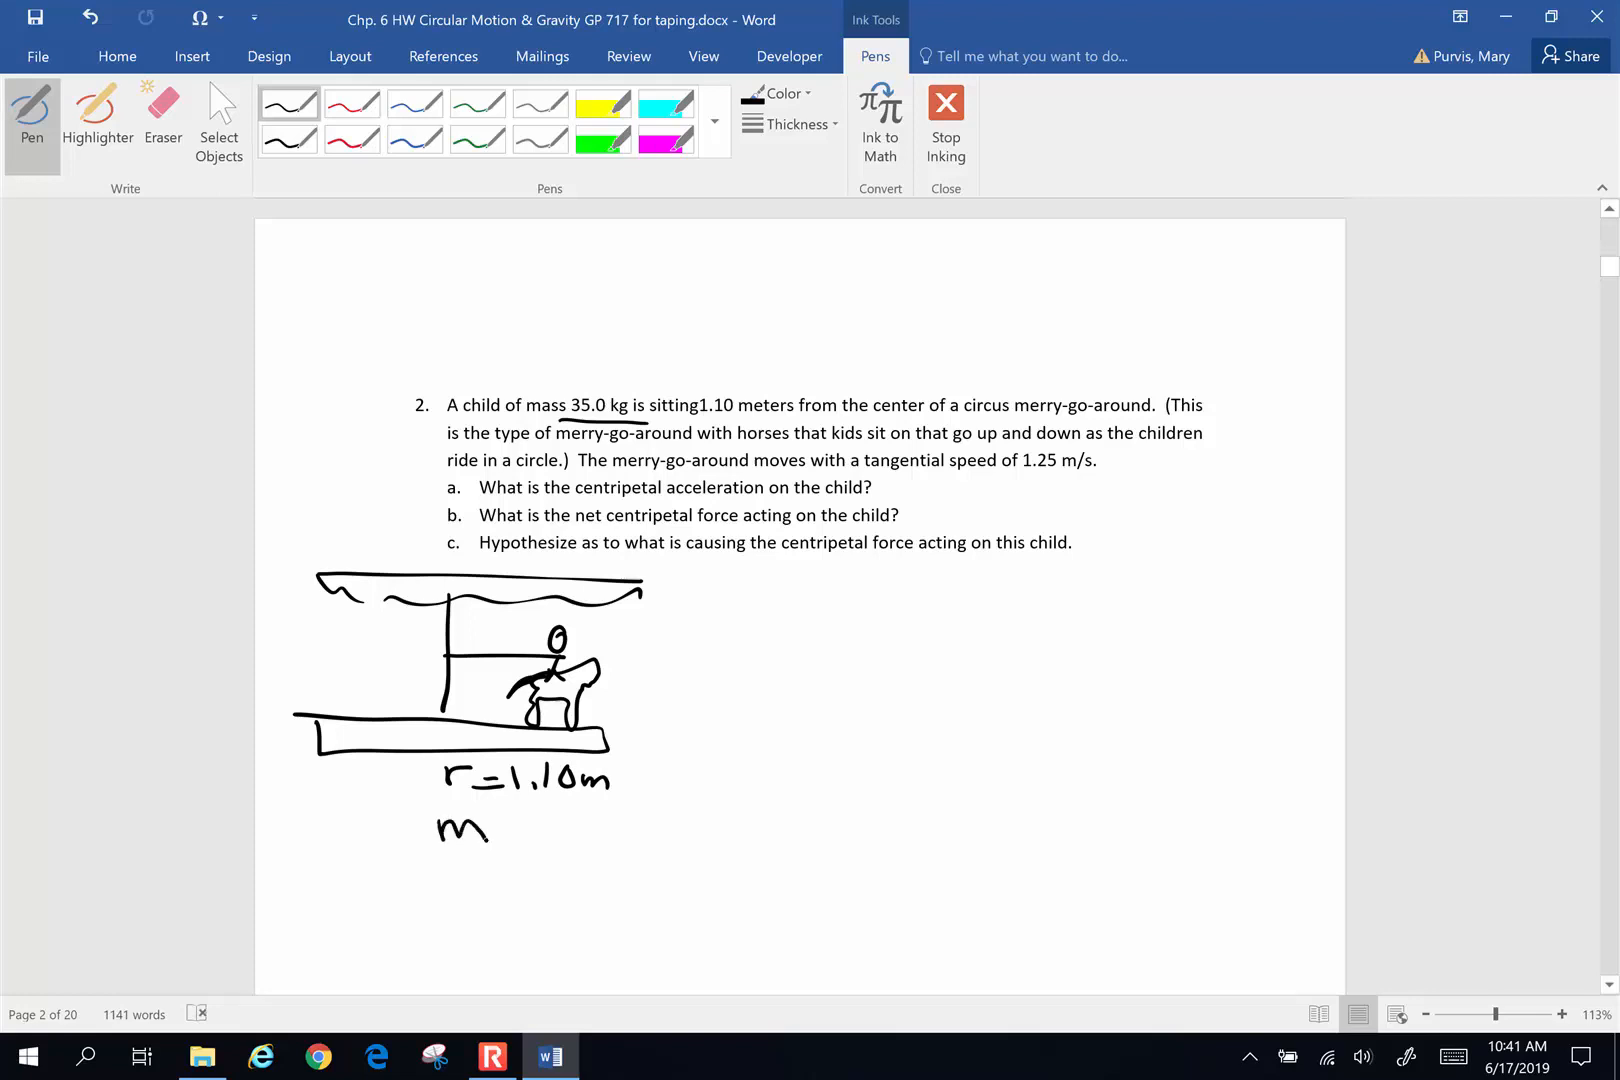
pyautogui.moveTo(491, 832); pyautogui.dragTo(584, 842)
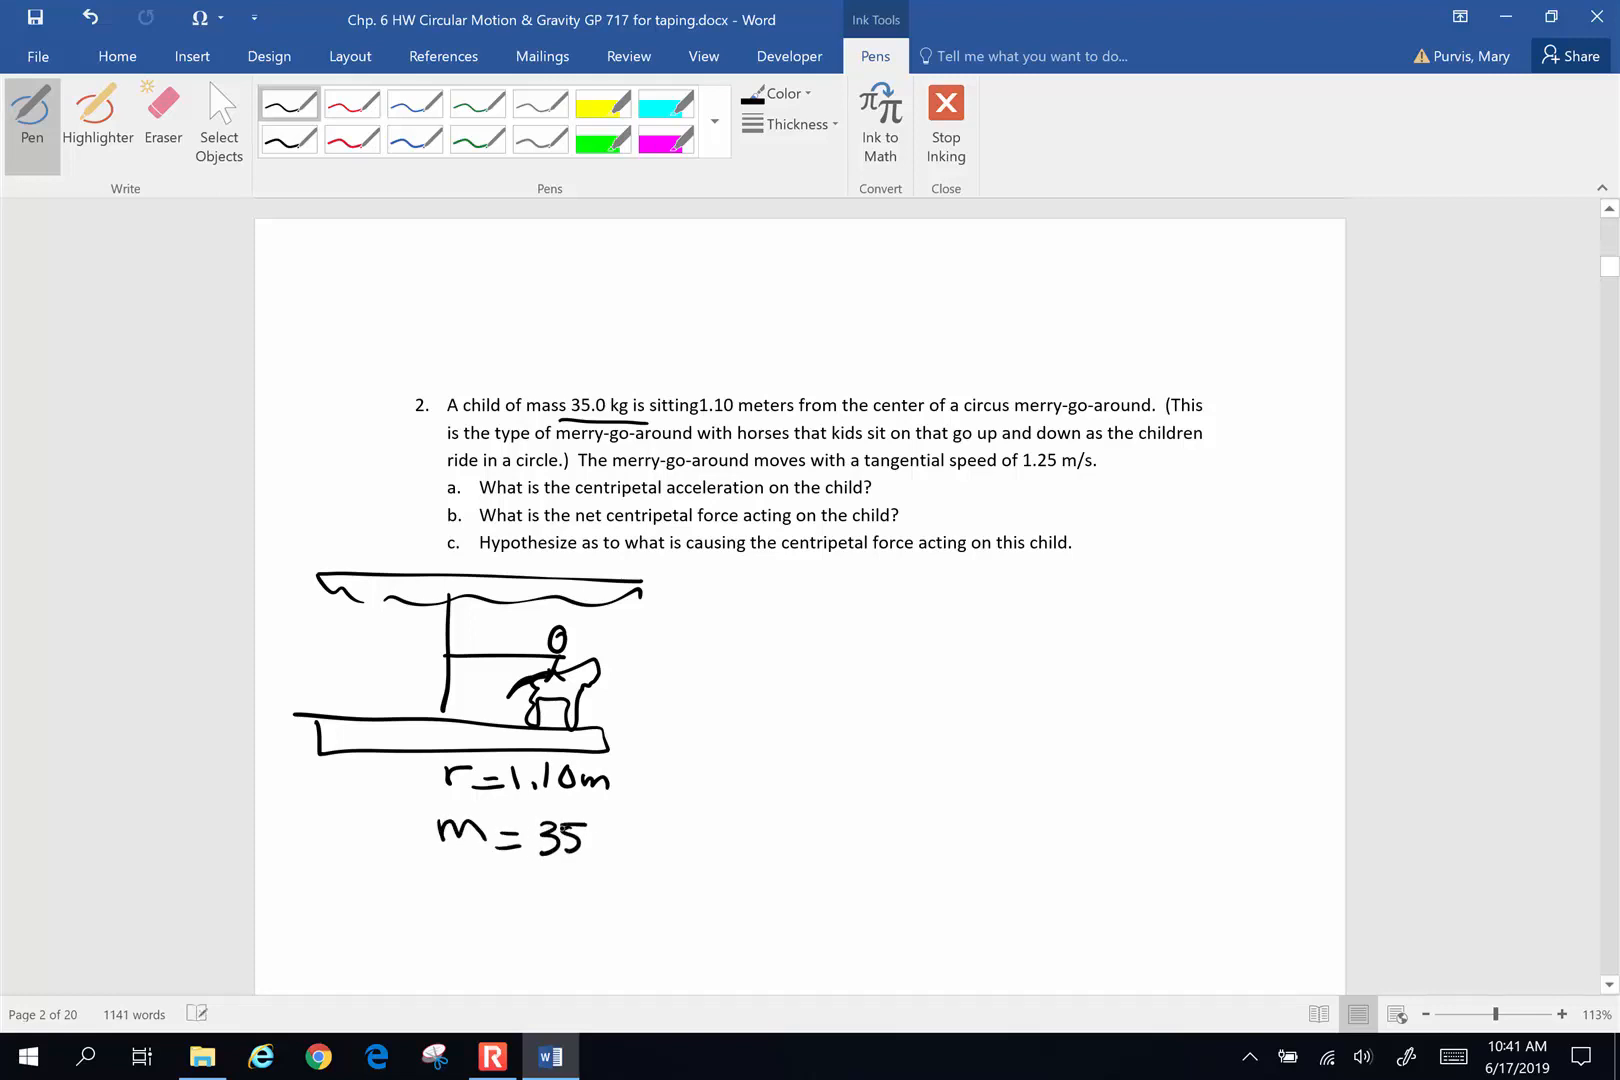
pyautogui.moveTo(615, 837); pyautogui.dragTo(672, 842)
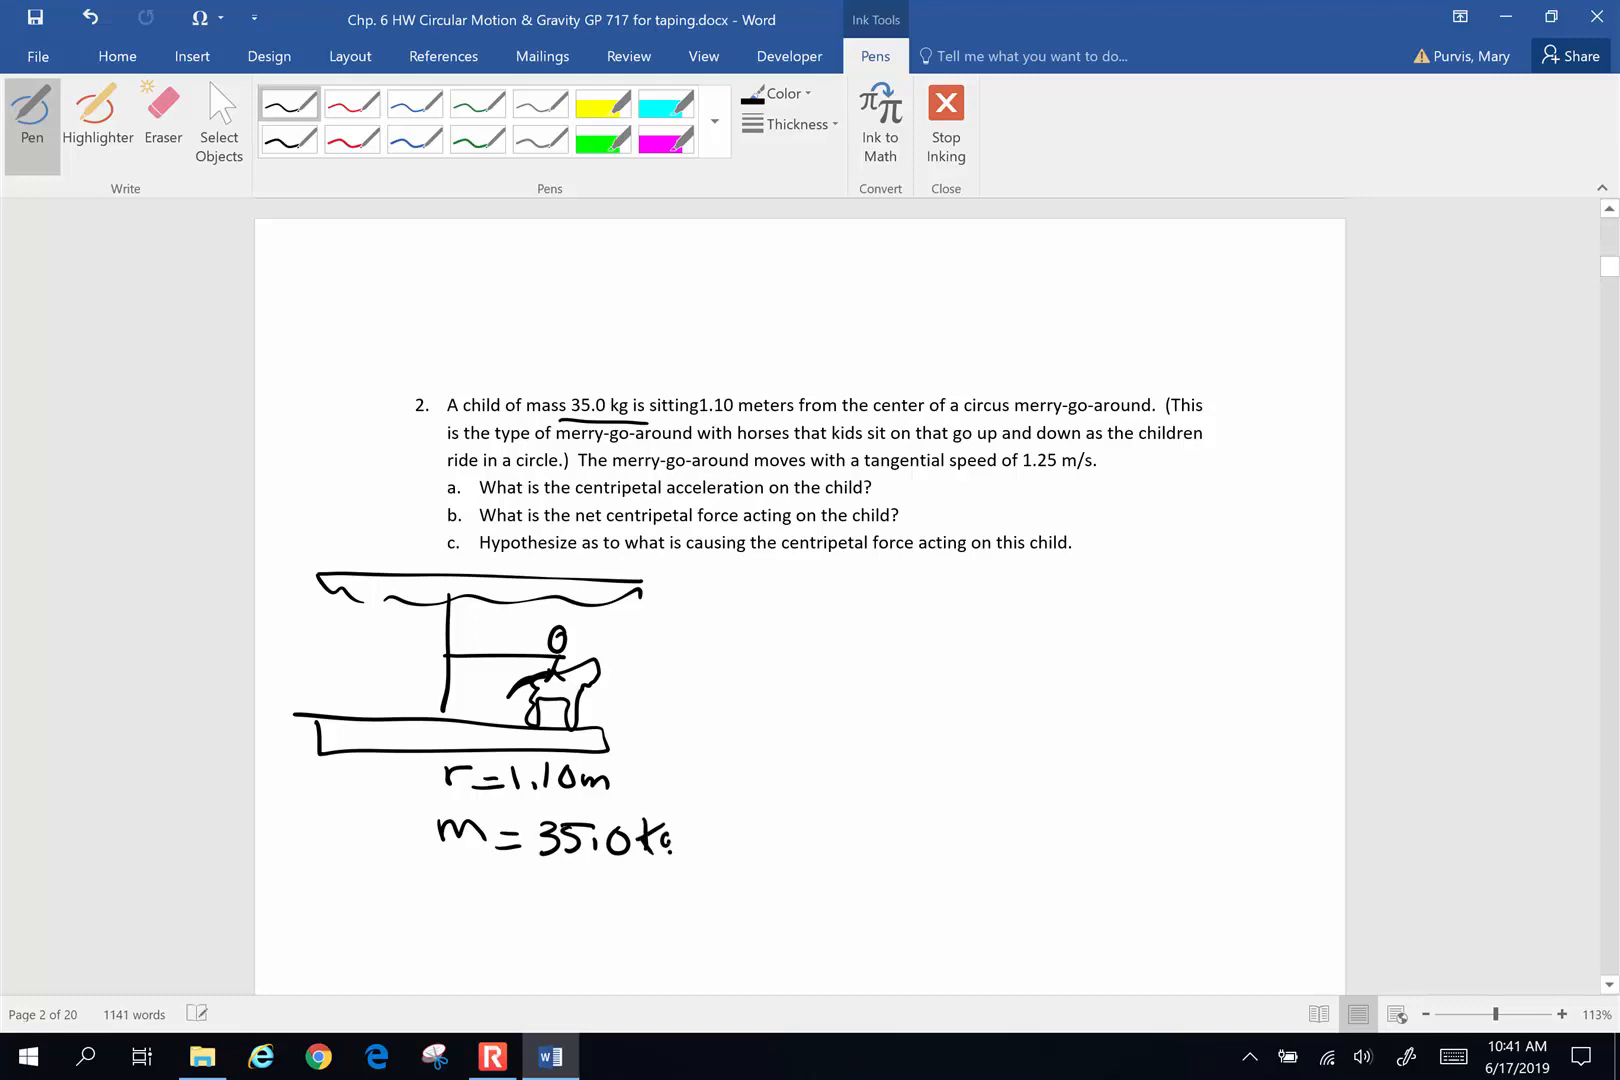
pyautogui.moveTo(439, 899); pyautogui.dragTo(517, 899)
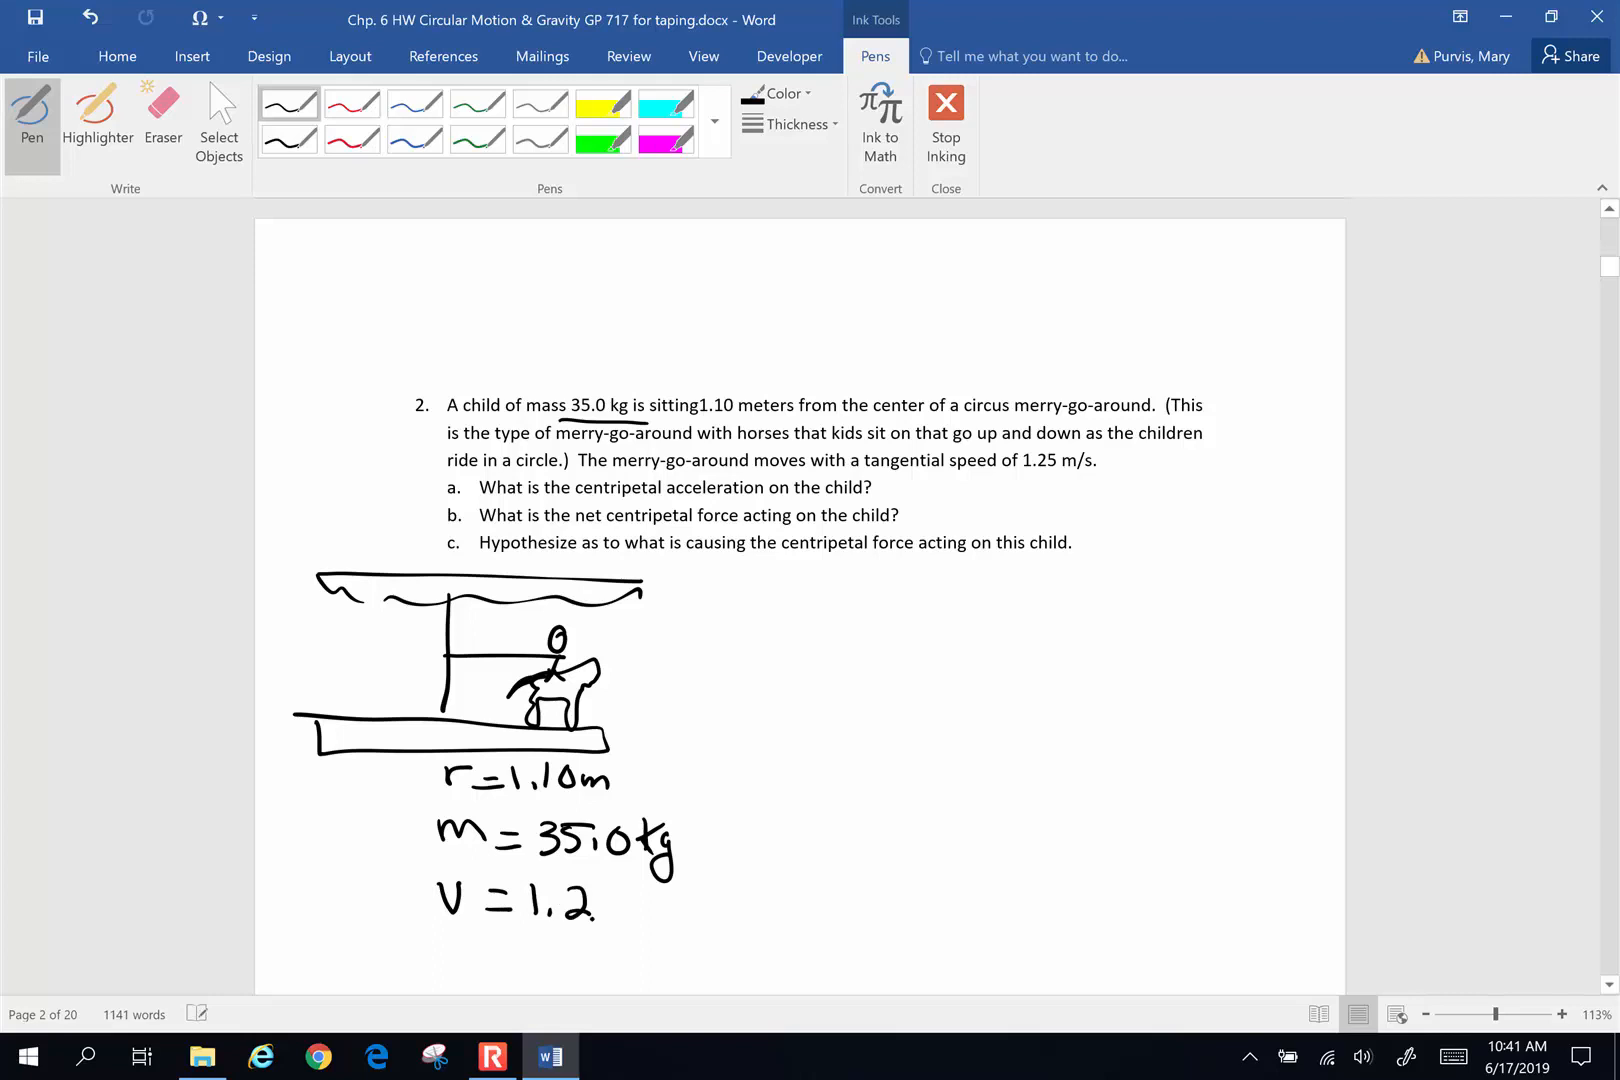
pyautogui.moveTo(599, 909); pyautogui.dragTo(682, 915)
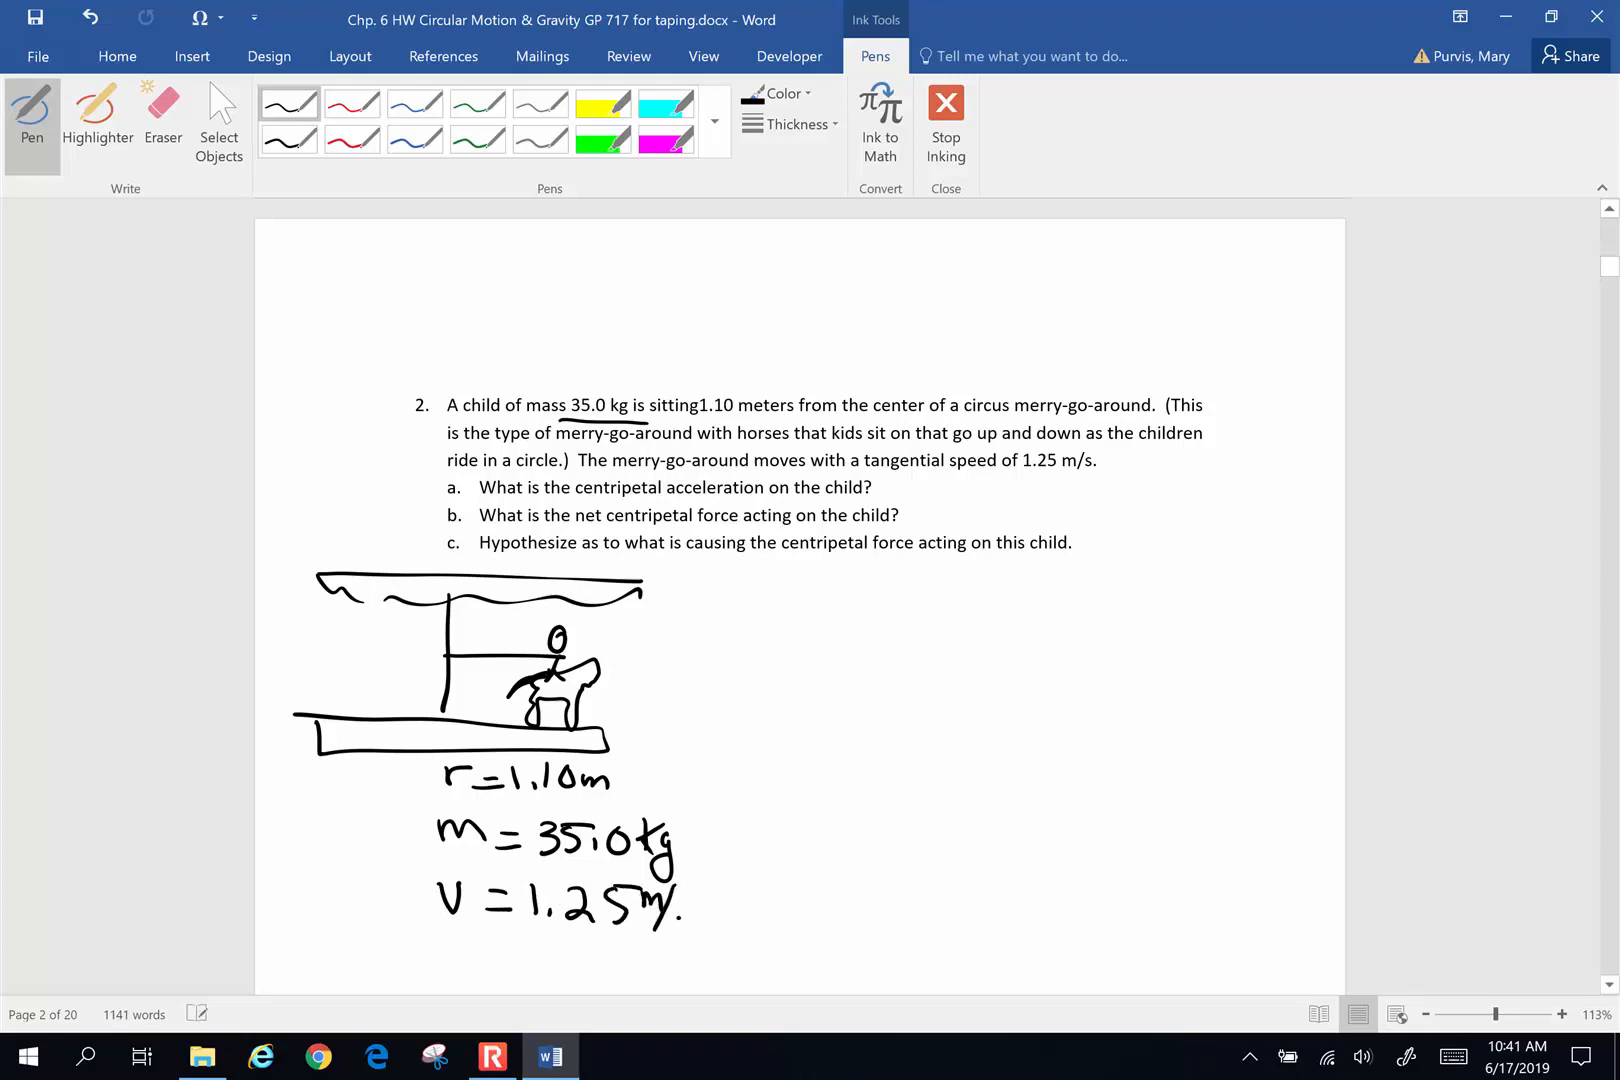
# Underline centripetal acceleration and list a_c = ? as the unknown
pyautogui.moveTo(646, 899); pyautogui.dragTo(687, 935)
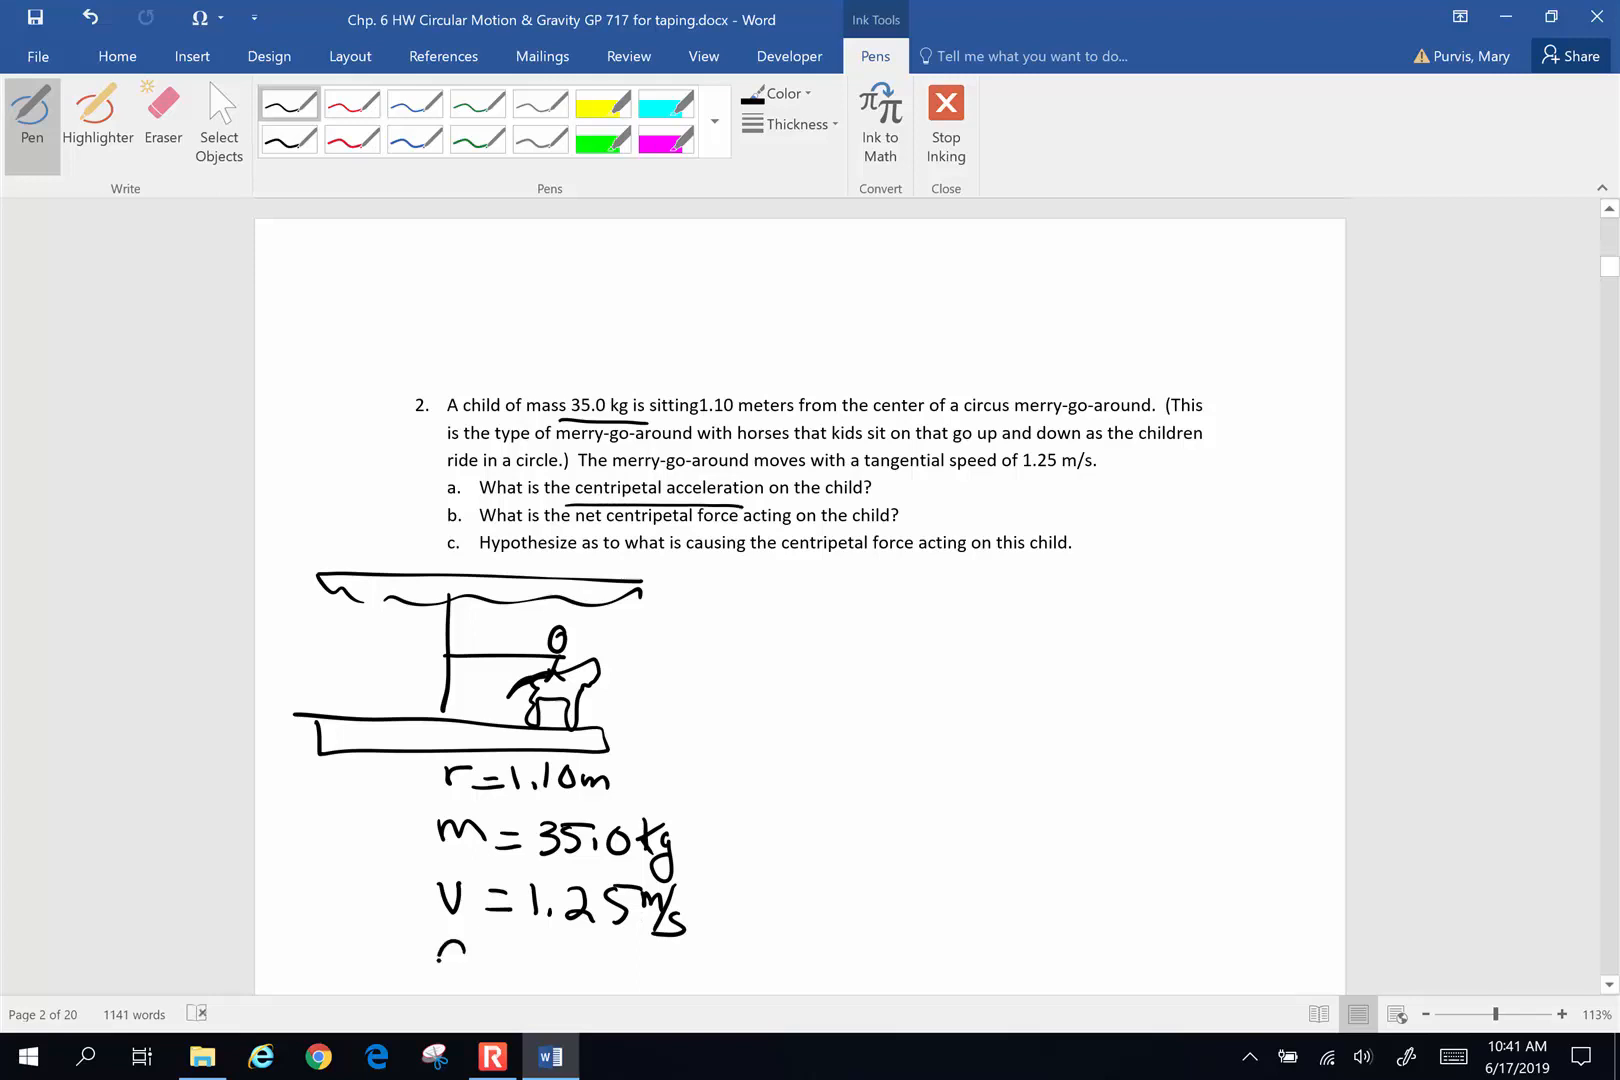
pyautogui.moveTo(444, 961); pyautogui.dragTo(589, 961)
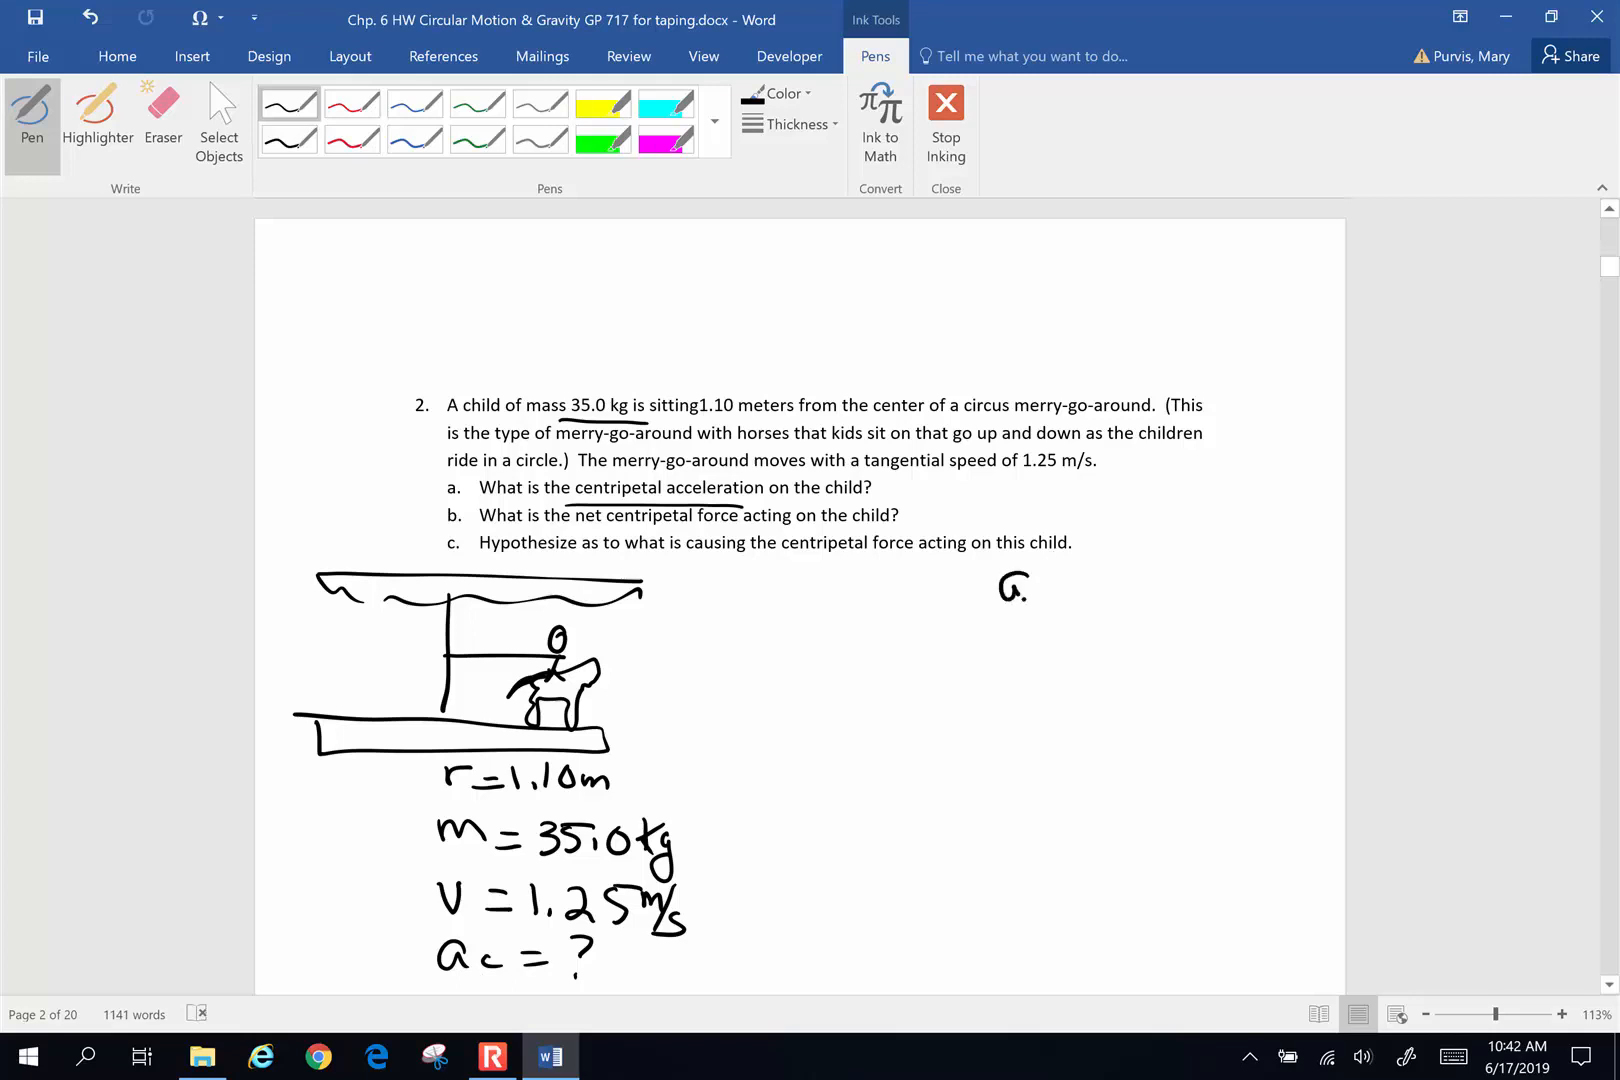
# Write a_c = v²/r and substitute (1.25 m/s)²/(1.10 m)
pyautogui.moveTo(1007, 589); pyautogui.dragTo(1157, 574)
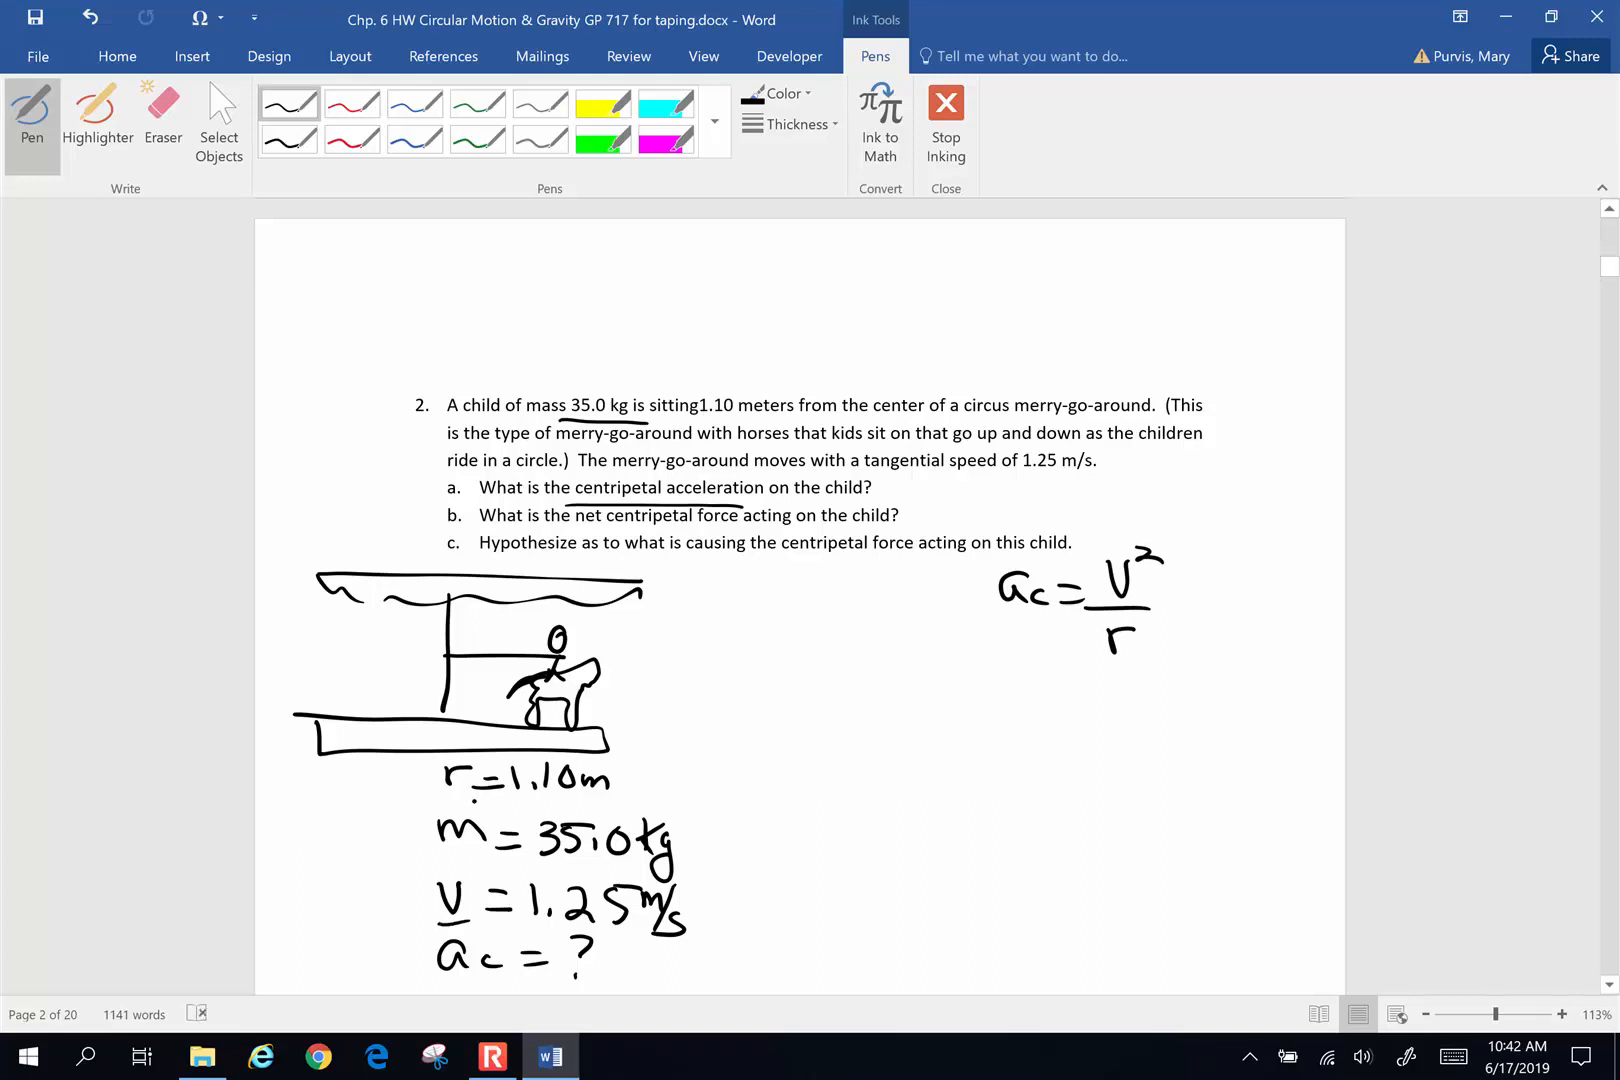
pyautogui.moveTo(793, 667); pyautogui.dragTo(855, 692)
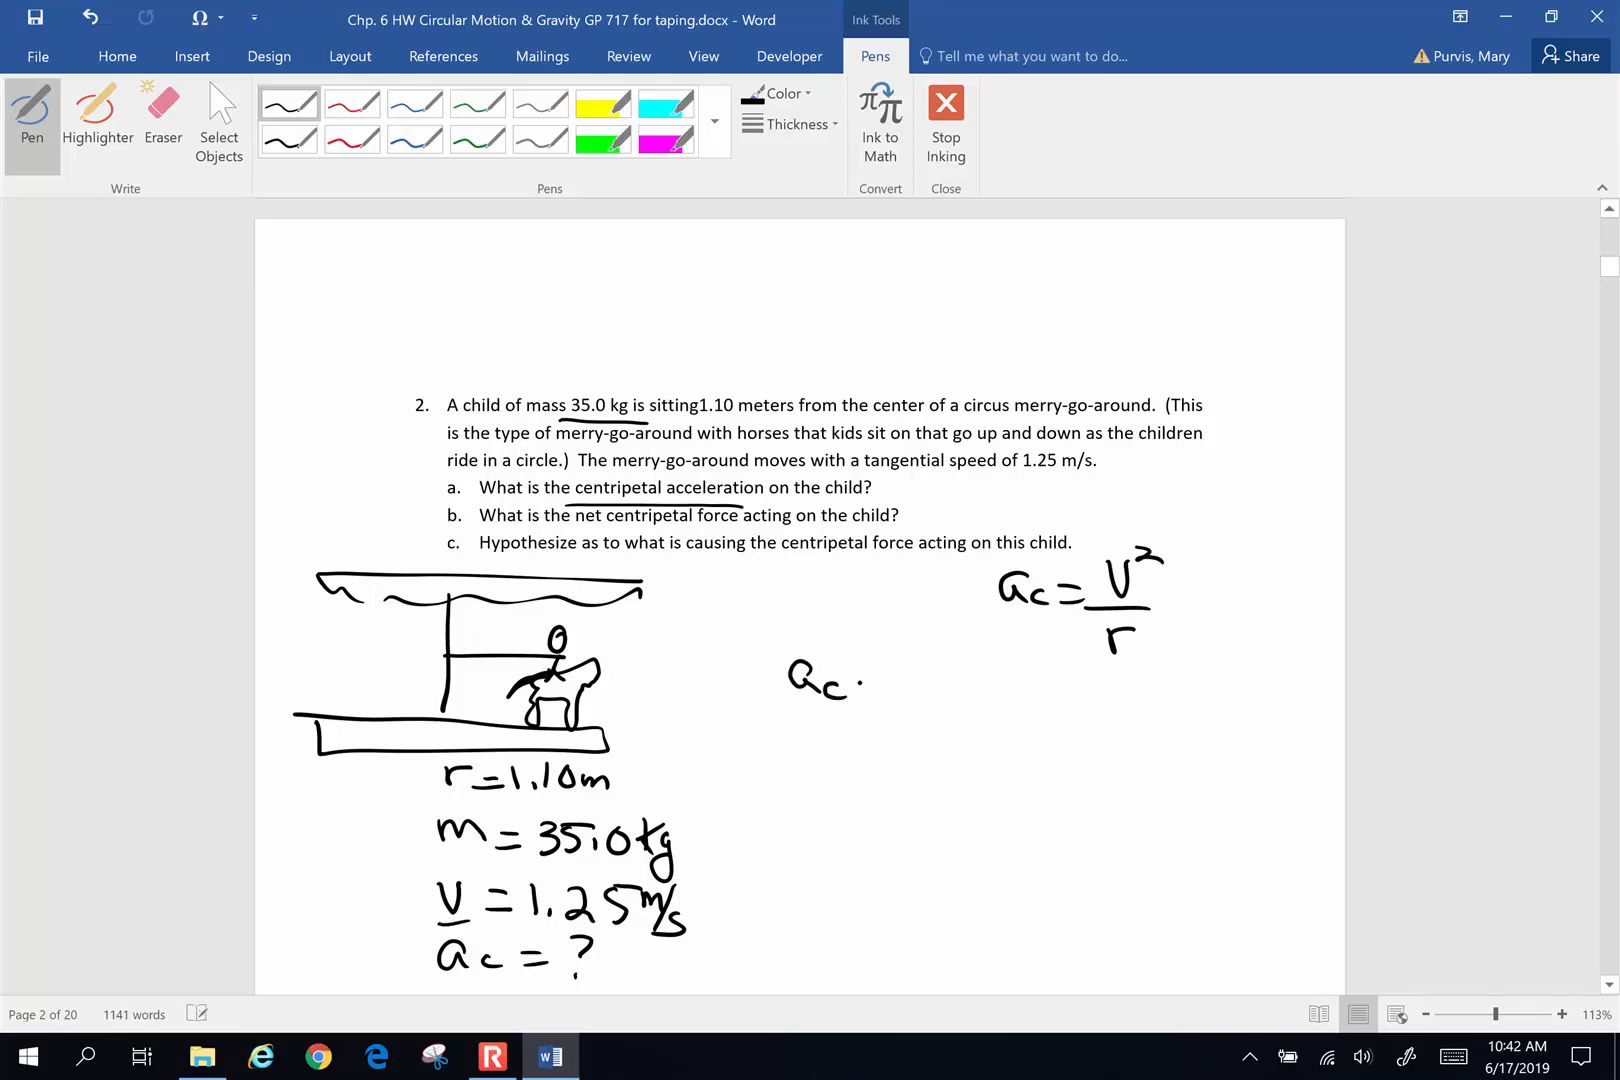
pyautogui.moveTo(847, 682); pyautogui.dragTo(914, 692)
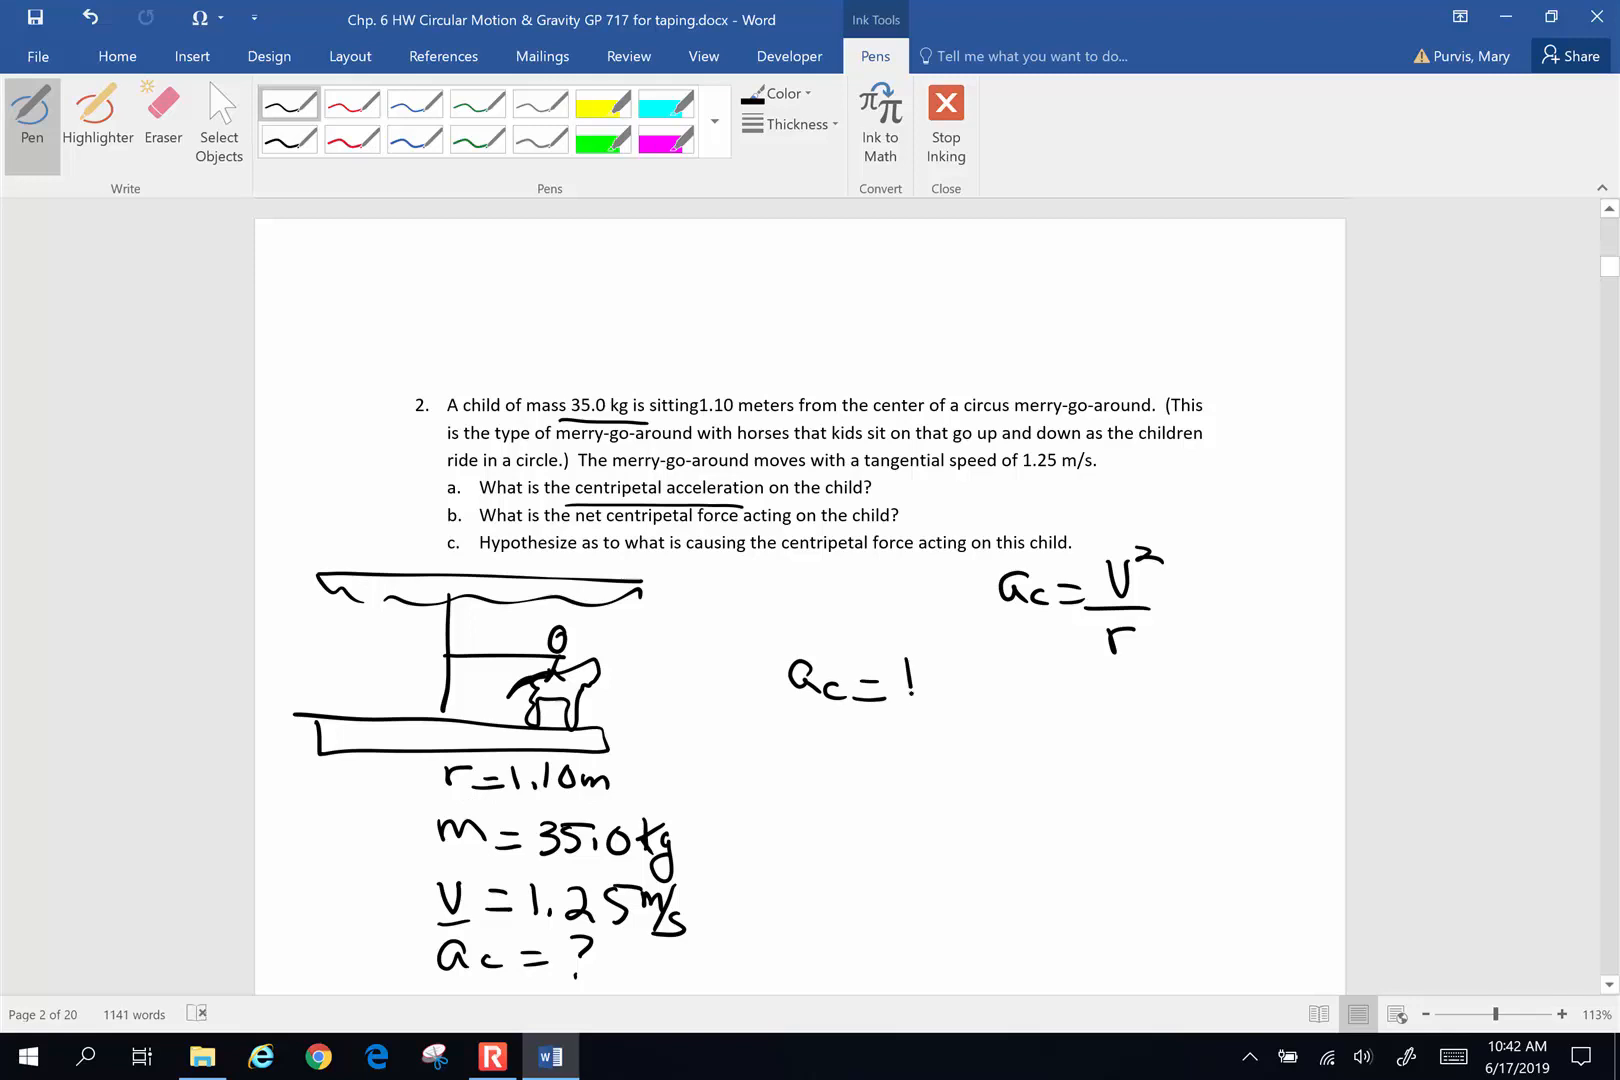
pyautogui.moveTo(909, 687); pyautogui.dragTo(1007, 692)
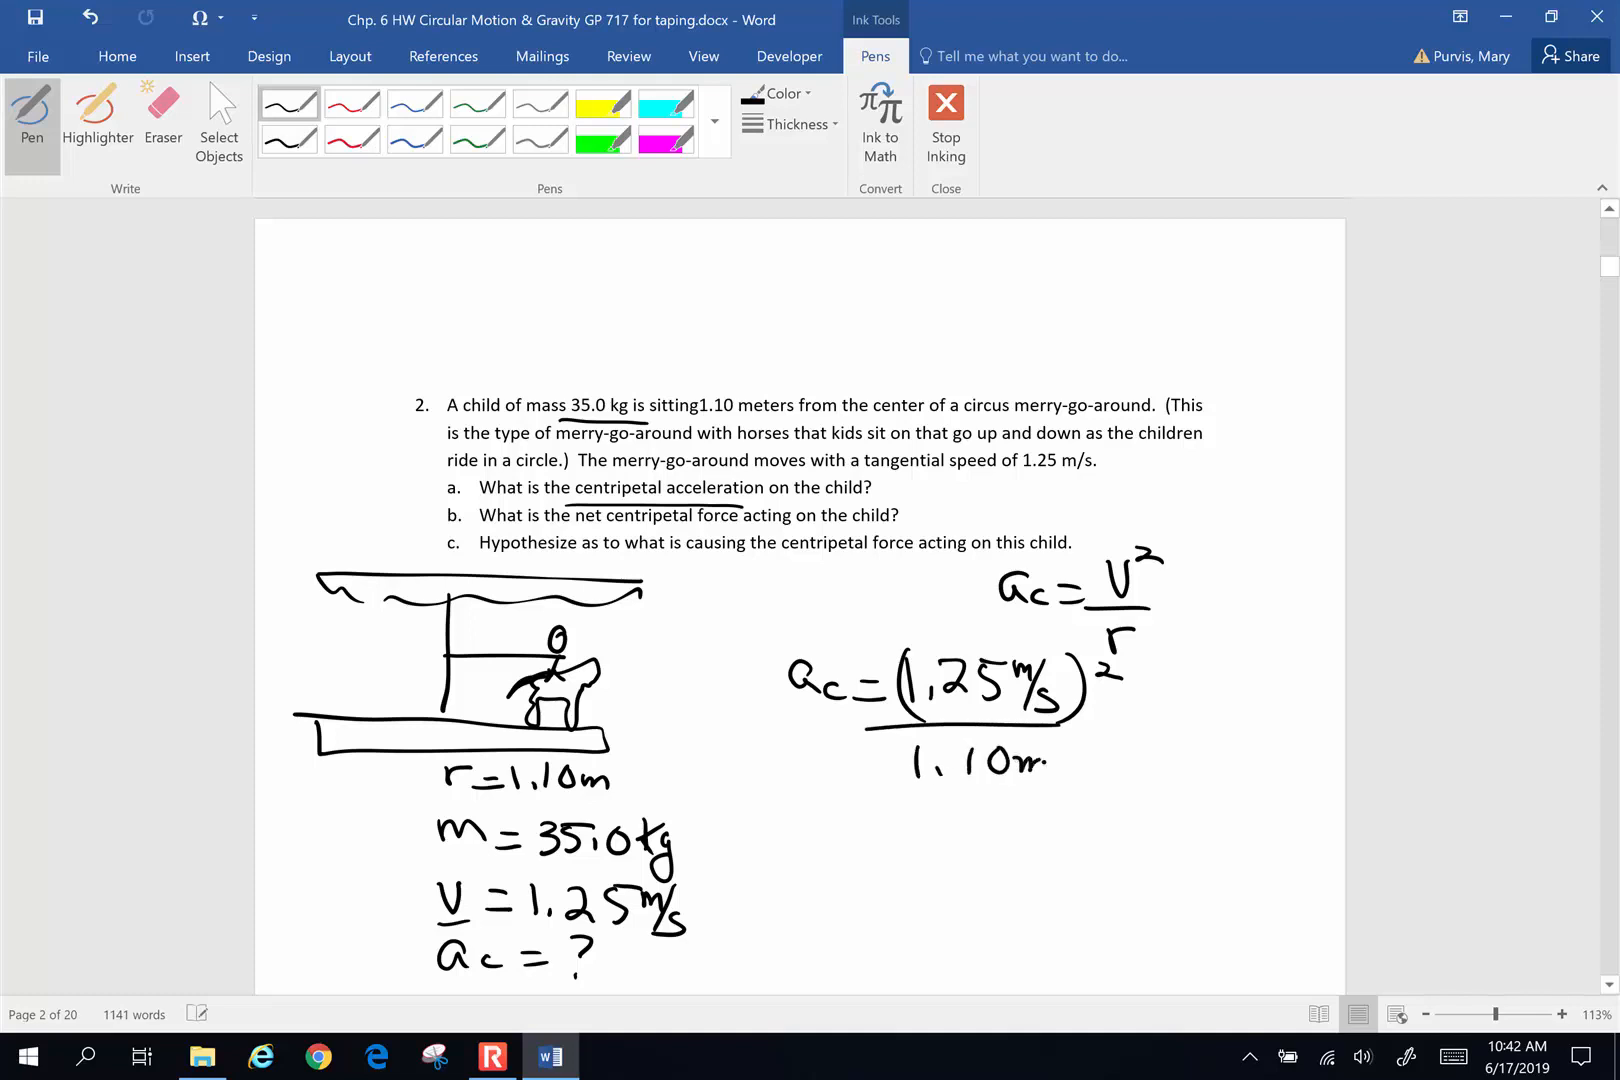
# Write the result a_c = 1.42 m/s² and box it
pyautogui.moveTo(889, 723); pyautogui.dragTo(1095, 785)
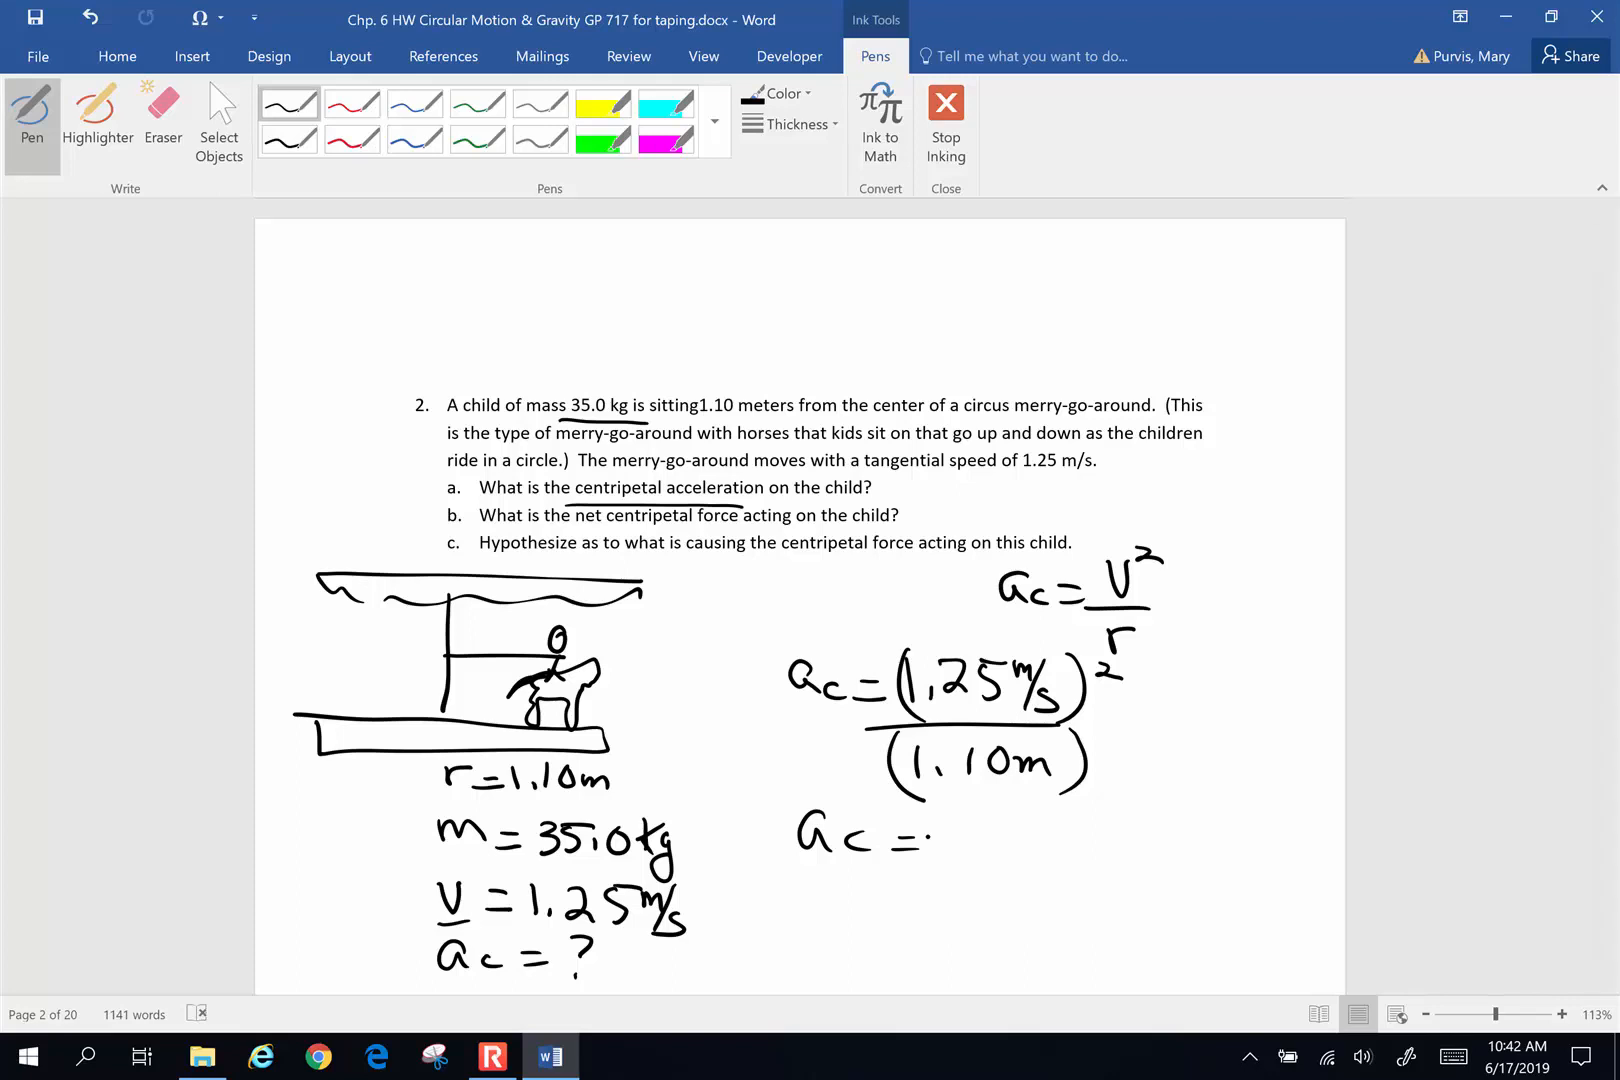
pyautogui.moveTo(940, 837); pyautogui.dragTo(992, 827)
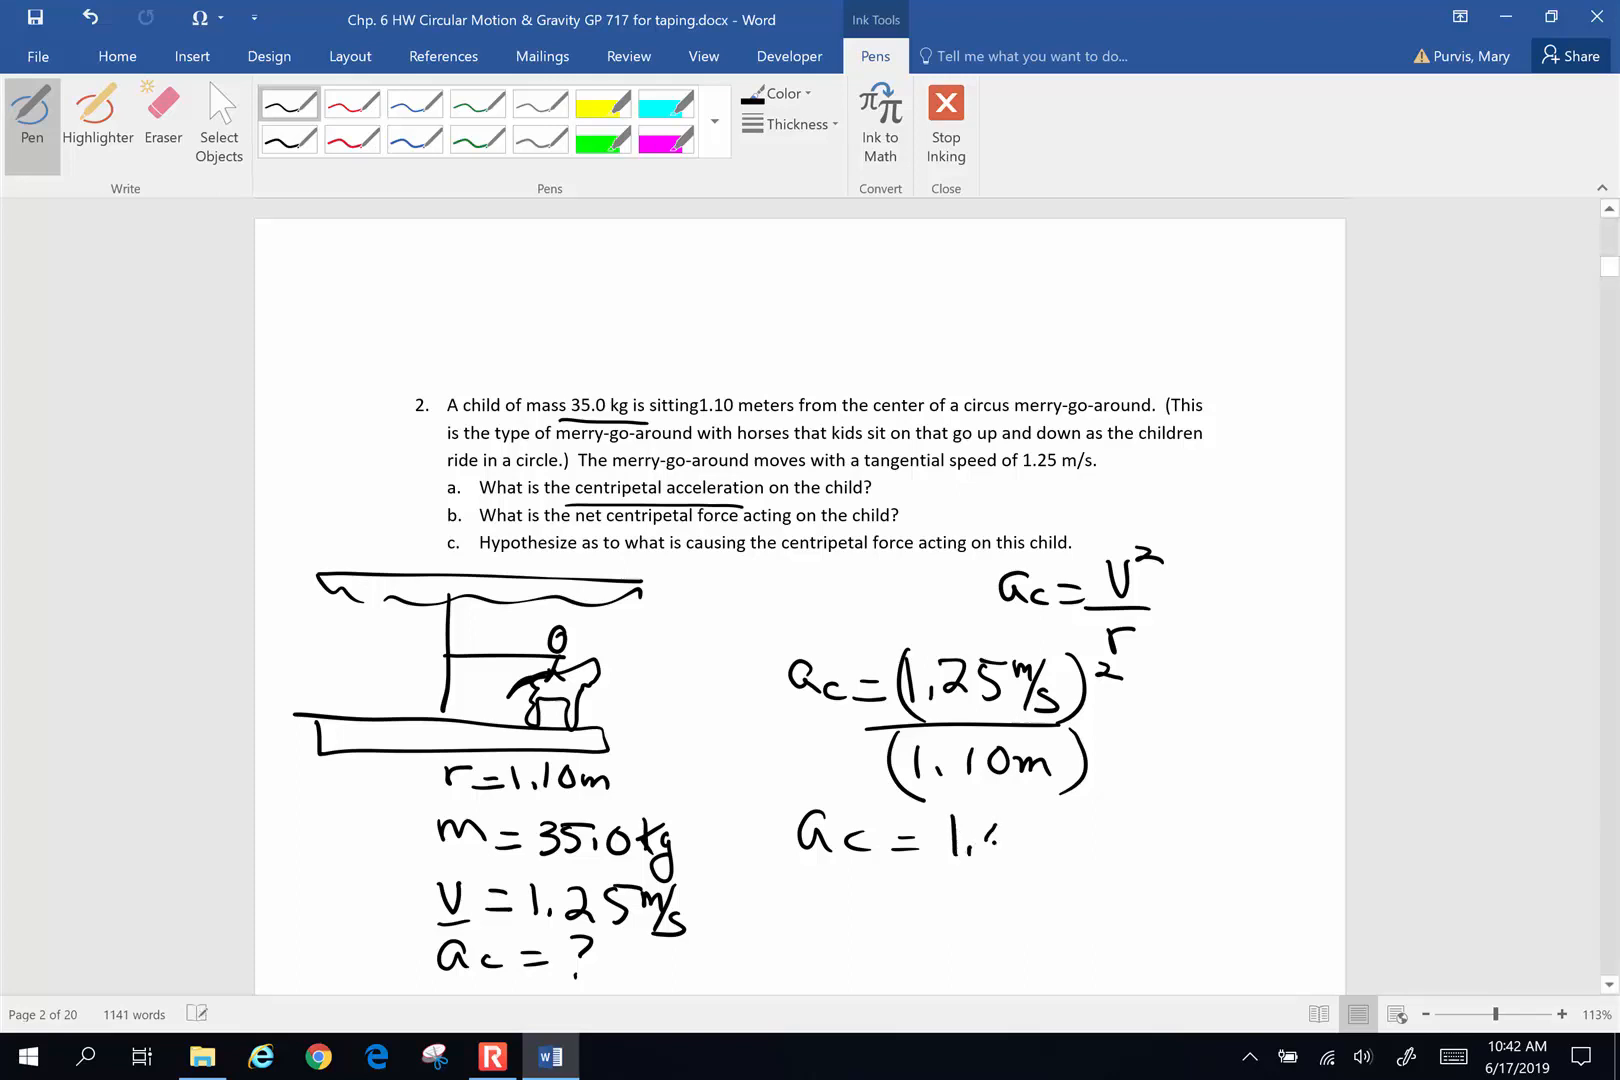
pyautogui.moveTo(966, 835); pyautogui.dragTo(1054, 835)
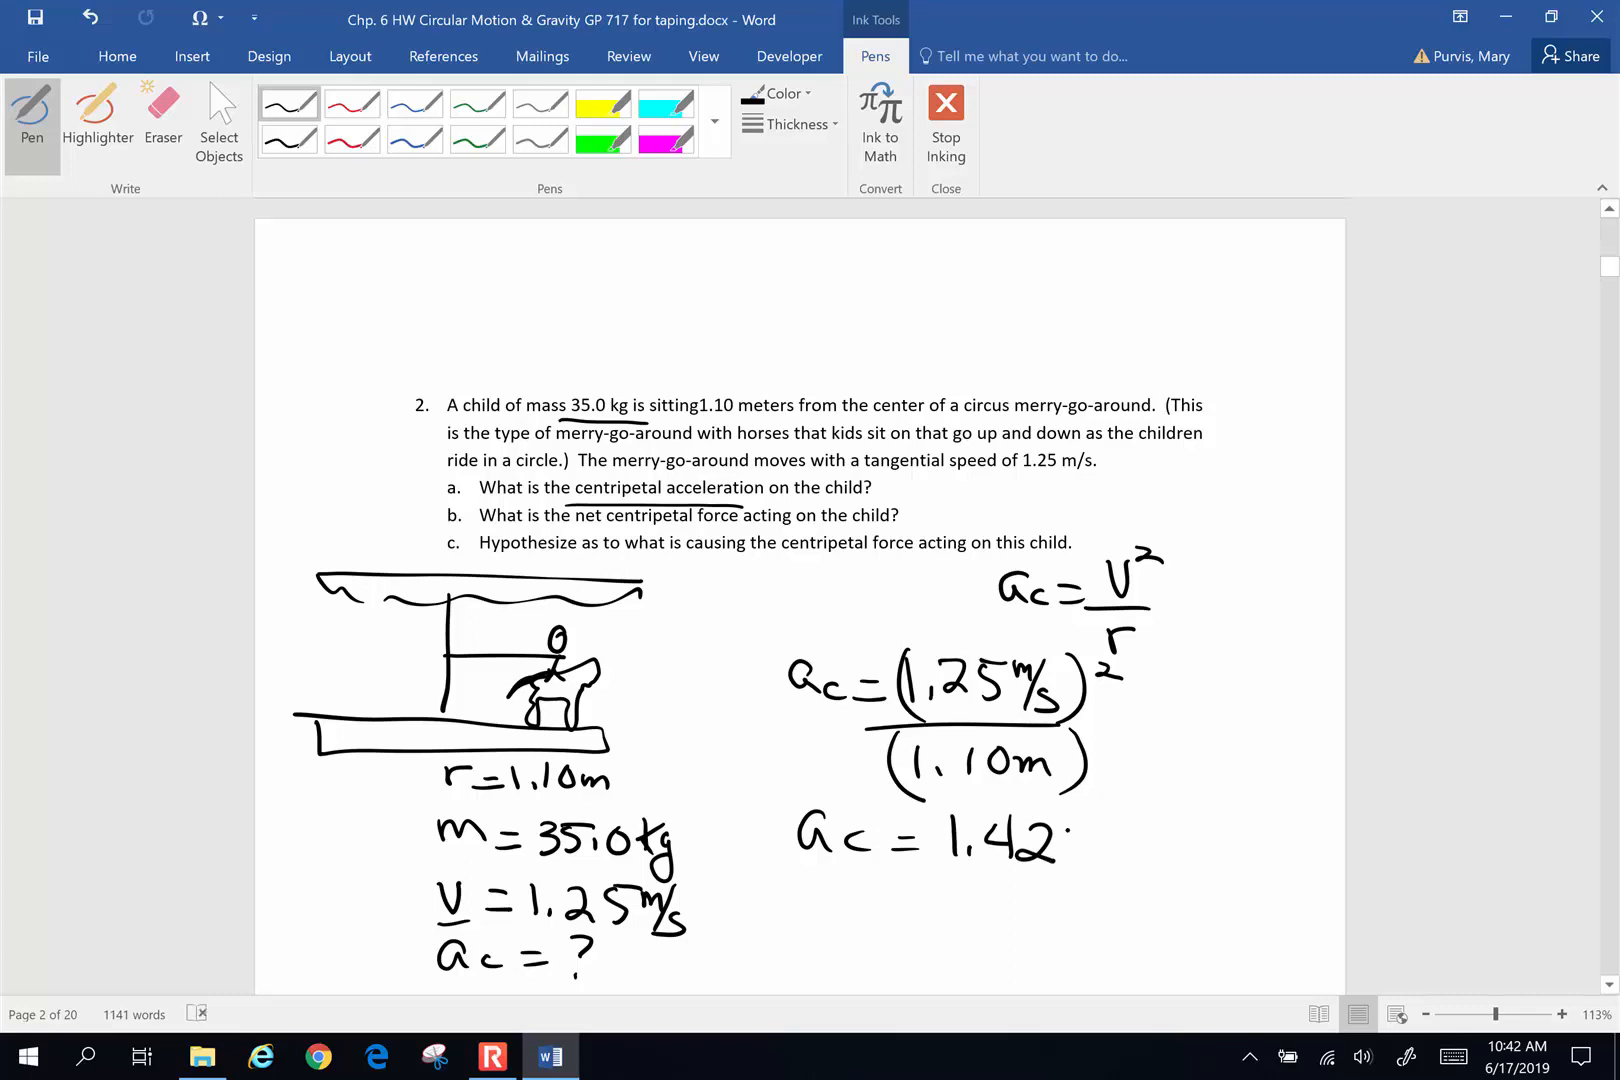
pyautogui.moveTo(1074, 827); pyautogui.dragTo(1116, 858)
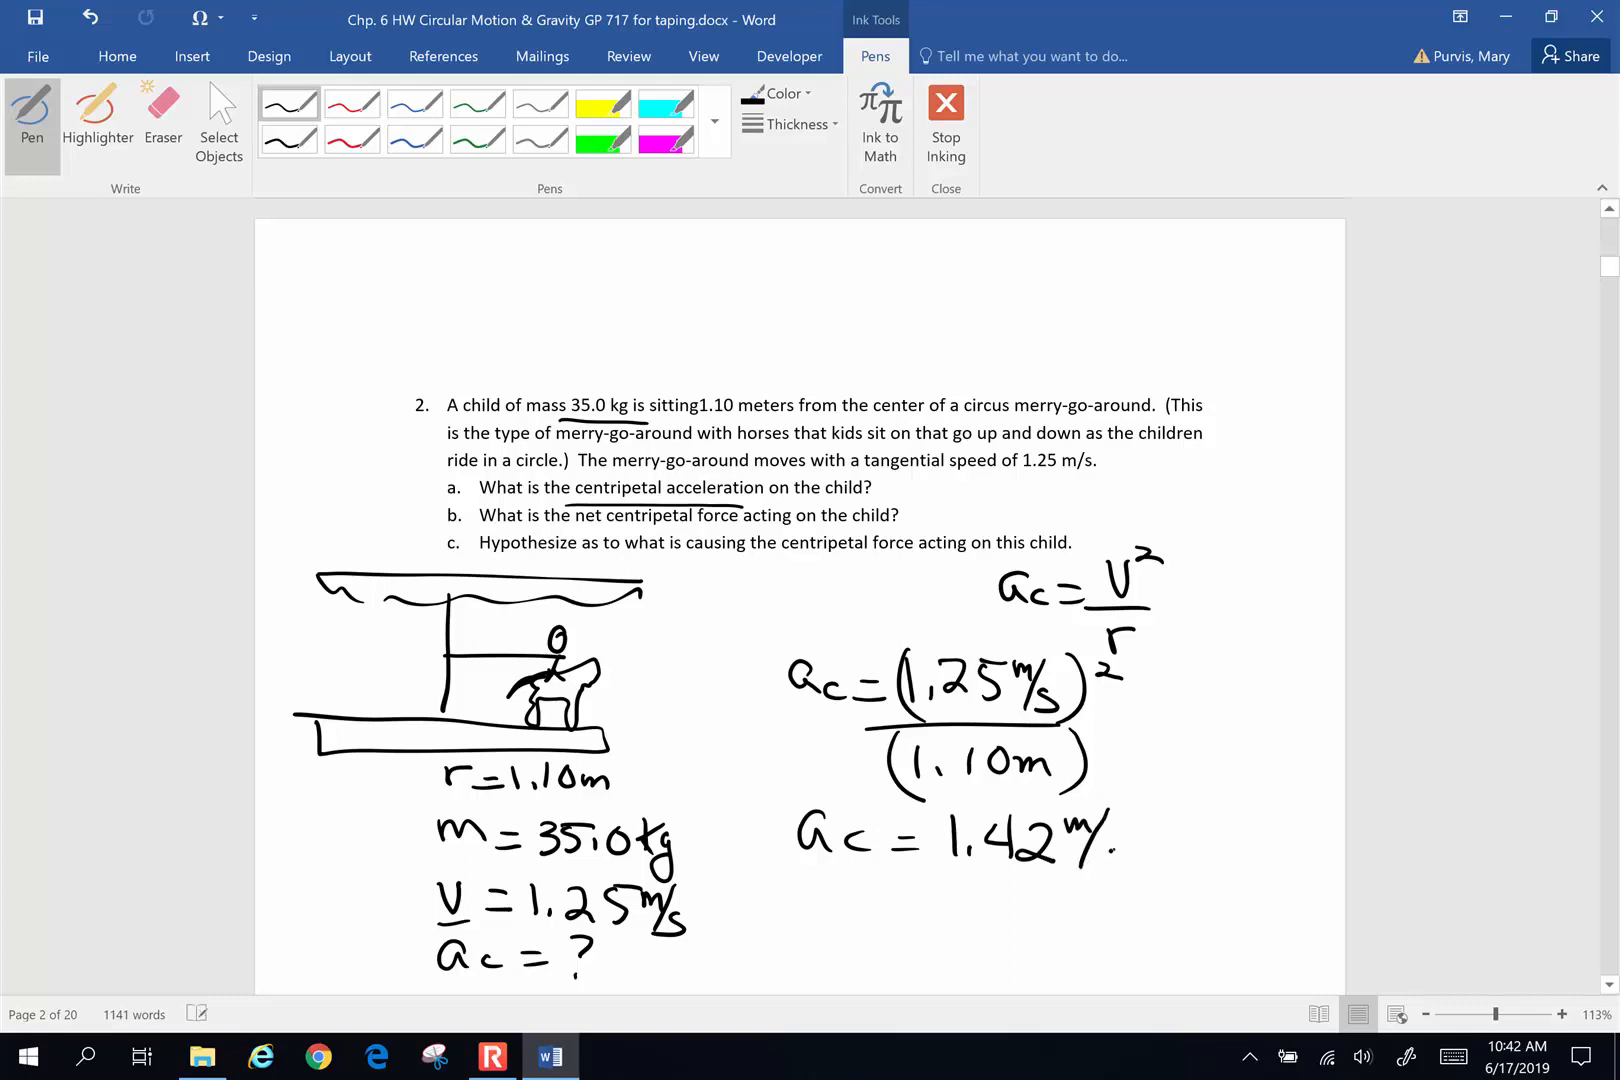
pyautogui.moveTo(770, 796); pyautogui.dragTo(1167, 894)
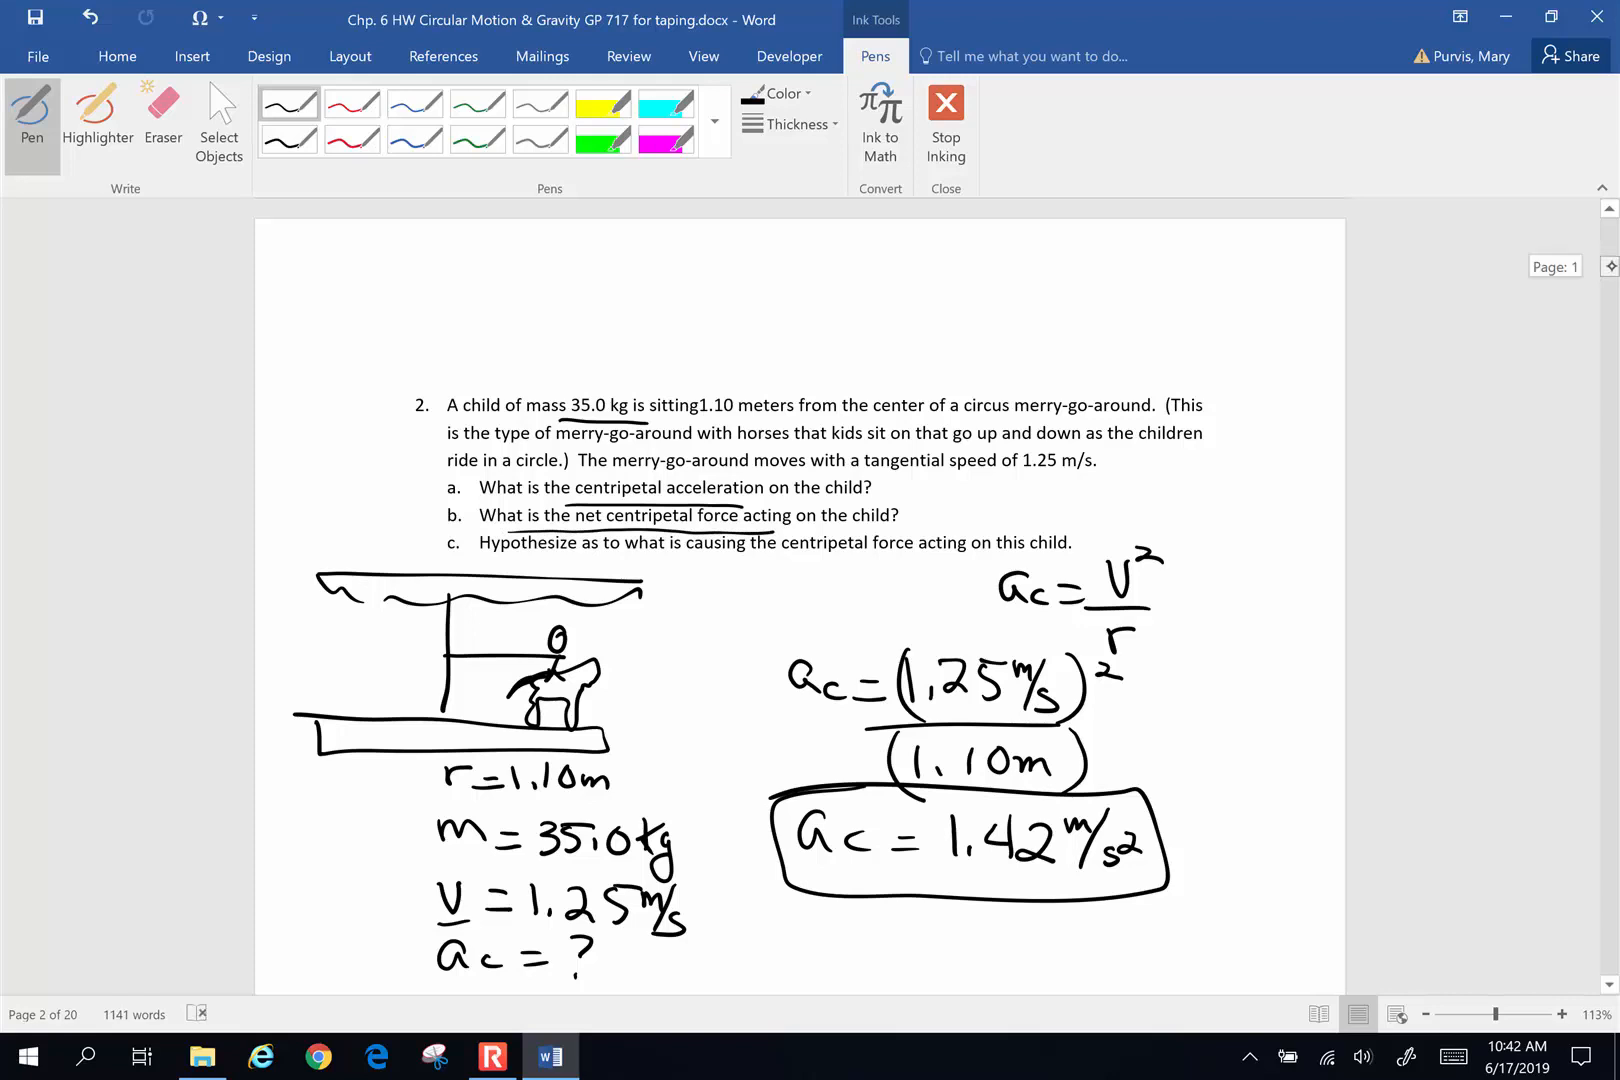
# Underline a_c, write F_c = m·a_c and substitute (35.0 kg)(1.42 m/s²)
pyautogui.scroll(-3)
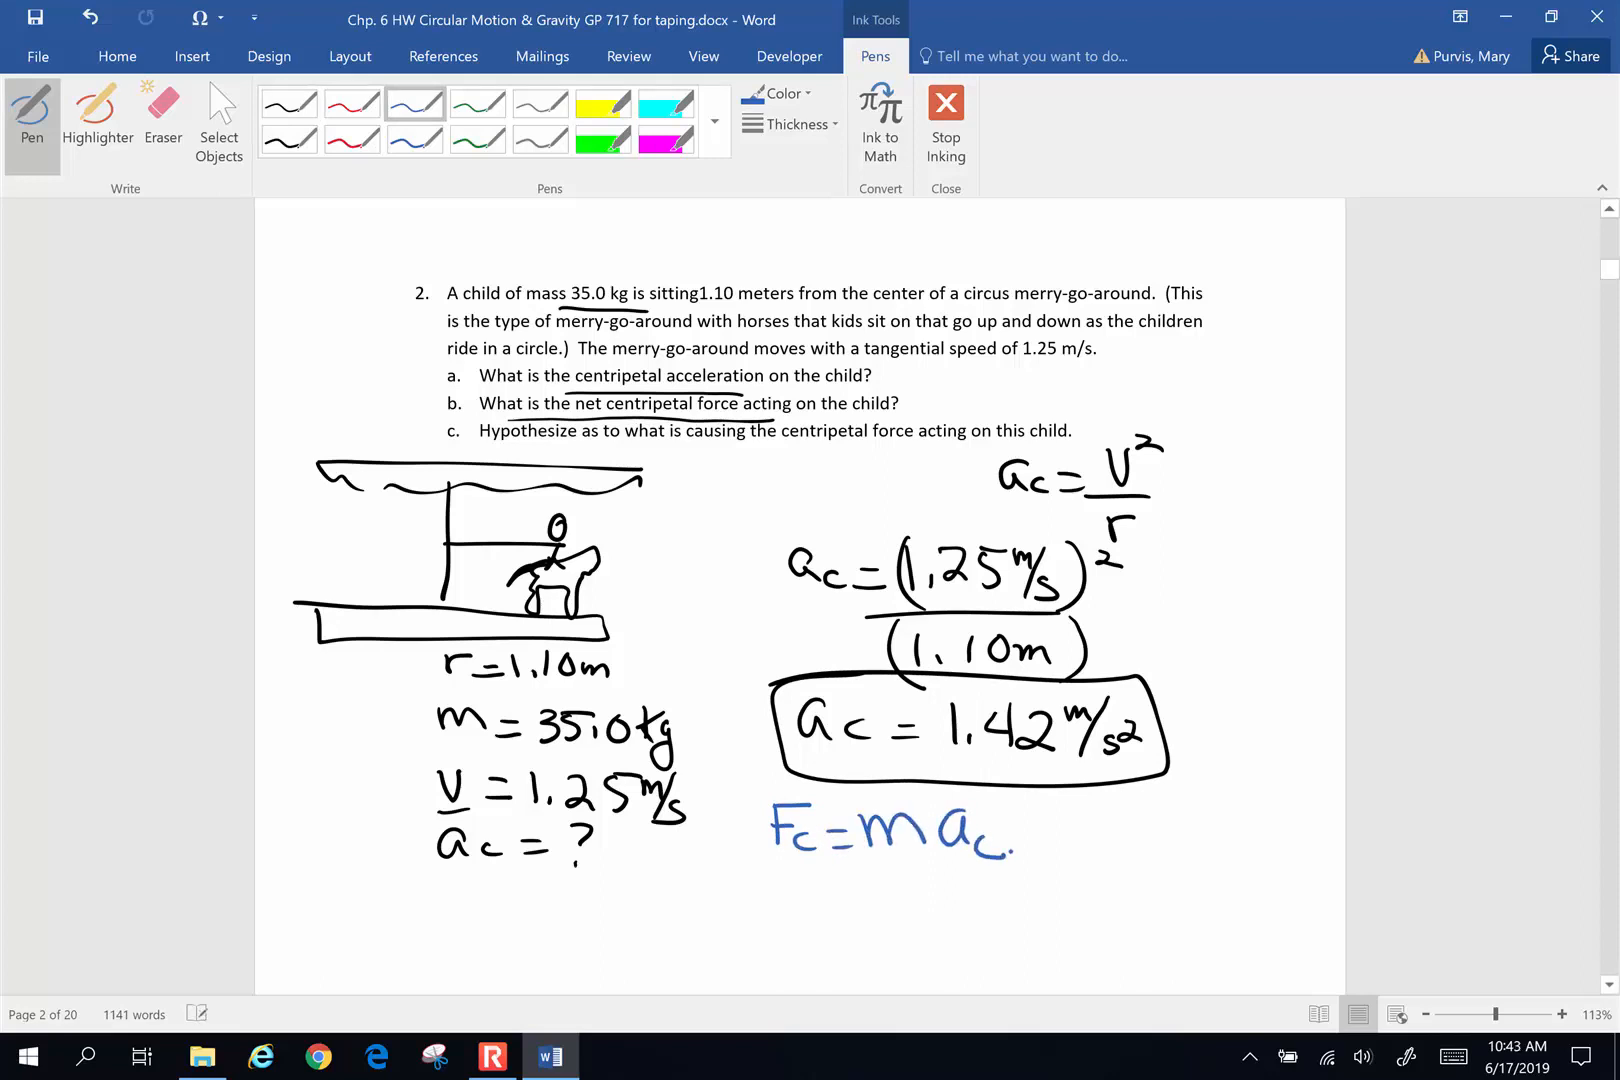
pyautogui.moveTo(798, 757); pyautogui.dragTo(894, 757)
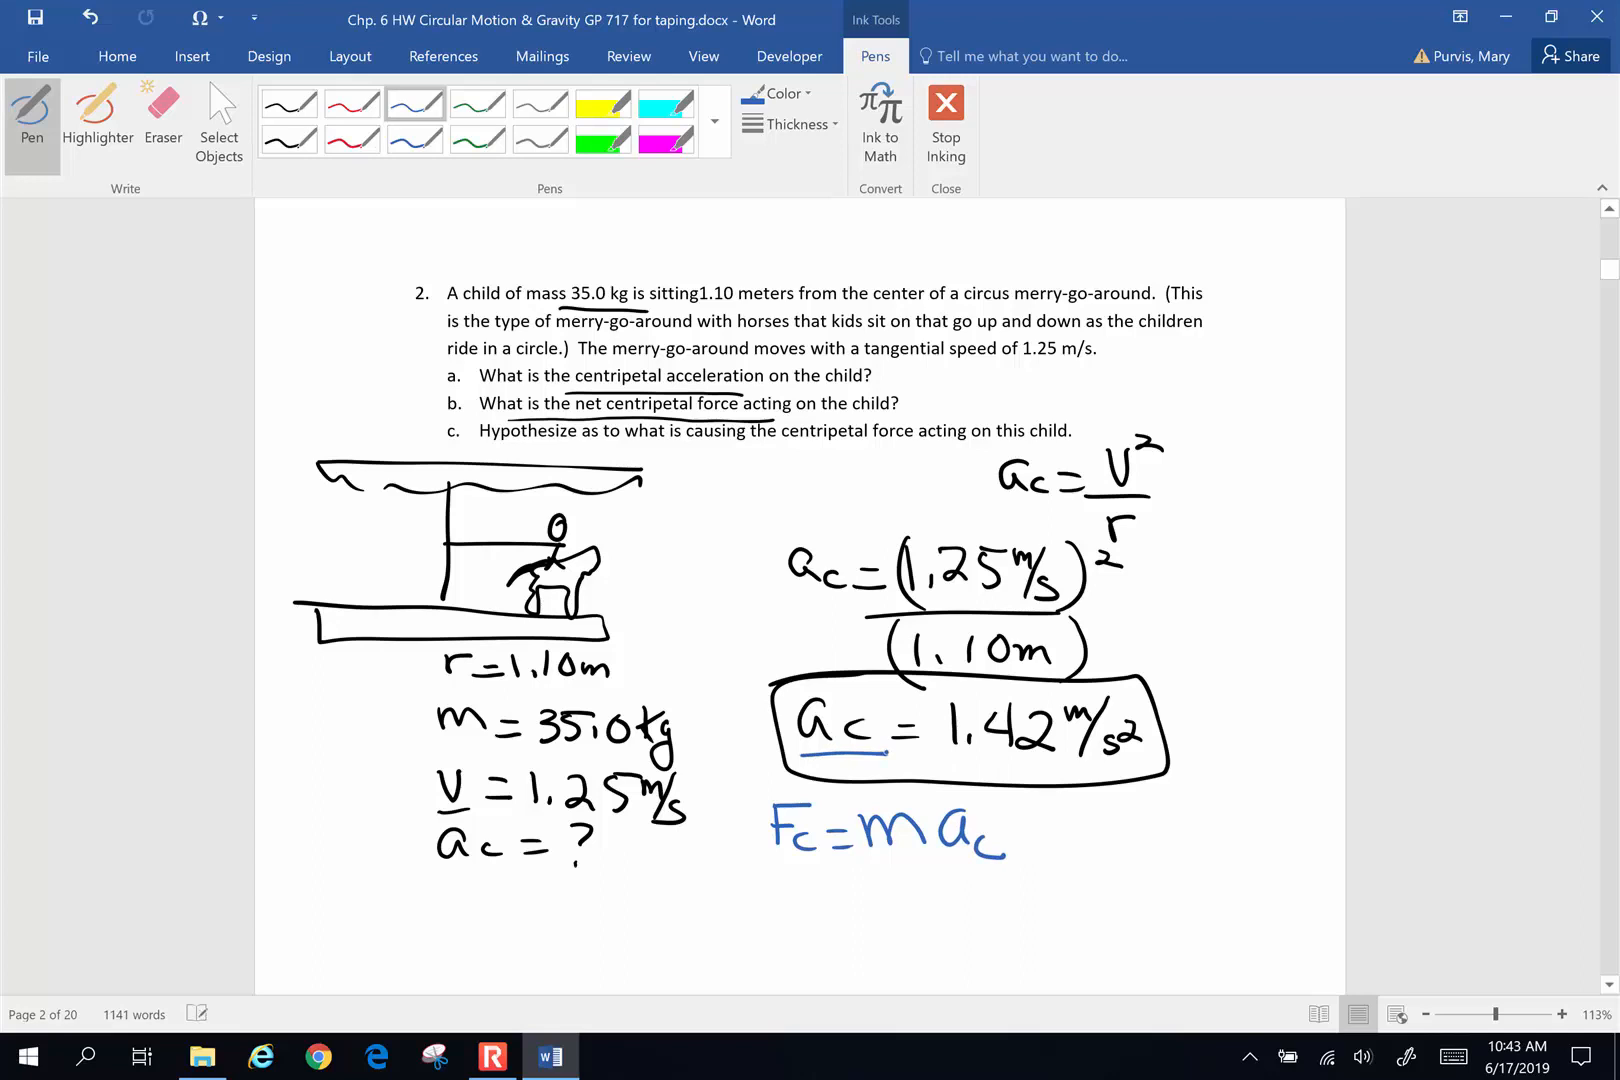
pyautogui.moveTo(356, 899); pyautogui.dragTo(403, 946)
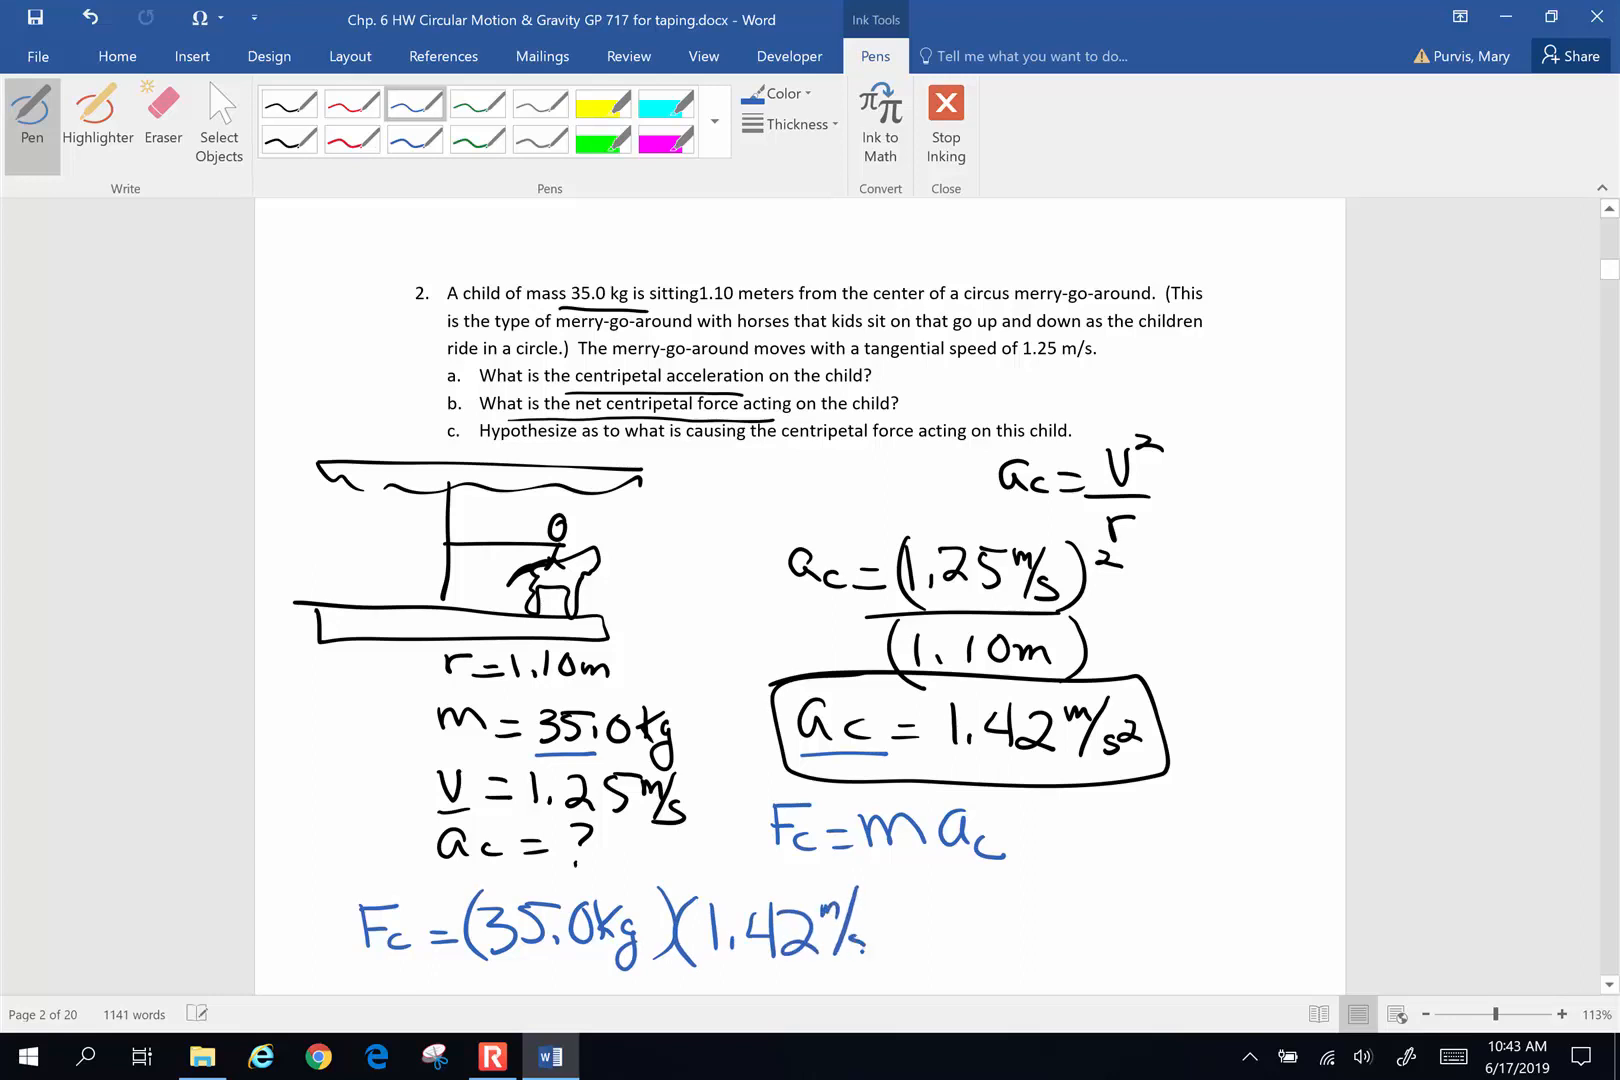
pyautogui.moveTo(858, 925); pyautogui.dragTo(961, 935)
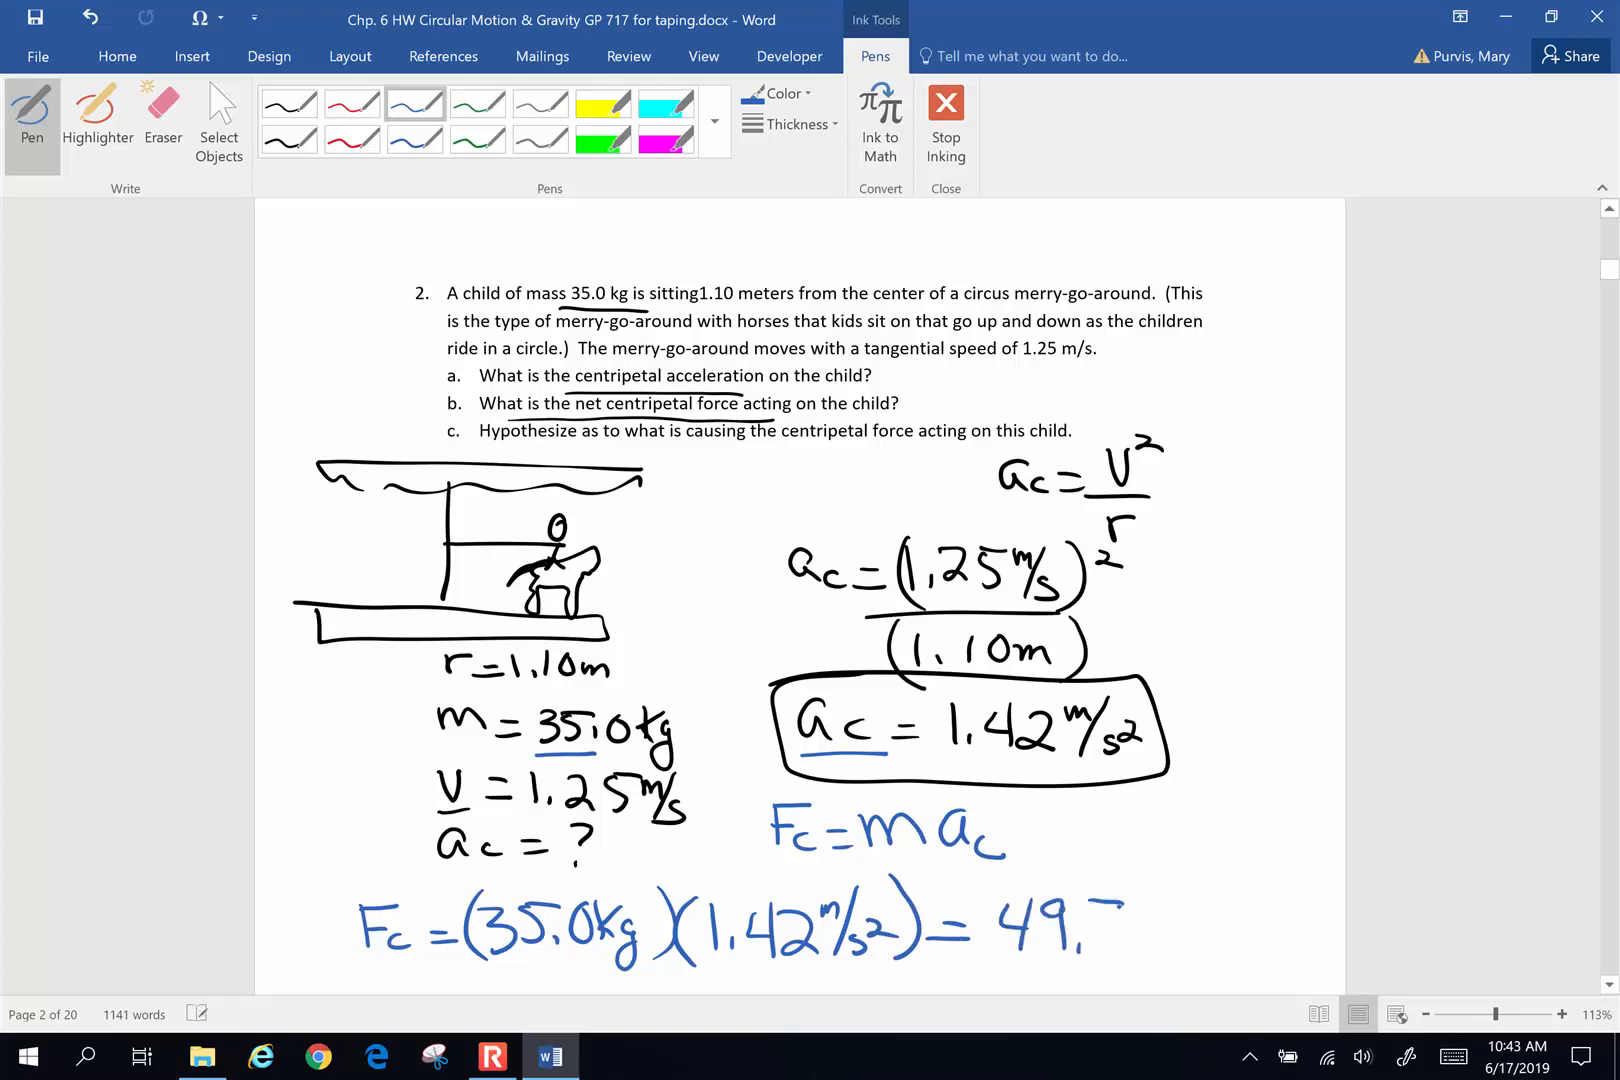
# Write the force 49.7 N and box it
pyautogui.moveTo(1074, 946); pyautogui.dragTo(1121, 925)
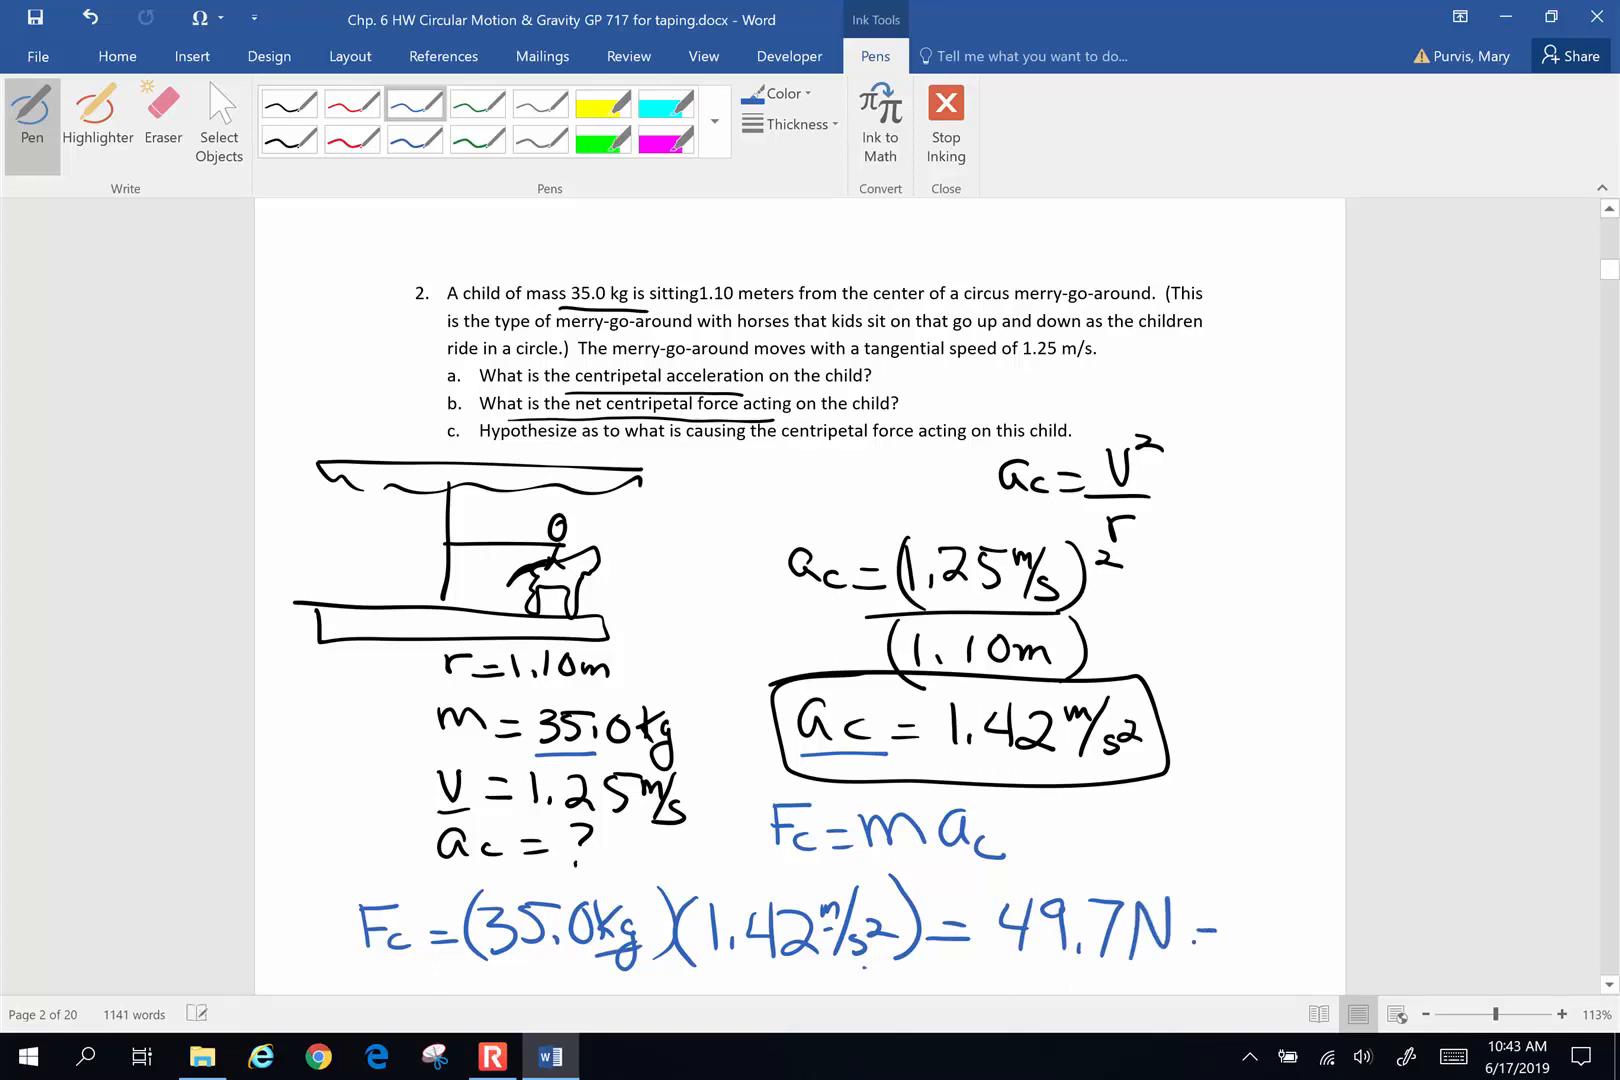
pyautogui.moveTo(1188, 935); pyautogui.dragTo(1291, 930)
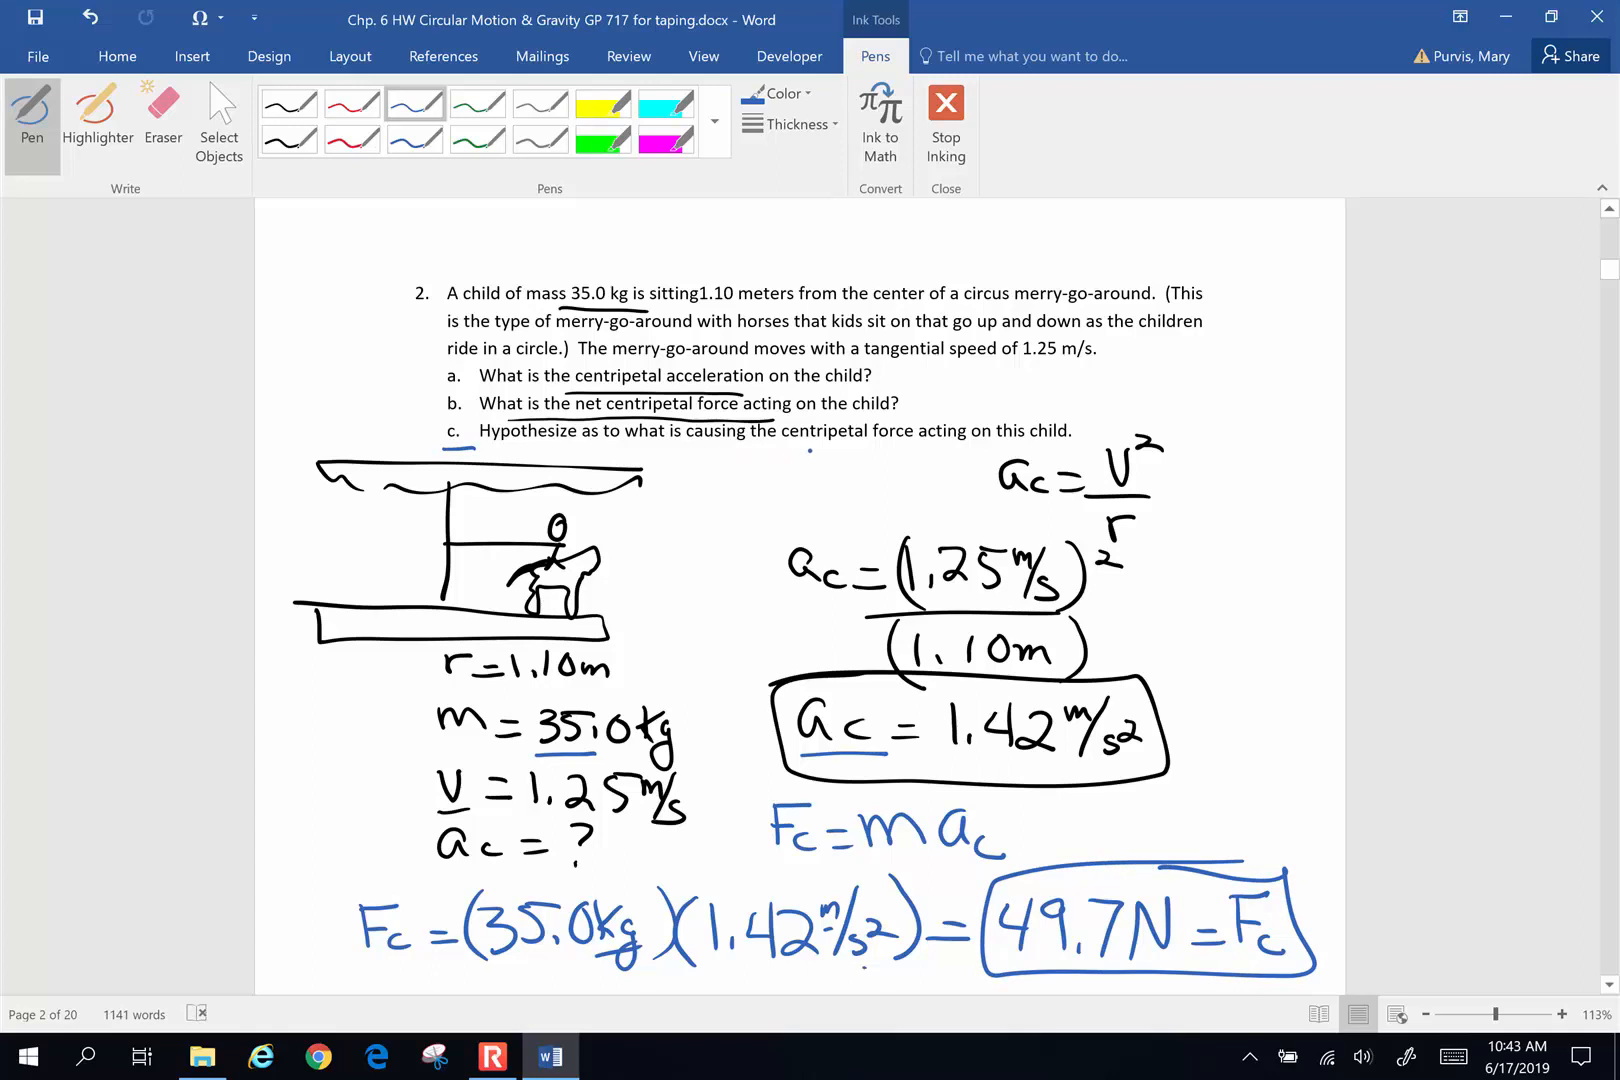
# Draw the inward friction arrow Ff from the child toward the centre pole
pyautogui.moveTo(471, 520); pyautogui.dragTo(449, 552)
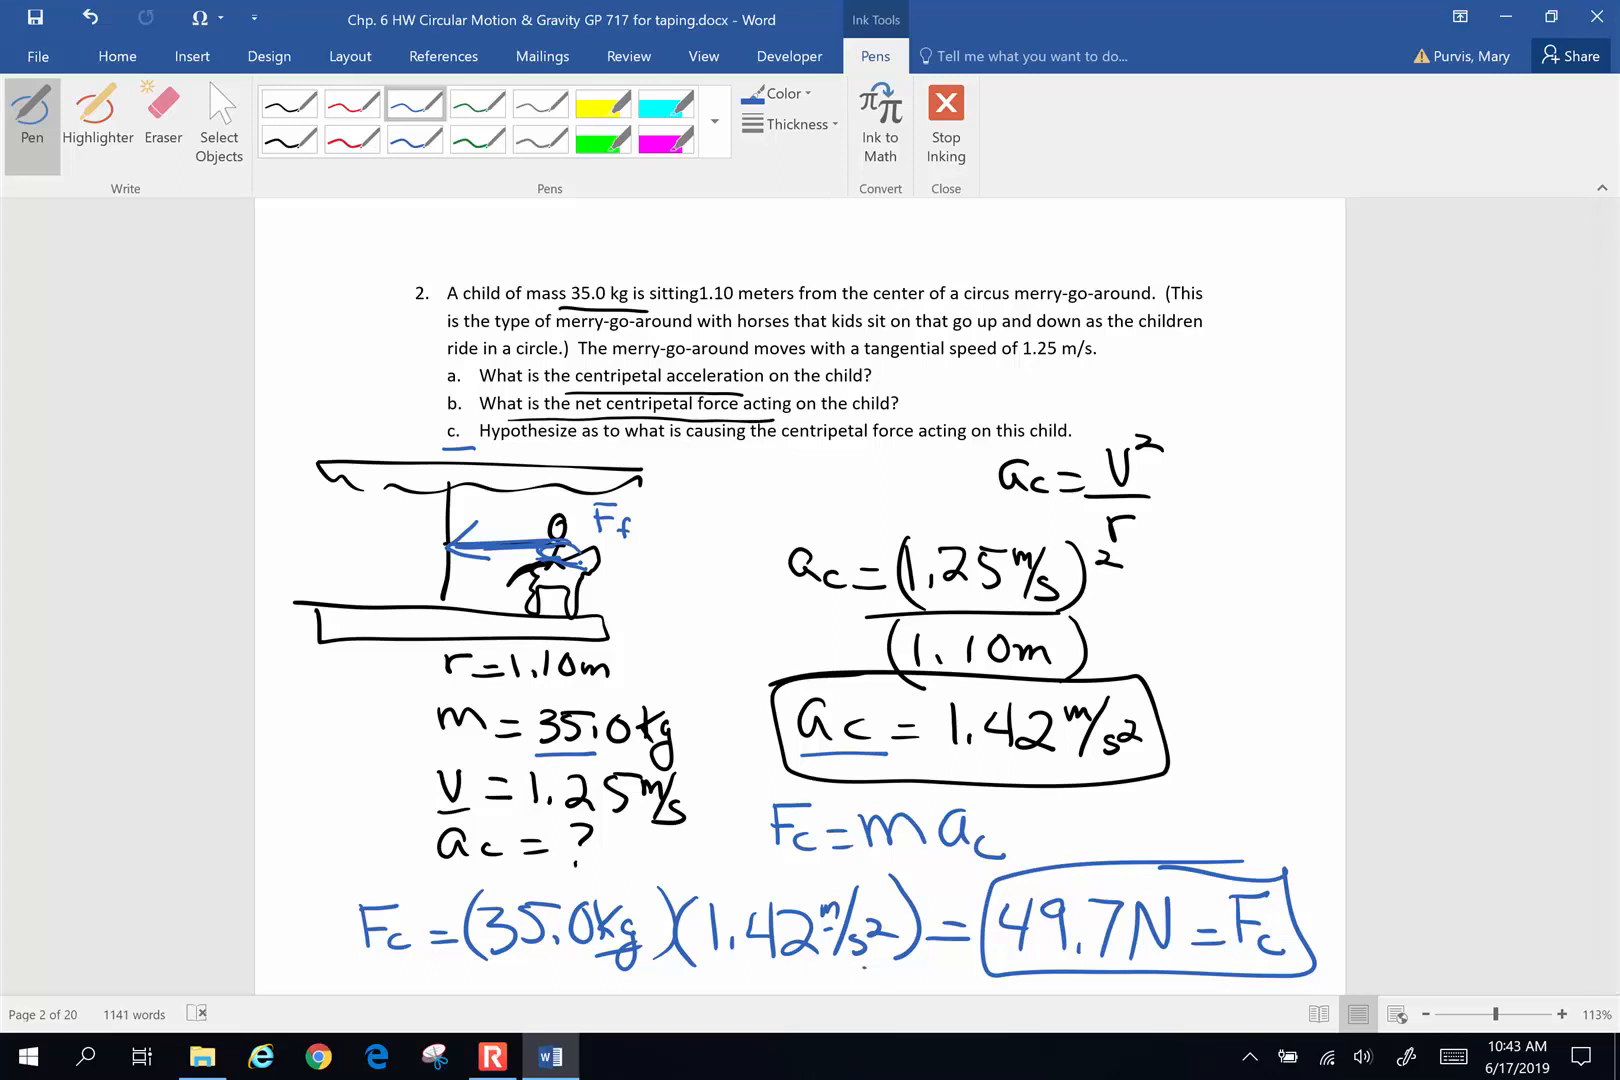
# Ink problem 3's givens T = ?, v = 120 m/s, r = 2500 m
pyautogui.scroll(-3)
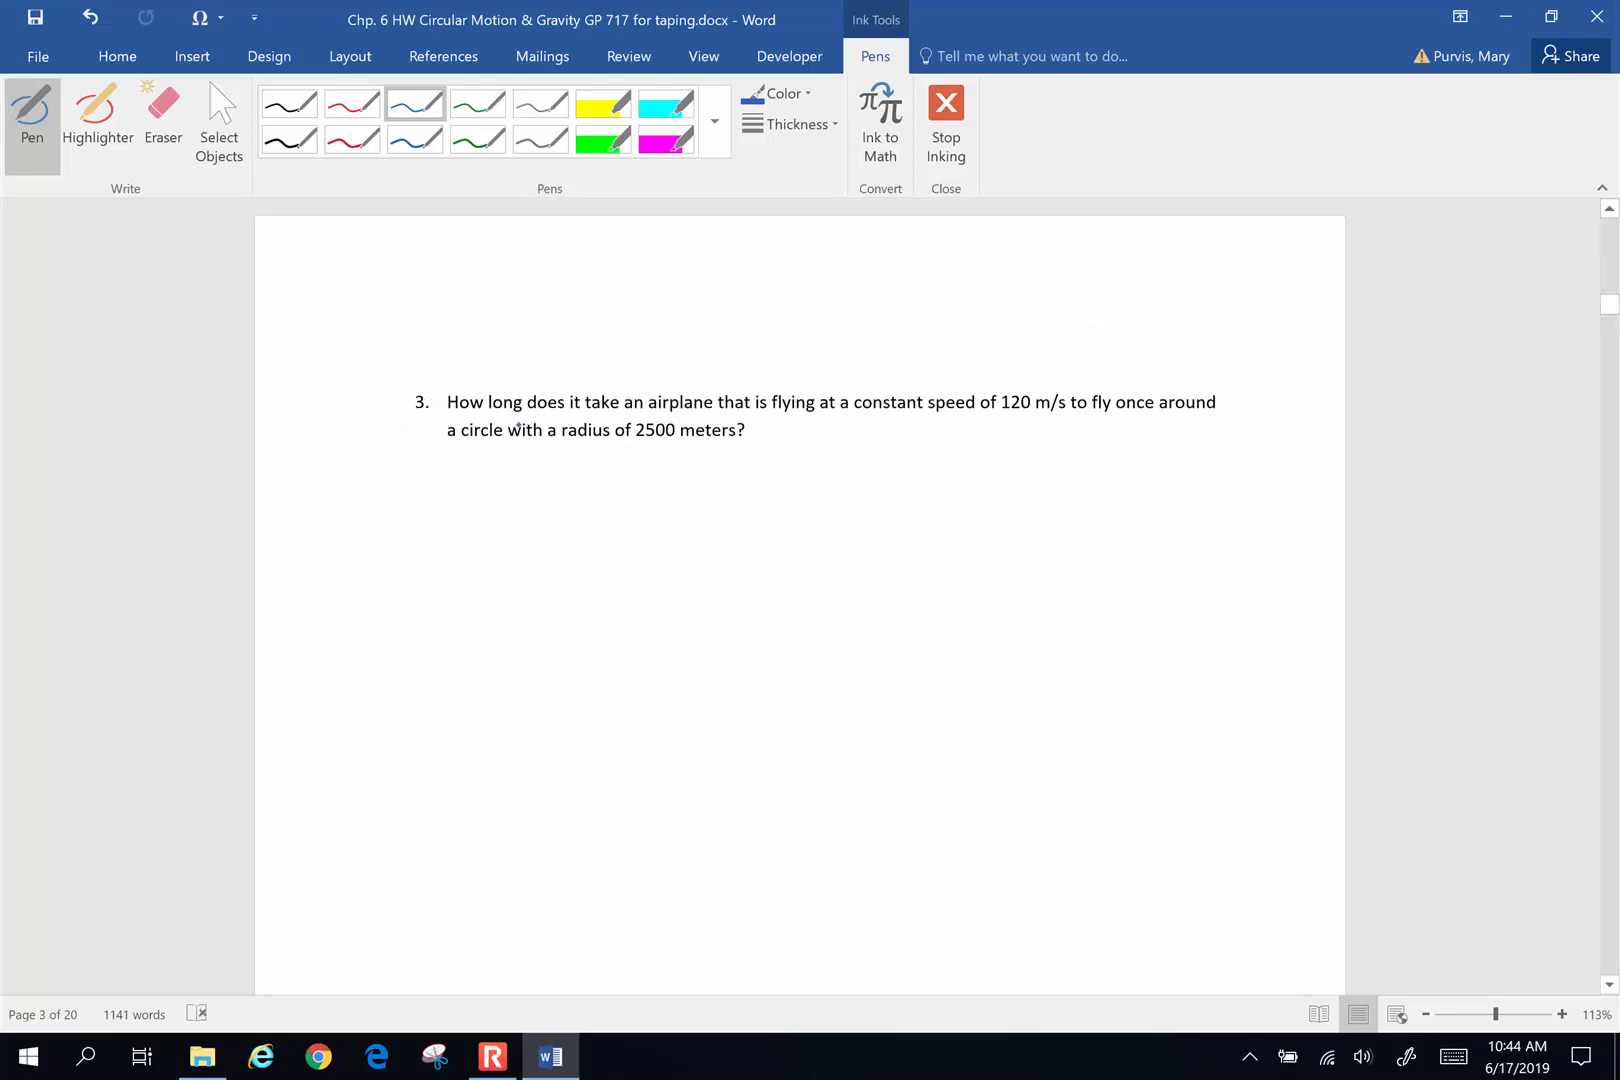
pyautogui.moveTo(362, 475); pyautogui.dragTo(429, 481)
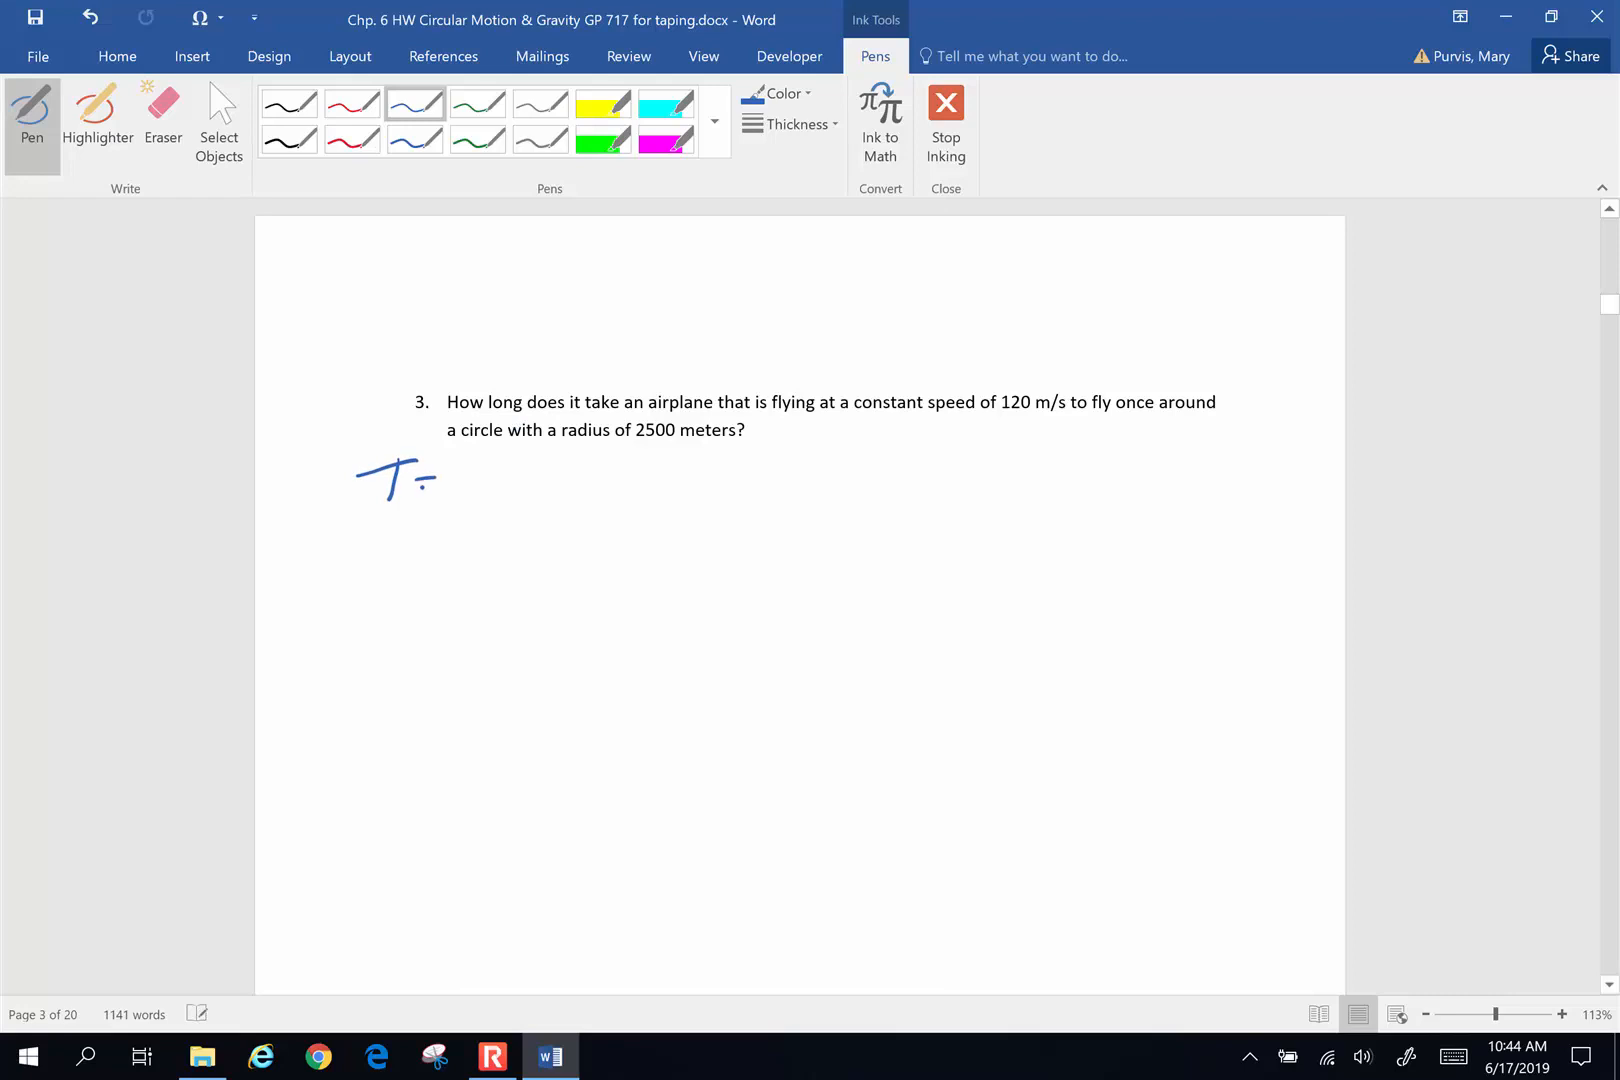
pyautogui.moveTo(424, 481); pyautogui.dragTo(470, 481)
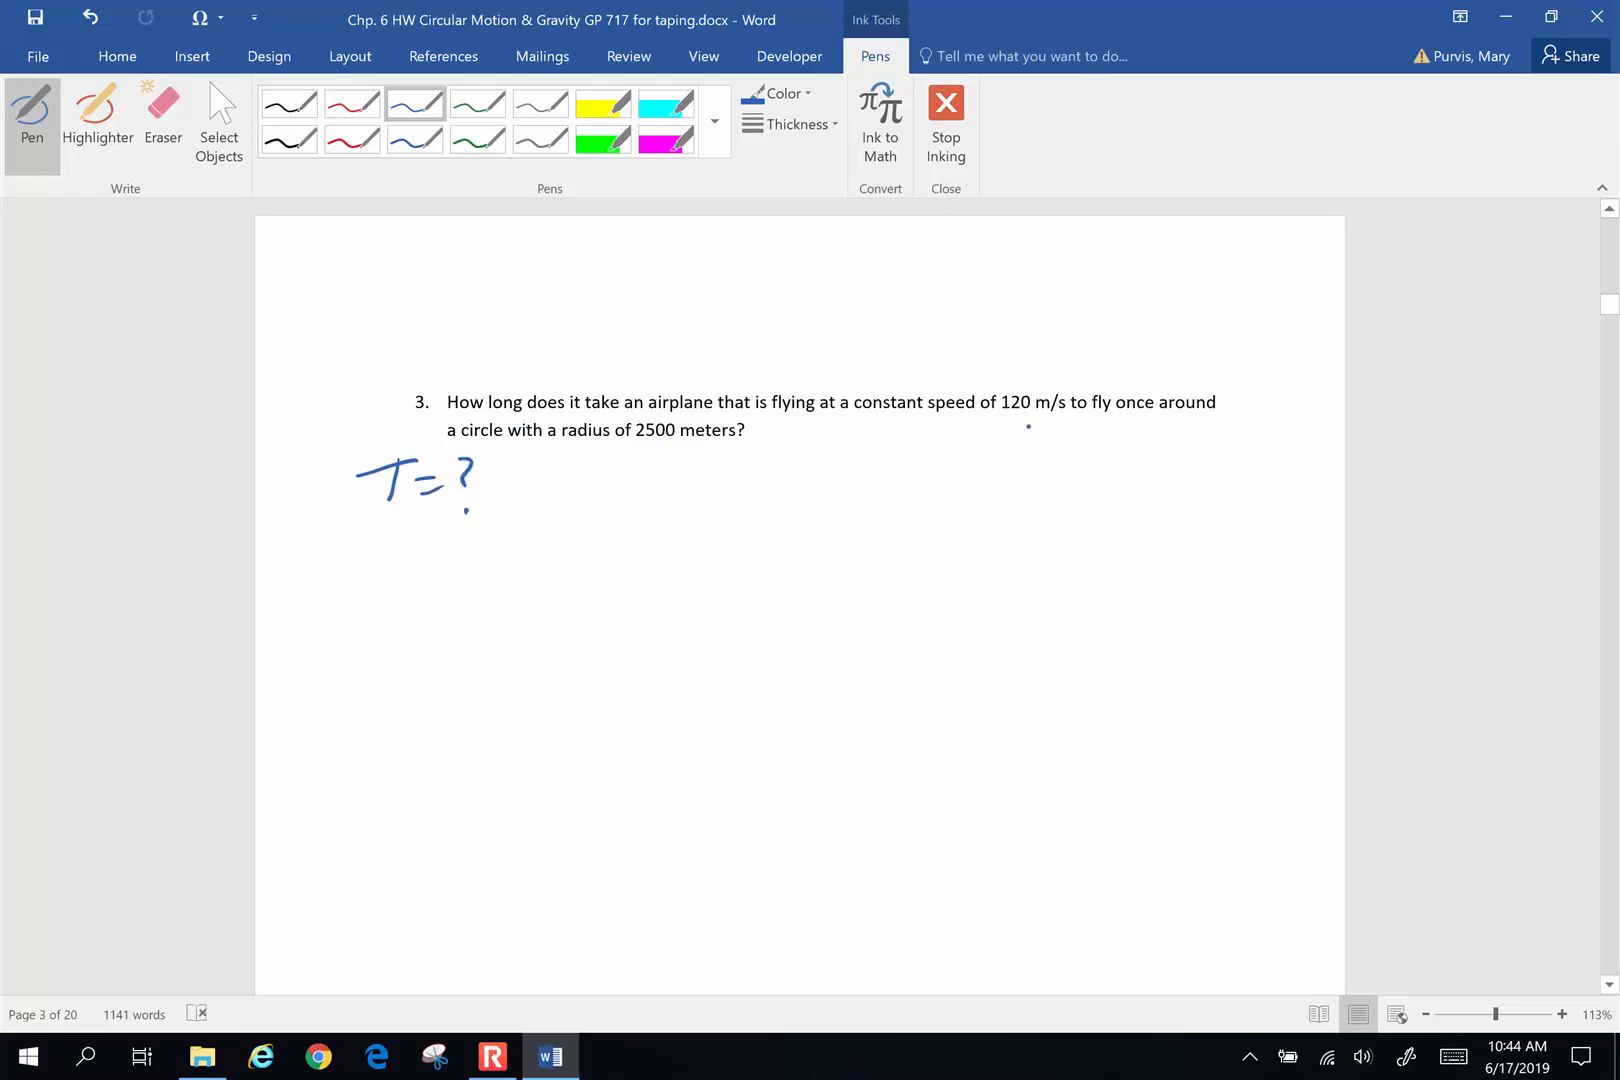
pyautogui.moveTo(382, 537); pyautogui.dragTo(460, 553)
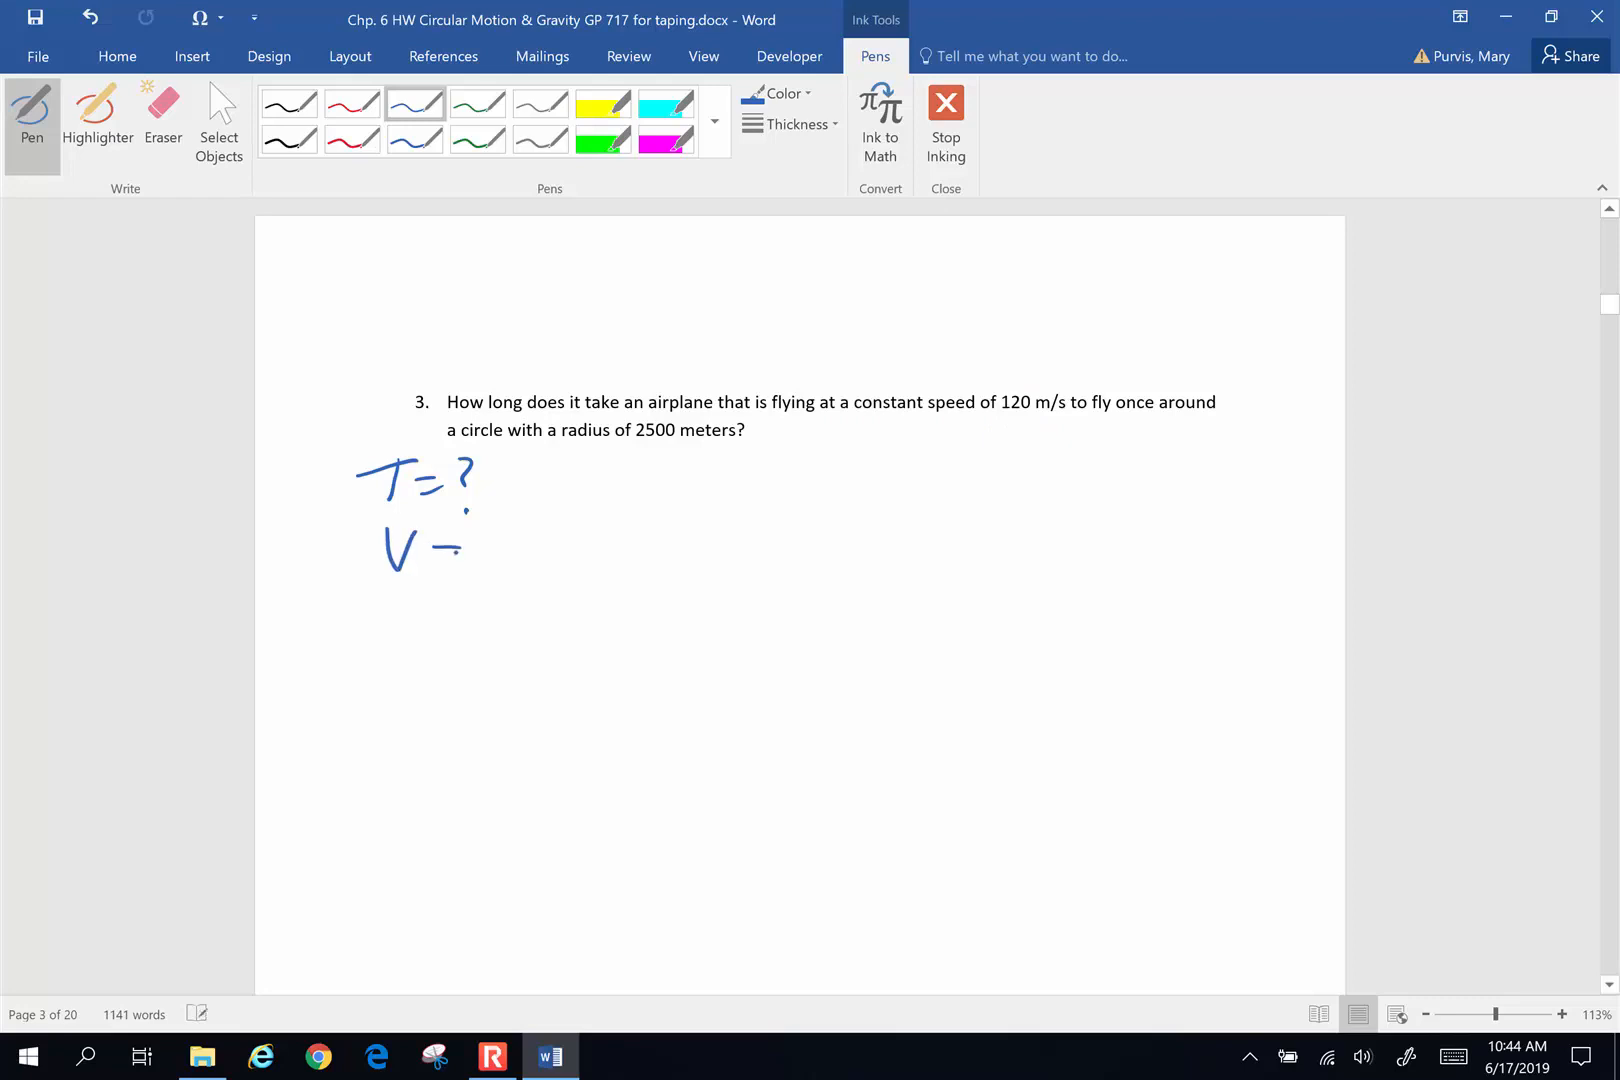
pyautogui.moveTo(444, 548); pyautogui.dragTo(579, 548)
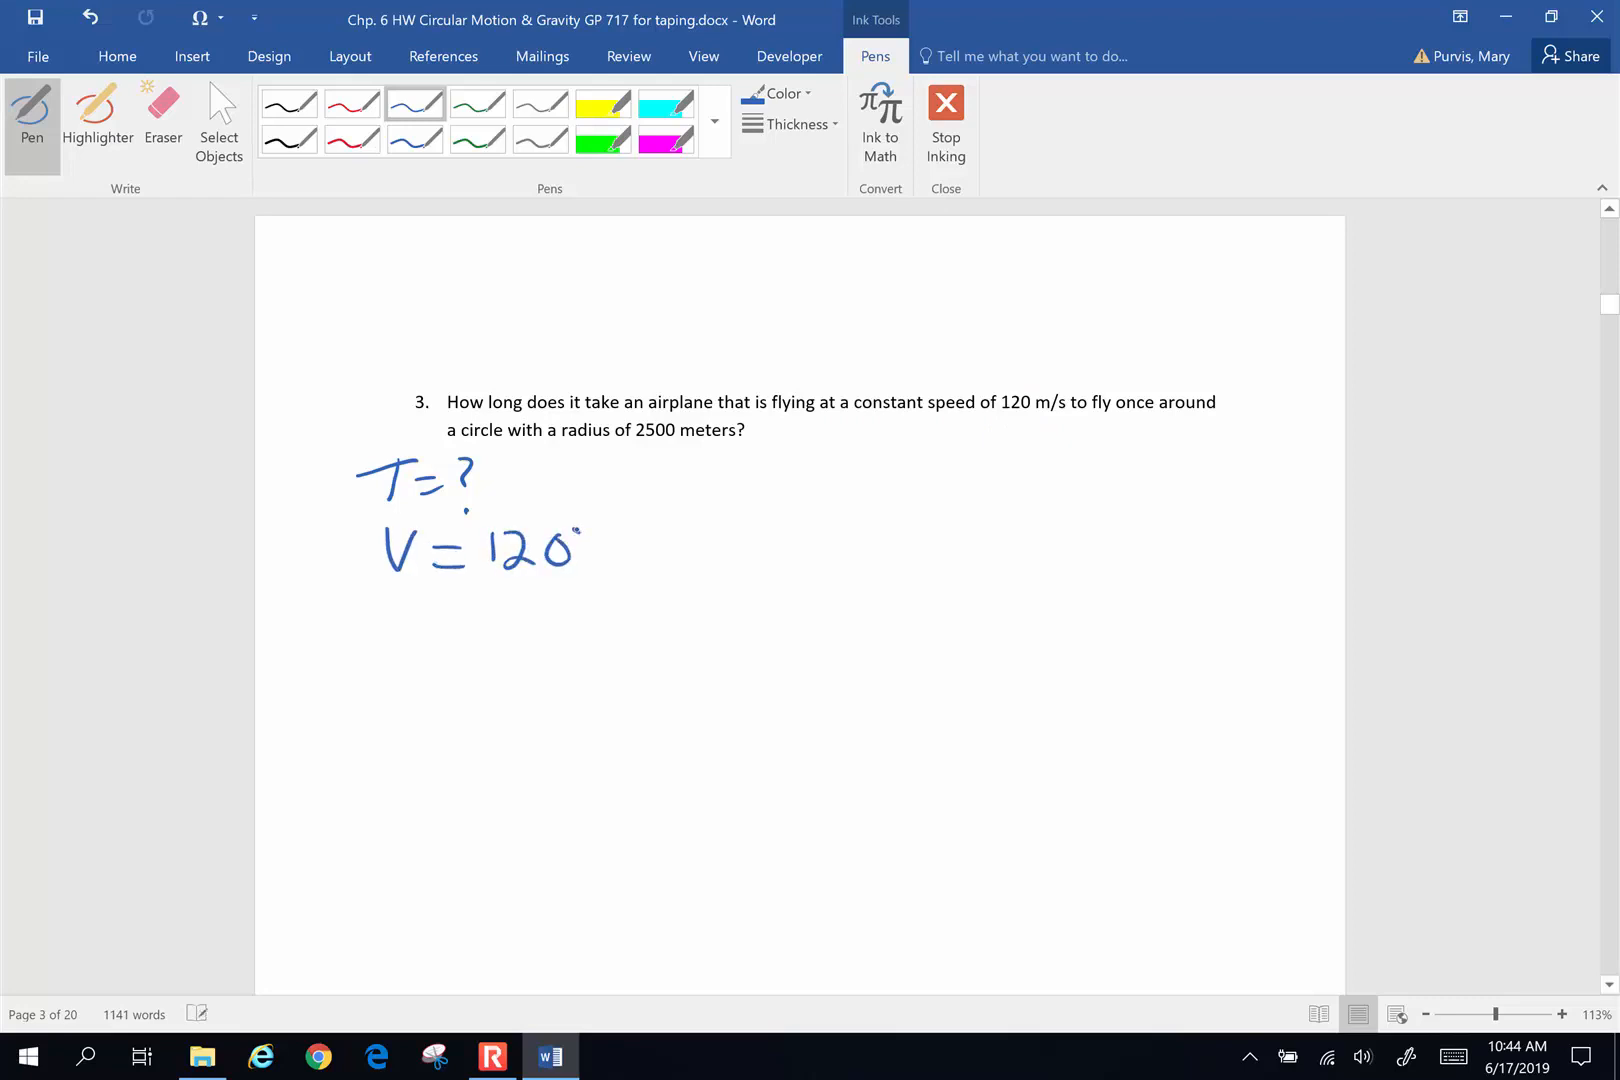
pyautogui.moveTo(579, 527); pyautogui.dragTo(625, 579)
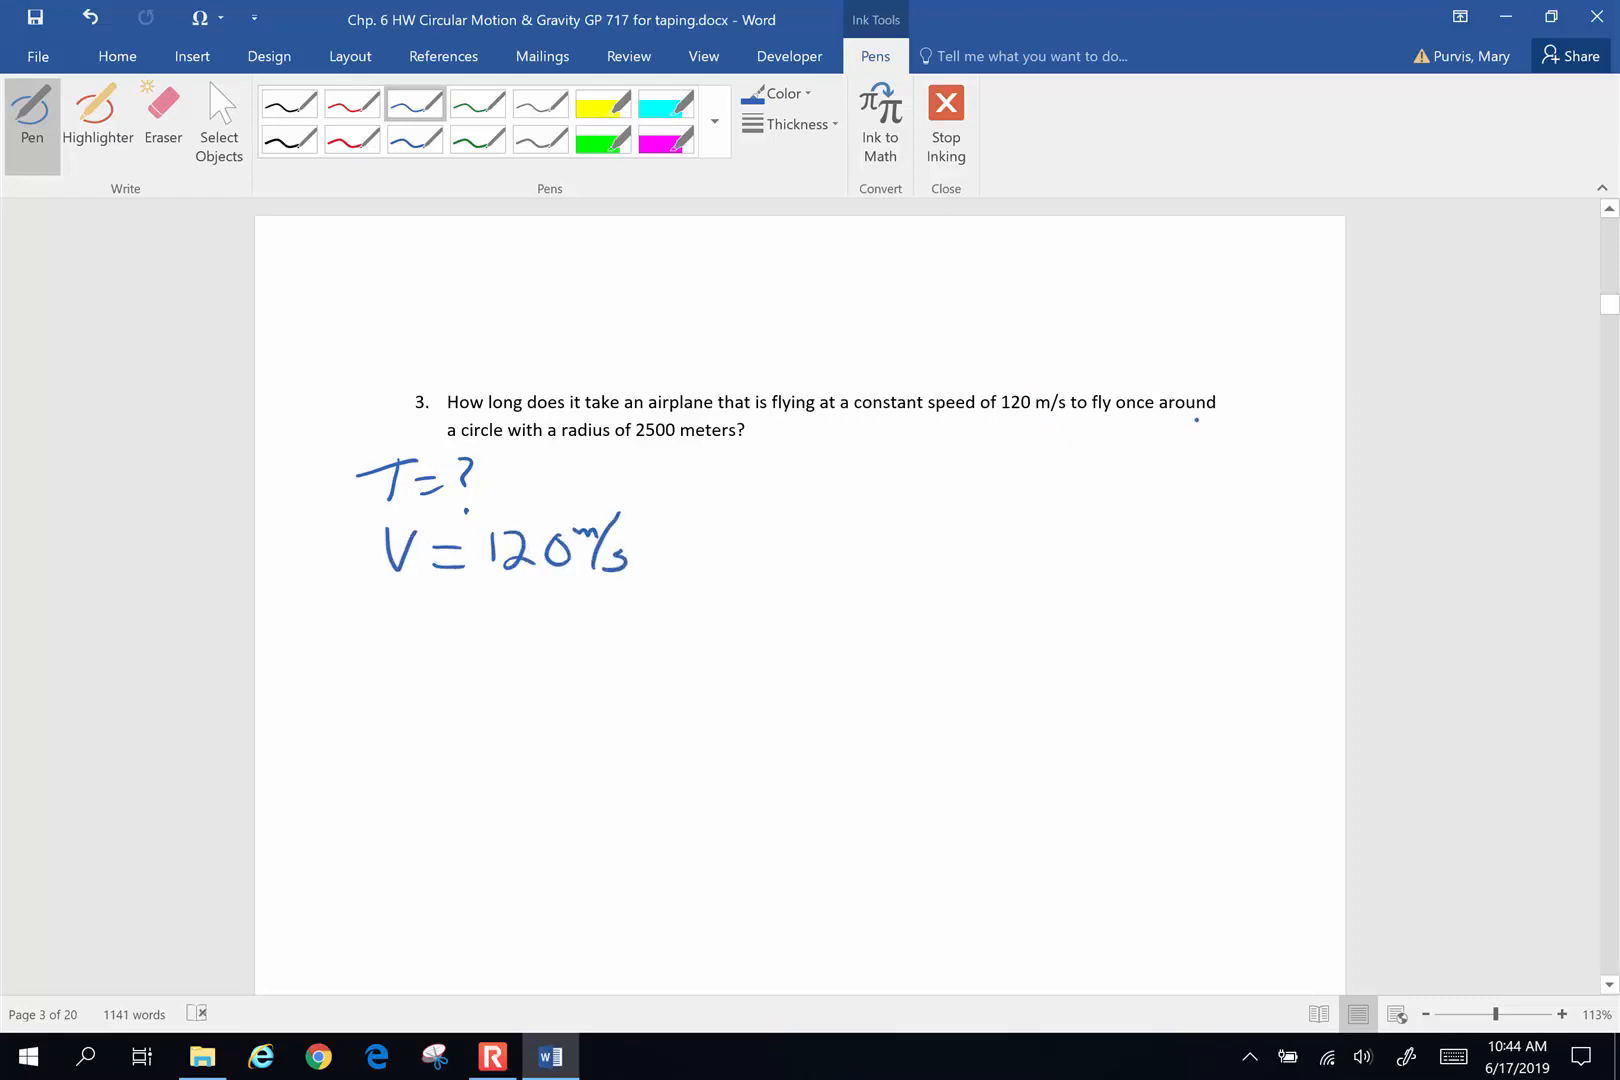
pyautogui.moveTo(387, 605); pyautogui.dragTo(387, 641)
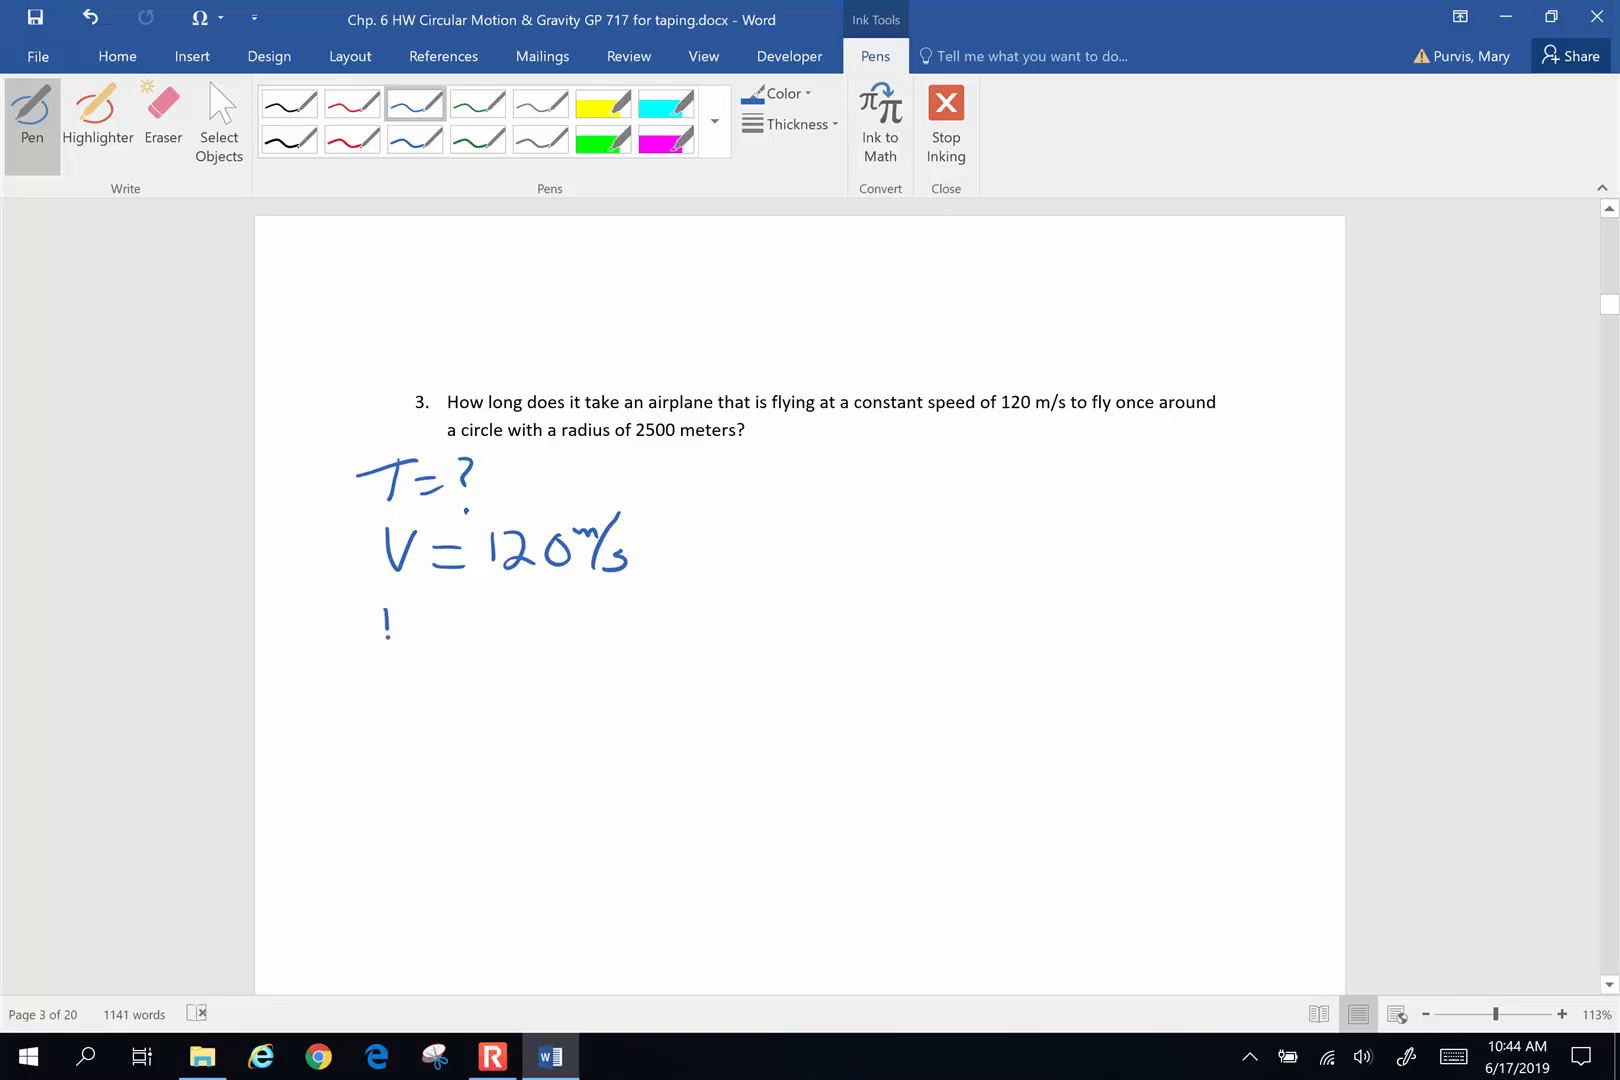
pyautogui.moveTo(382, 636); pyautogui.dragTo(537, 641)
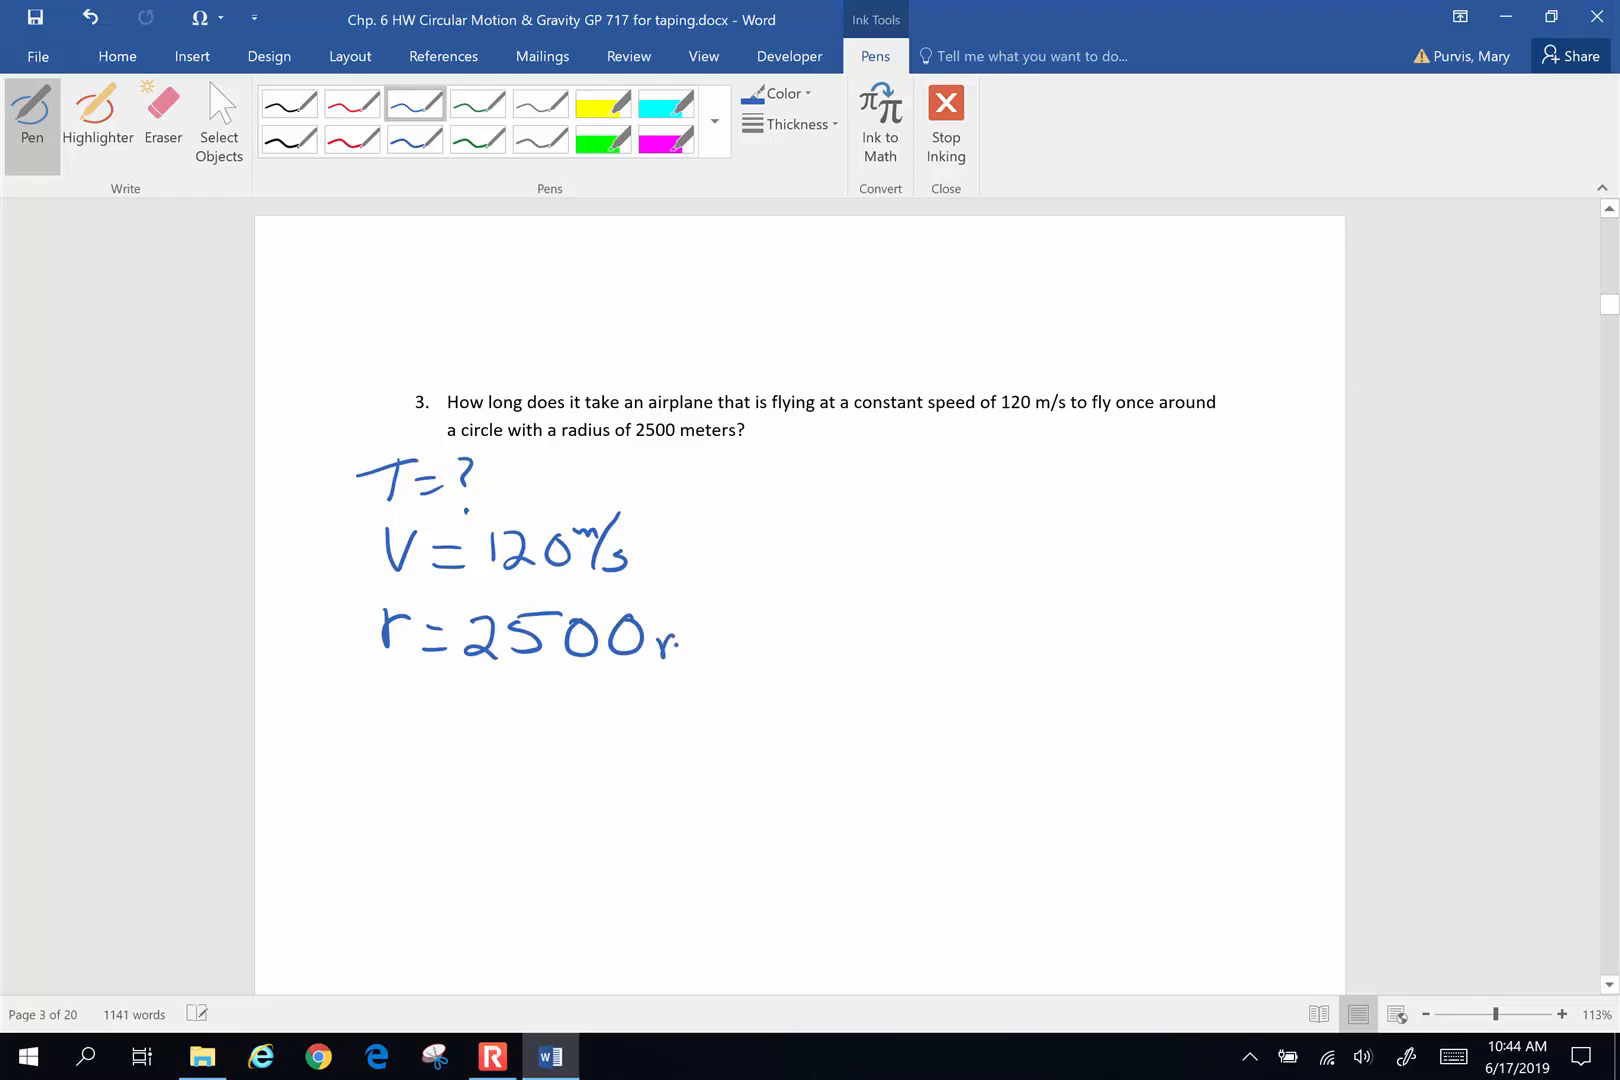
pyautogui.moveTo(661, 620); pyautogui.dragTo(713, 651)
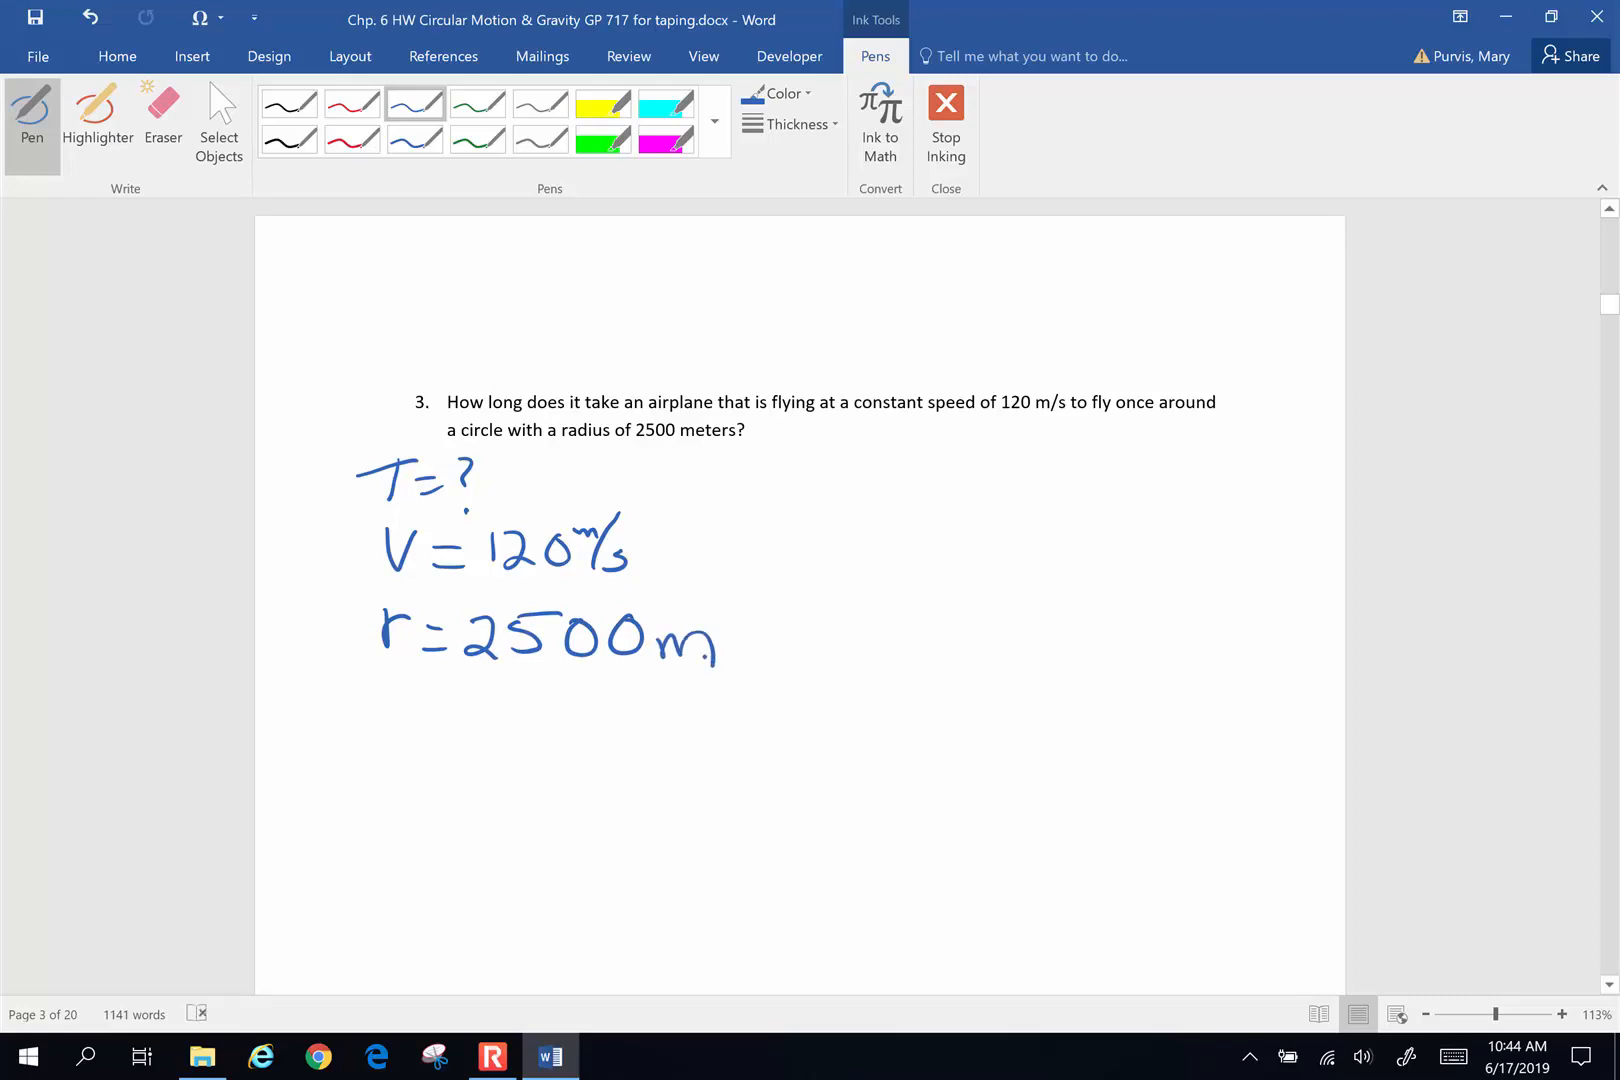
# Sketch the circular flight path with its 2500 m radius labelled and a 120 m/s tangent velocity arrow
pyautogui.moveTo(992, 455); pyautogui.dragTo(1028, 610)
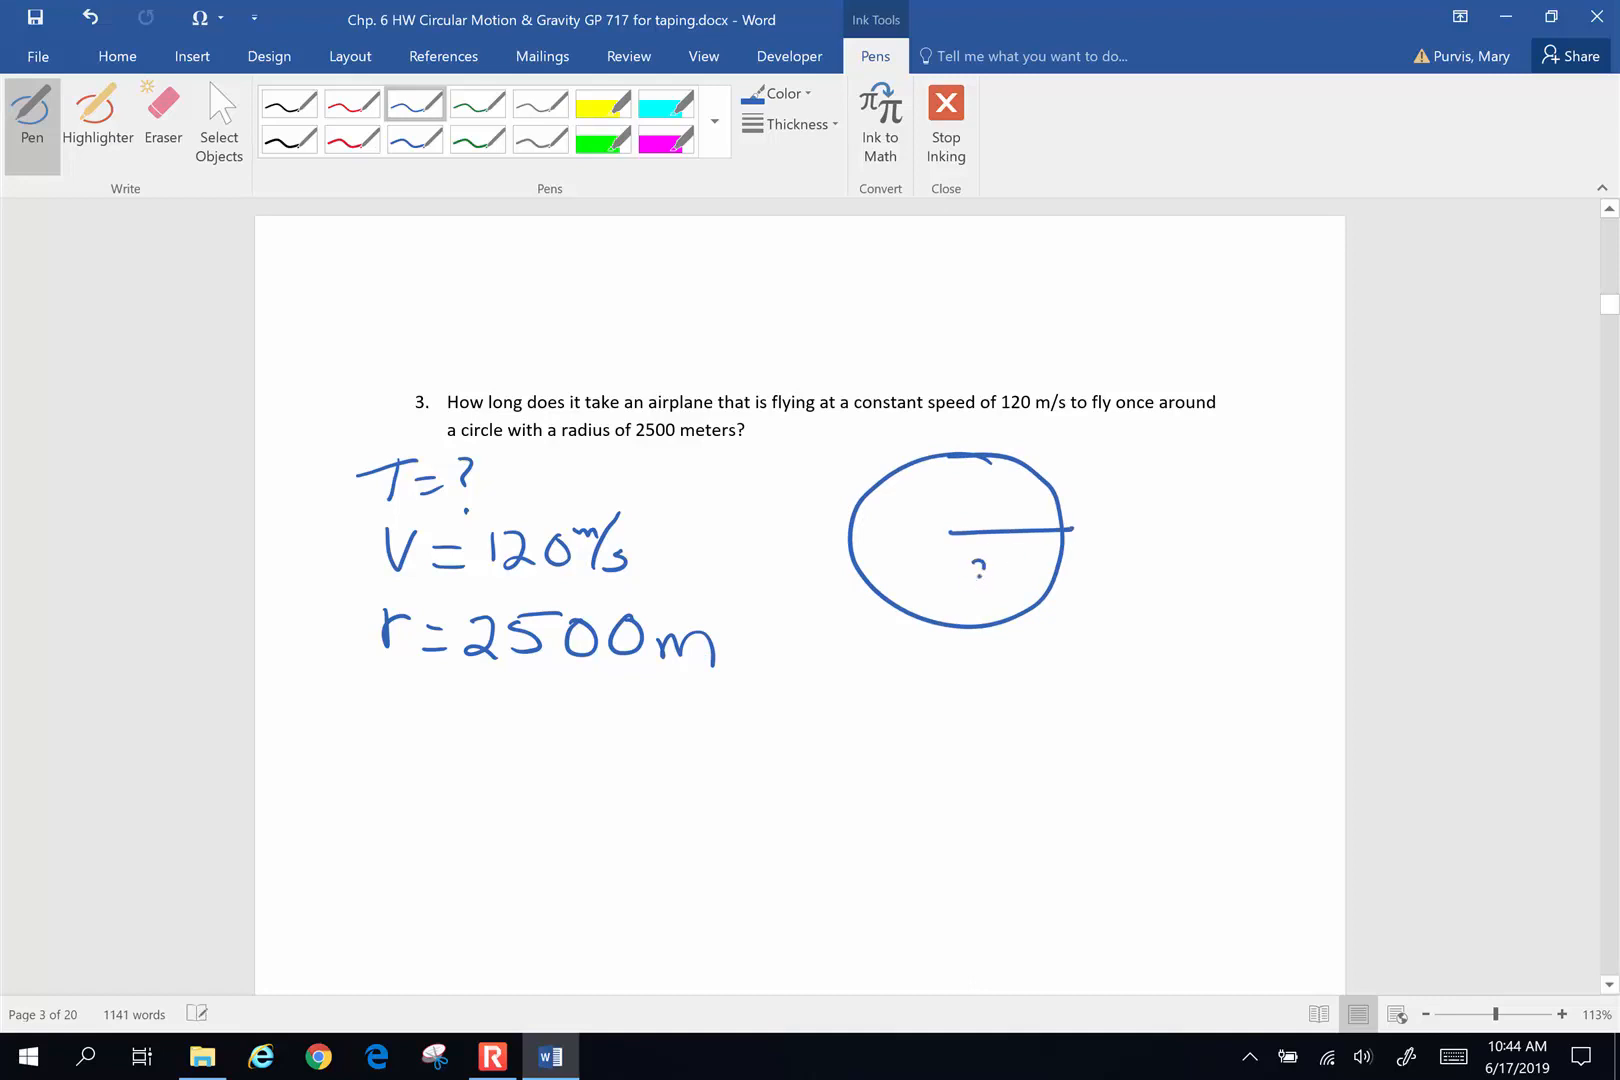
pyautogui.moveTo(971, 574); pyautogui.dragTo(1074, 574)
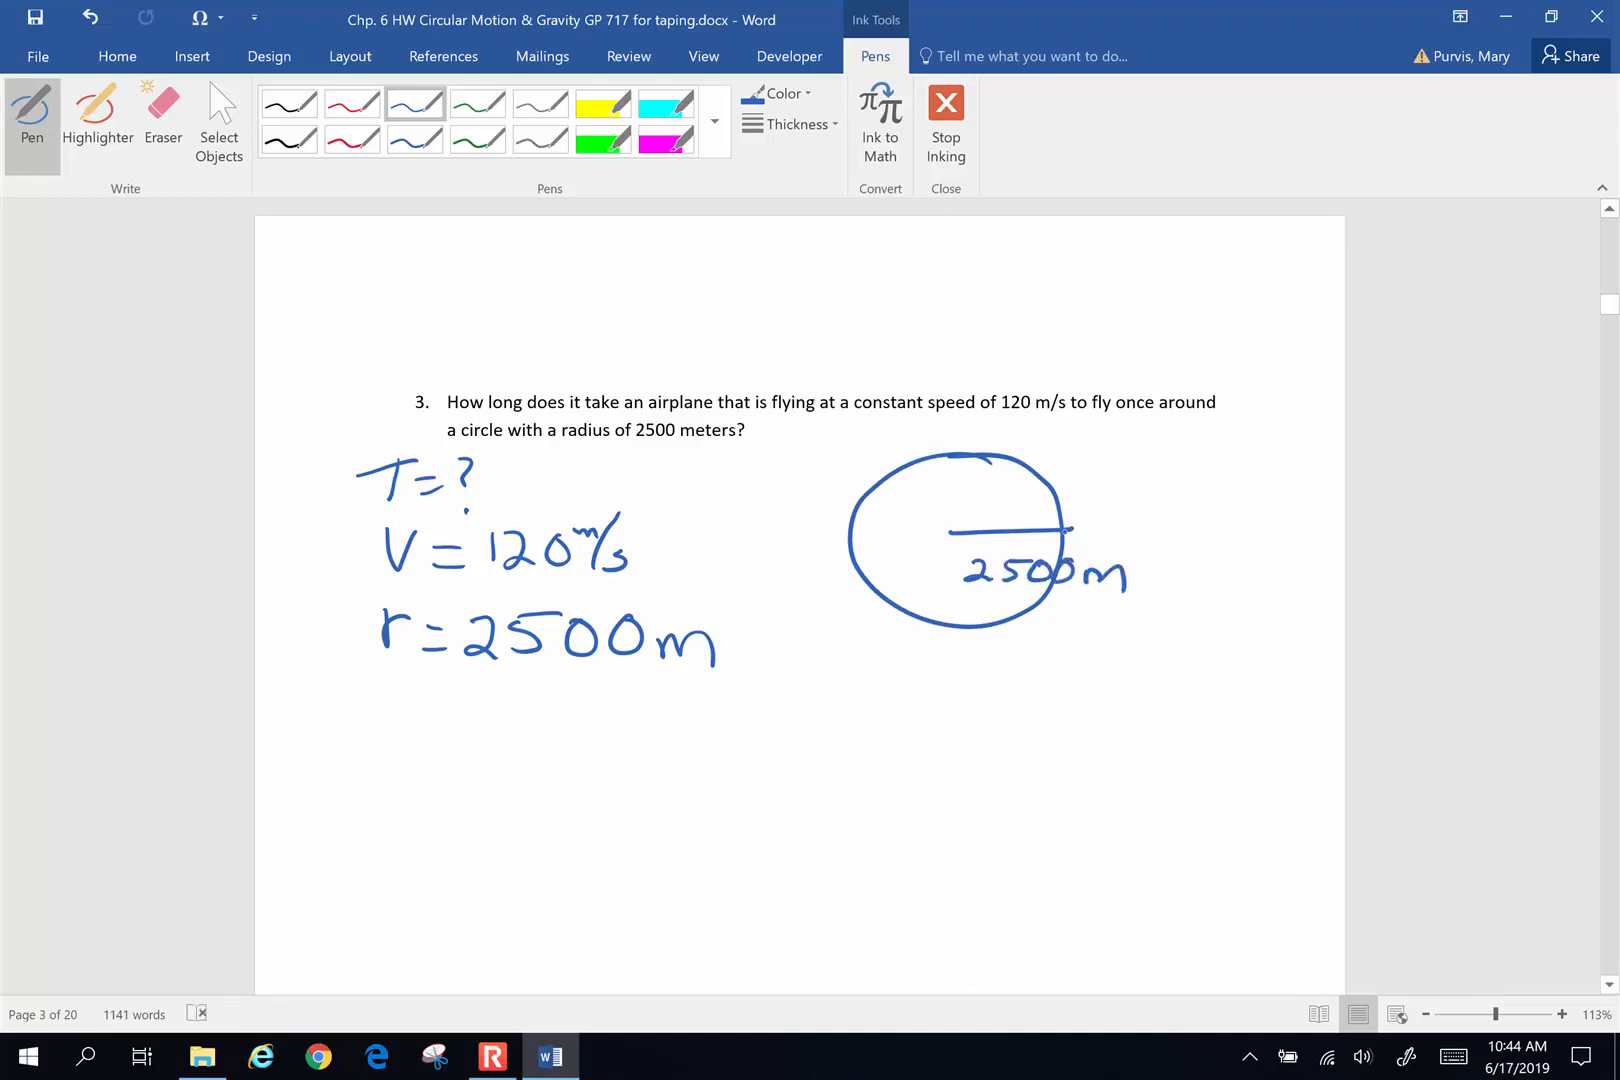
pyautogui.moveTo(1059, 537); pyautogui.dragTo(1059, 434)
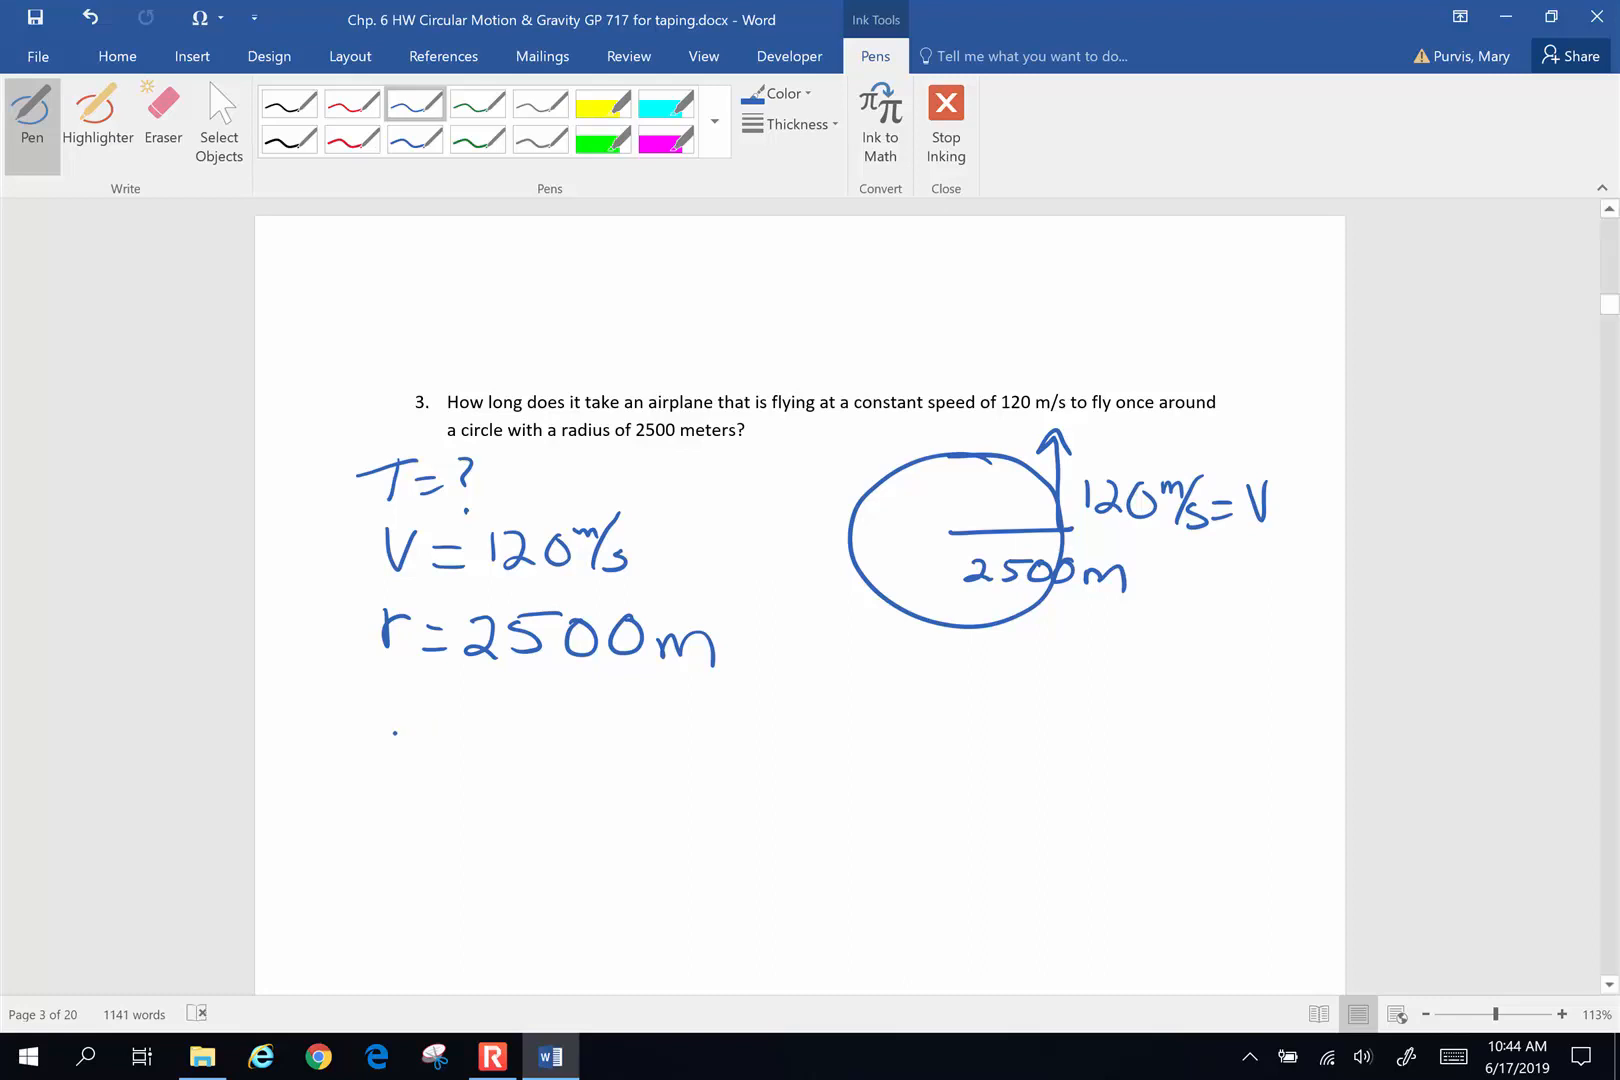
# Write v = x/t = 2πr/t = v and box the formula
pyautogui.moveTo(387, 723); pyautogui.dragTo(455, 744)
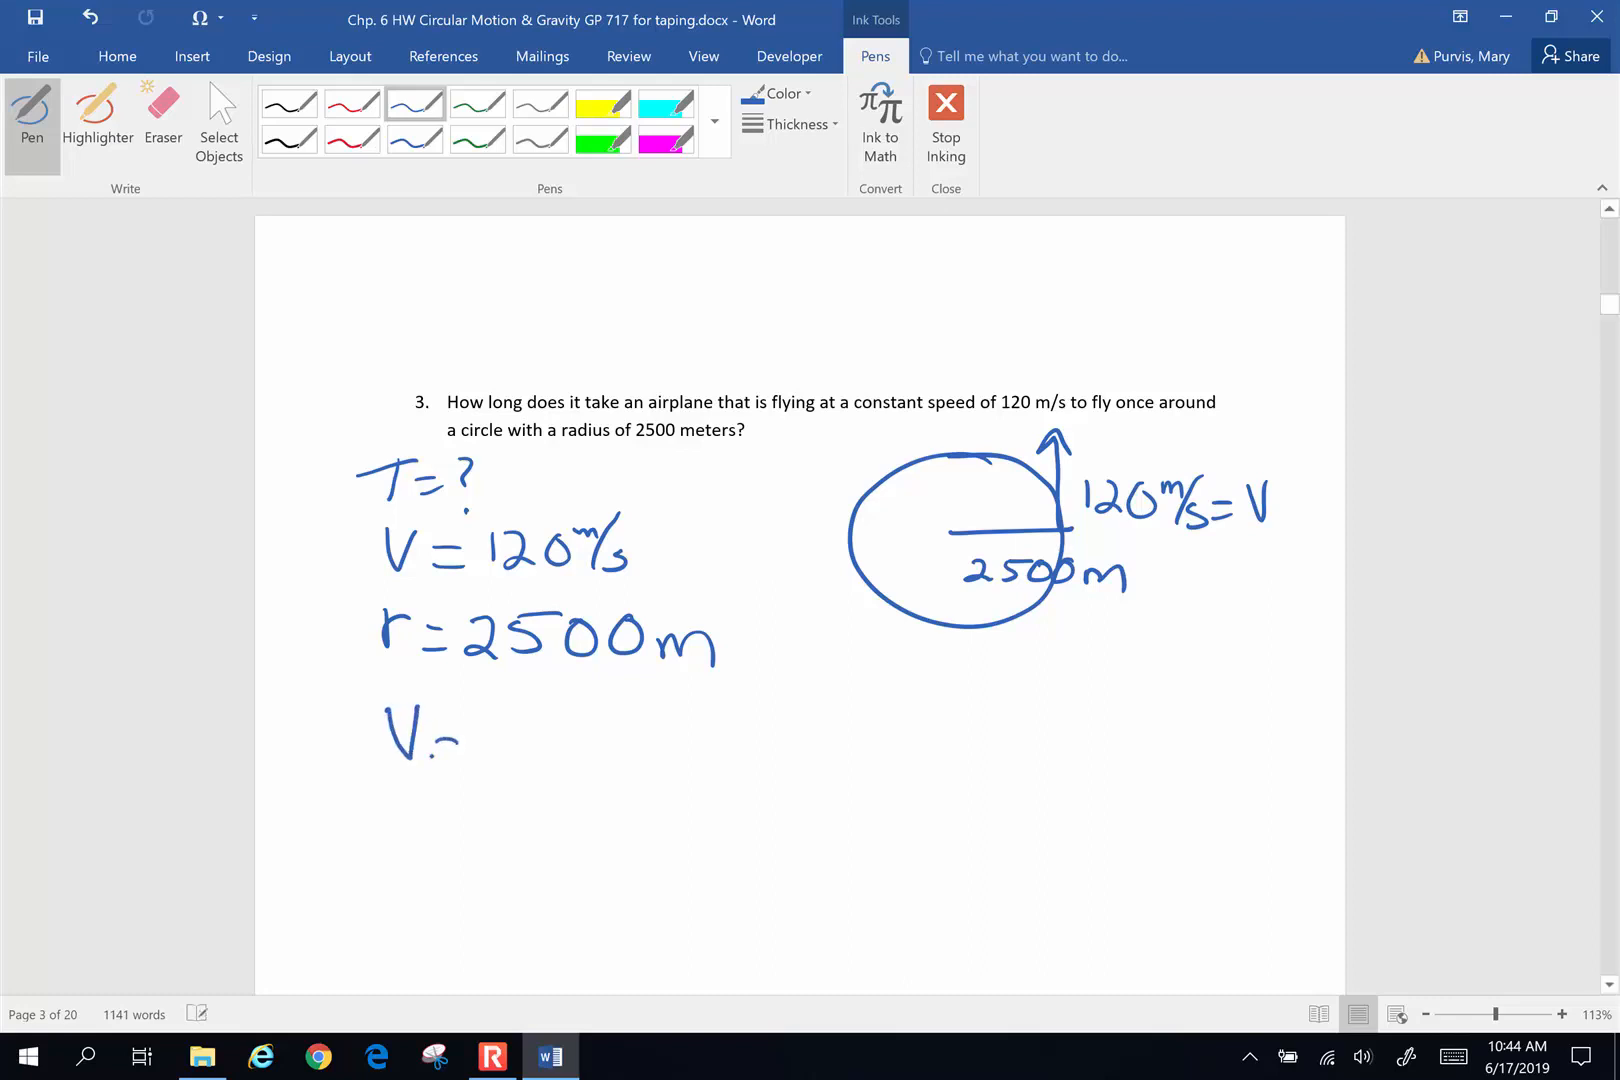
pyautogui.moveTo(444, 729); pyautogui.dragTo(496, 816)
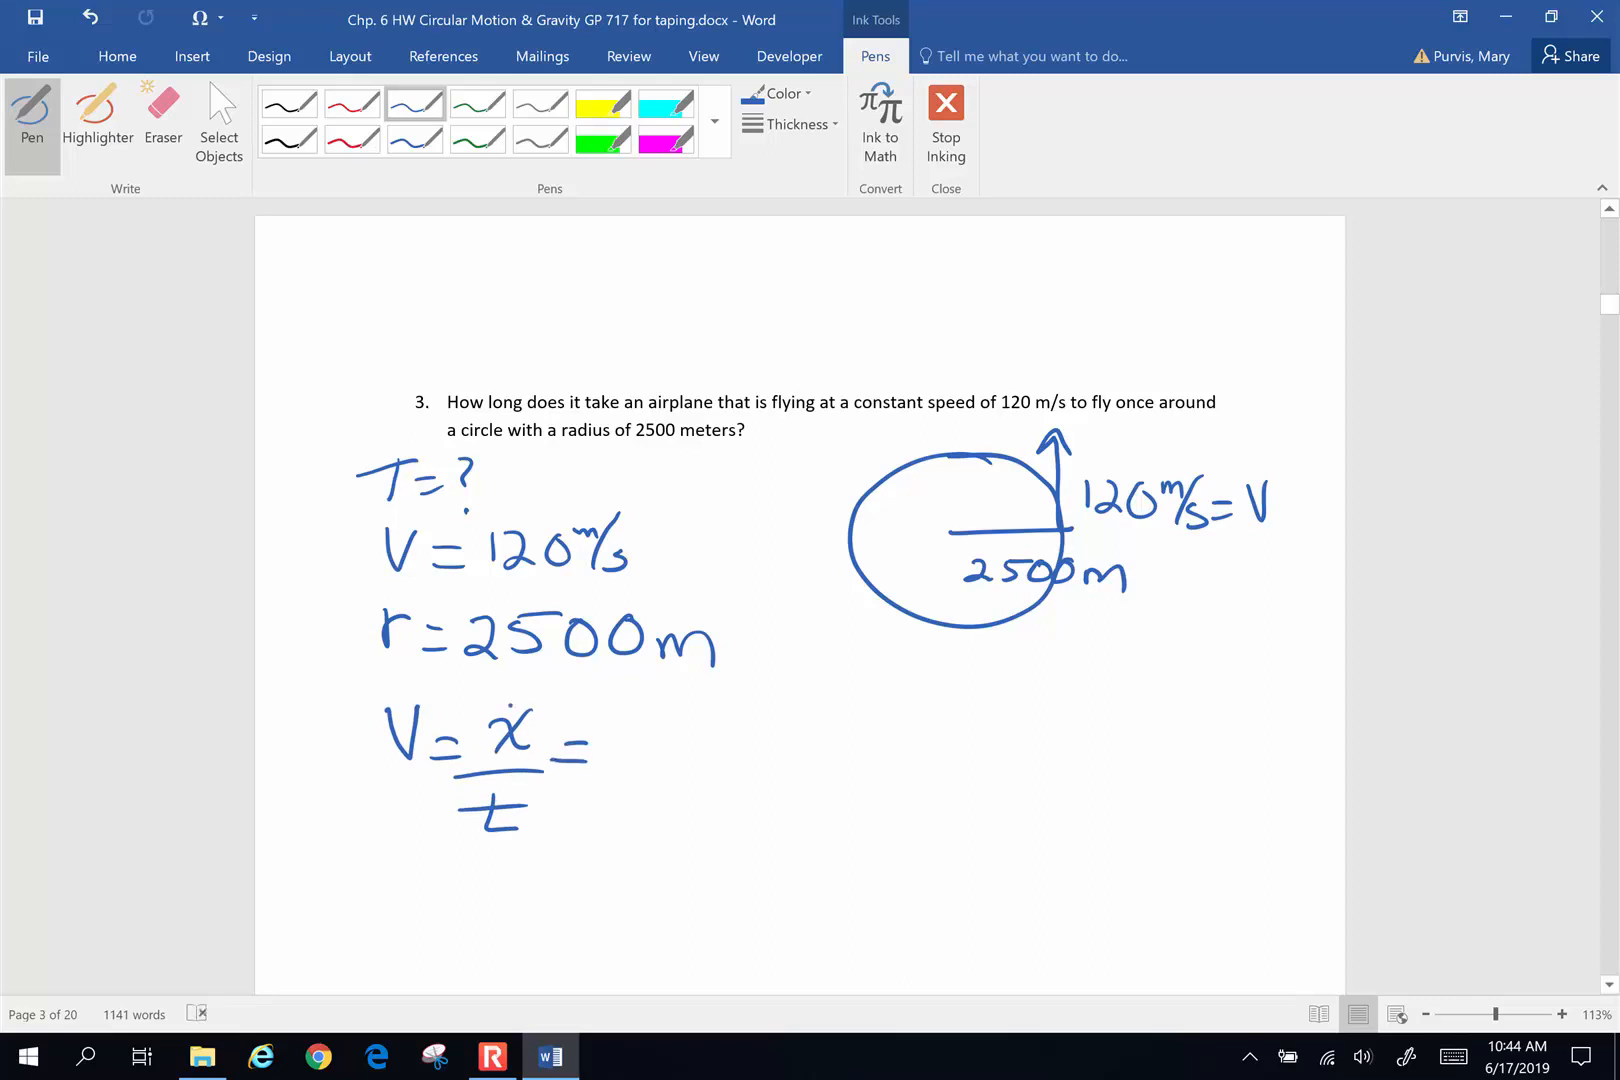
pyautogui.moveTo(579, 739); pyautogui.dragTo(672, 723)
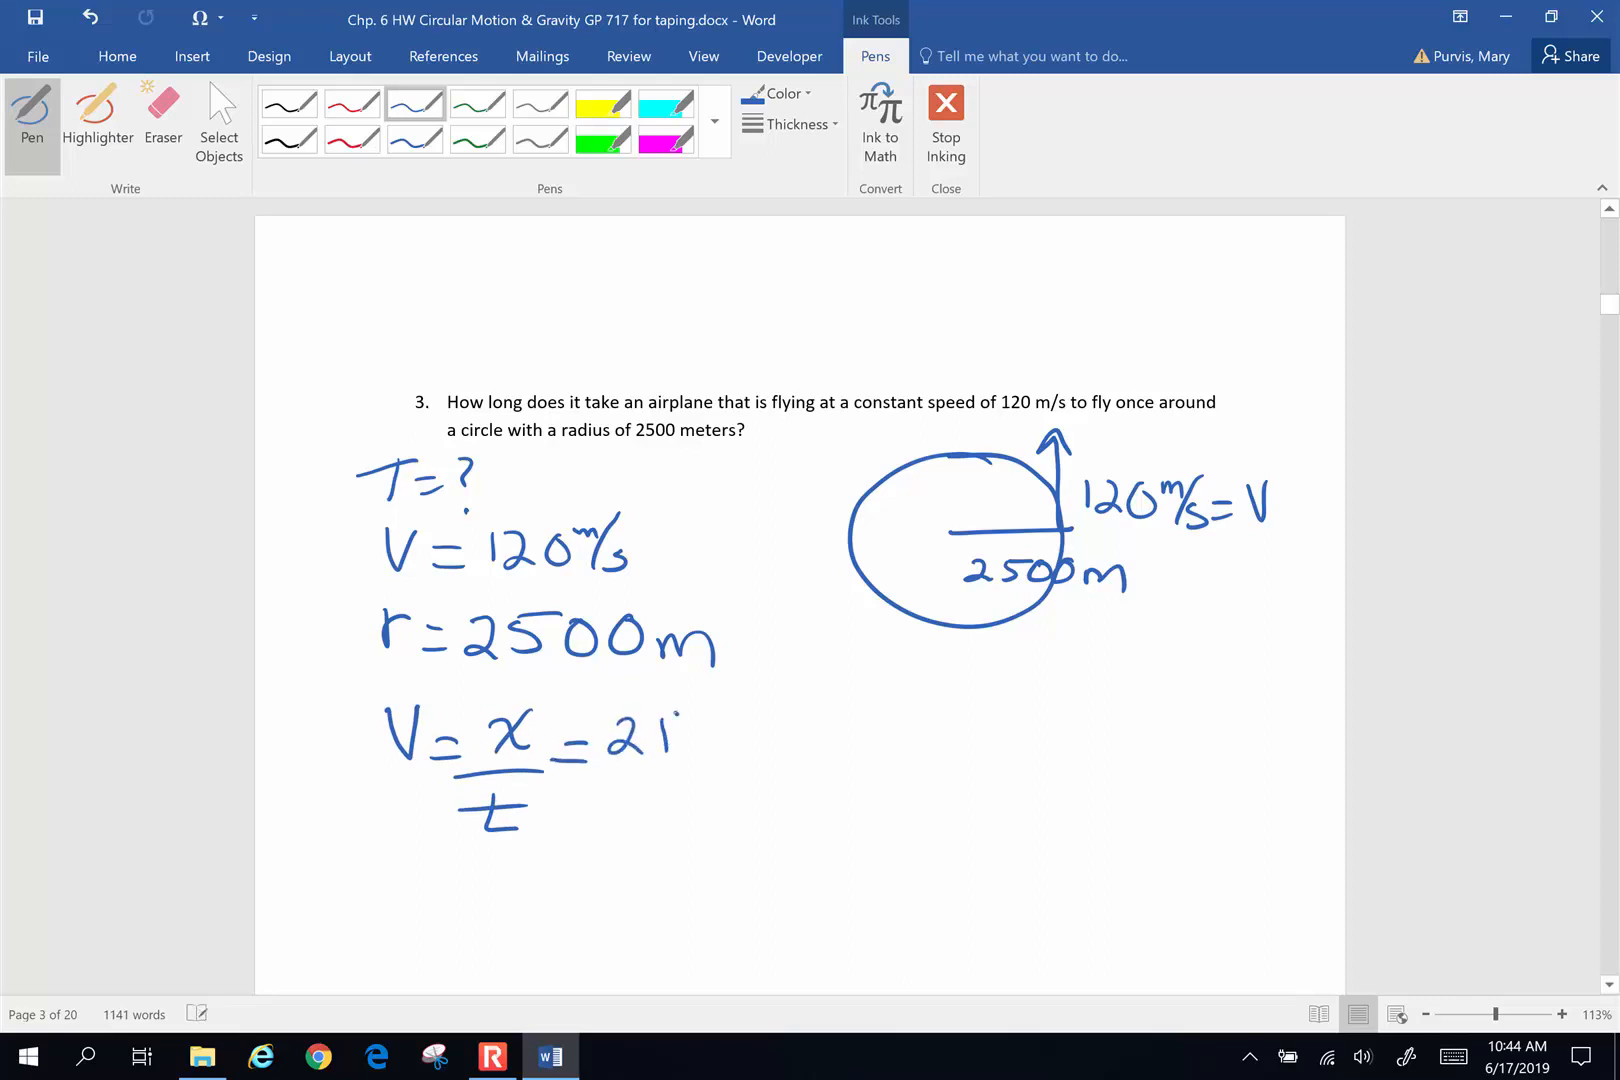
pyautogui.moveTo(620, 734); pyautogui.dragTo(765, 765)
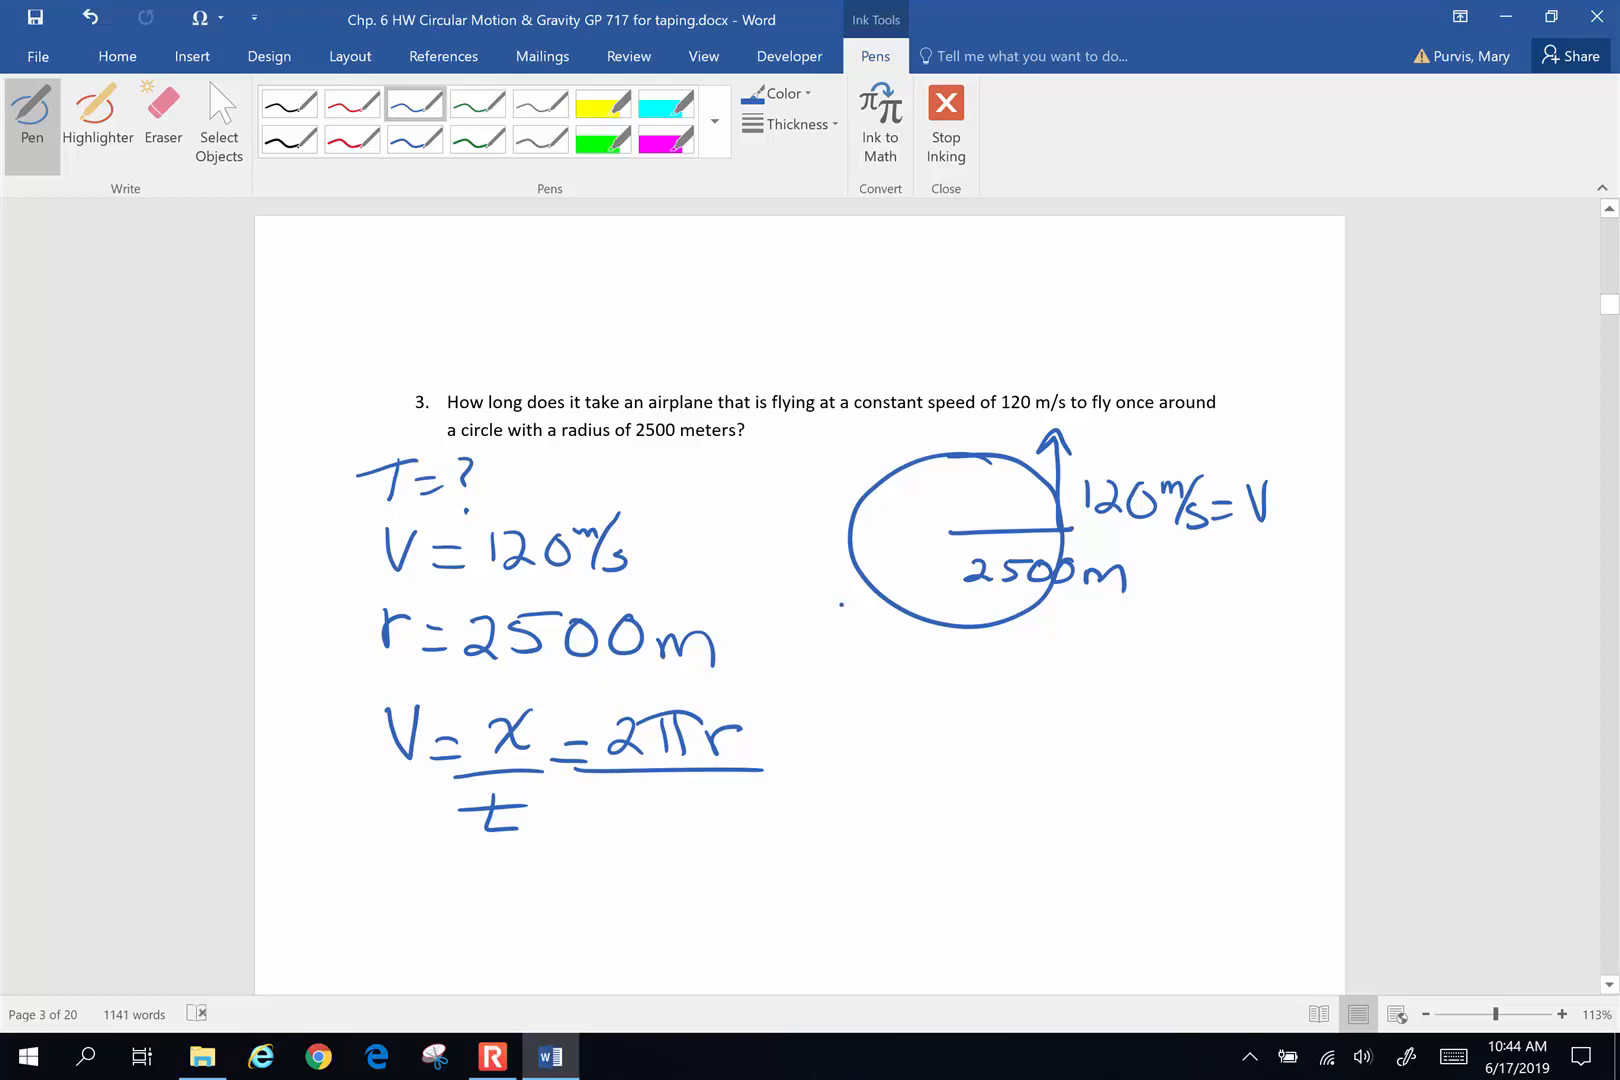
pyautogui.moveTo(620, 785); pyautogui.dragTo(672, 847)
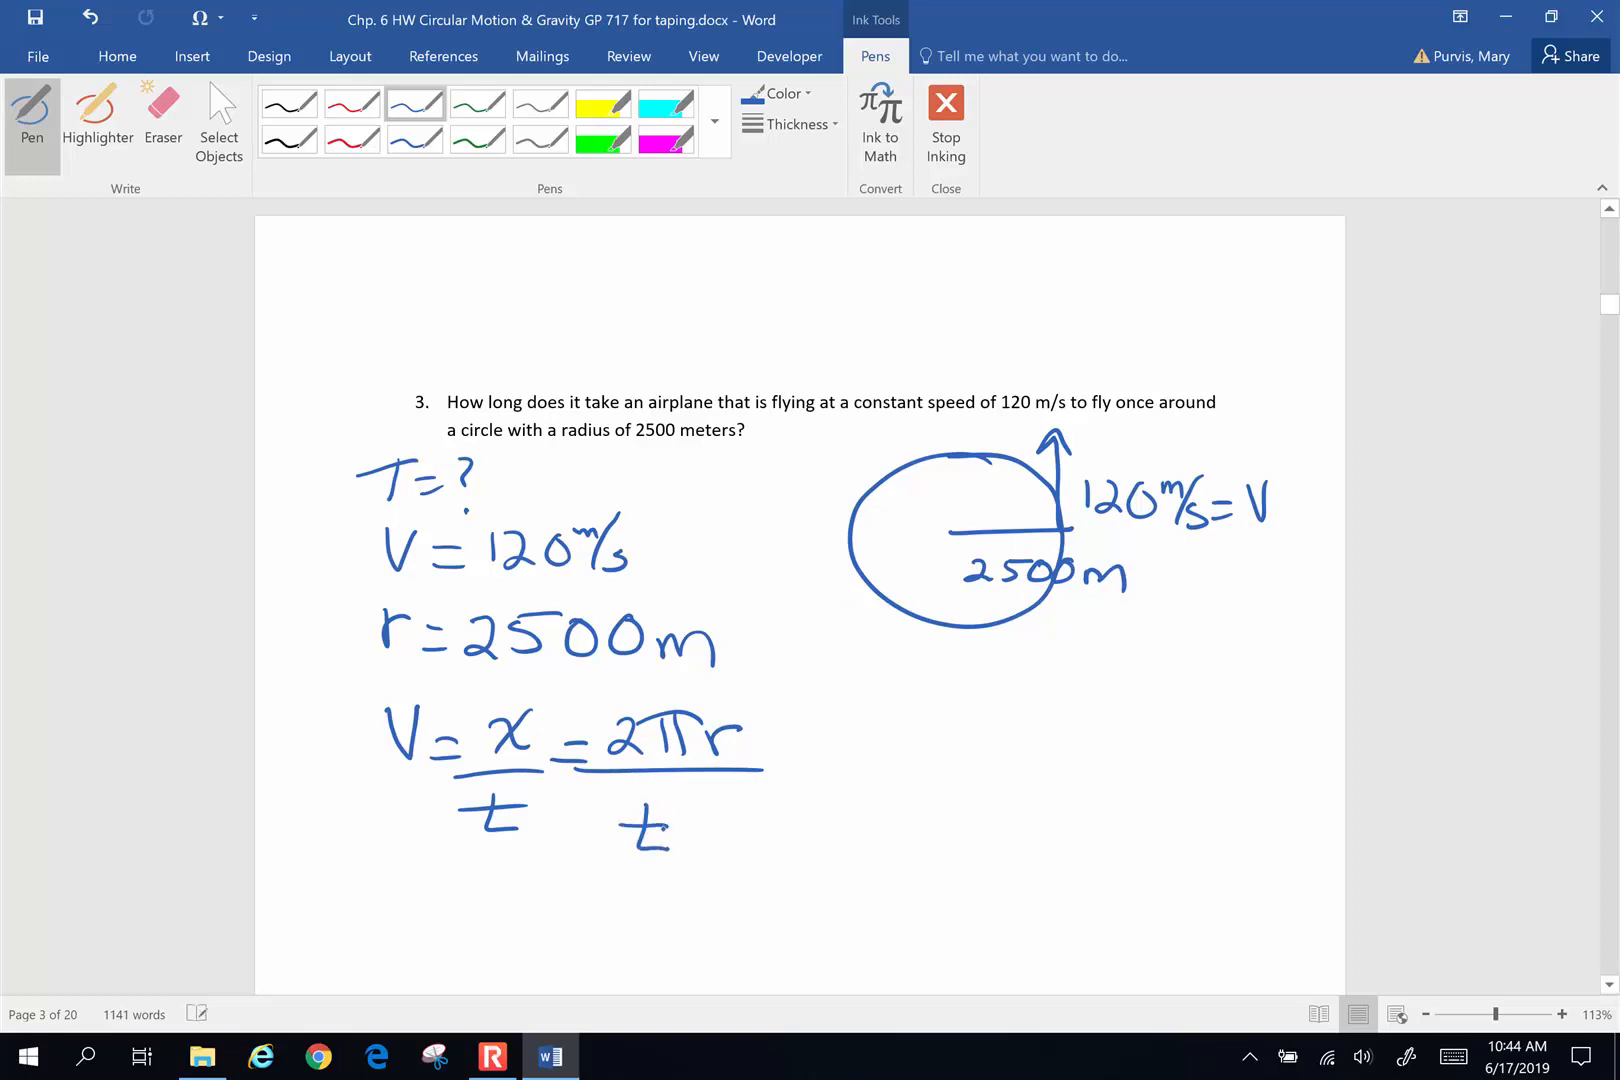
pyautogui.moveTo(796, 744); pyautogui.dragTo(858, 723)
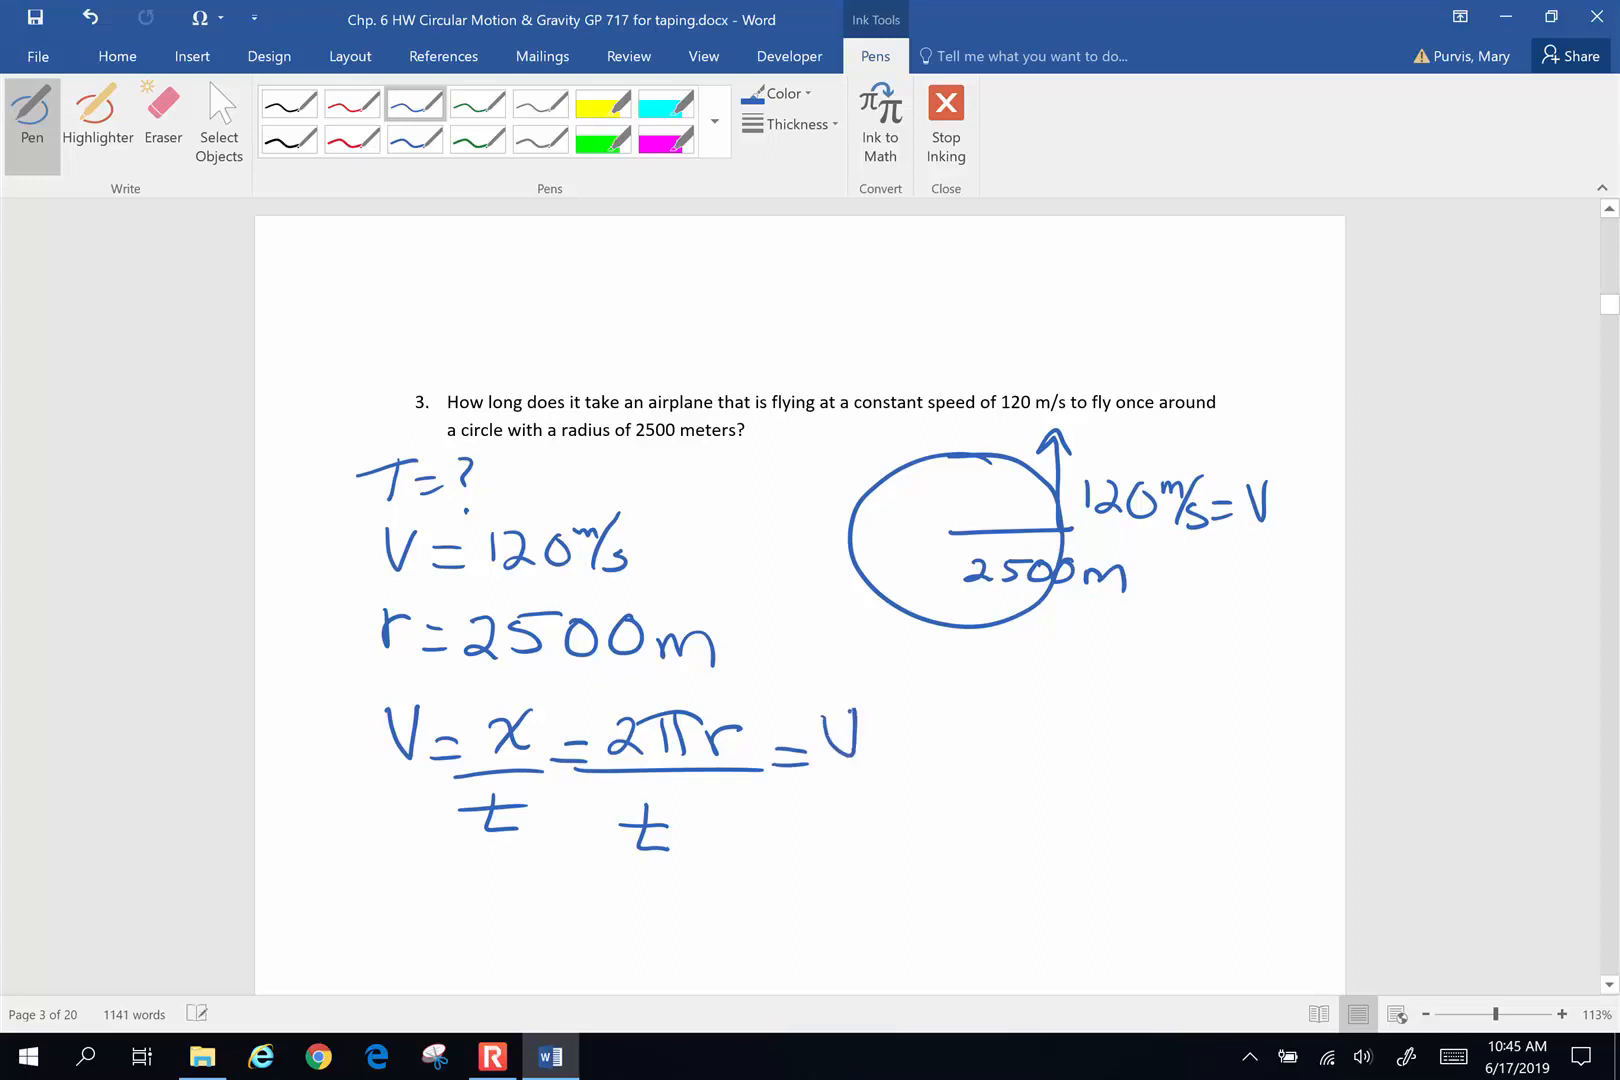
pyautogui.moveTo(579, 703); pyautogui.dragTo(909, 878)
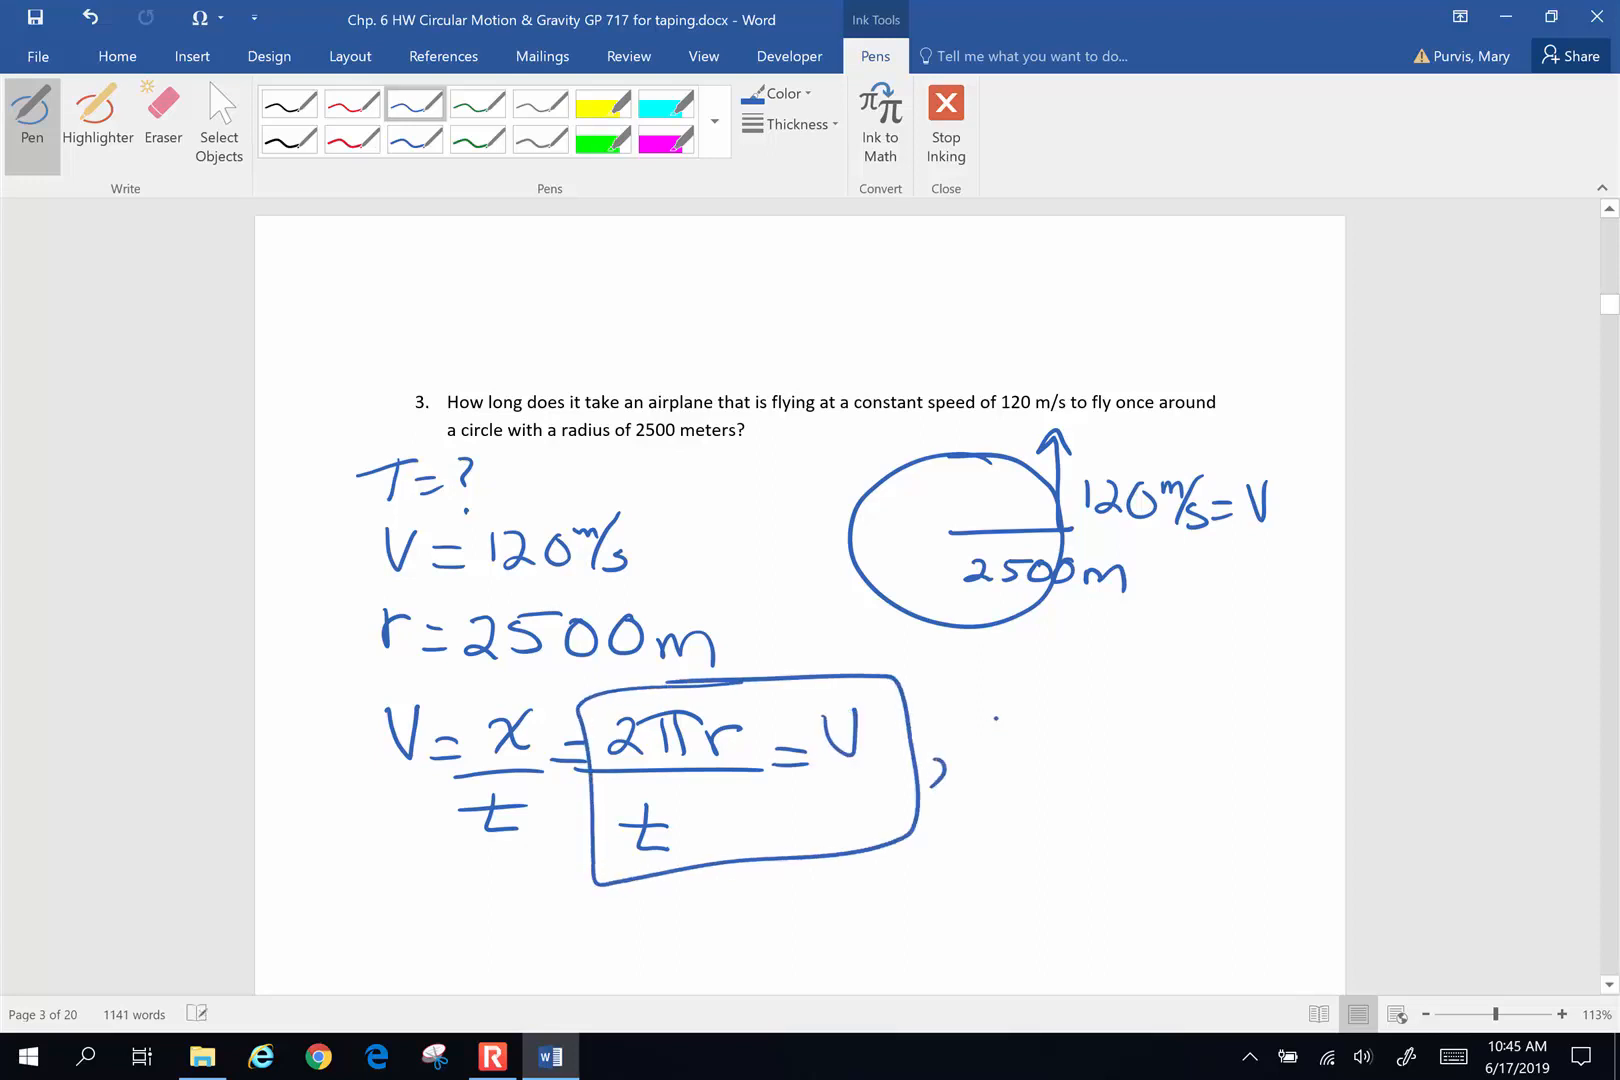
# Rearrange the formula beside the box as t = 2πr/v
pyautogui.moveTo(976, 744); pyautogui.dragTo(1085, 744)
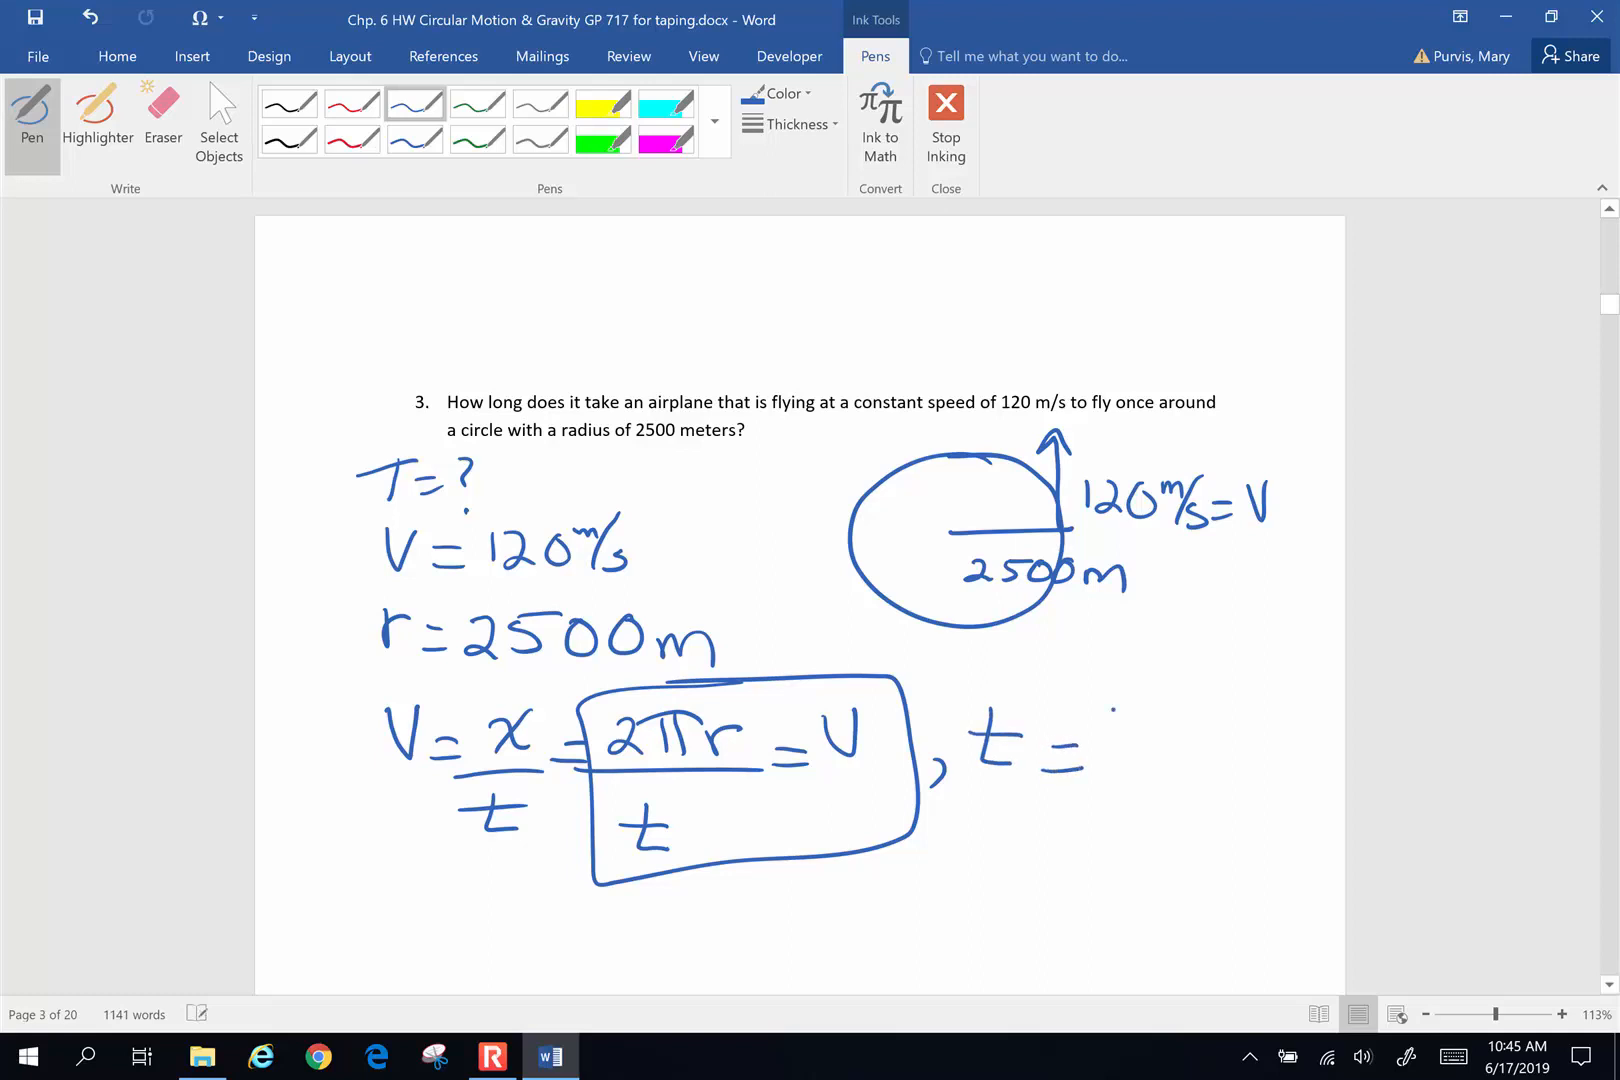
pyautogui.moveTo(1095, 754); pyautogui.dragTo(1198, 744)
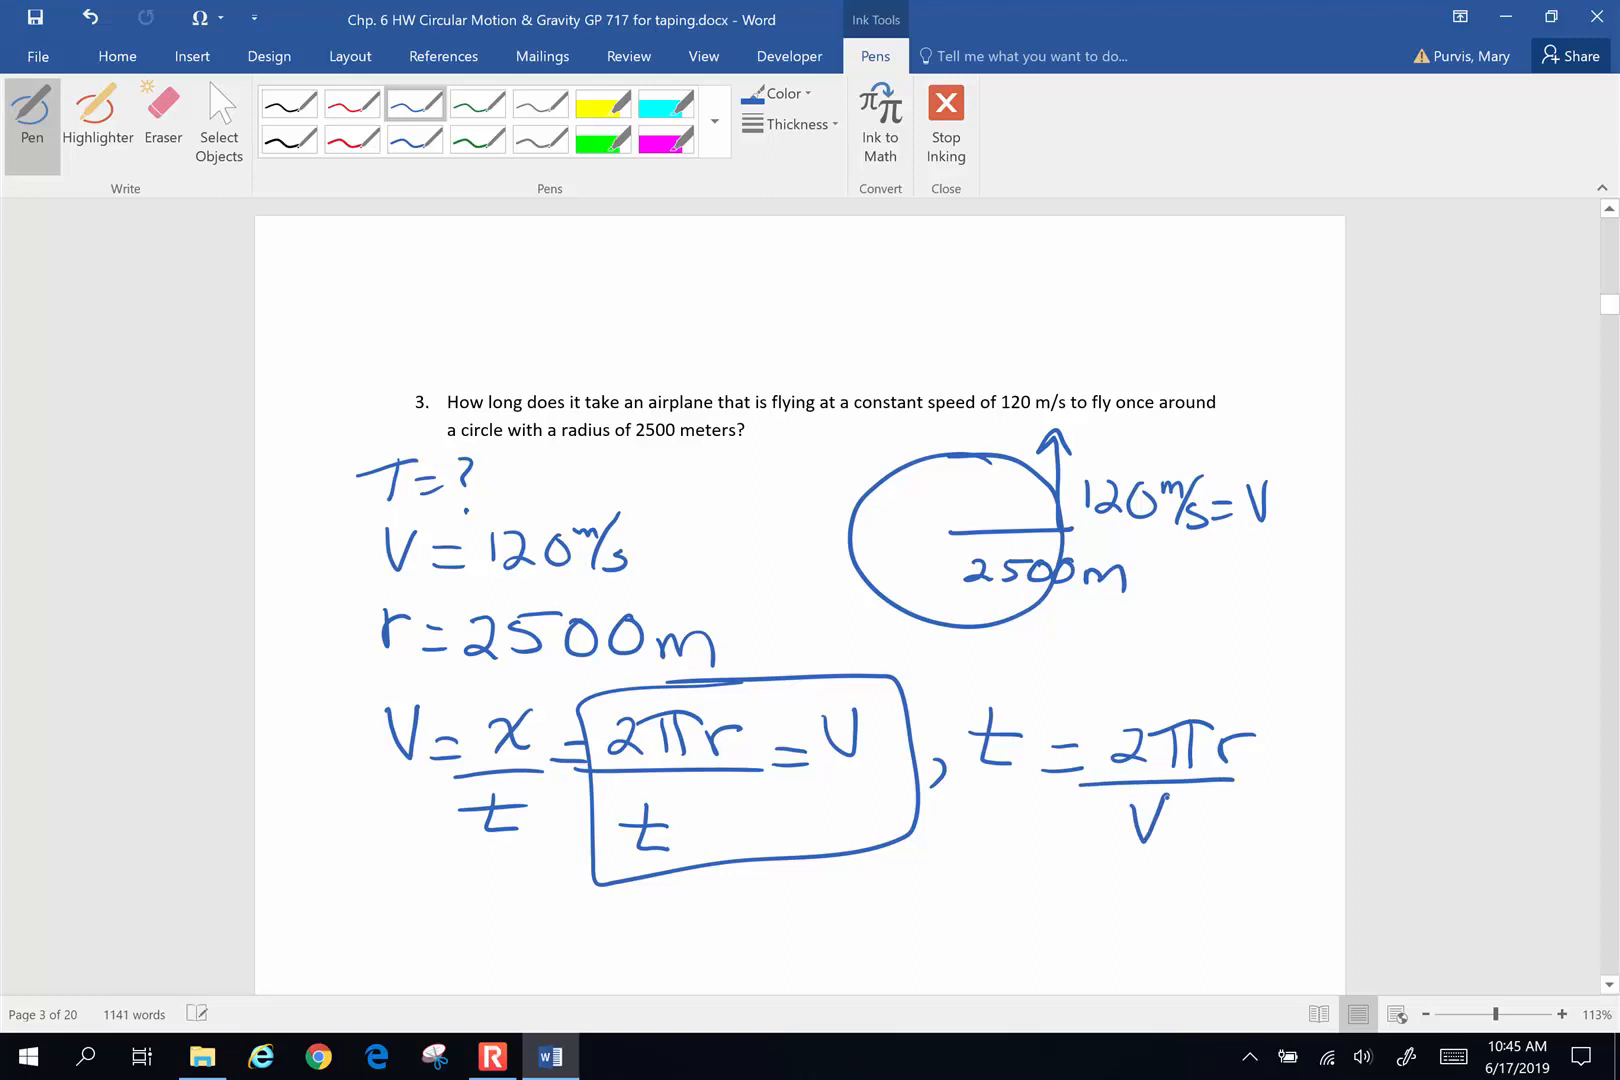
# Substitute t = 2π·2500 m / 120 m/s, circle the 131 s answer and label it = time
pyautogui.scroll(-3)
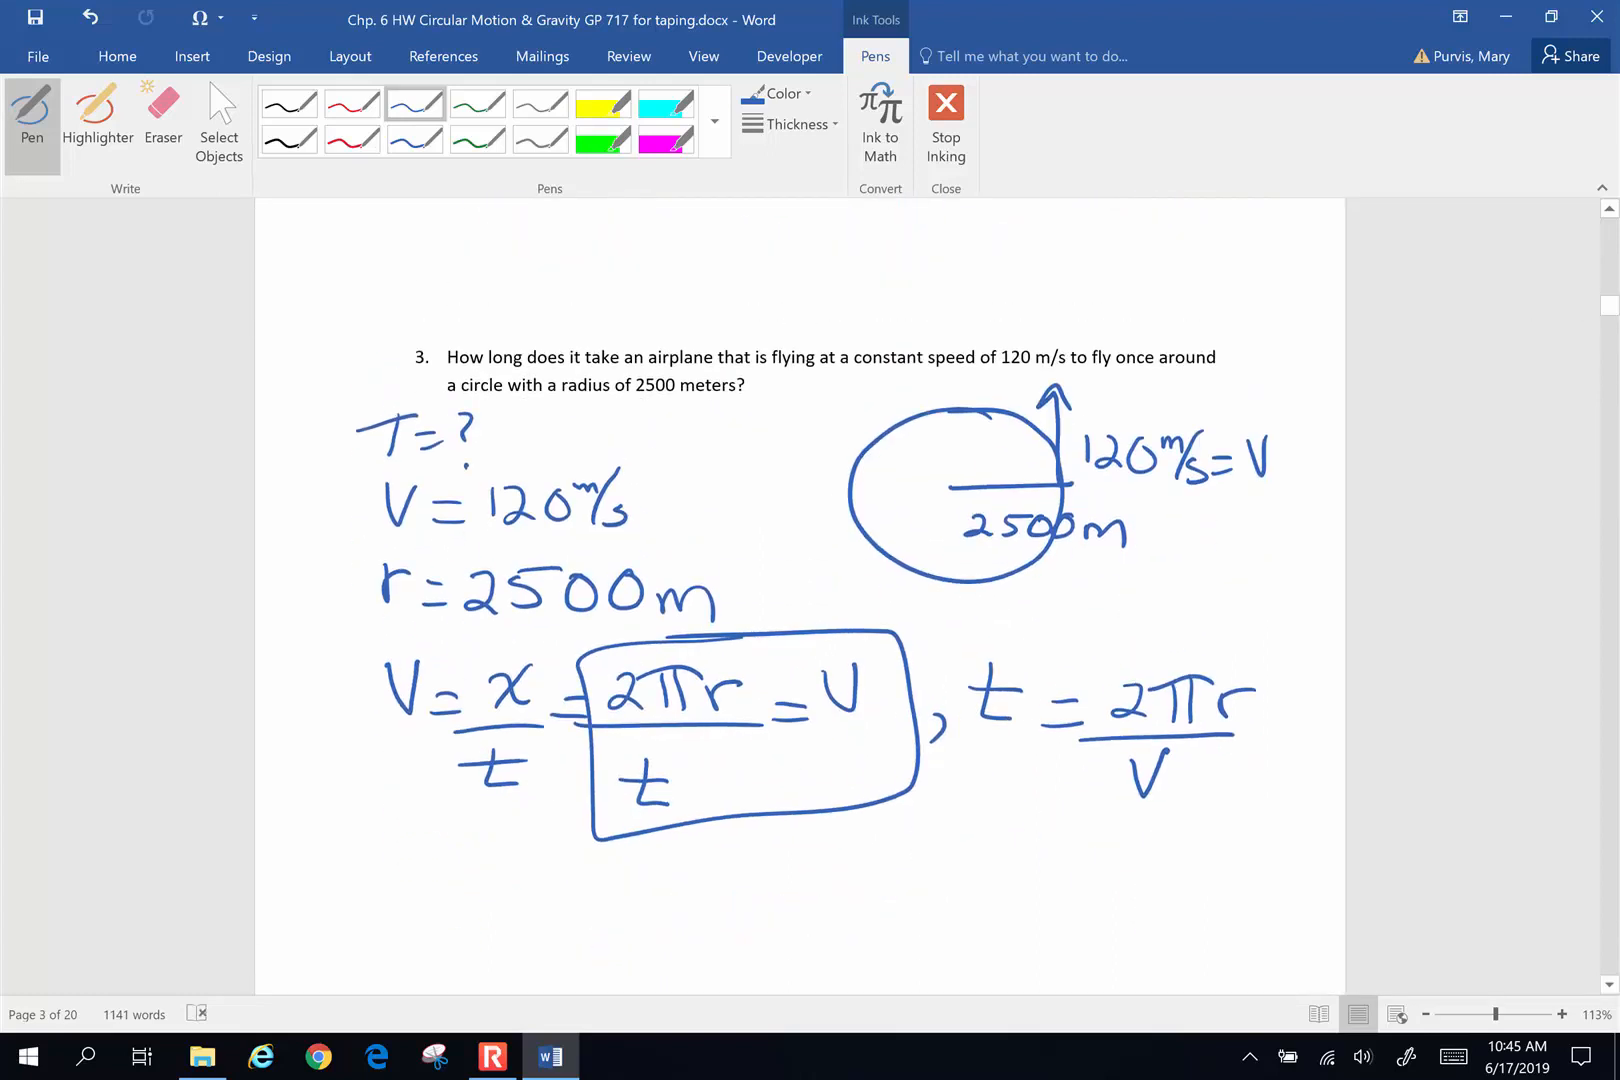
pyautogui.moveTo(361, 883); pyautogui.dragTo(364, 937)
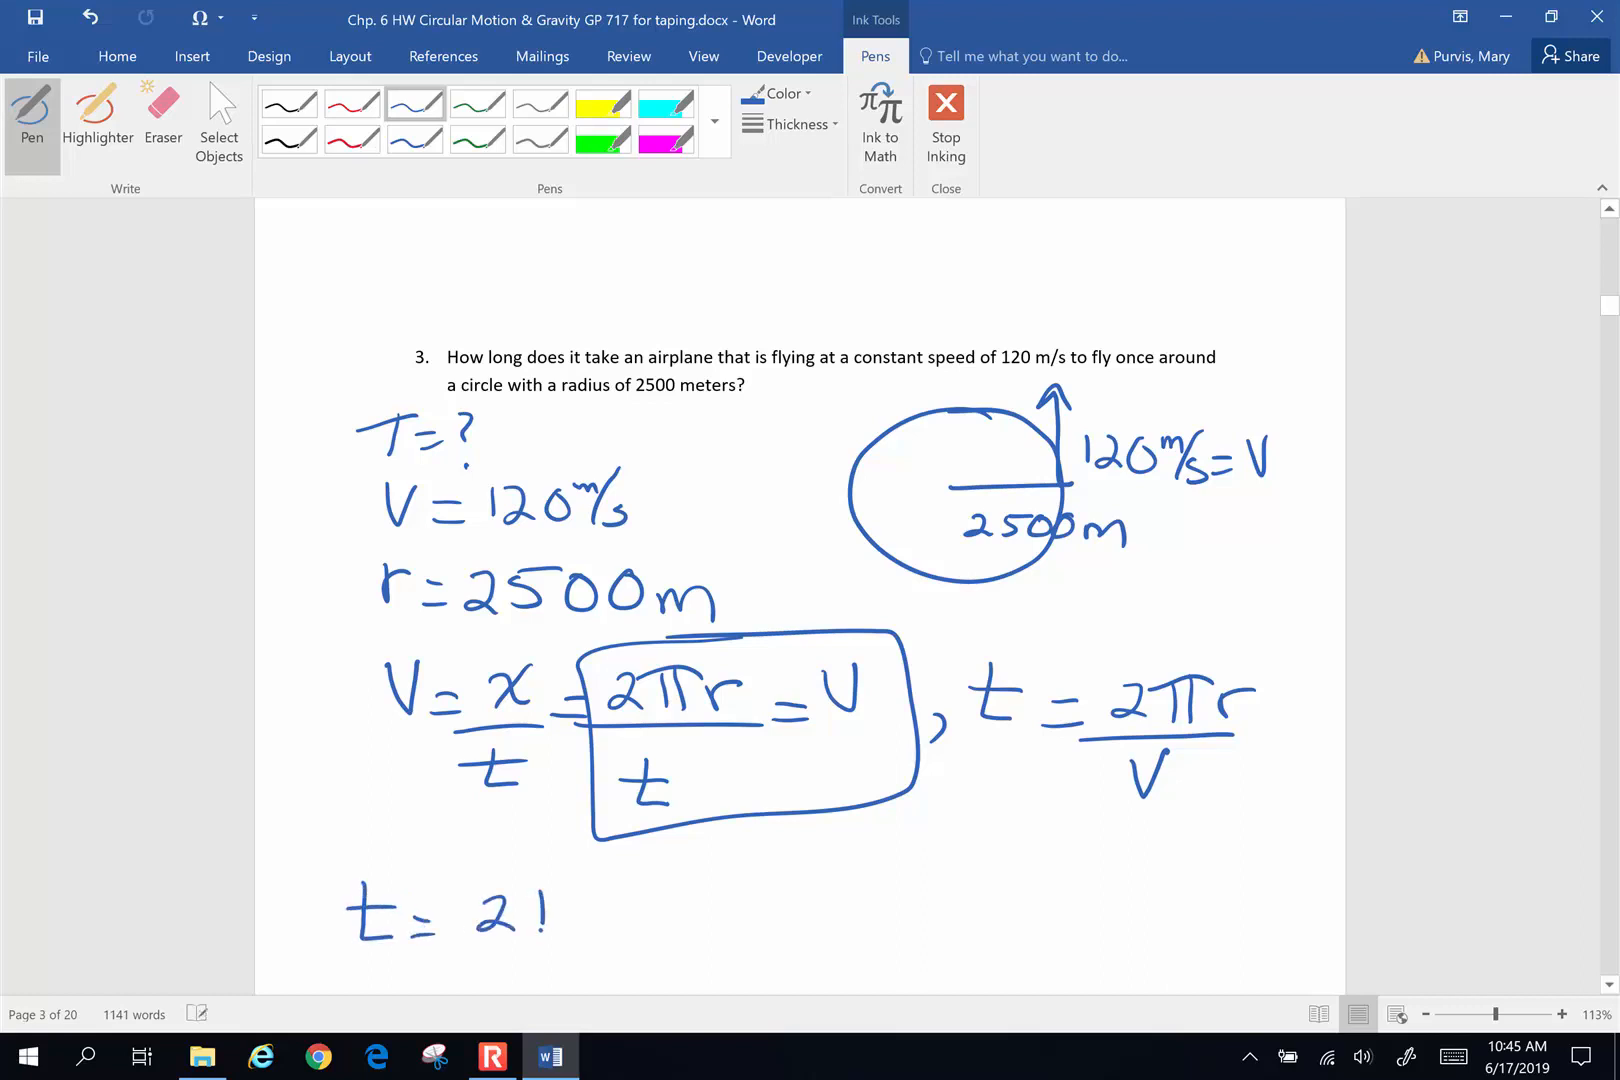
pyautogui.moveTo(465, 909); pyautogui.dragTo(661, 915)
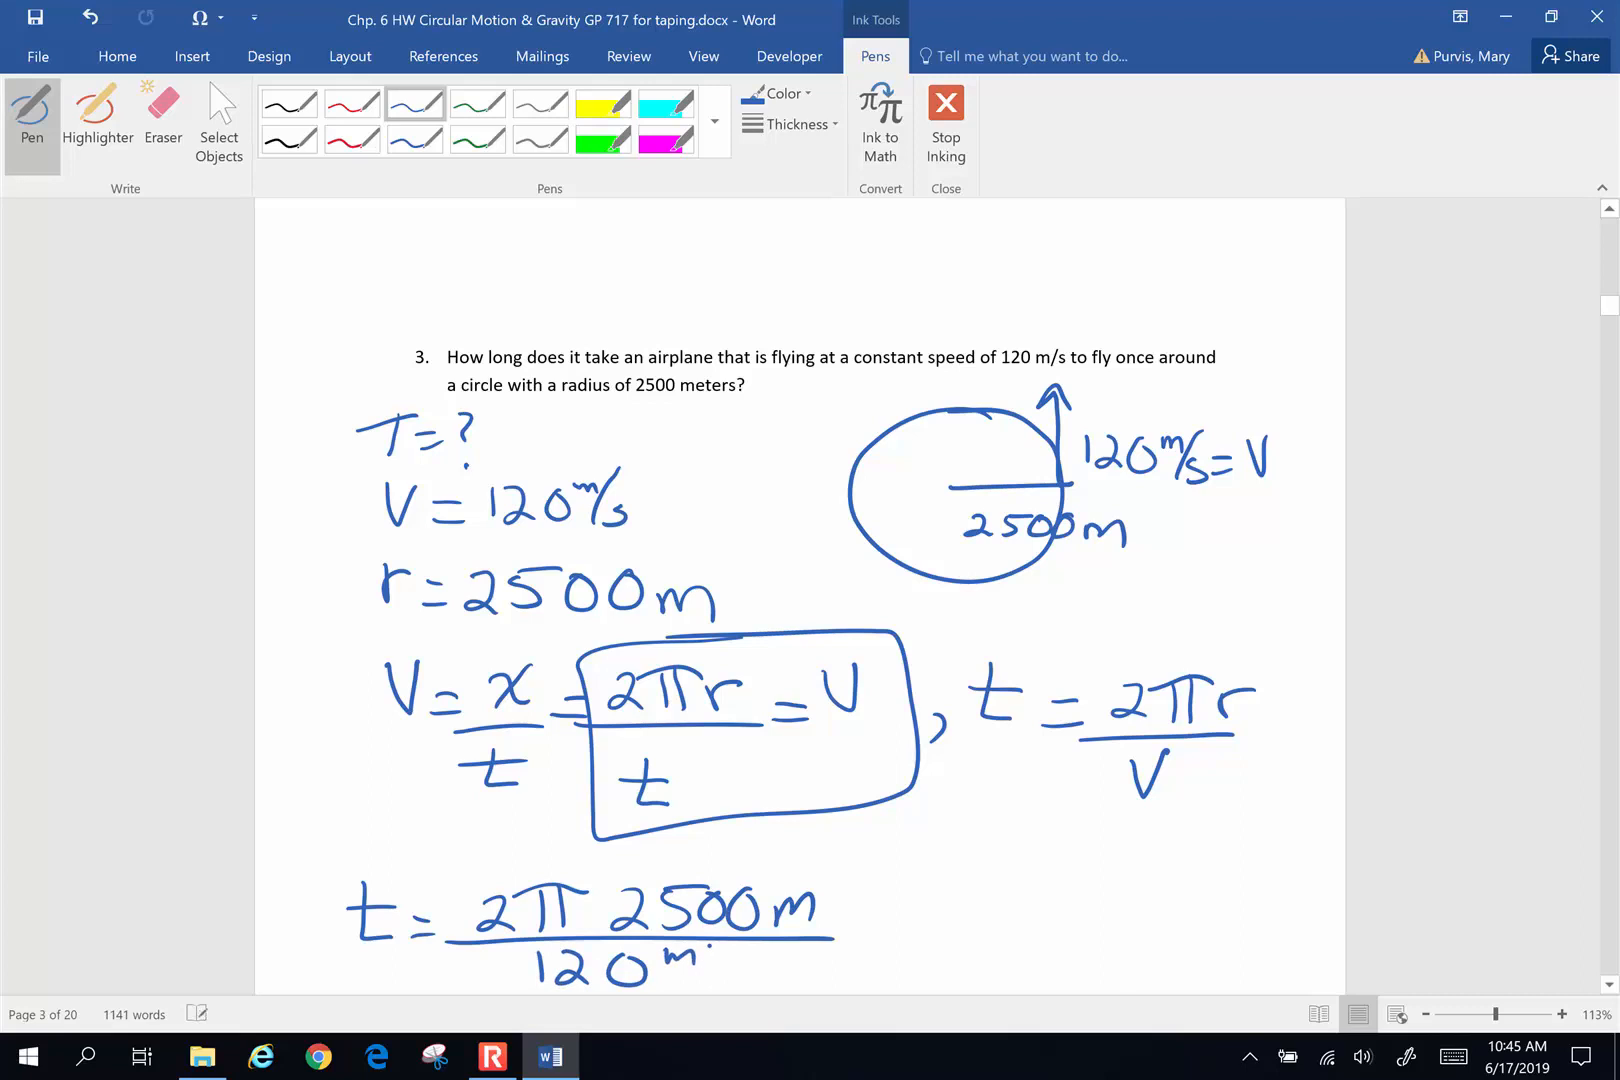
pyautogui.moveTo(682, 971); pyautogui.dragTo(889, 930)
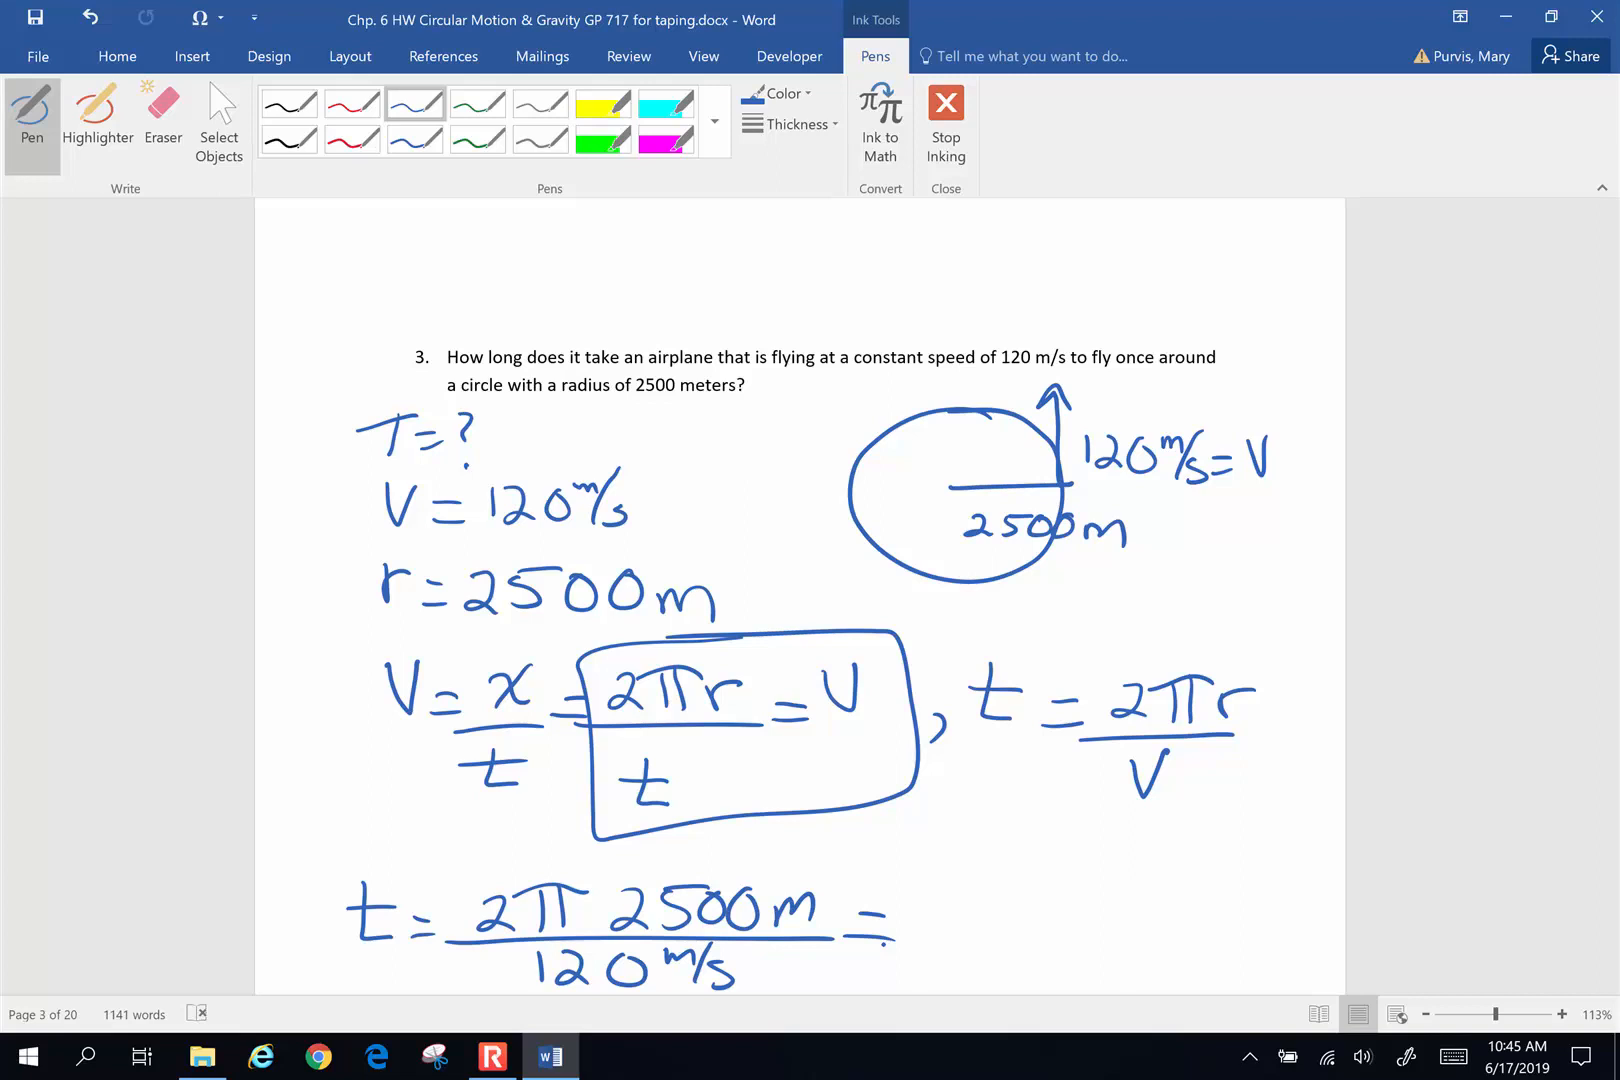
pyautogui.moveTo(899, 930); pyautogui.dragTo(961, 920)
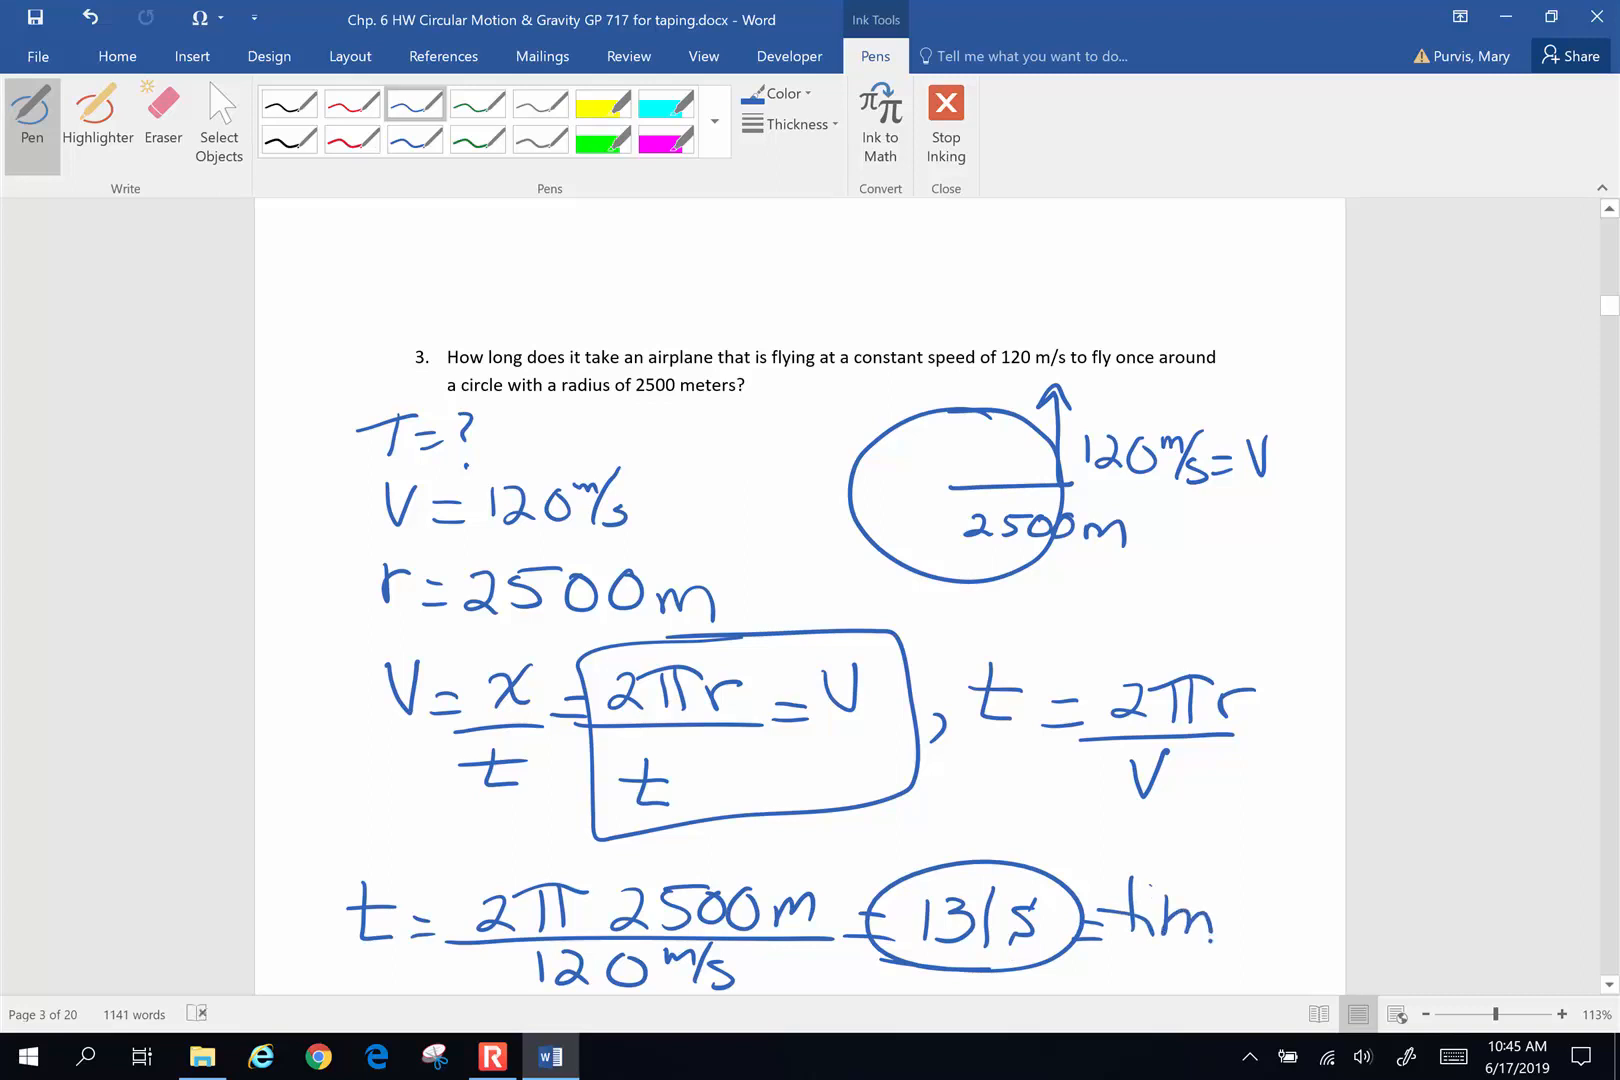
pyautogui.moveTo(1178, 920); pyautogui.dragTo(1250, 935)
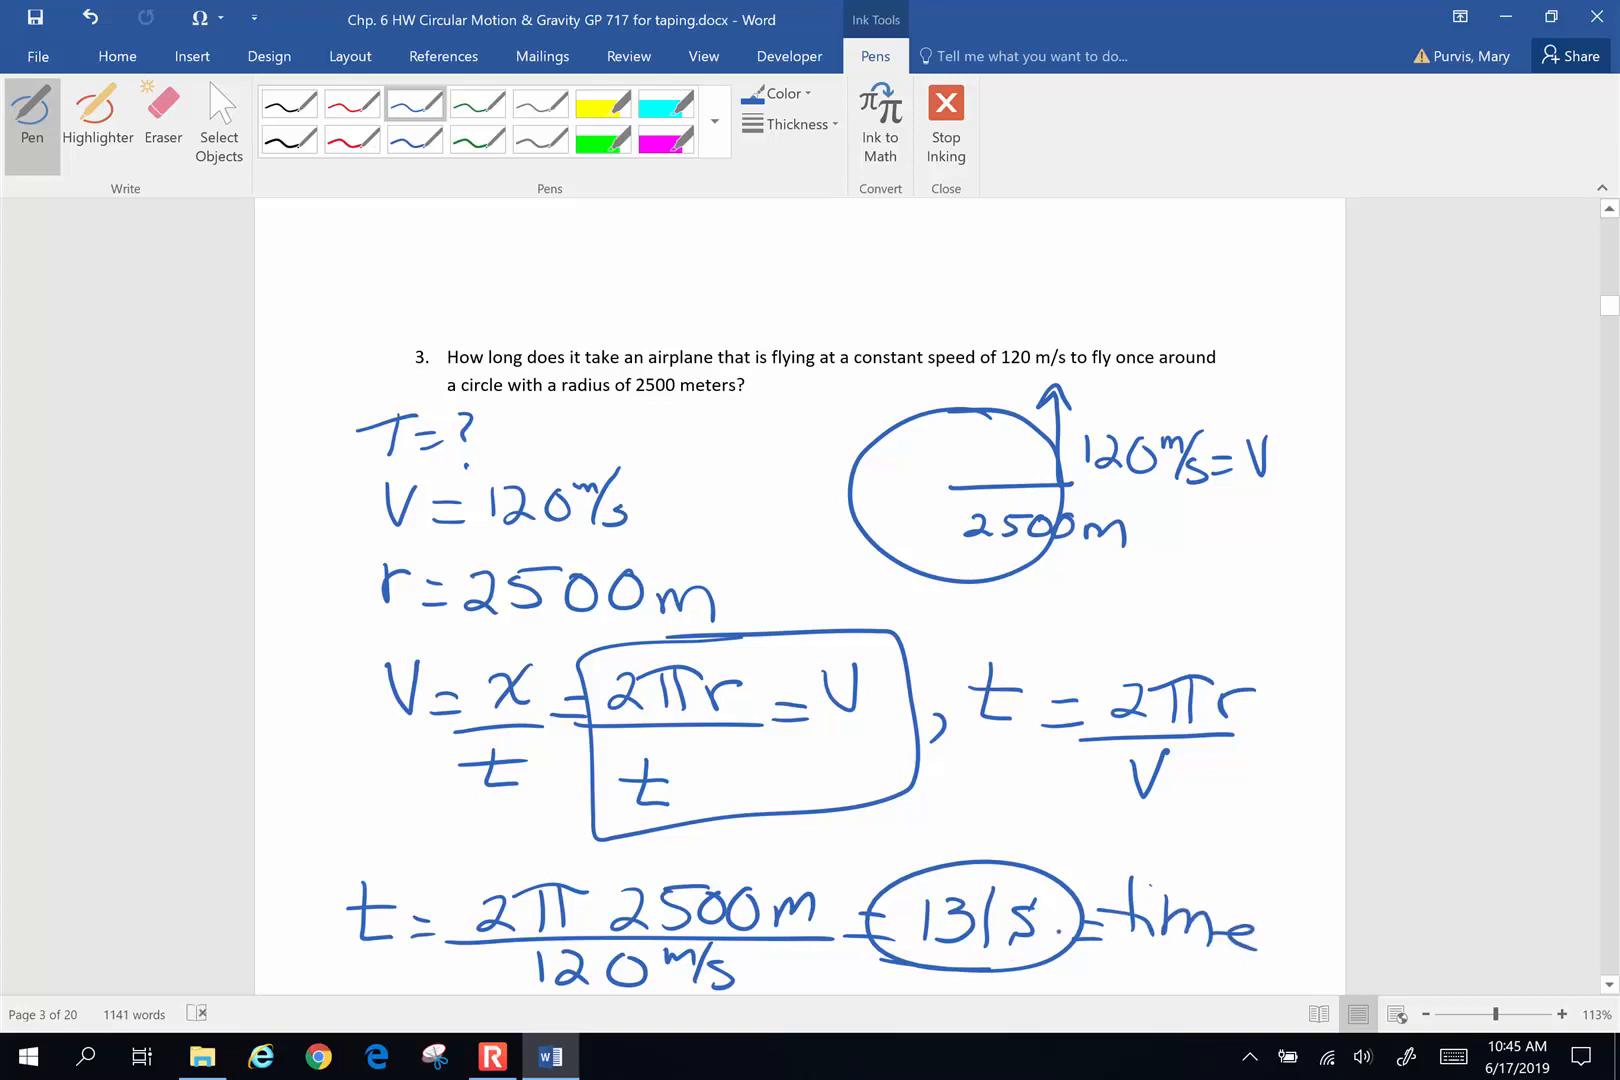